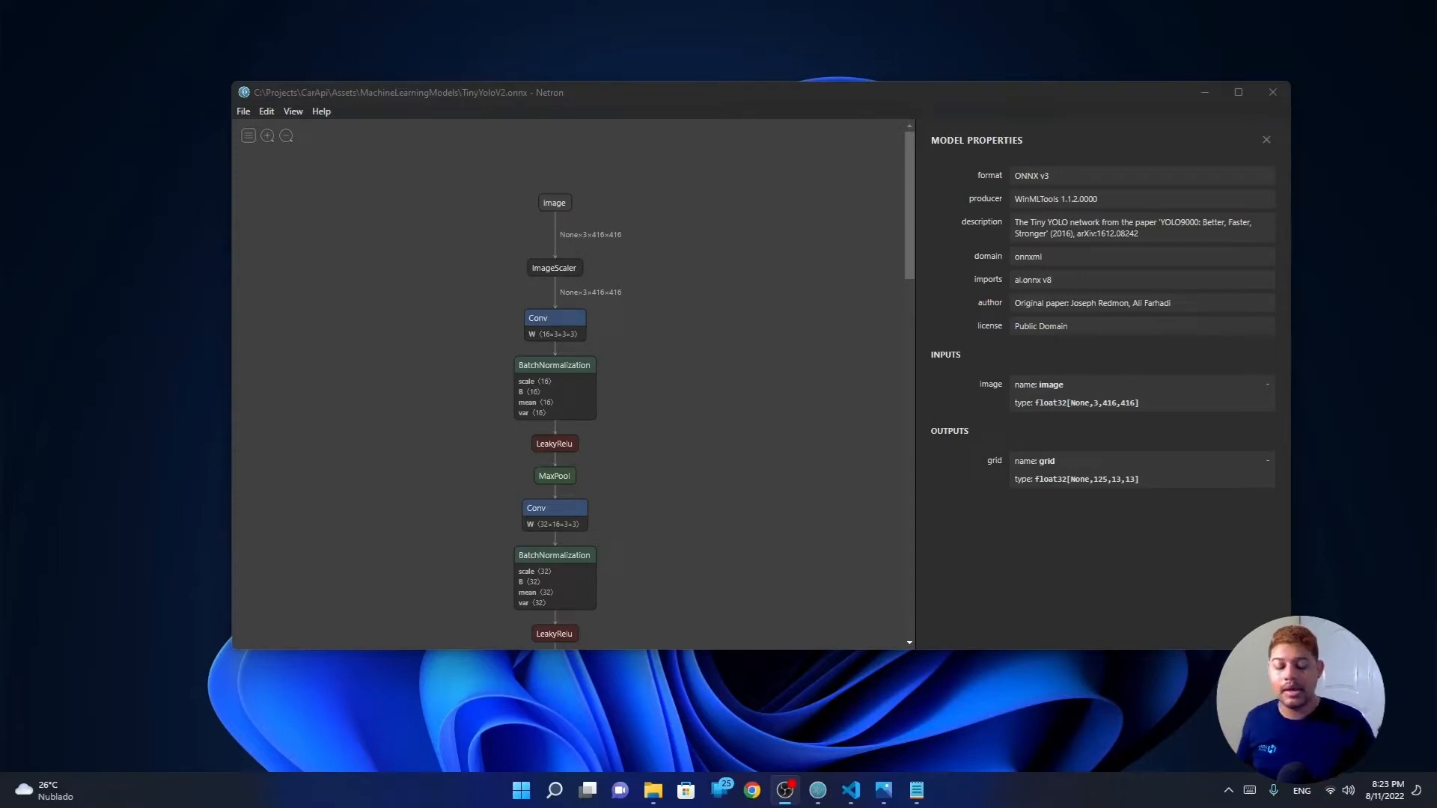
mouse_move(467, 108)
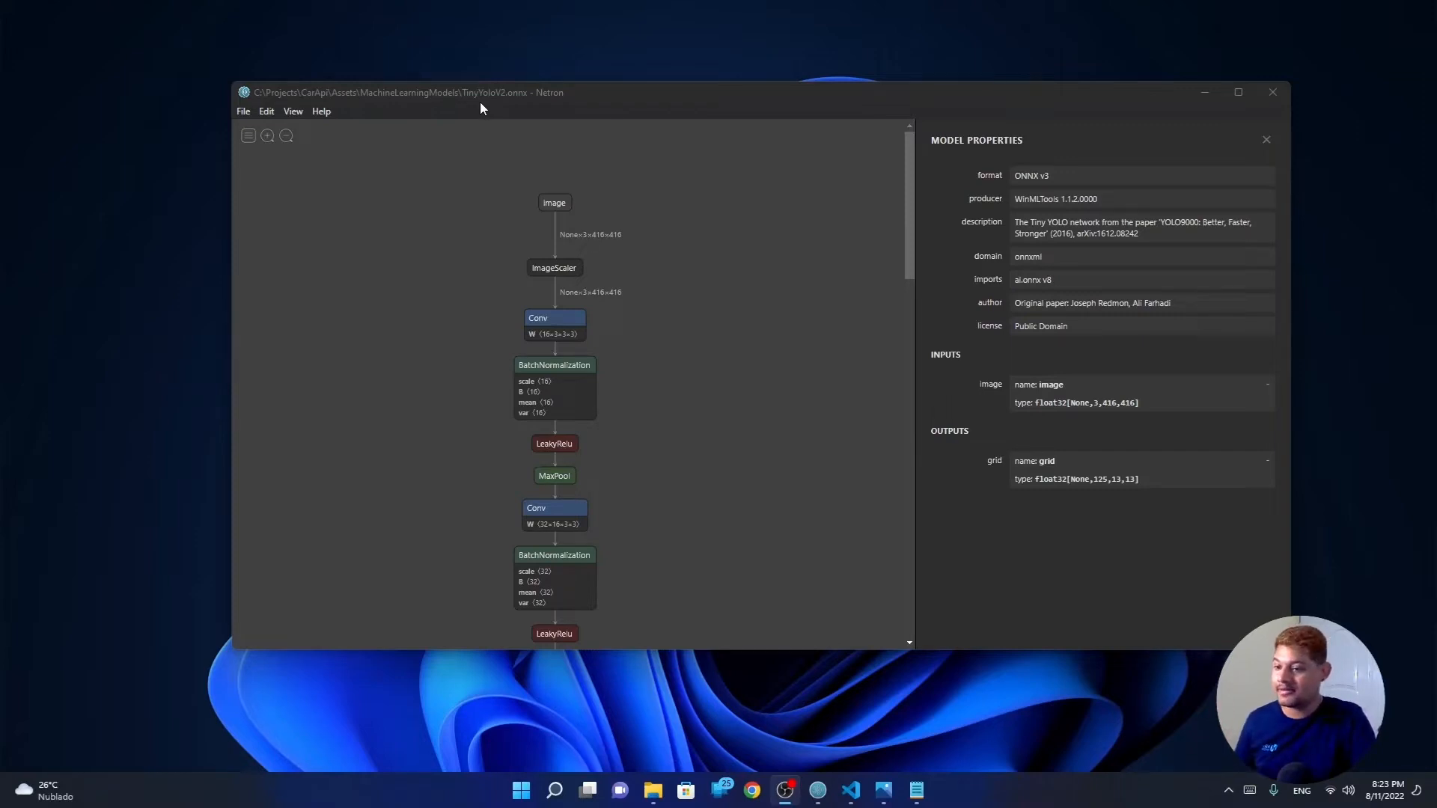
mouse_move(554, 202)
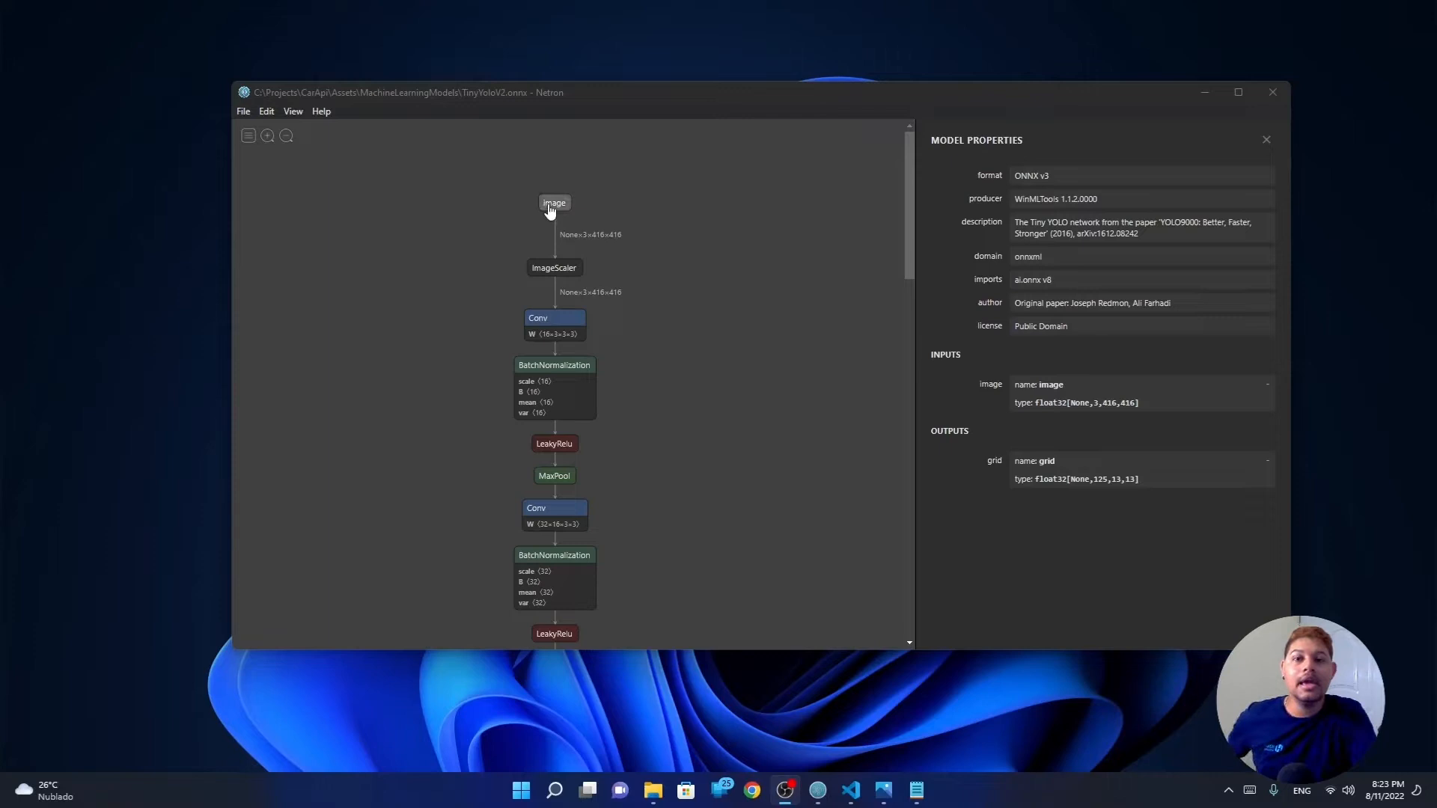
mouse_move(510, 193)
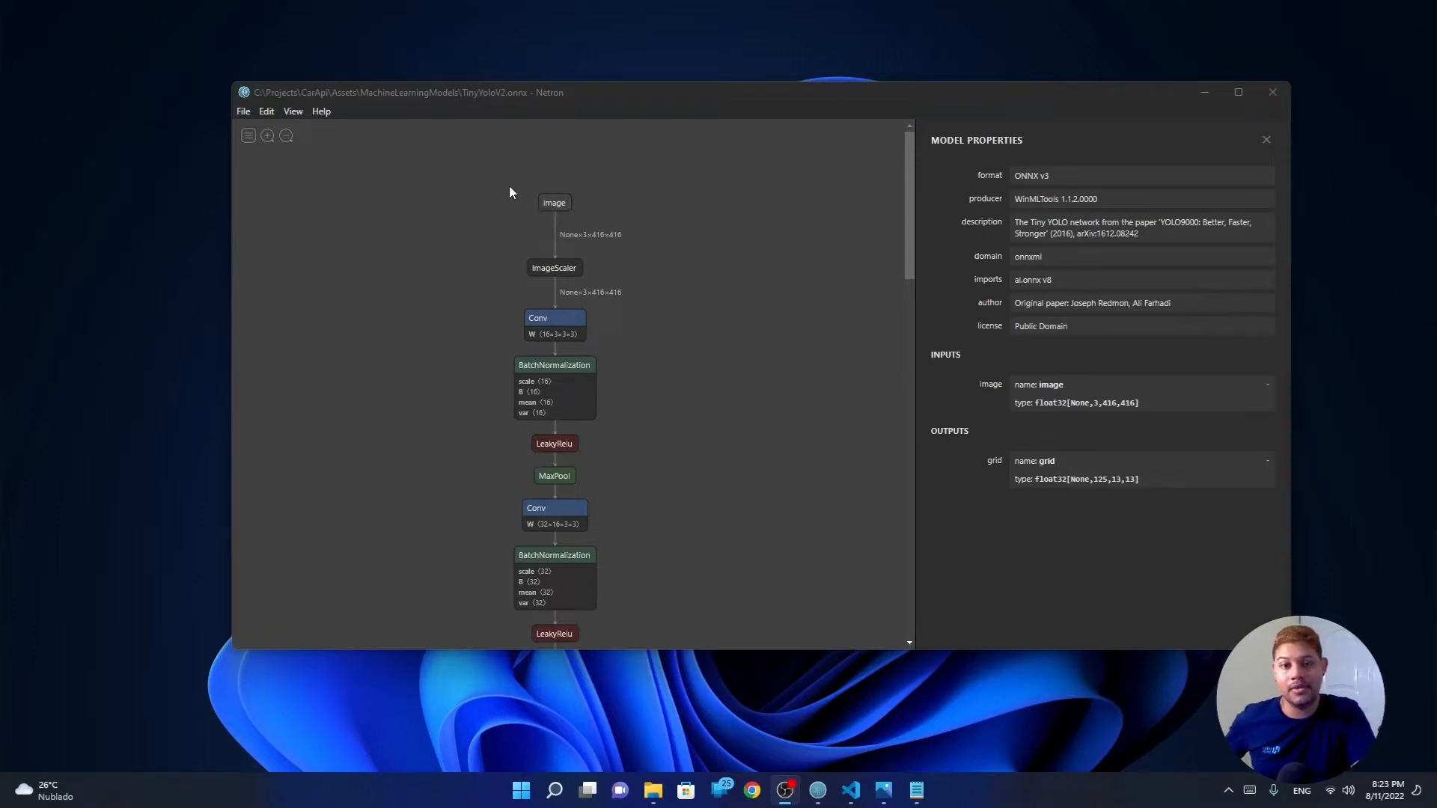
mouse_move(554, 202)
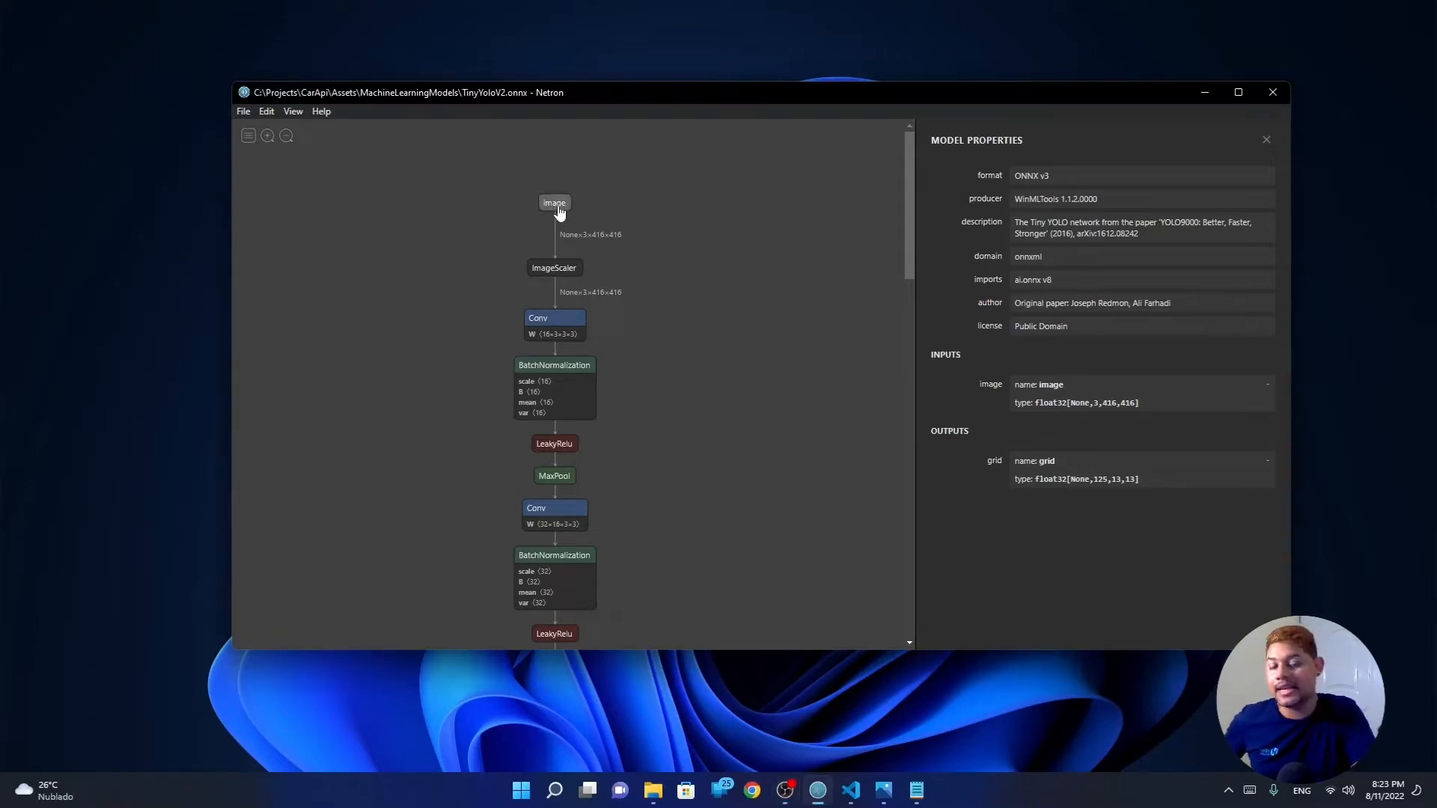
mouse_move(586, 239)
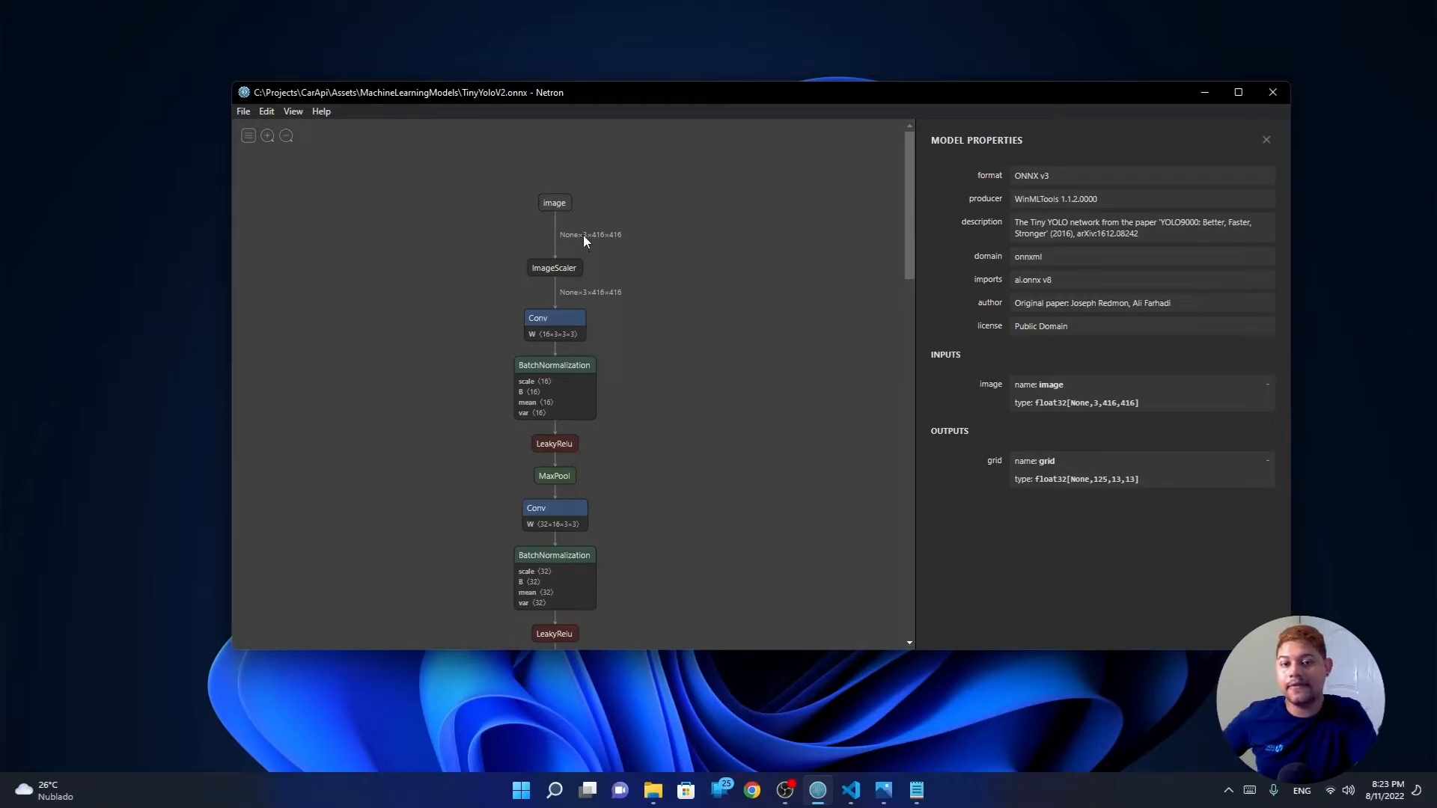
mouse_move(594, 254)
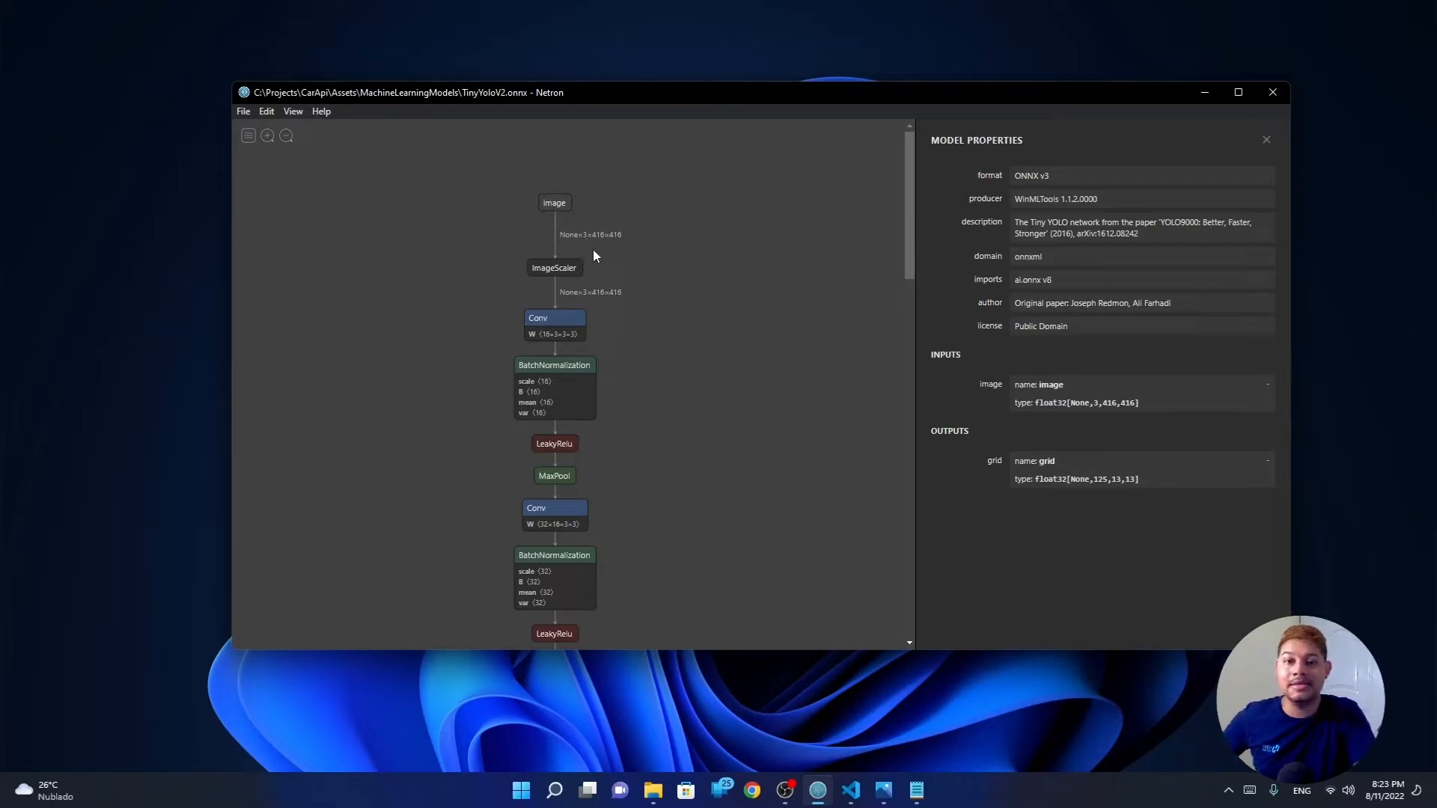
mouse_move(583, 245)
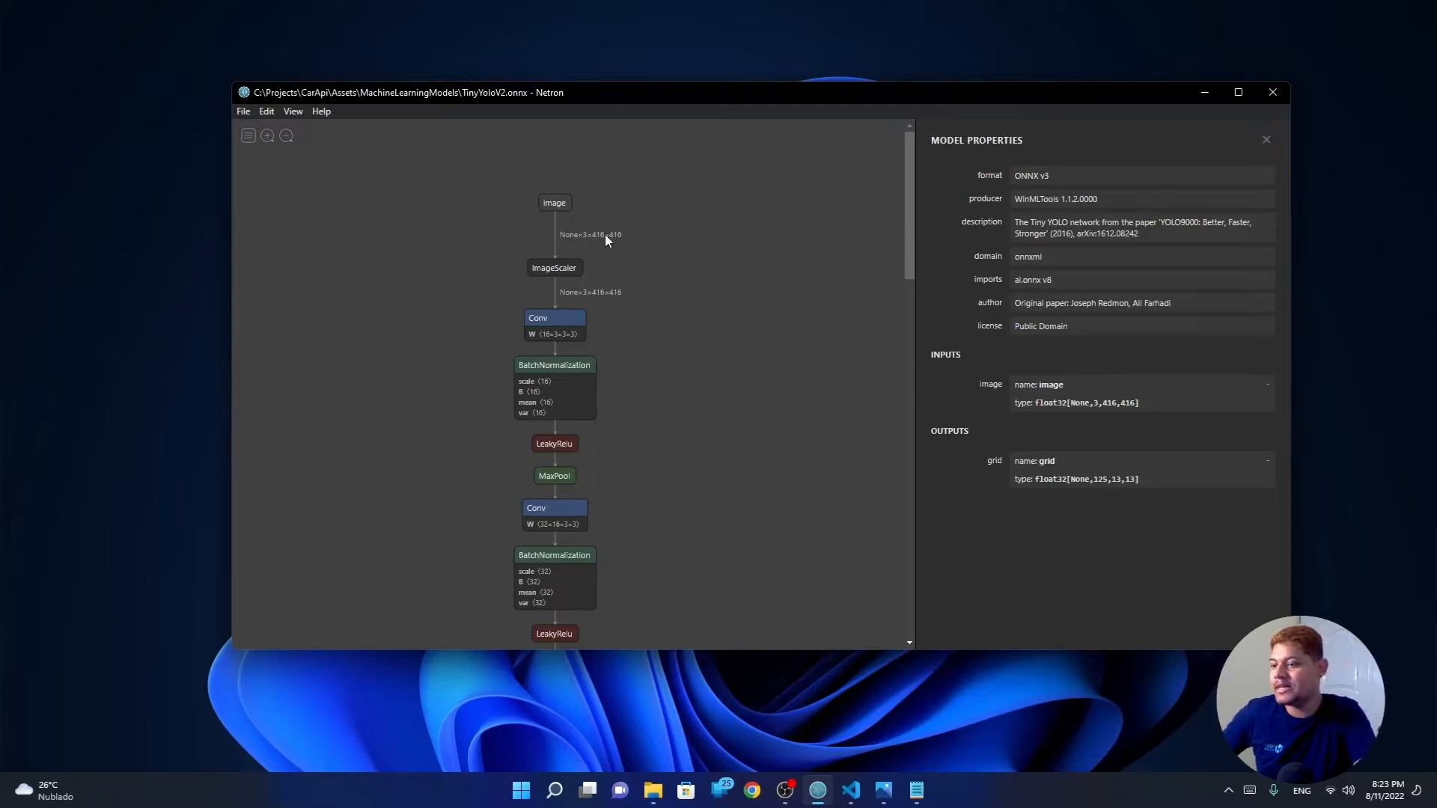
mouse_move(597, 241)
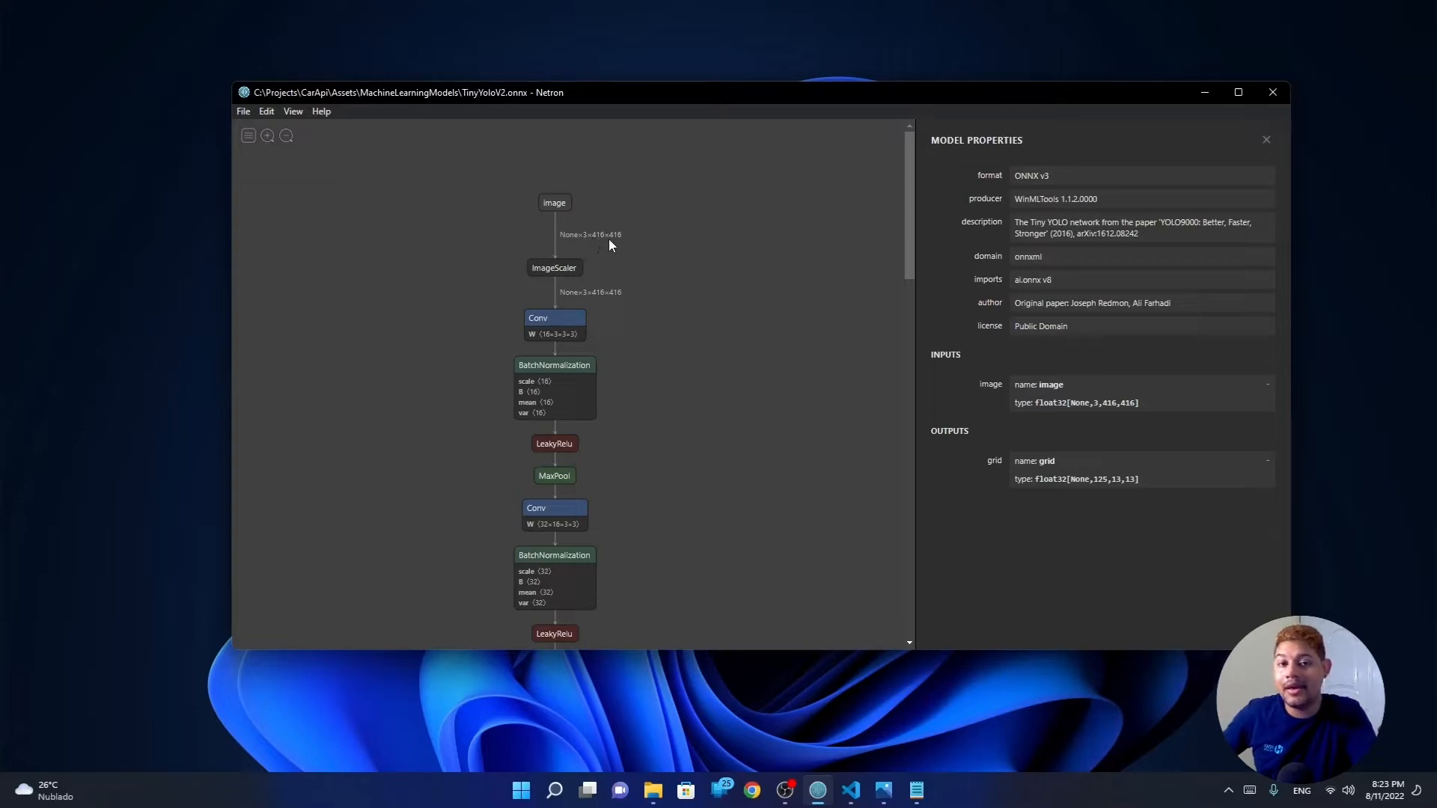
mouse_move(615, 245)
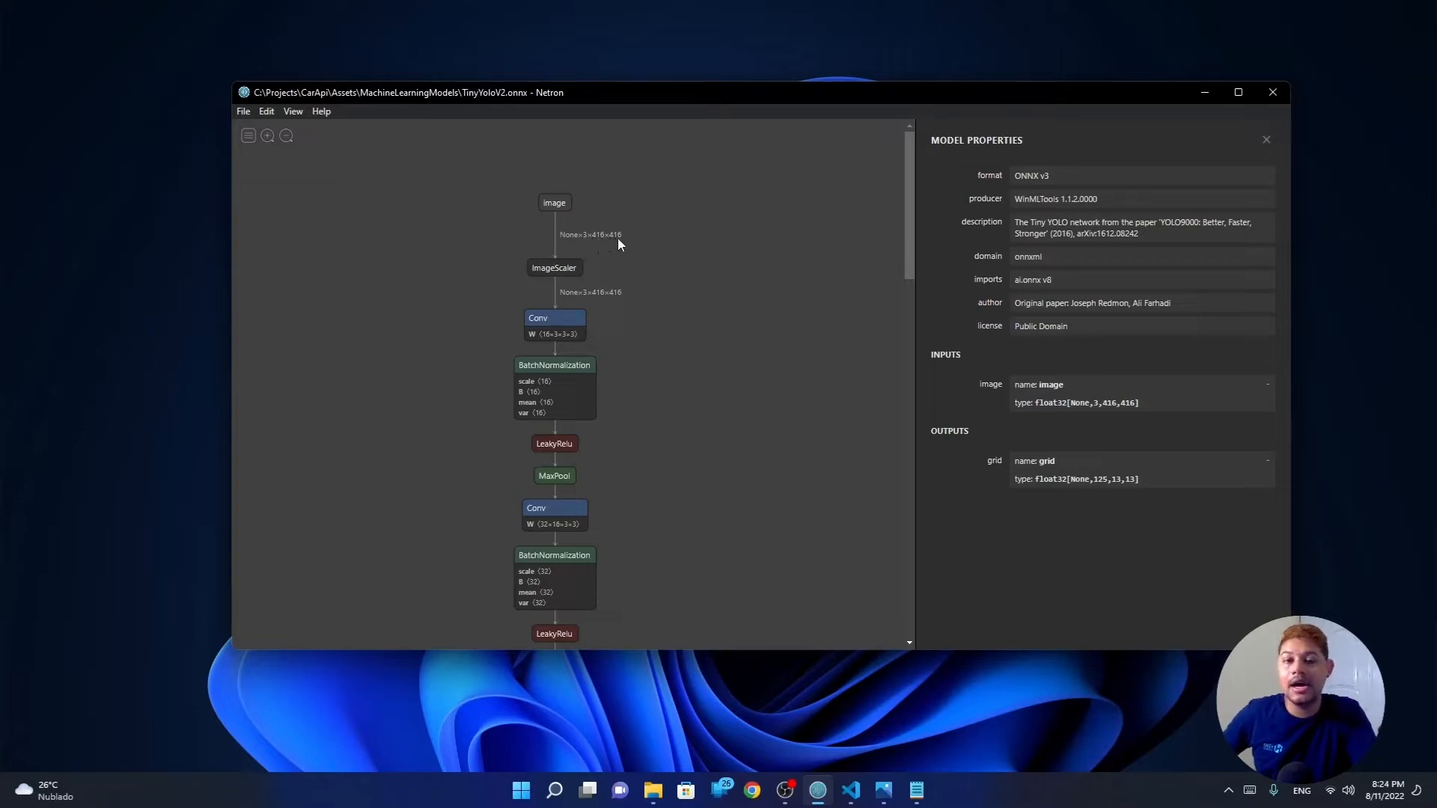
mouse_move(596, 234)
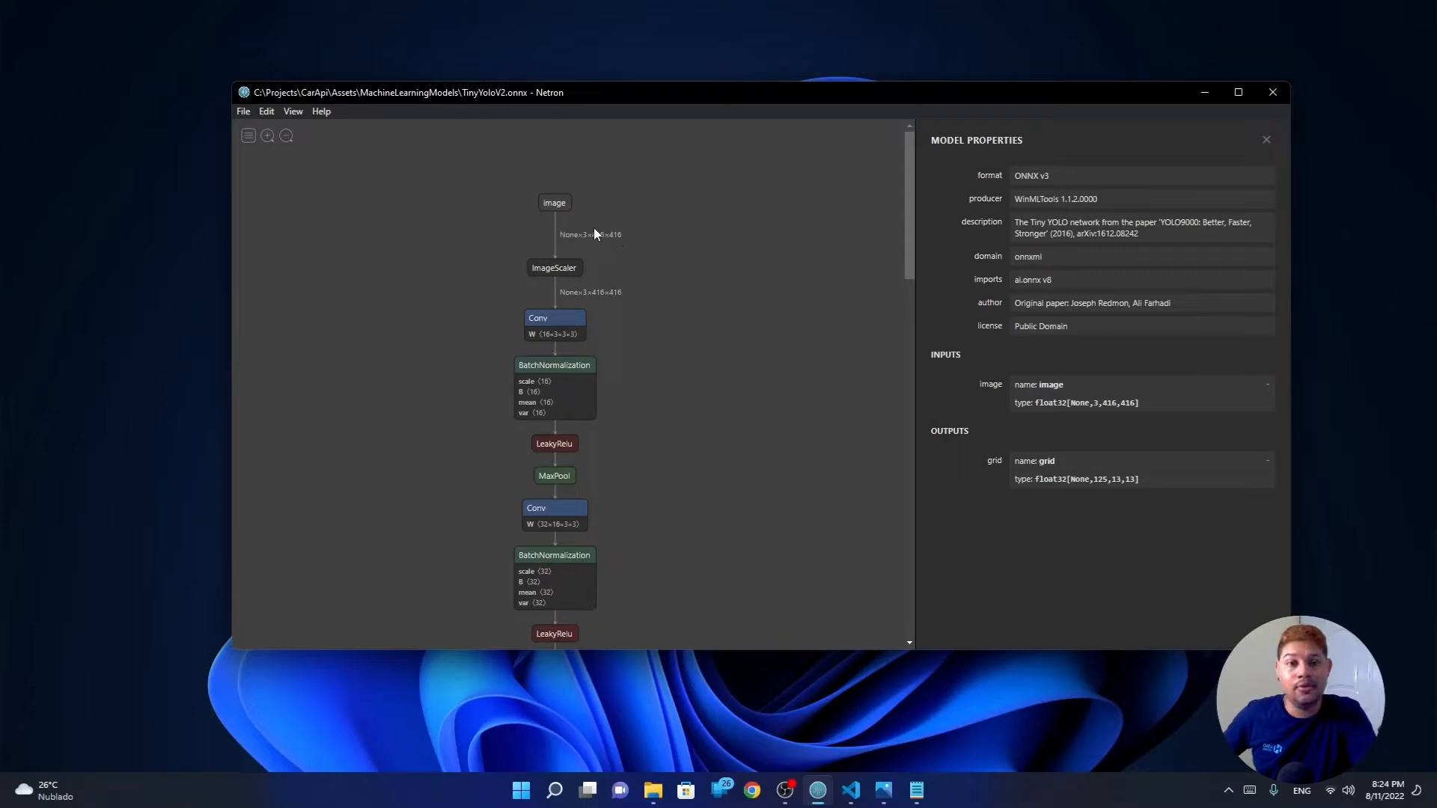
mouse_move(585, 240)
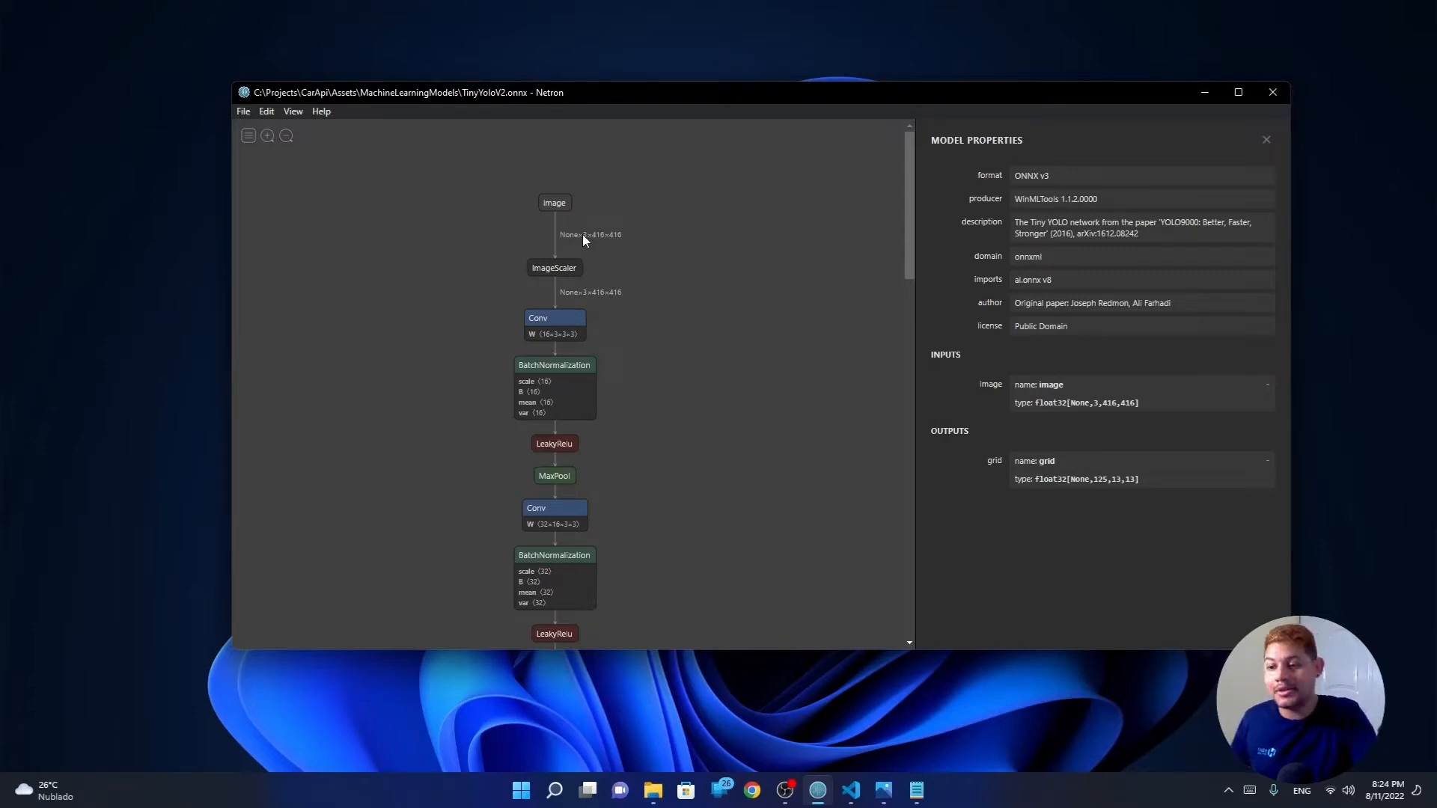
mouse_move(610, 246)
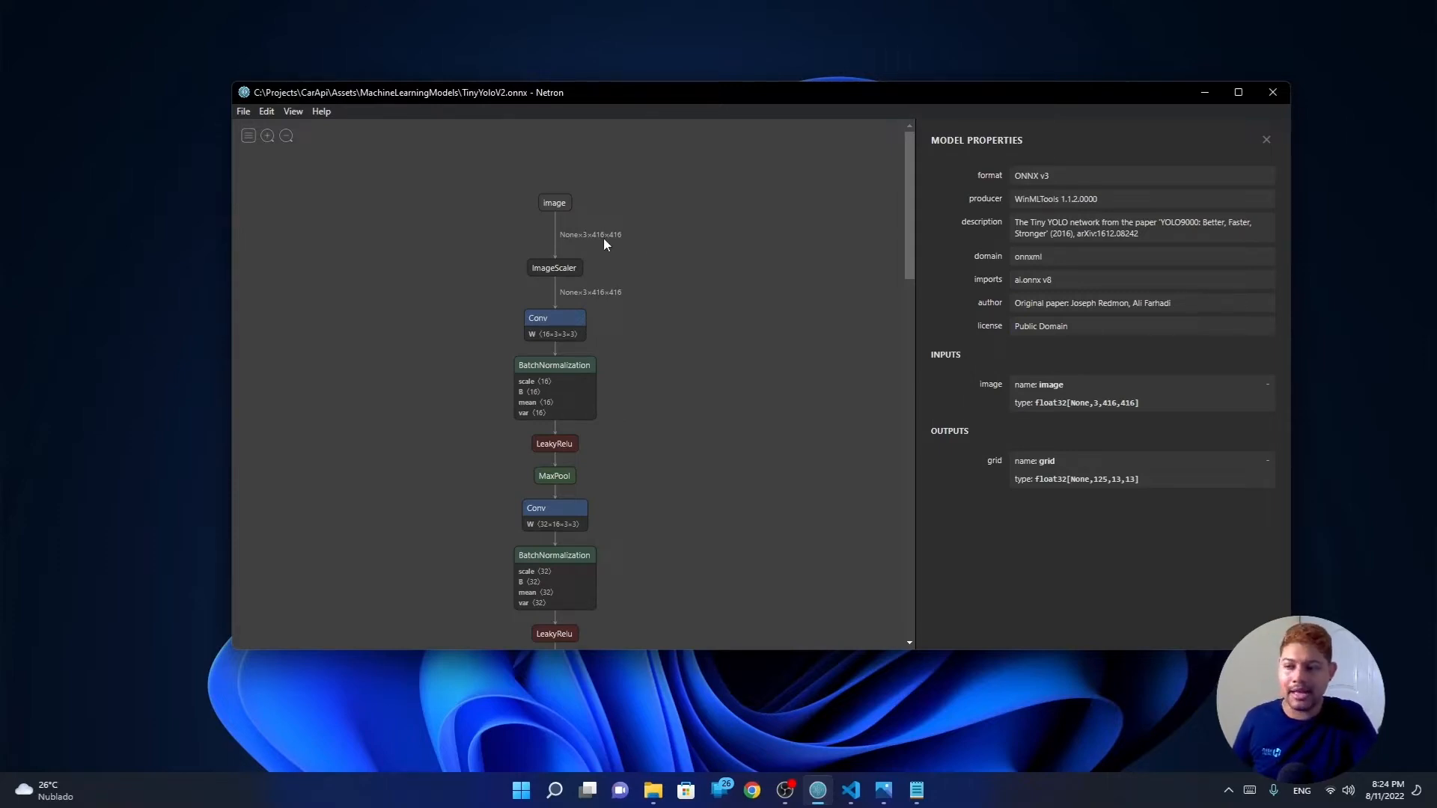
mouse_move(659, 250)
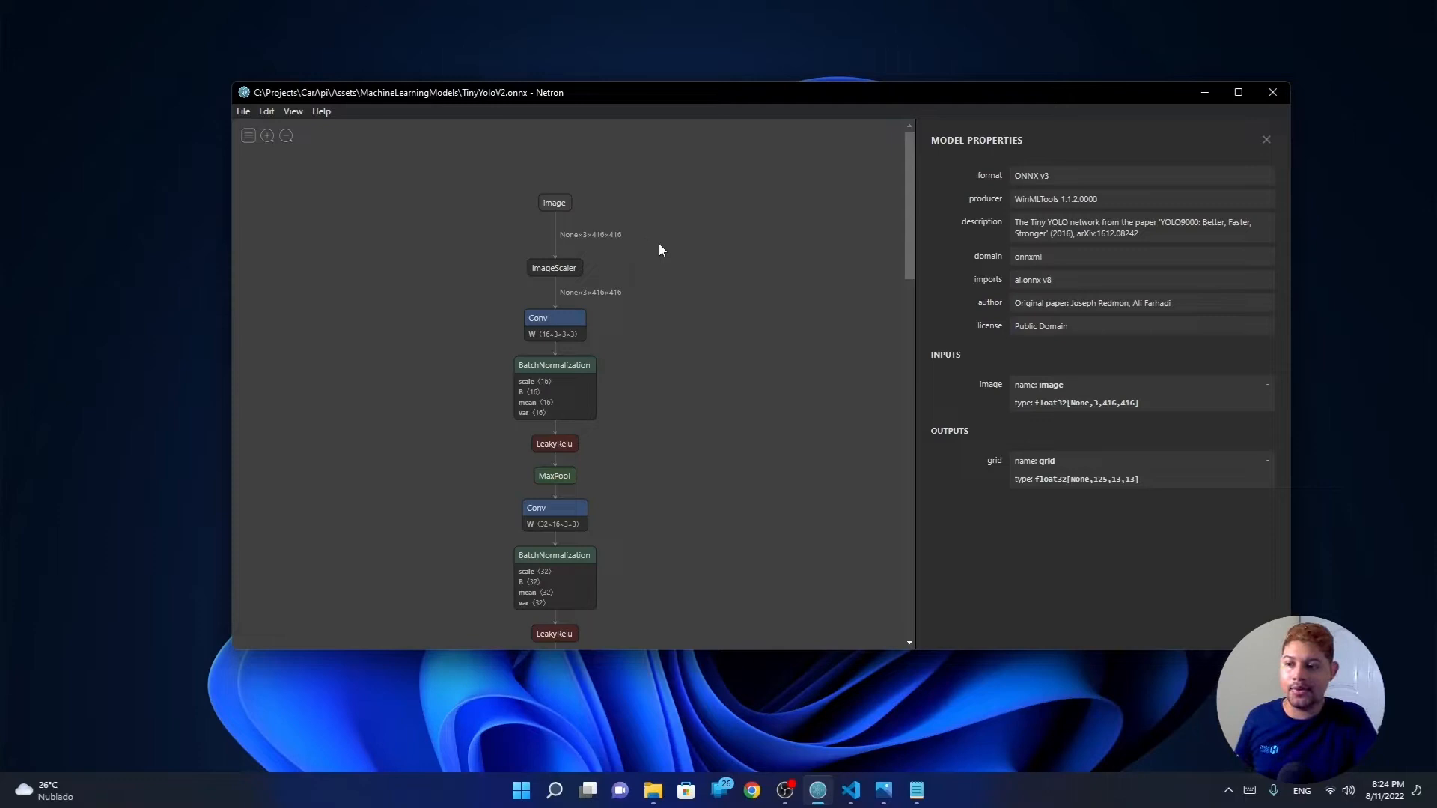
- Scroll the Netron graph to the final Conv layer feeding the 125×13×13 grid output
scroll("down", 3)
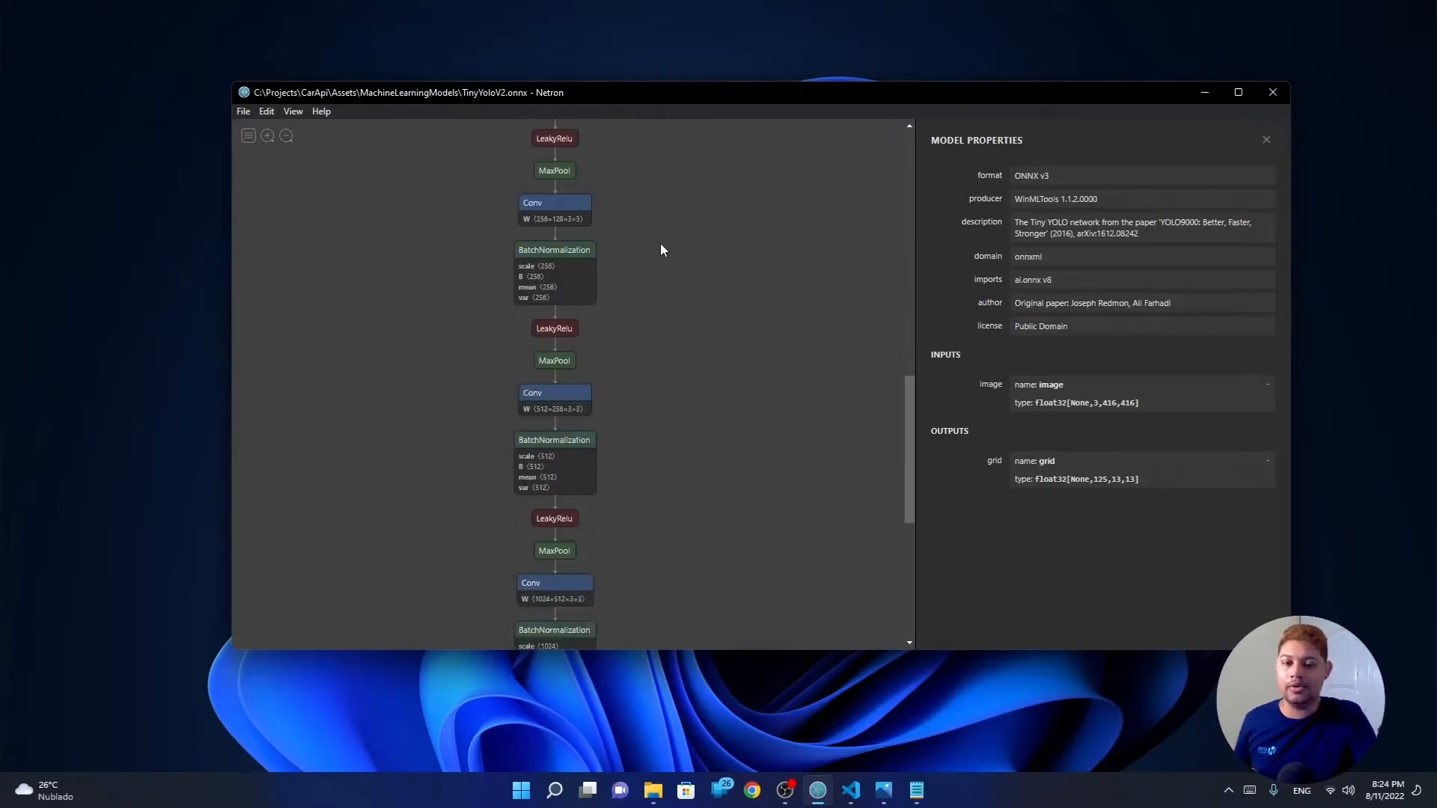
scroll("down", 3)
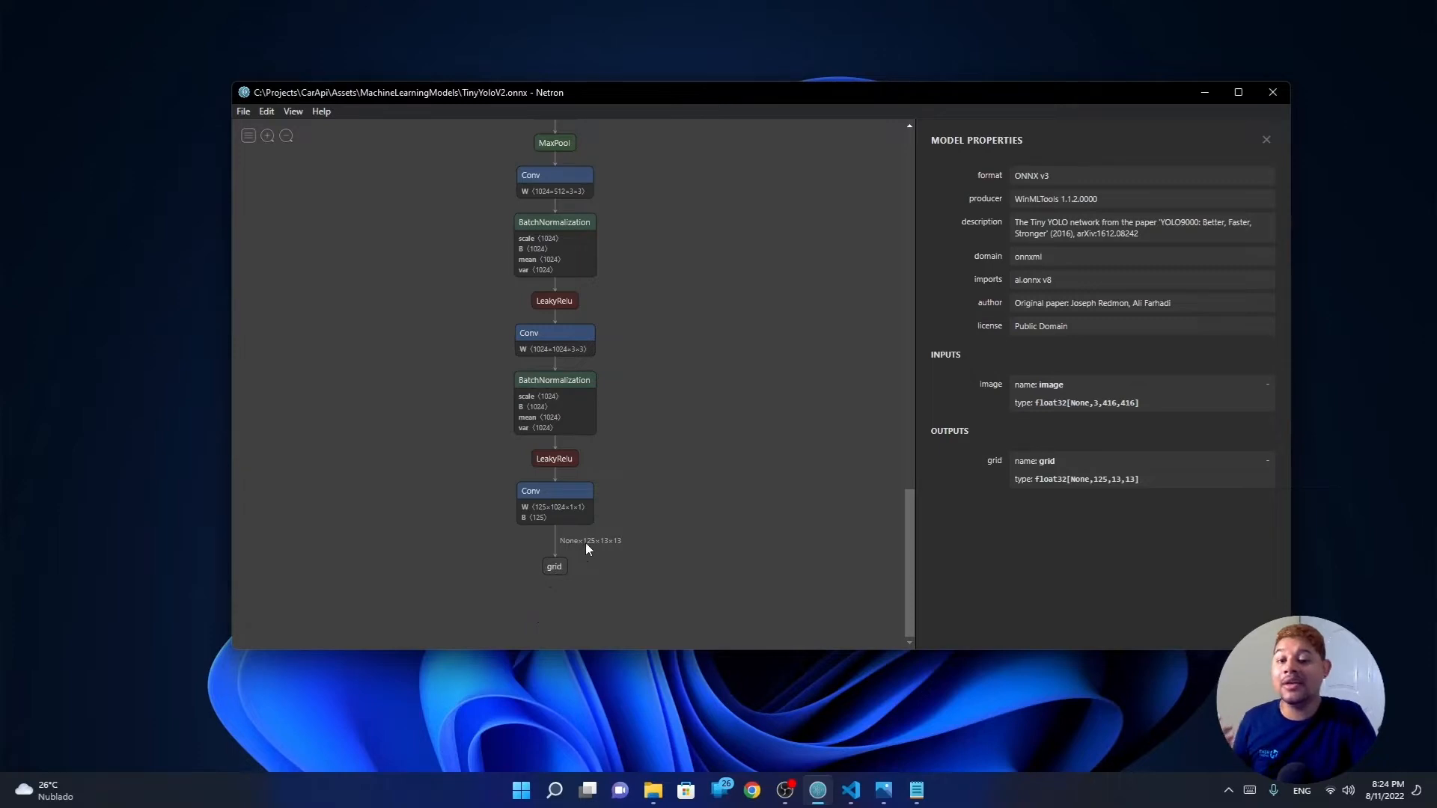
mouse_move(604, 550)
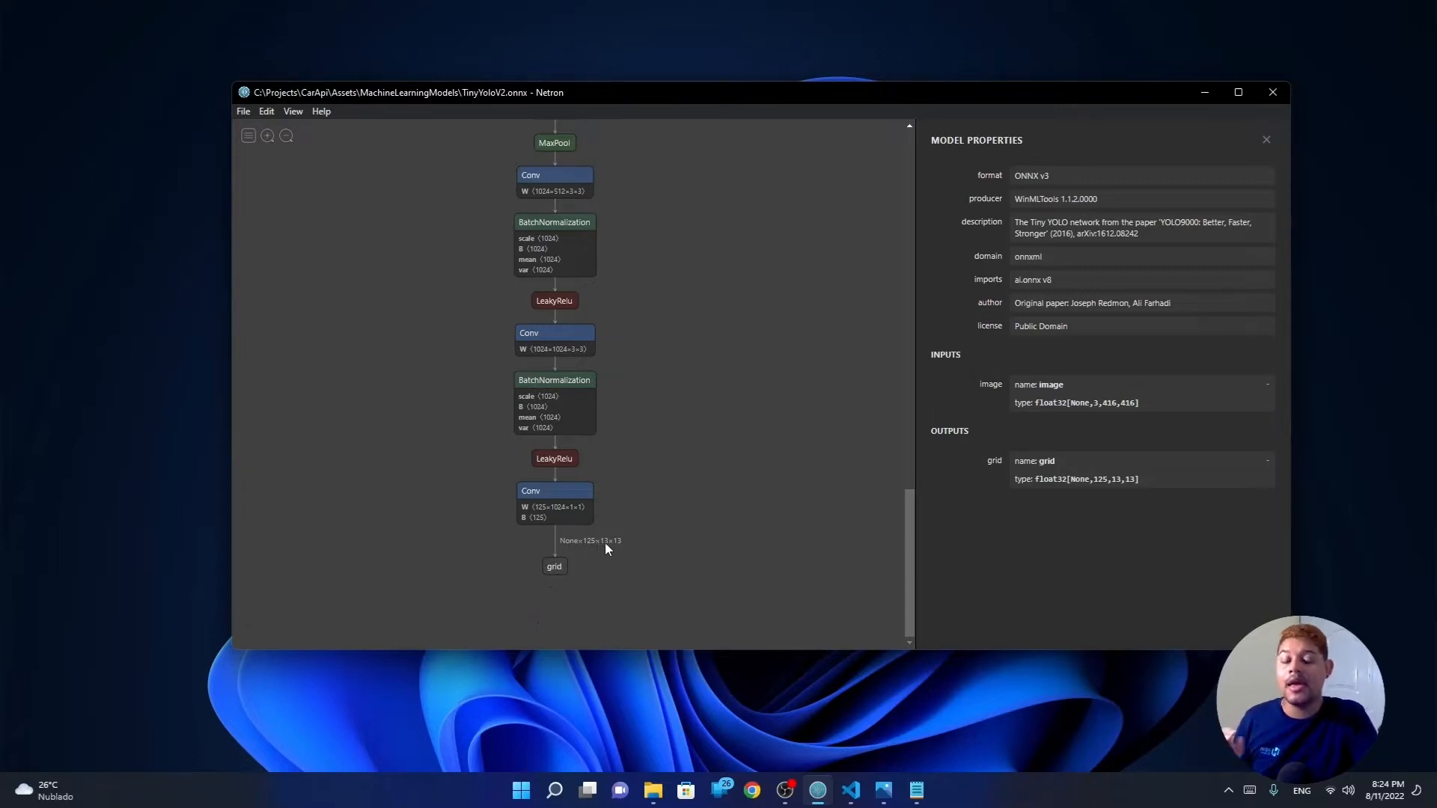
mouse_move(630, 554)
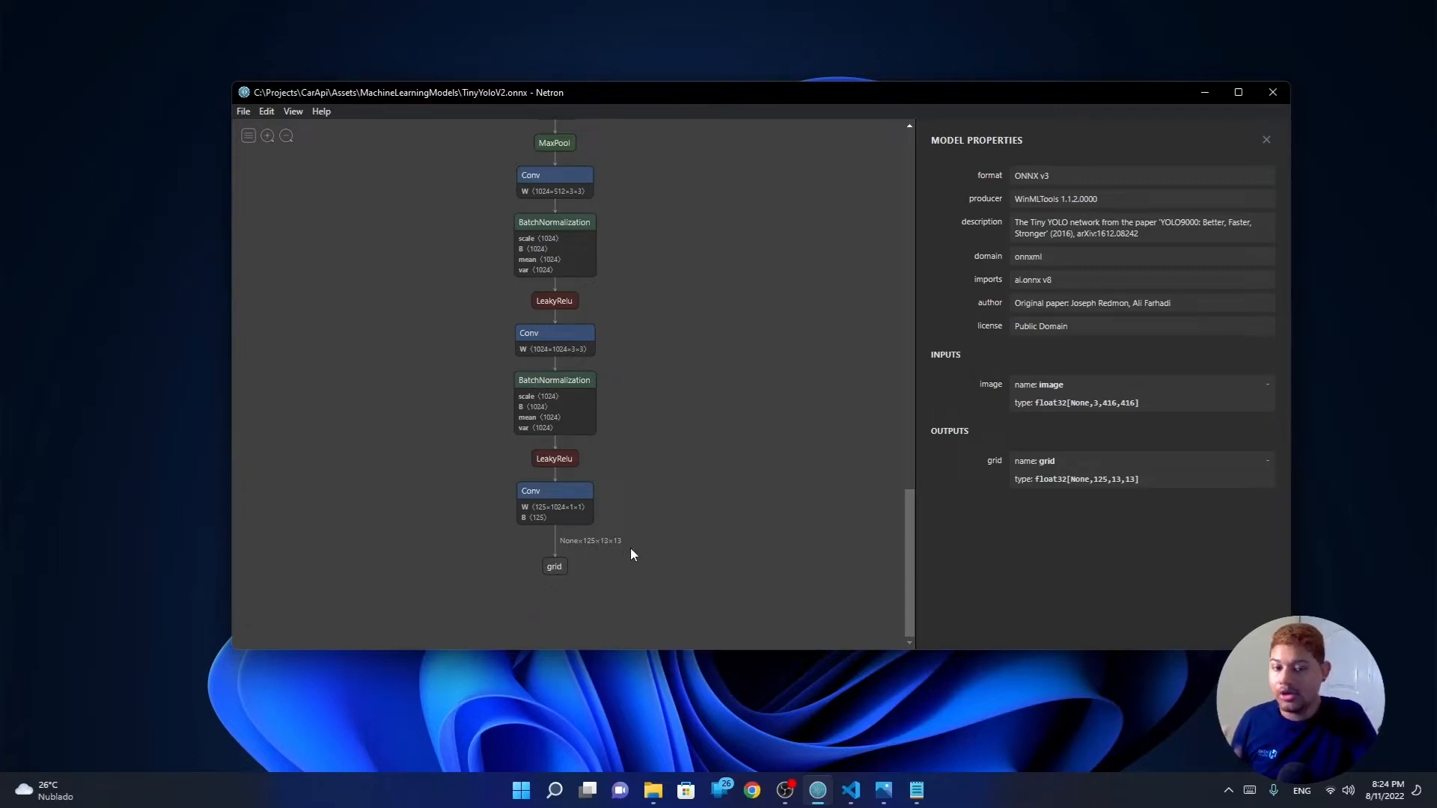
mouse_move(615, 542)
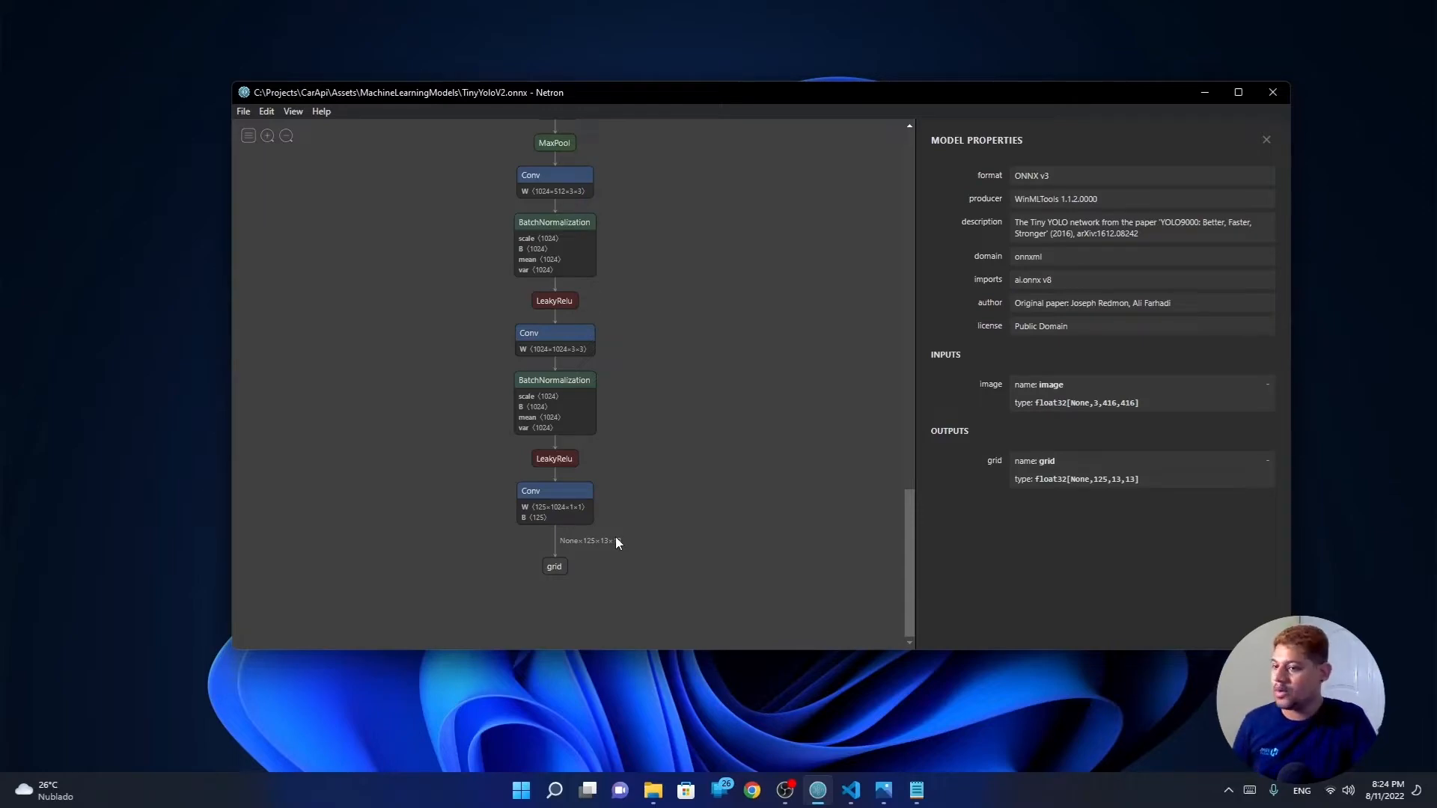
mouse_move(855, 790)
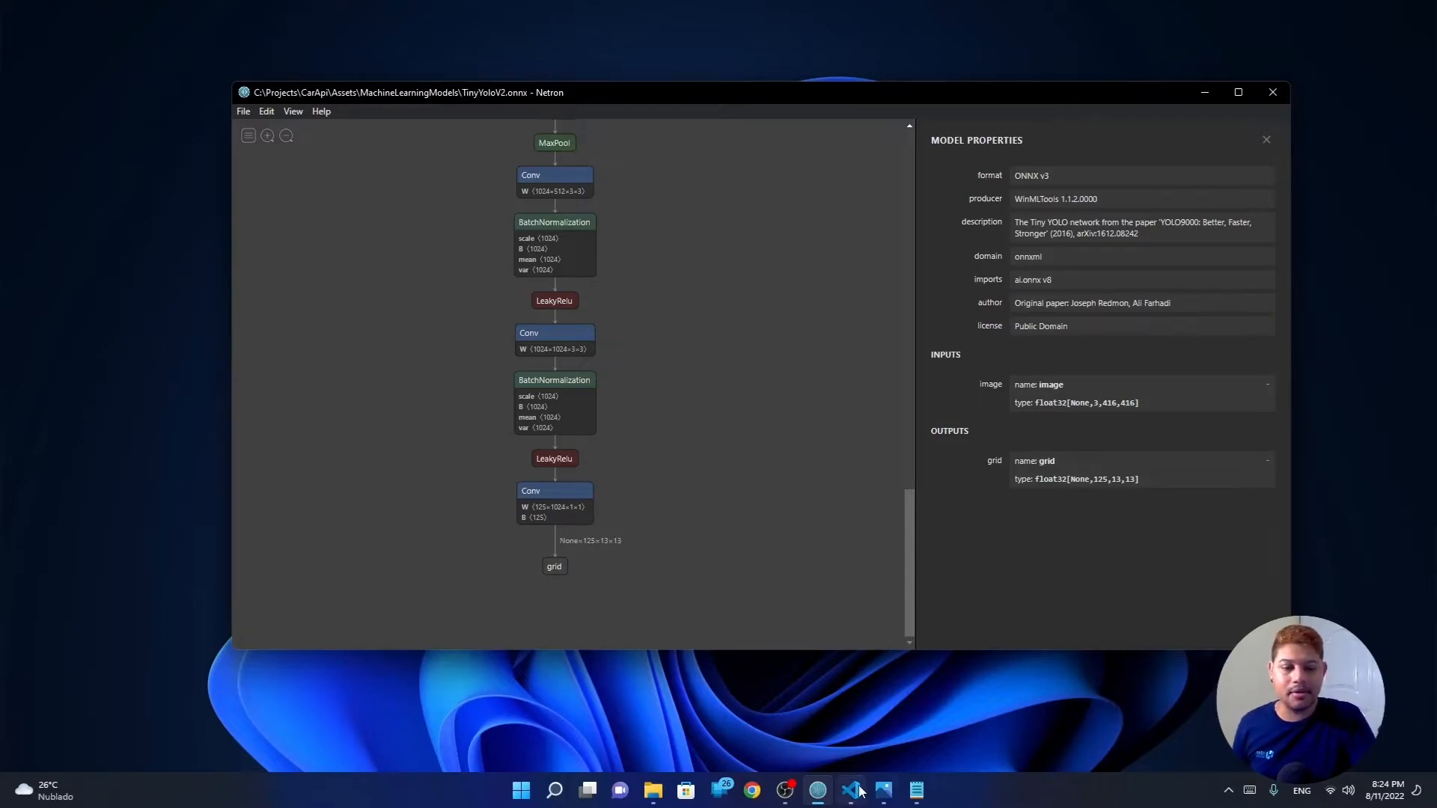
- Show model-output-description.png with the 13×13 YOLO grid and bounding box vector
left_click(881, 790)
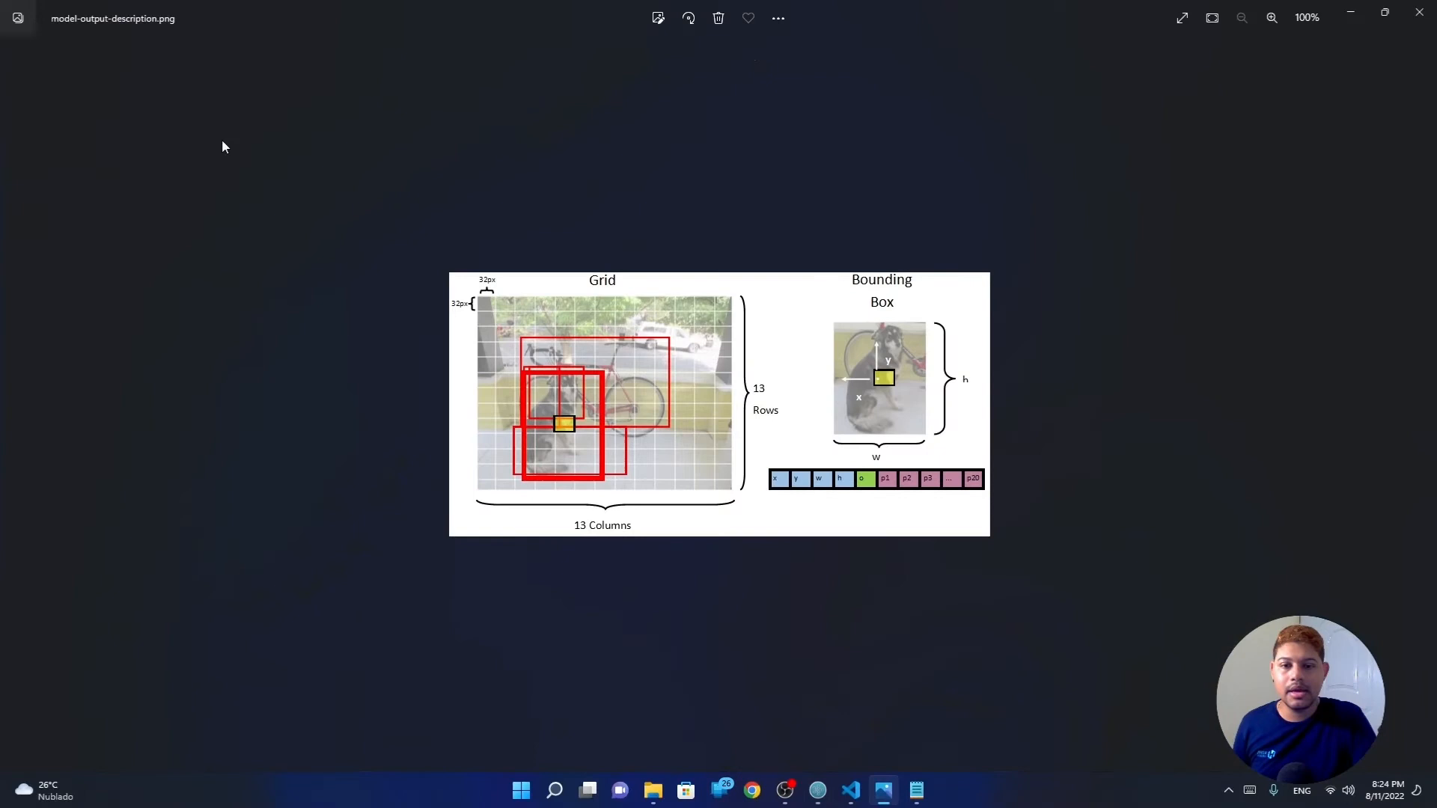
mouse_move(480, 305)
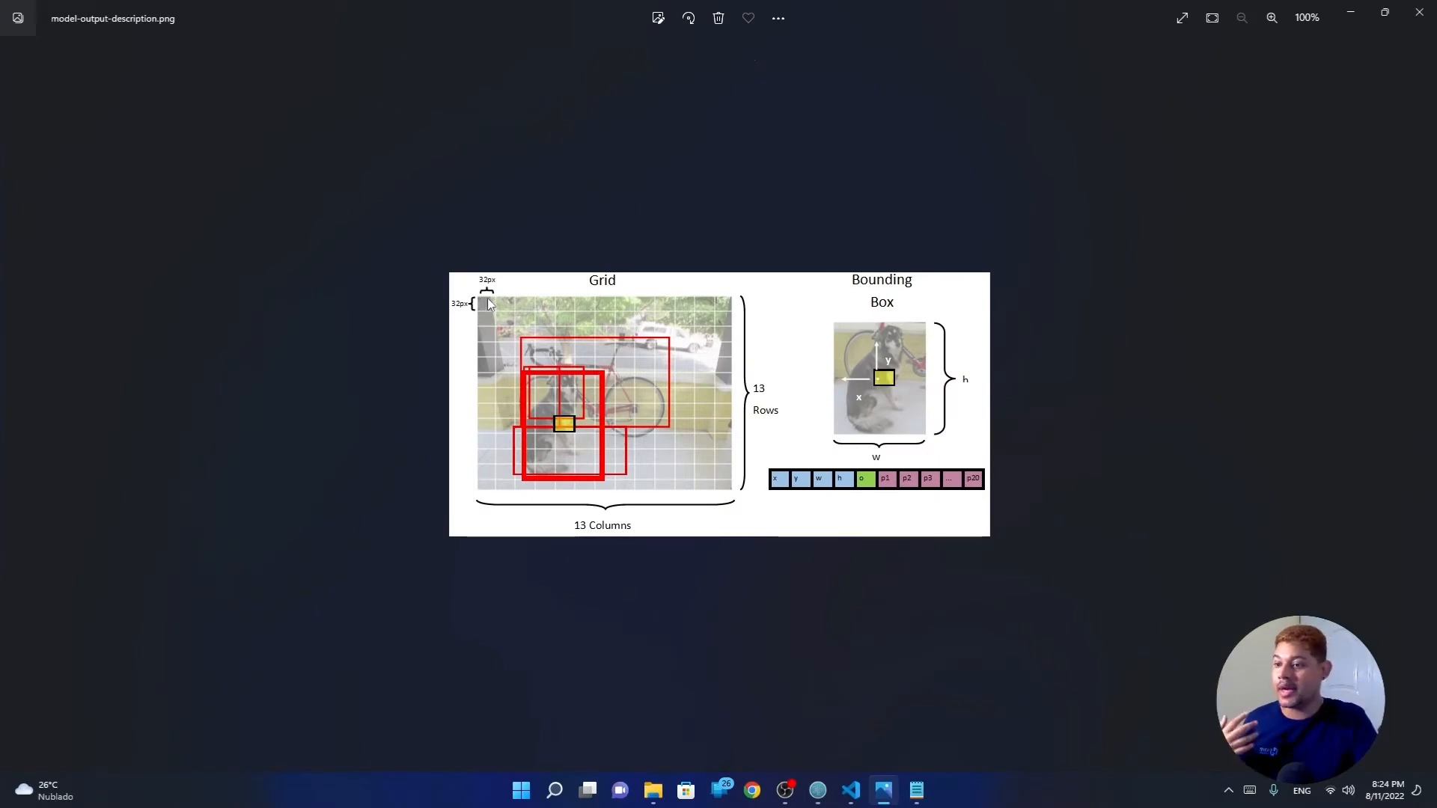
mouse_move(485, 316)
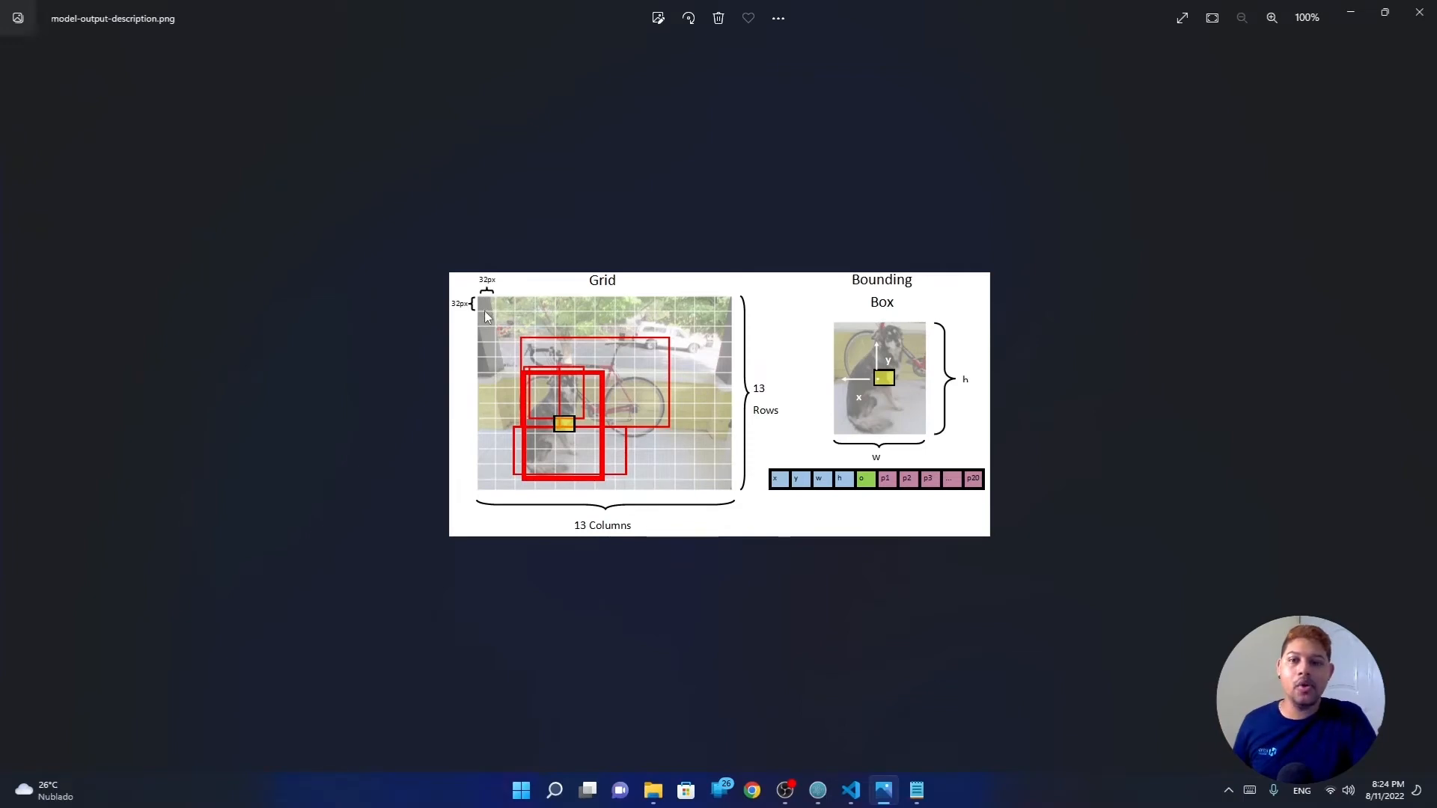
mouse_move(769, 300)
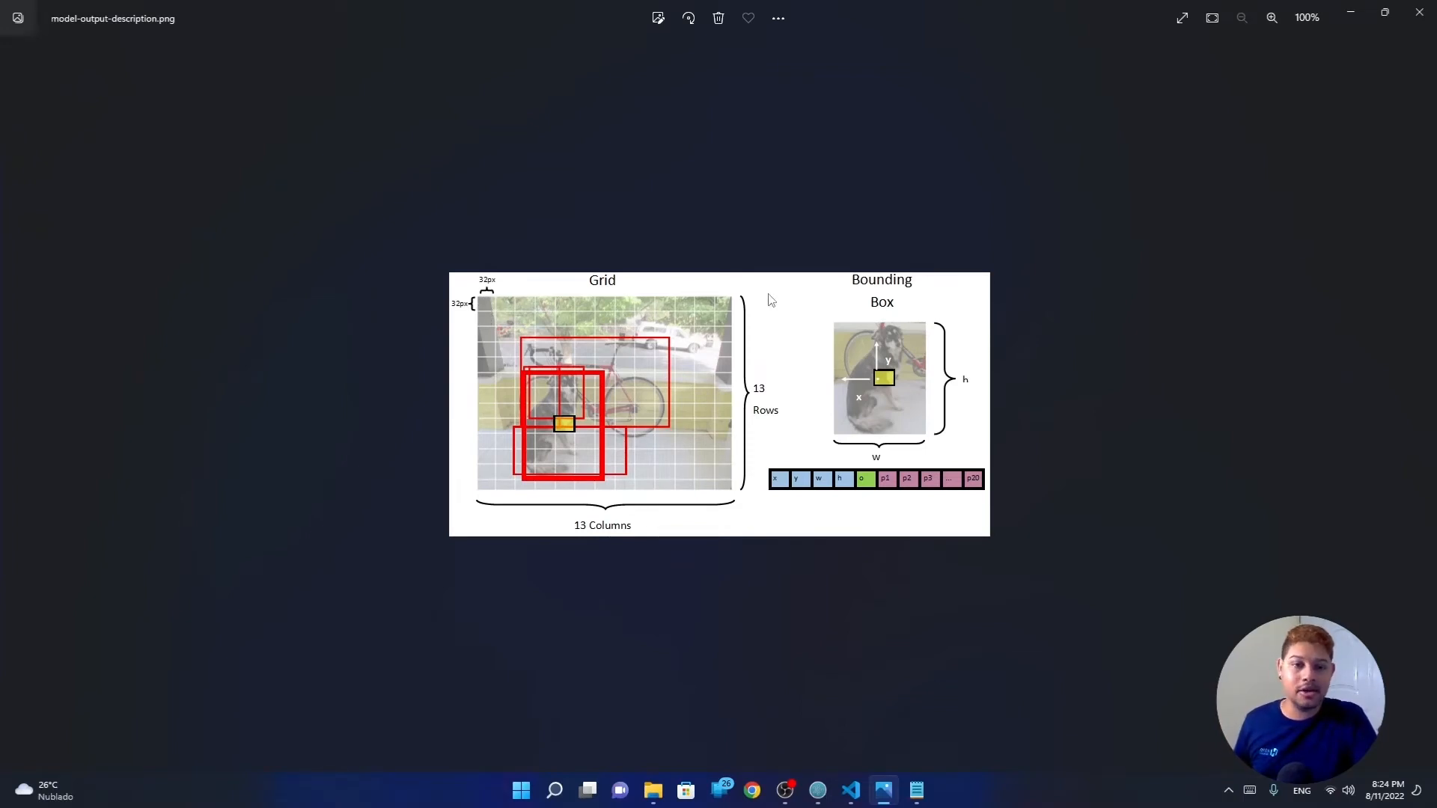
mouse_move(484, 366)
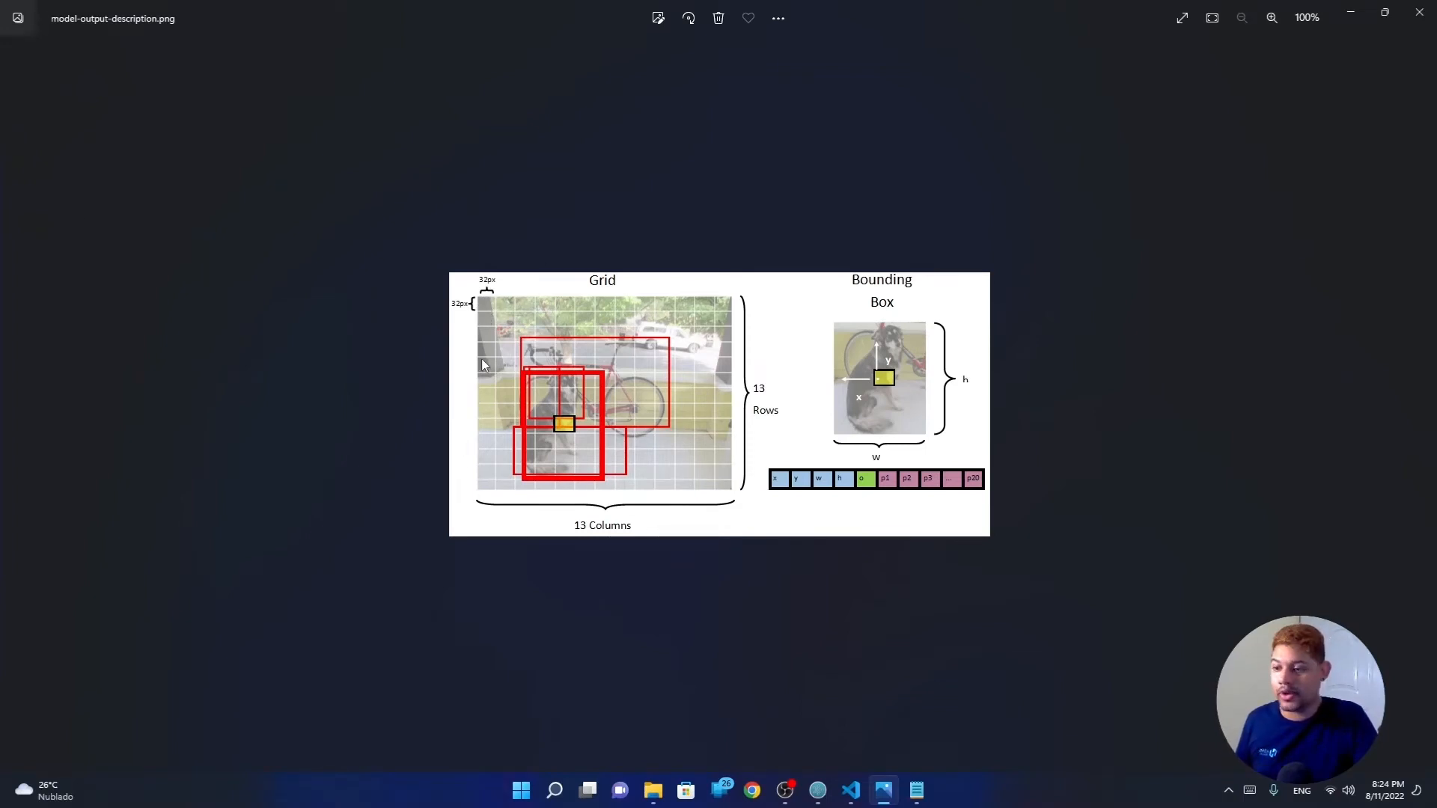
mouse_move(485, 310)
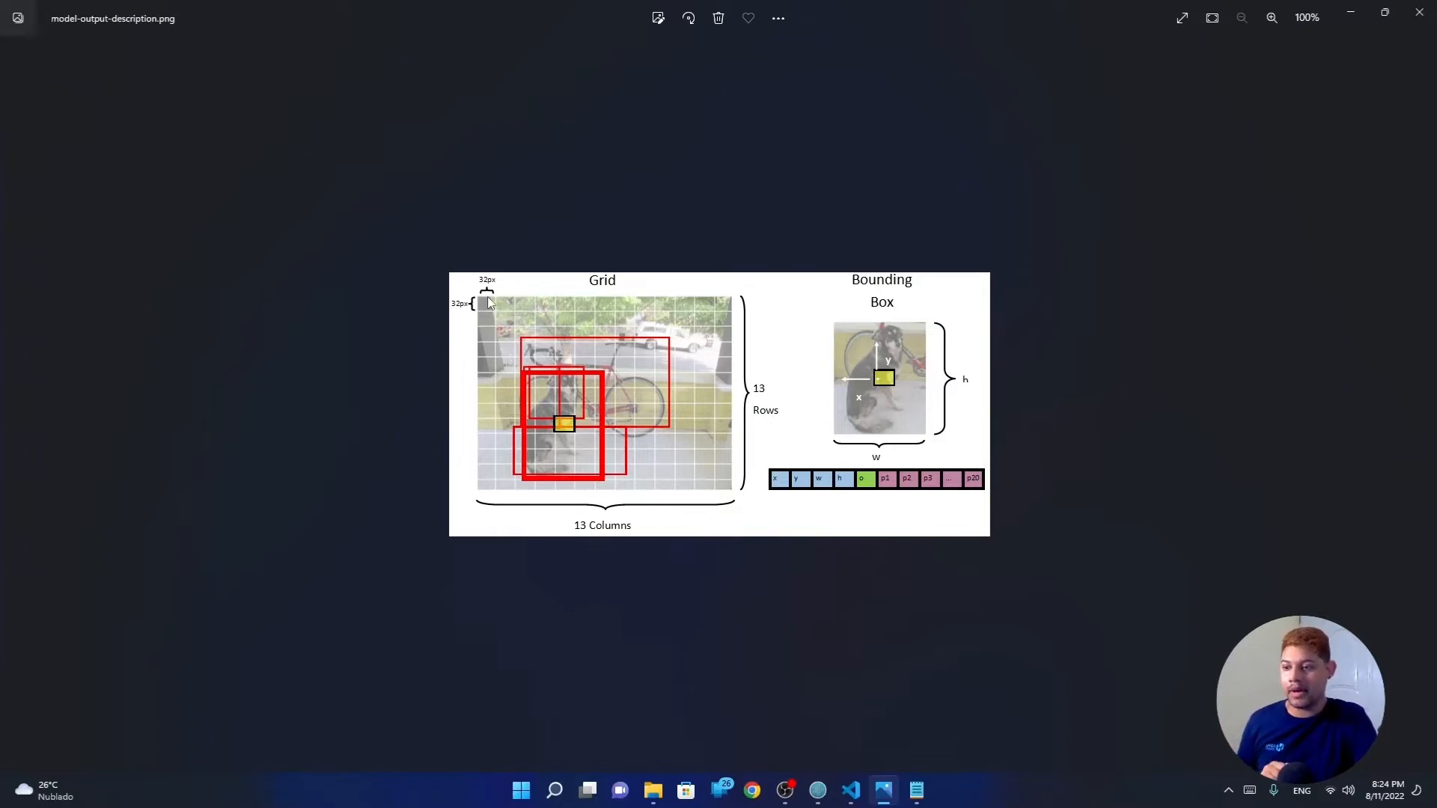
mouse_move(501, 314)
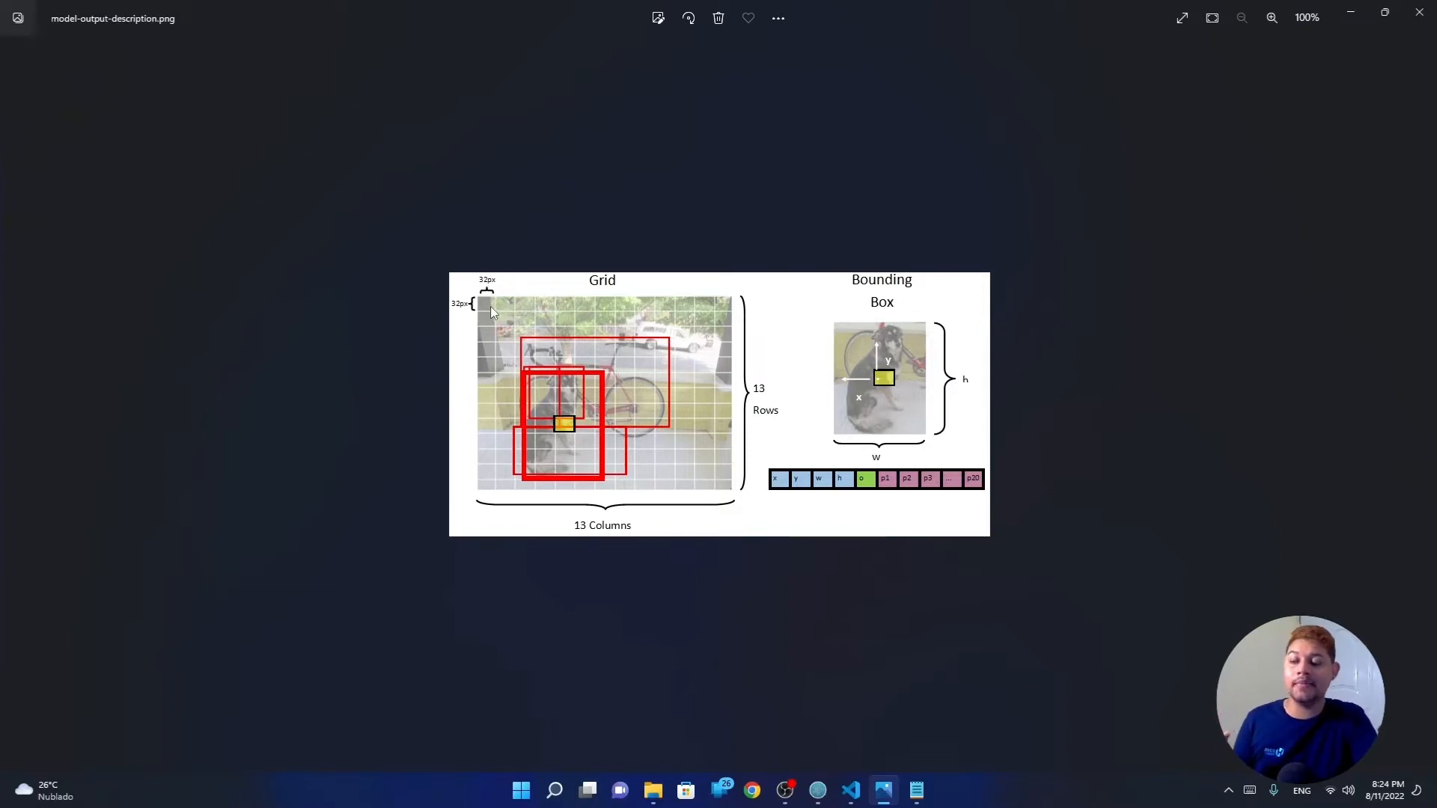
mouse_move(496, 316)
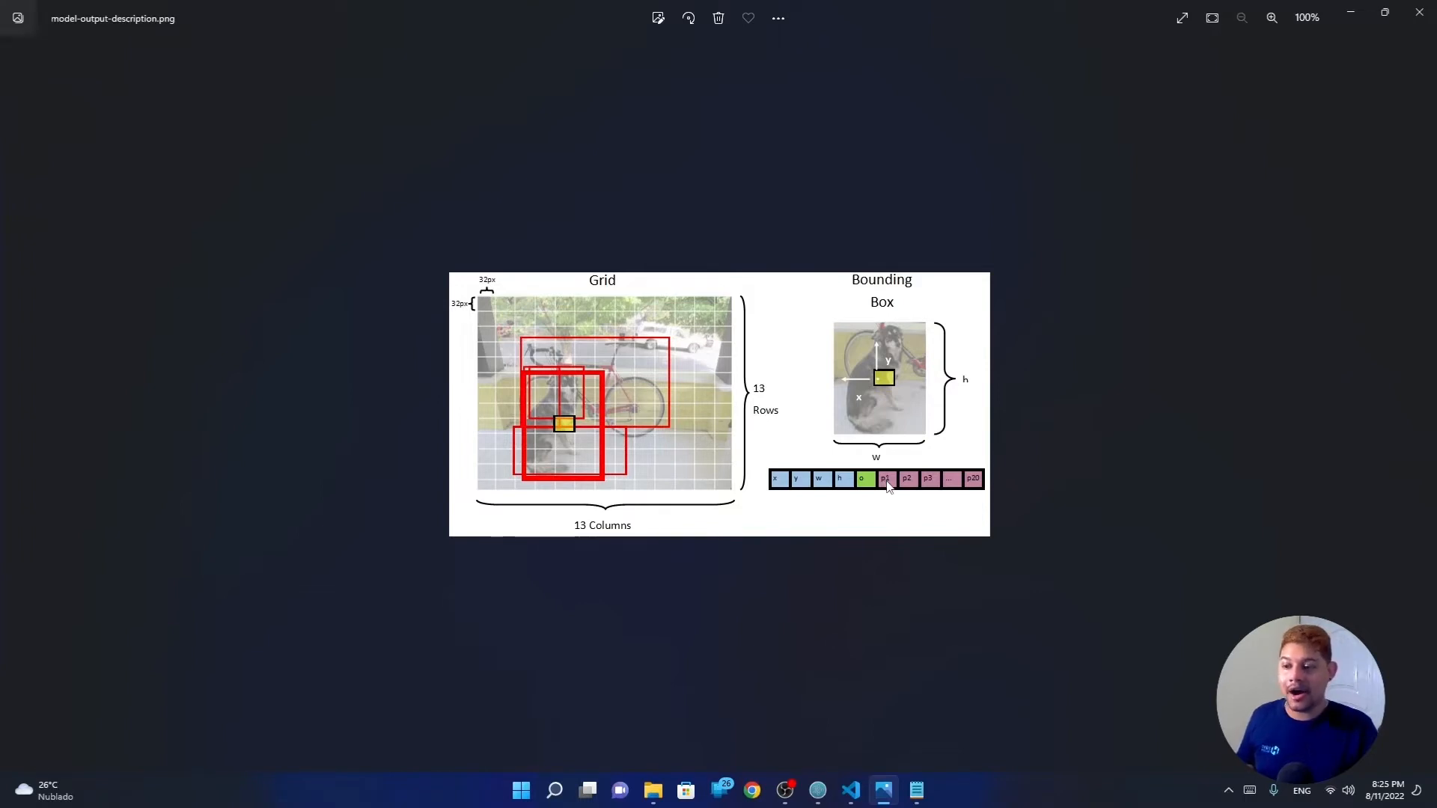
mouse_move(467, 328)
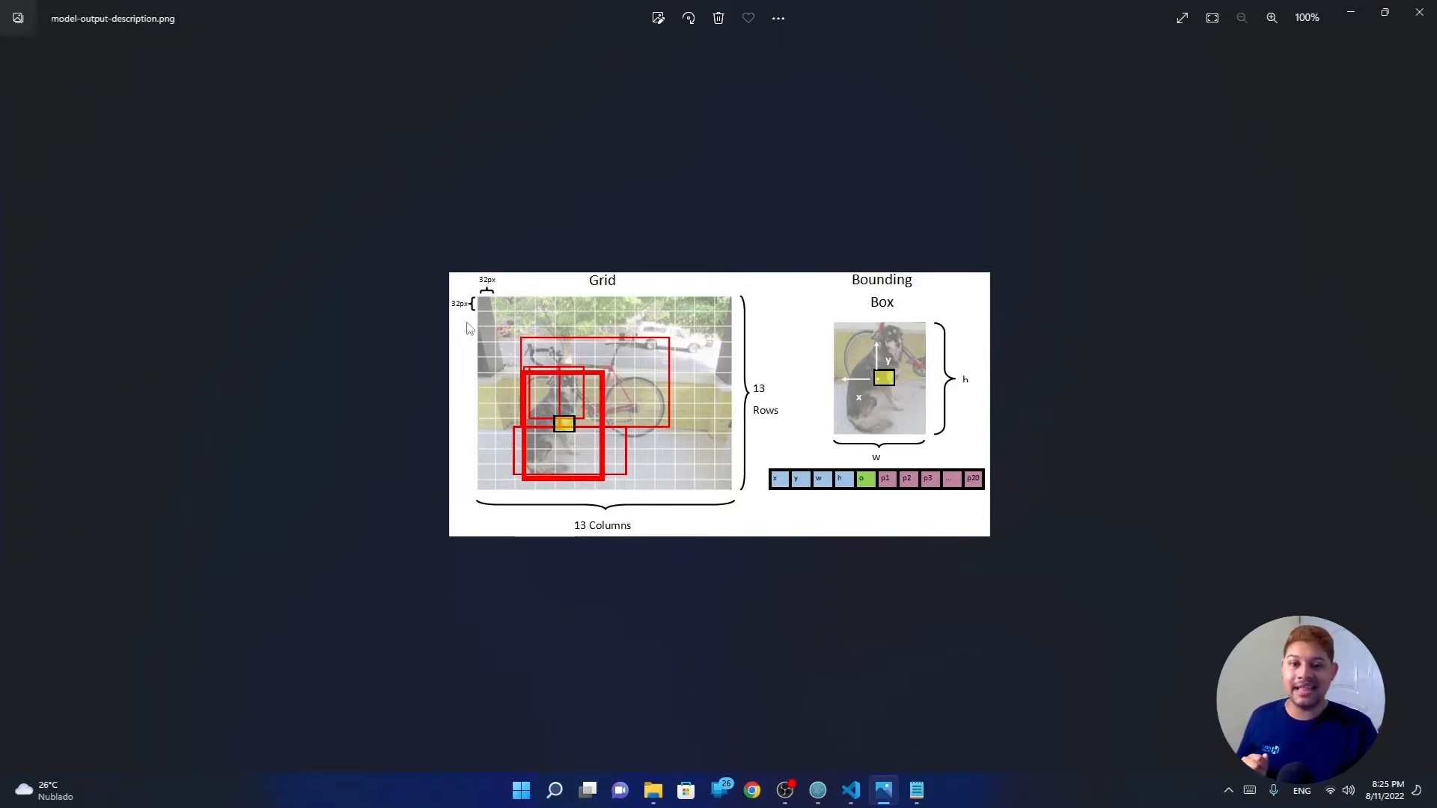
mouse_move(543, 495)
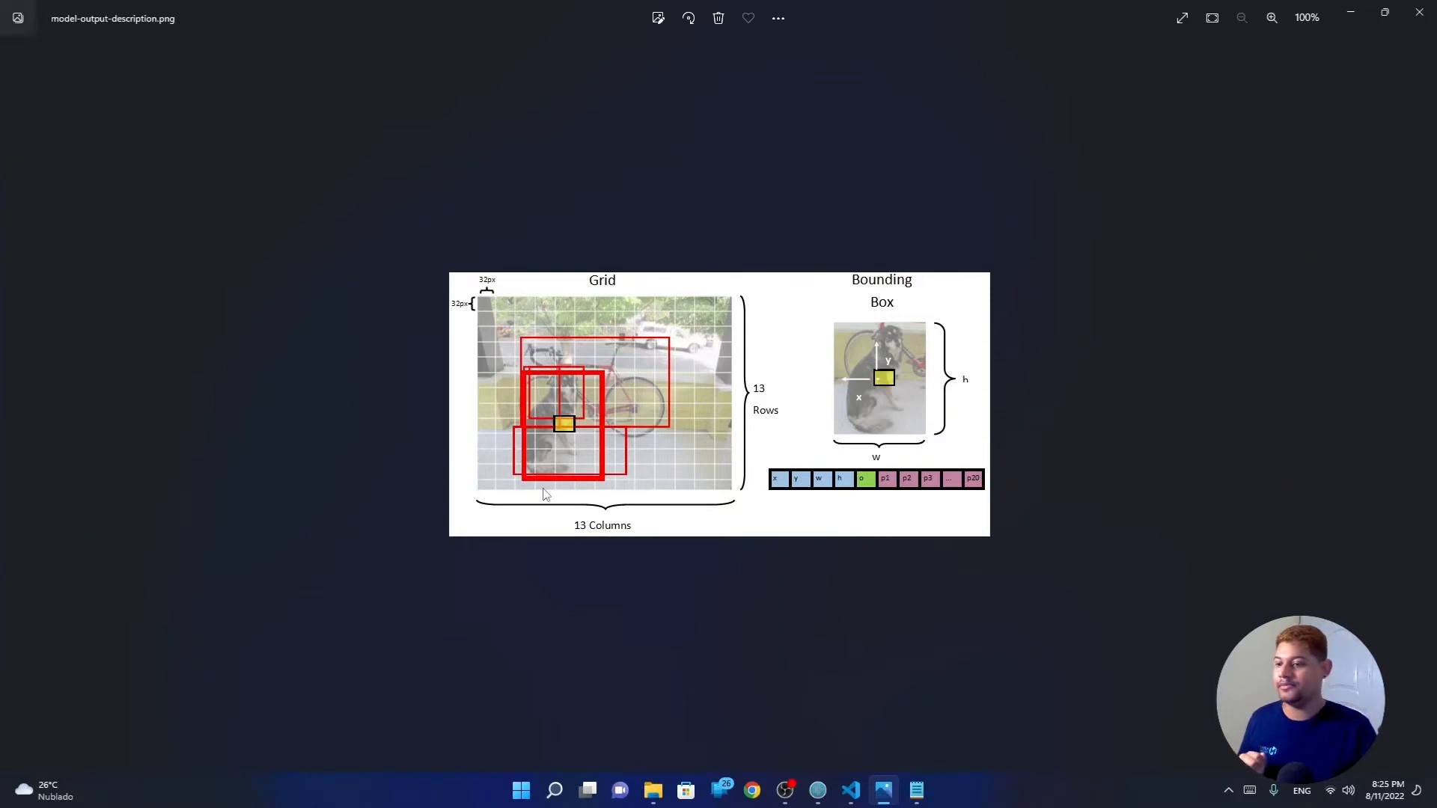
mouse_move(901, 491)
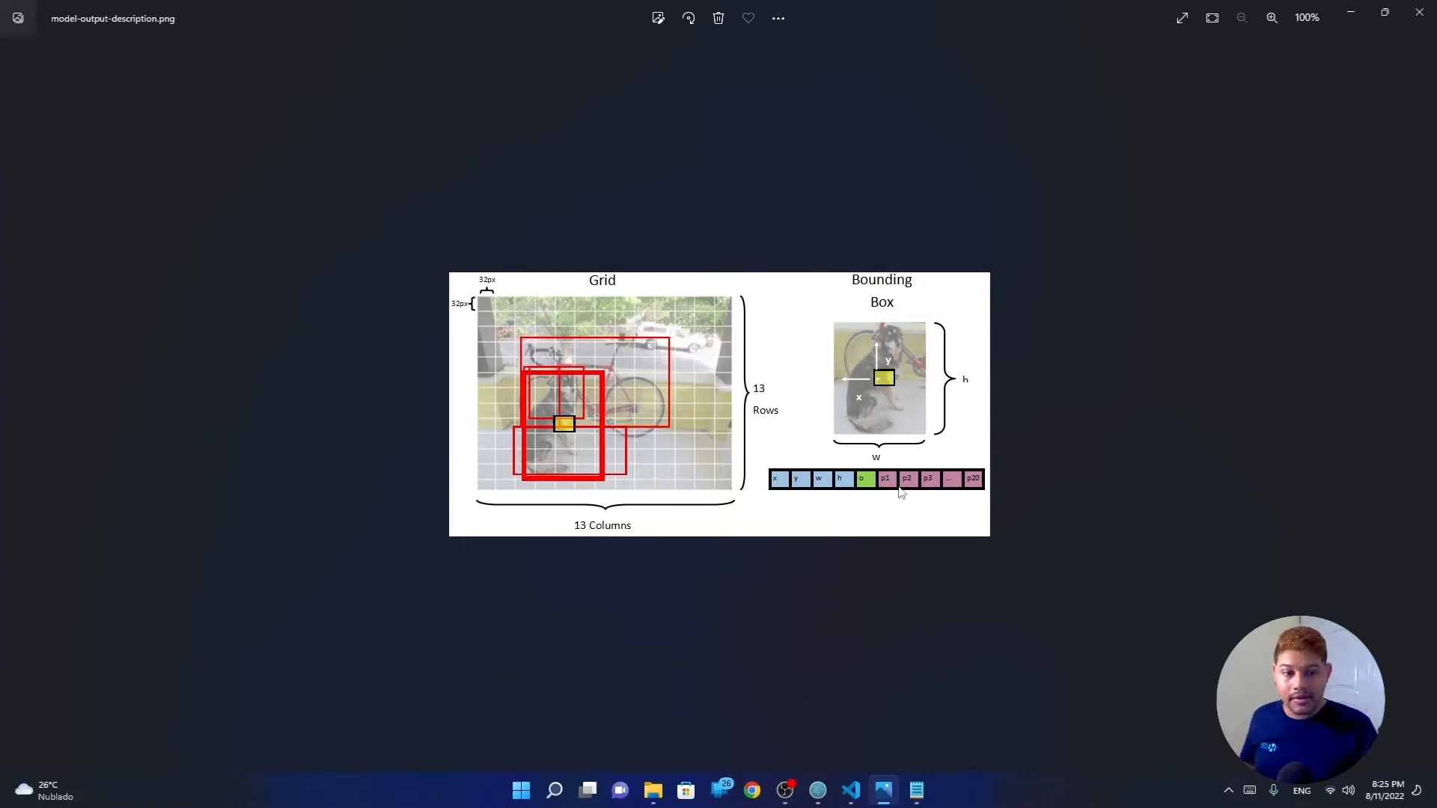
mouse_move(888, 487)
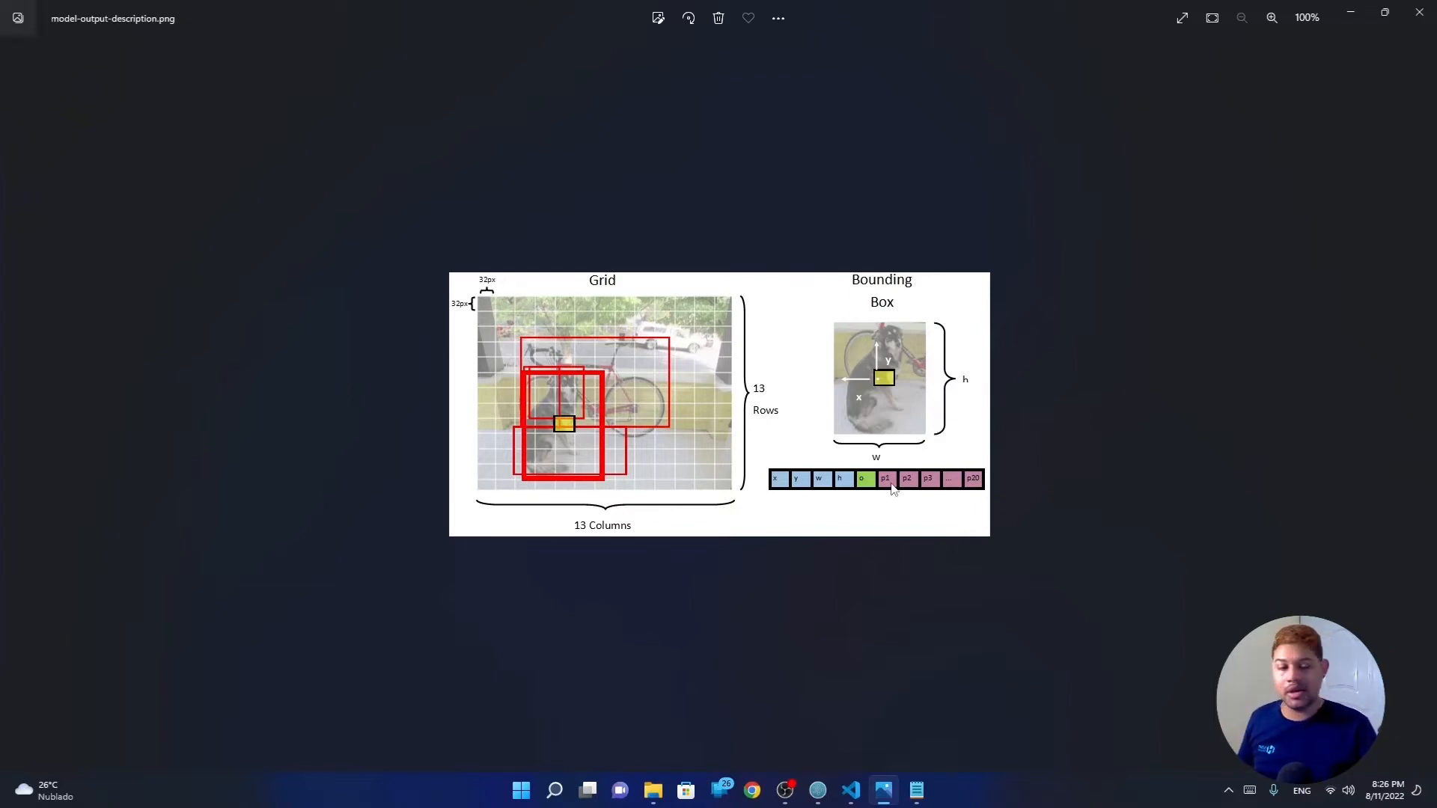
mouse_move(977, 488)
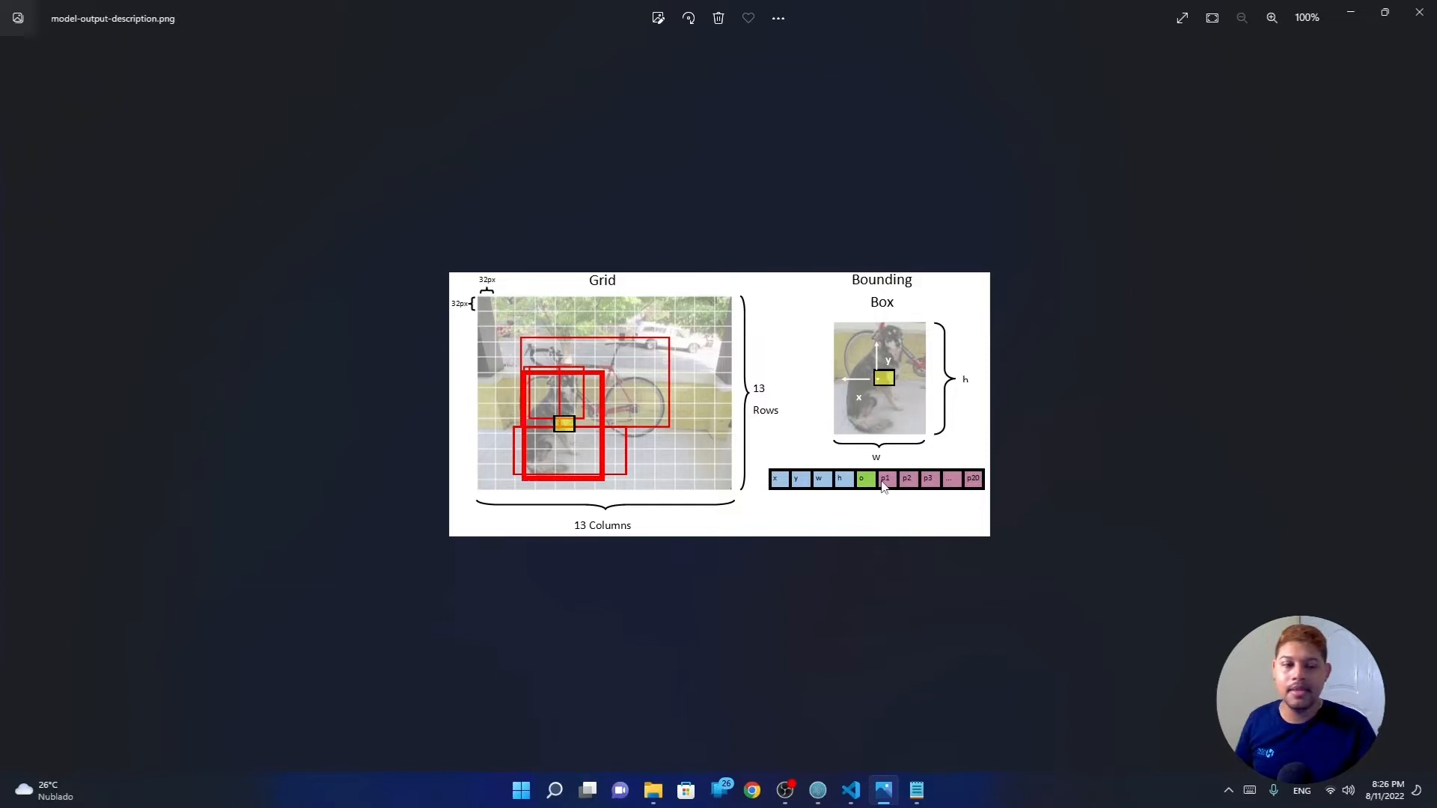
mouse_move(887, 491)
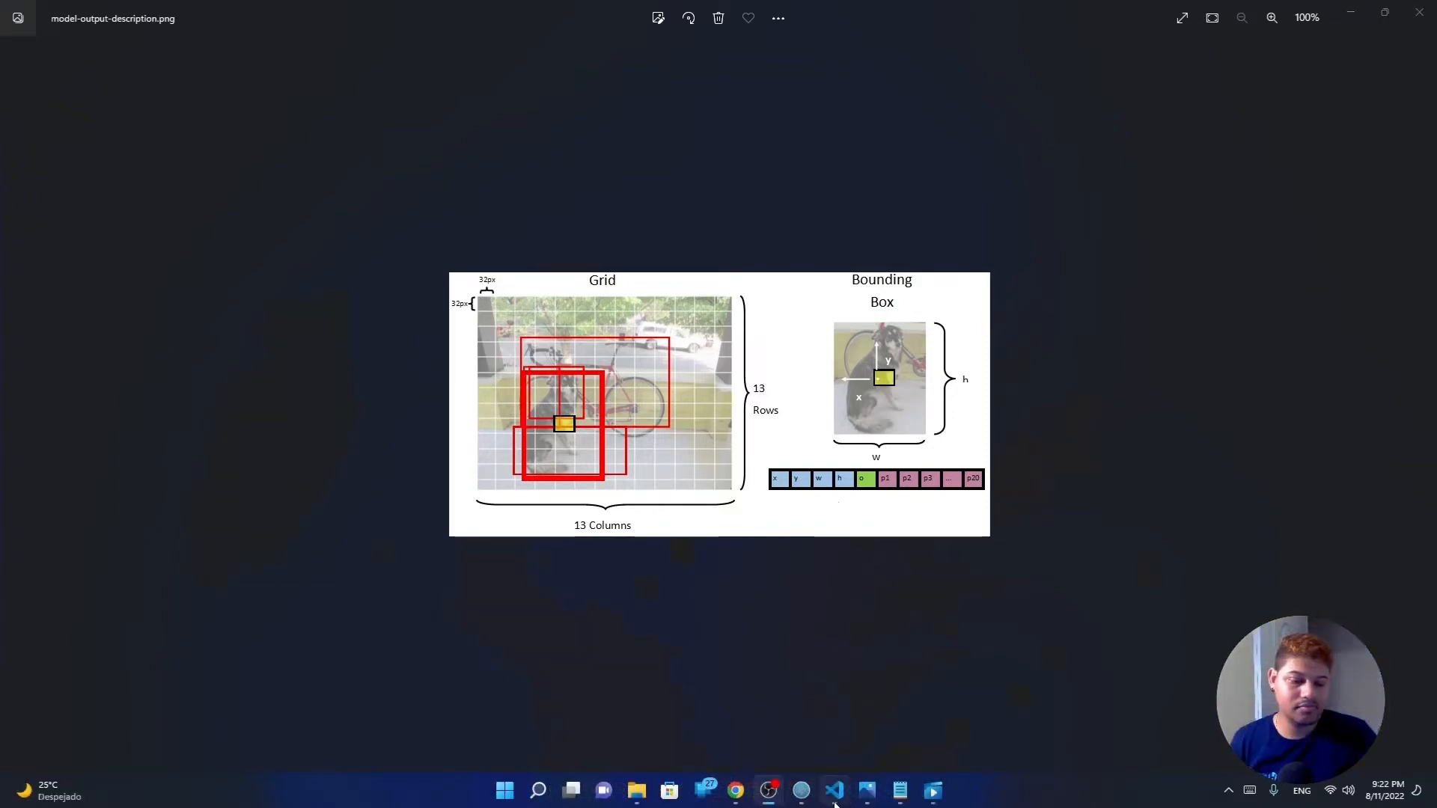
- Walk through ImageHasObject in ImageObjectDetector.cs: objectLabel, MLContext, LoadFromEnumerable data and Output
left_click(832, 790)
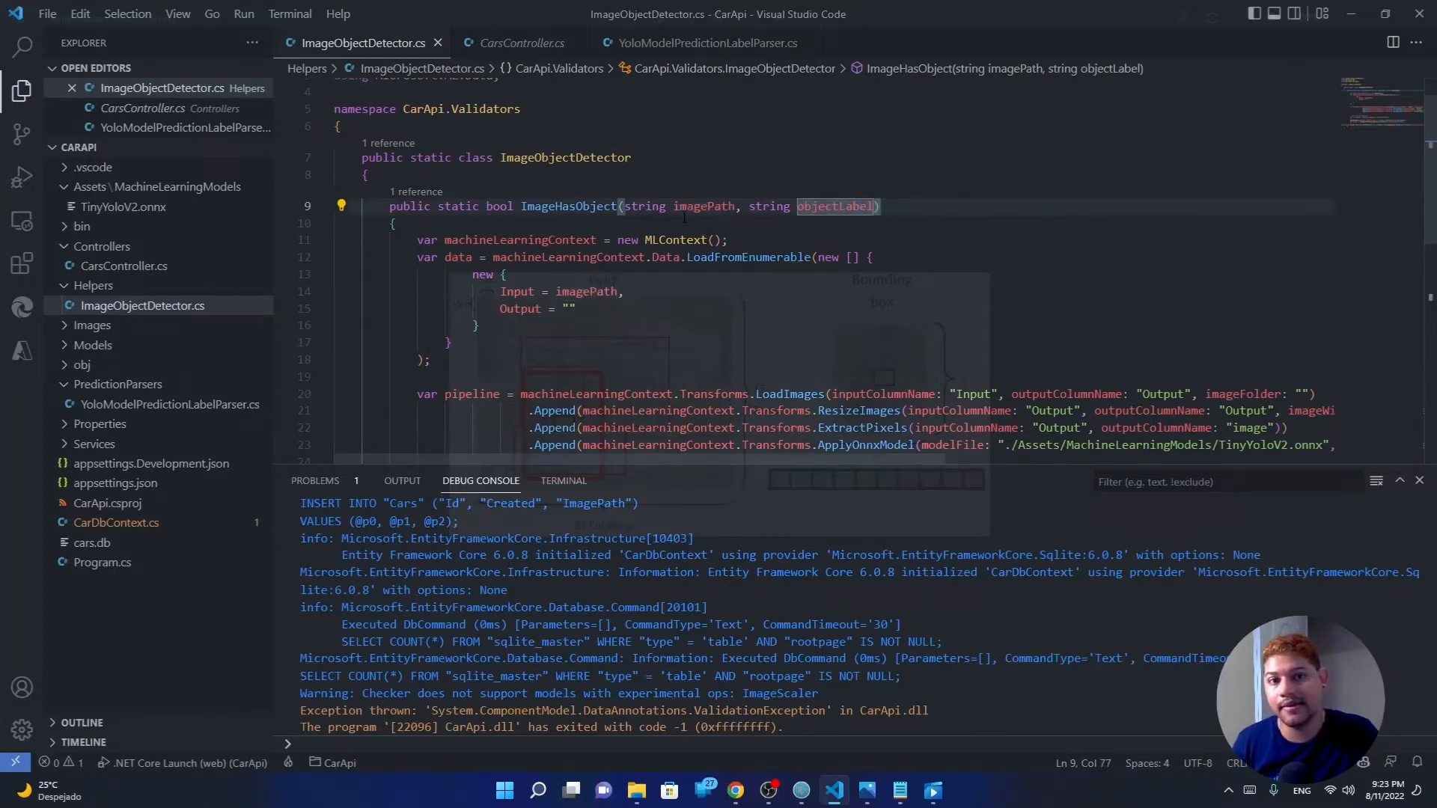
double_click(835, 207)
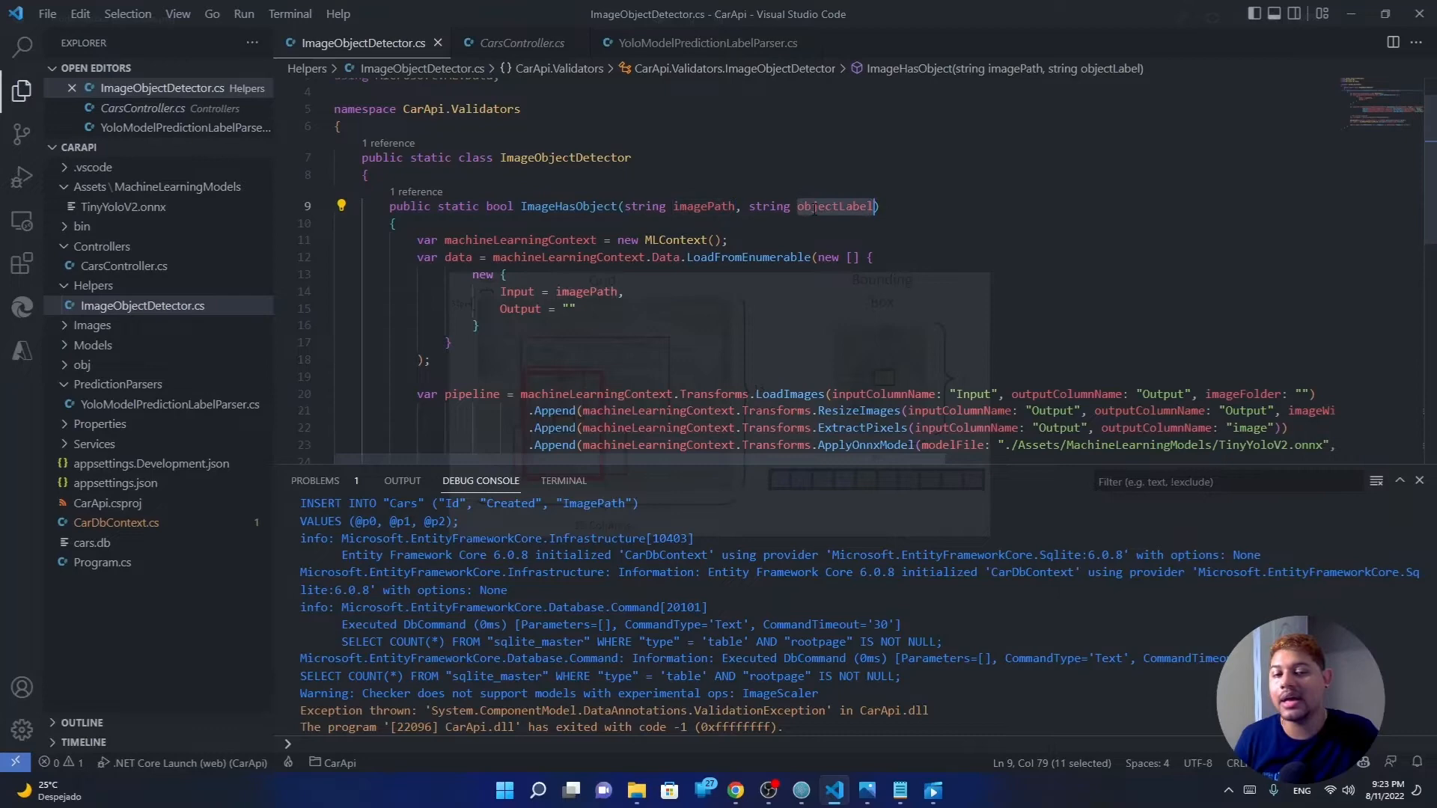
double_click(835, 206)
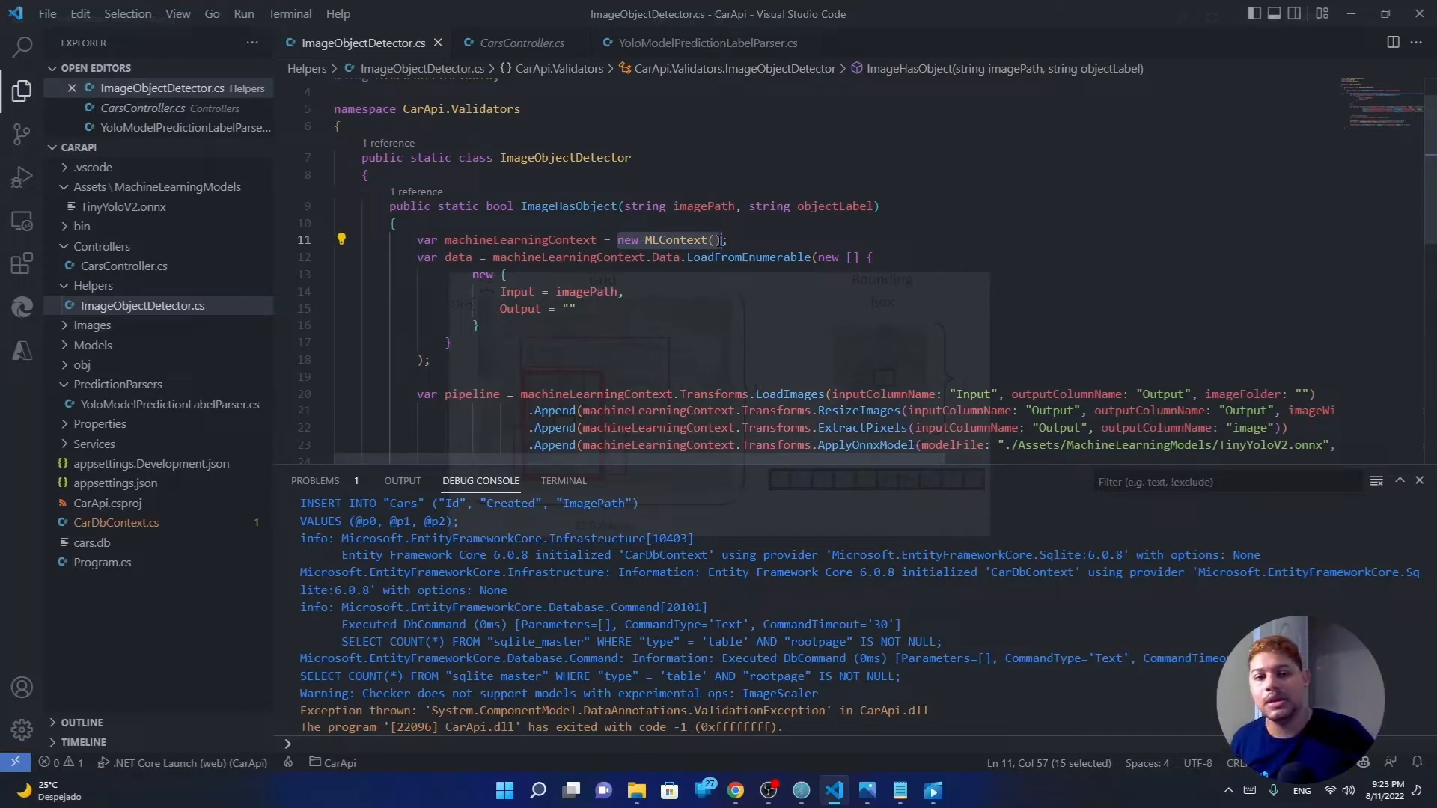
left_click(476, 325)
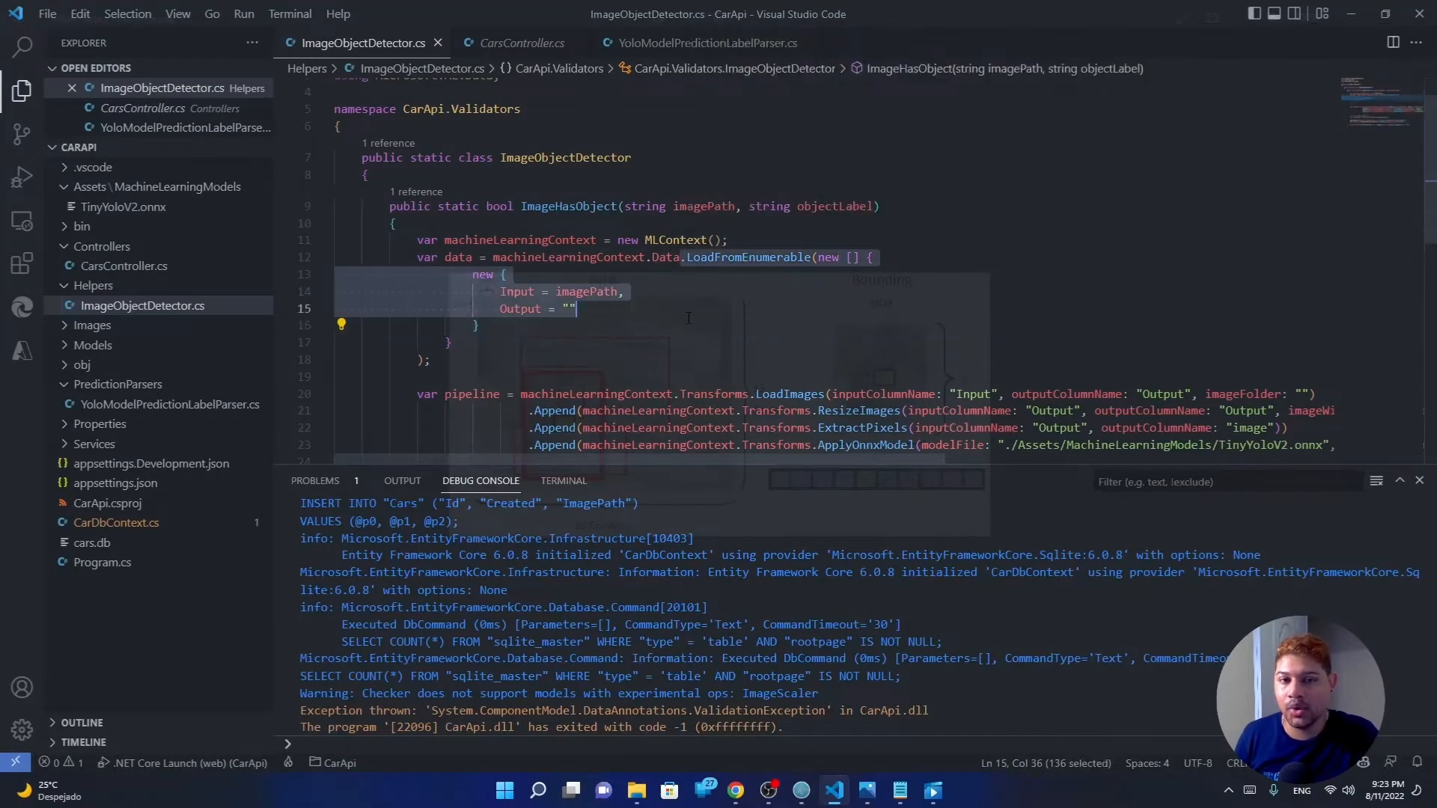
left_click(431, 359)
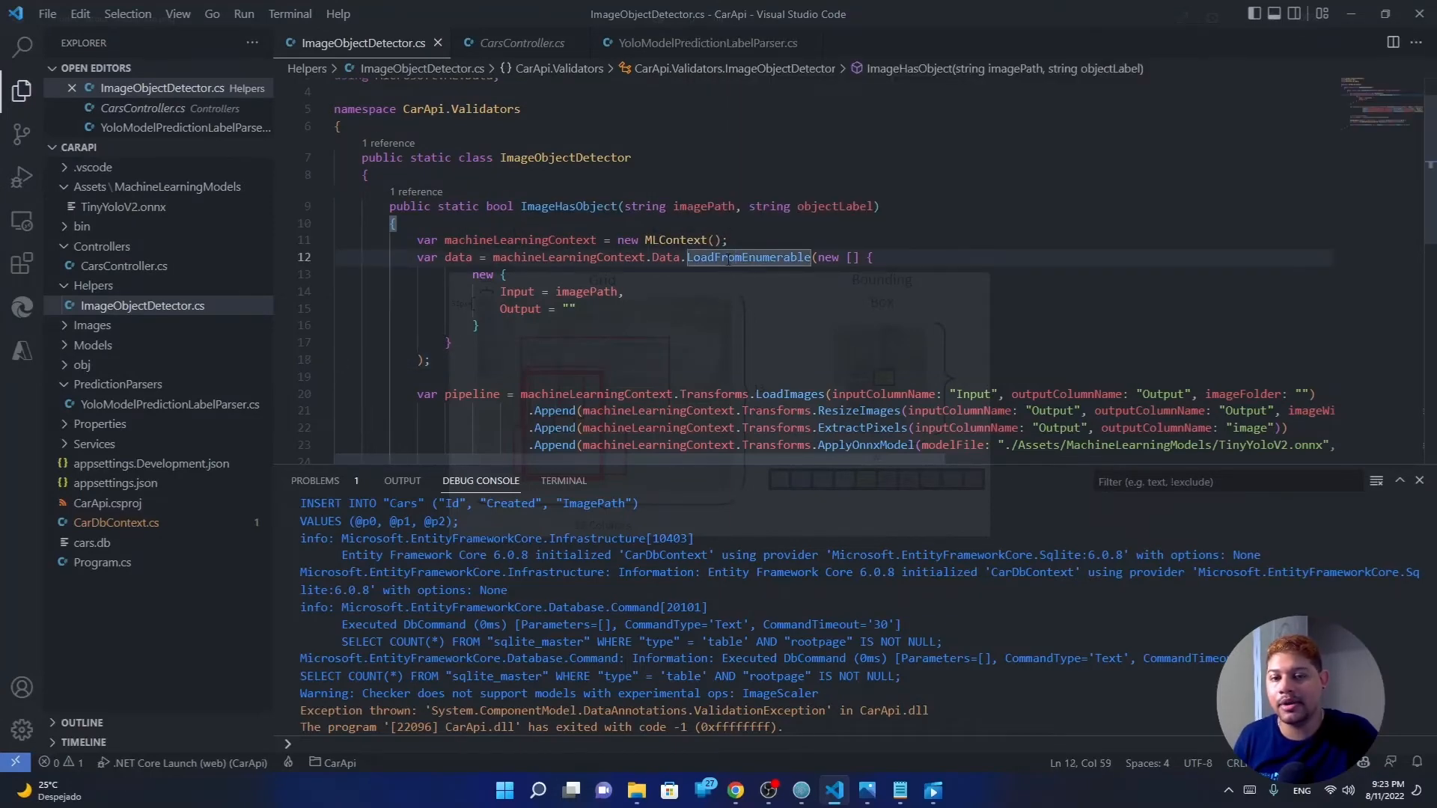
double_click(587, 292)
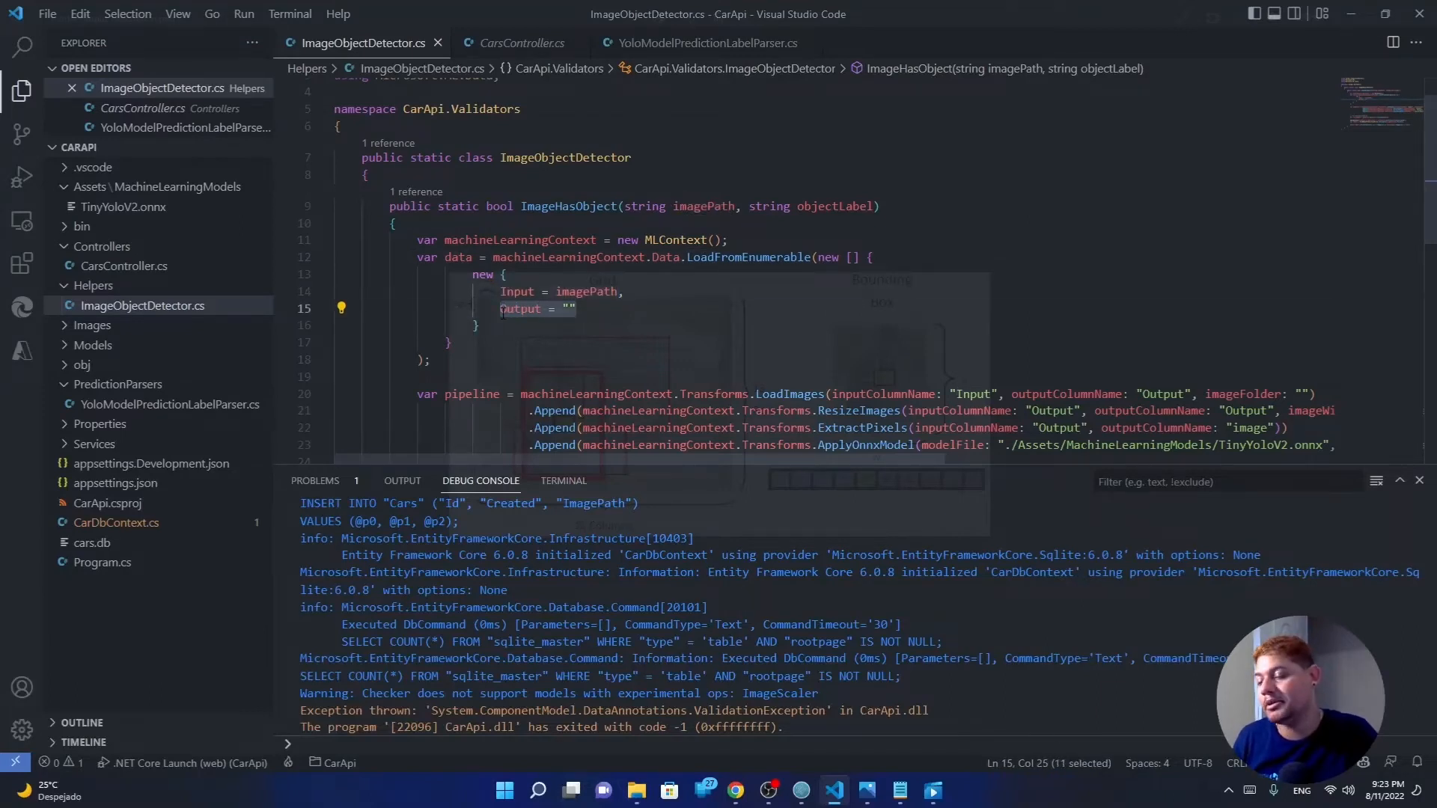
mouse_move(521, 309)
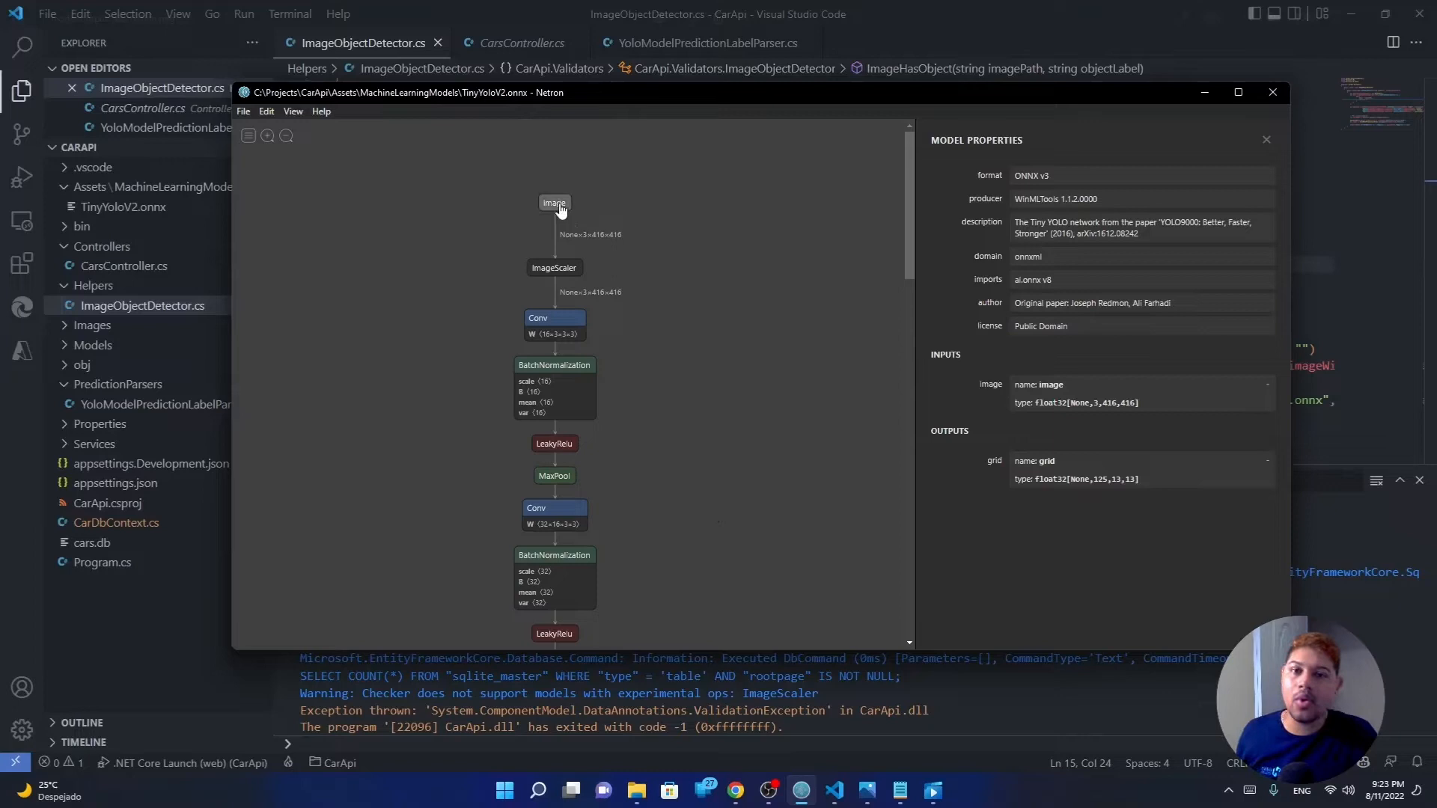
mouse_move(519, 211)
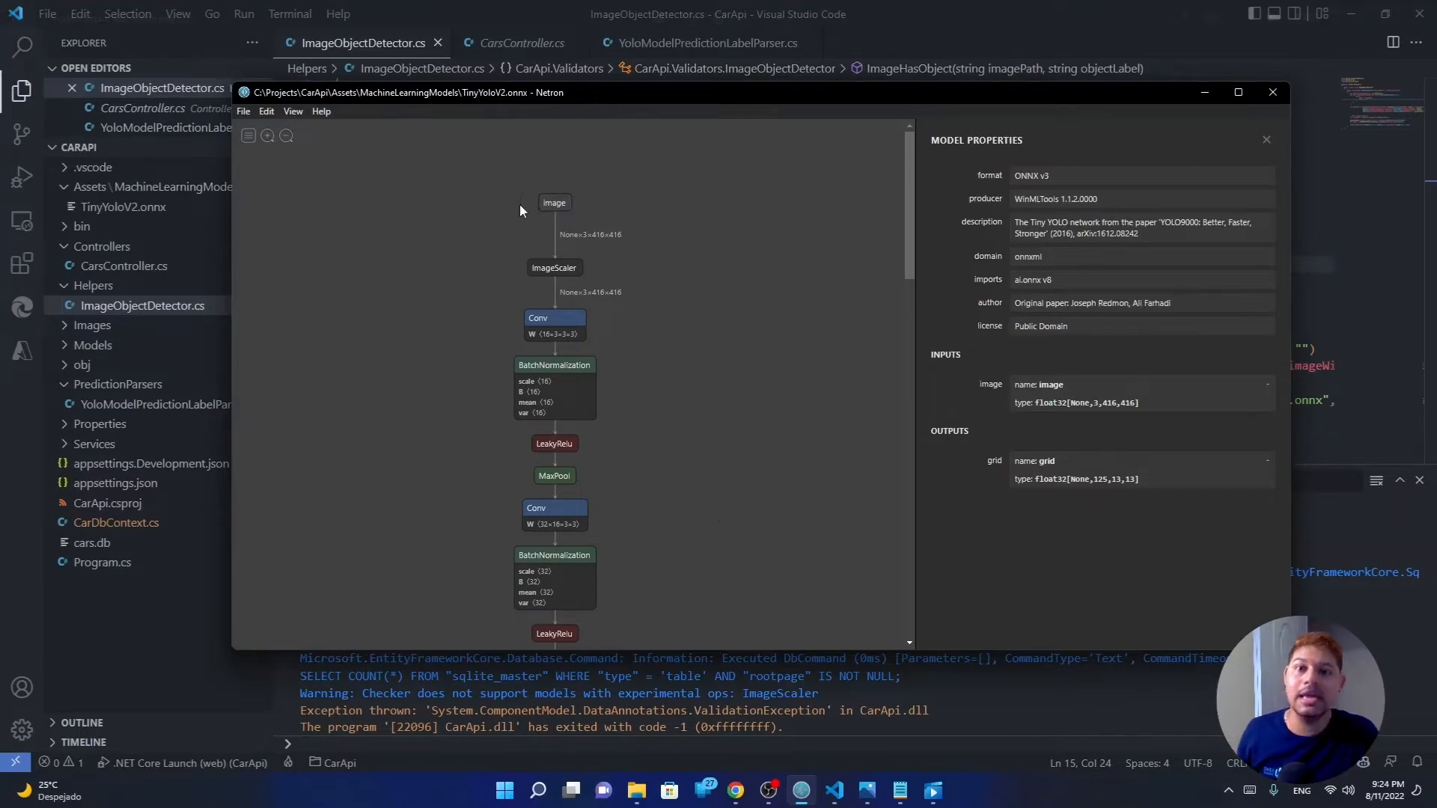
mouse_move(554, 202)
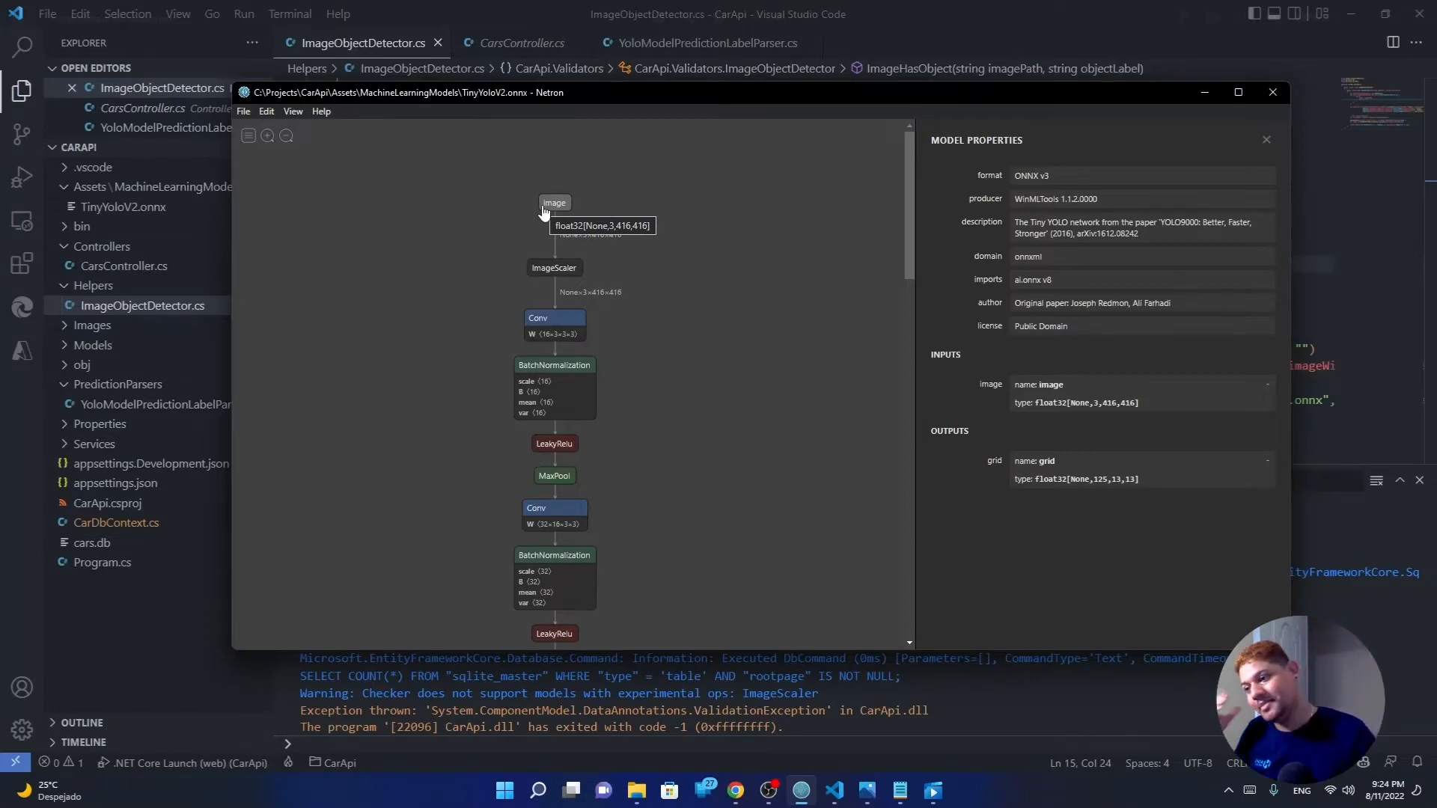
mouse_move(683, 287)
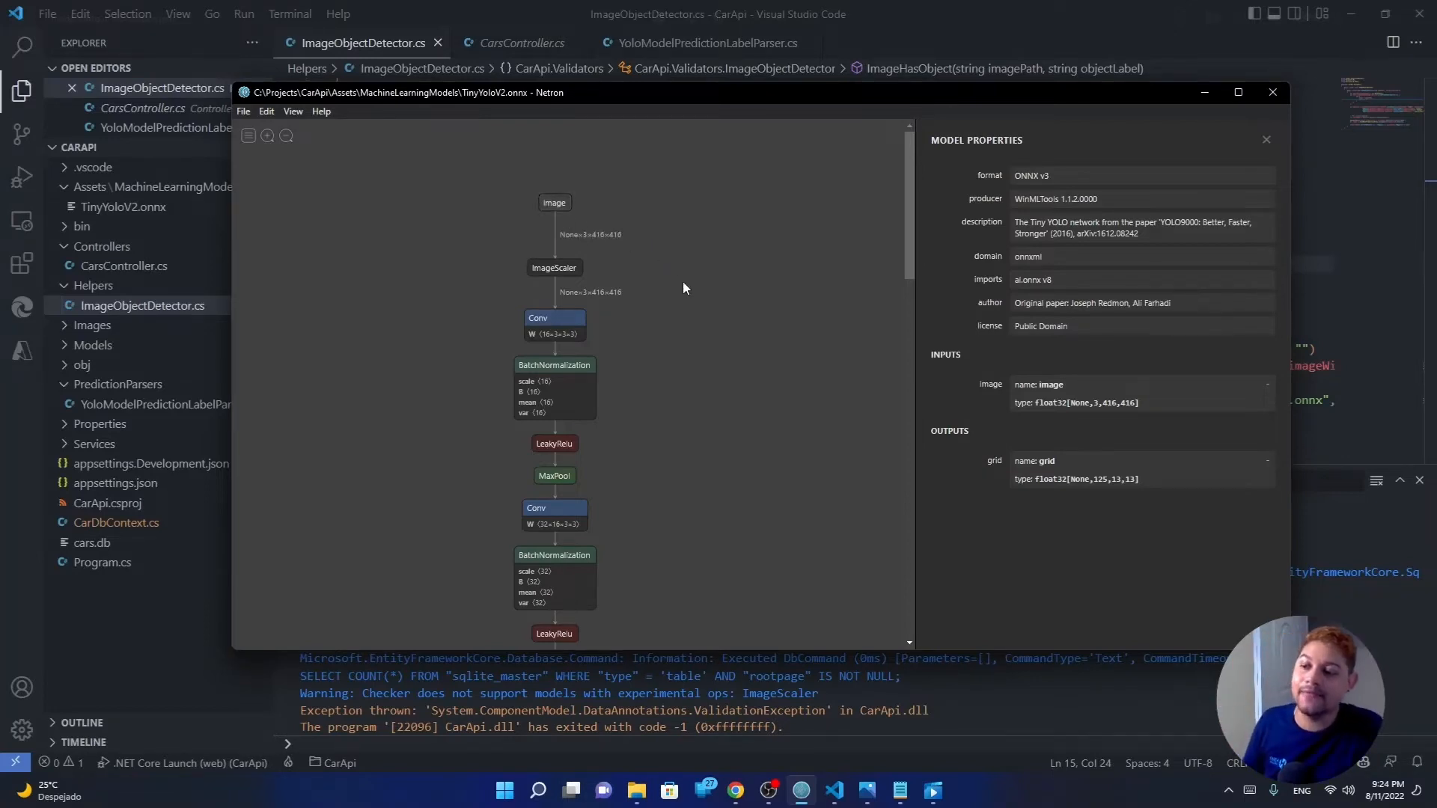
mouse_move(582, 243)
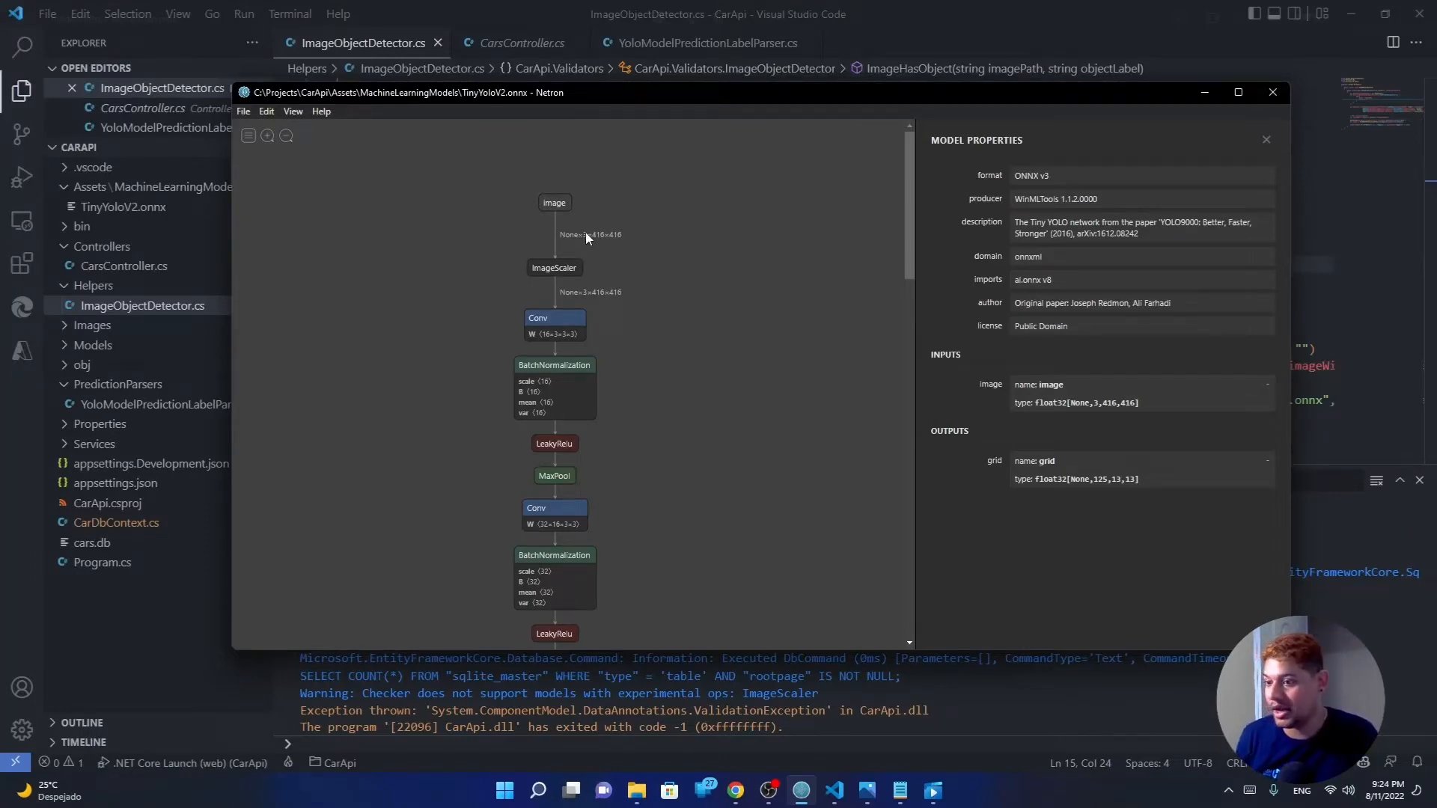
mouse_move(594, 244)
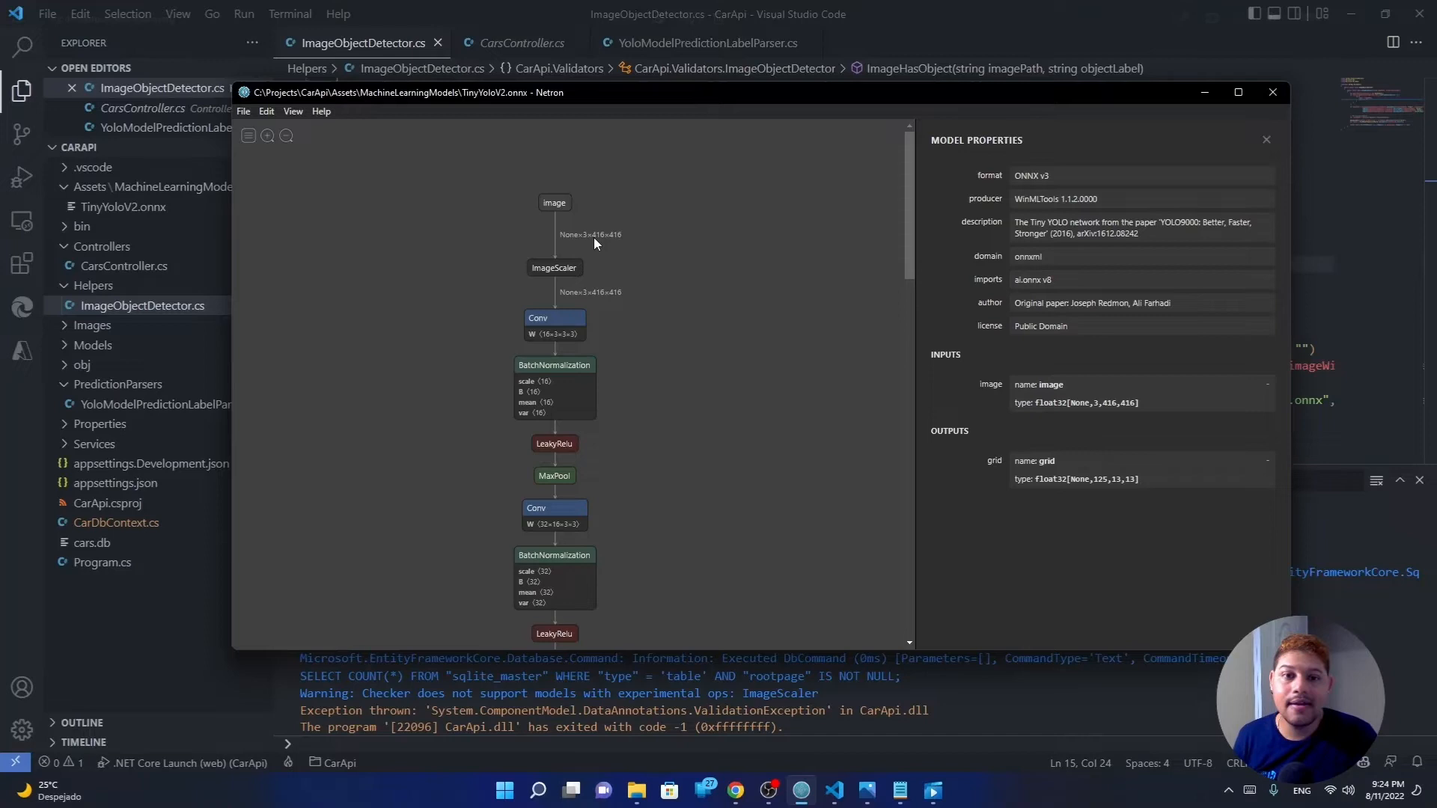
mouse_move(616, 239)
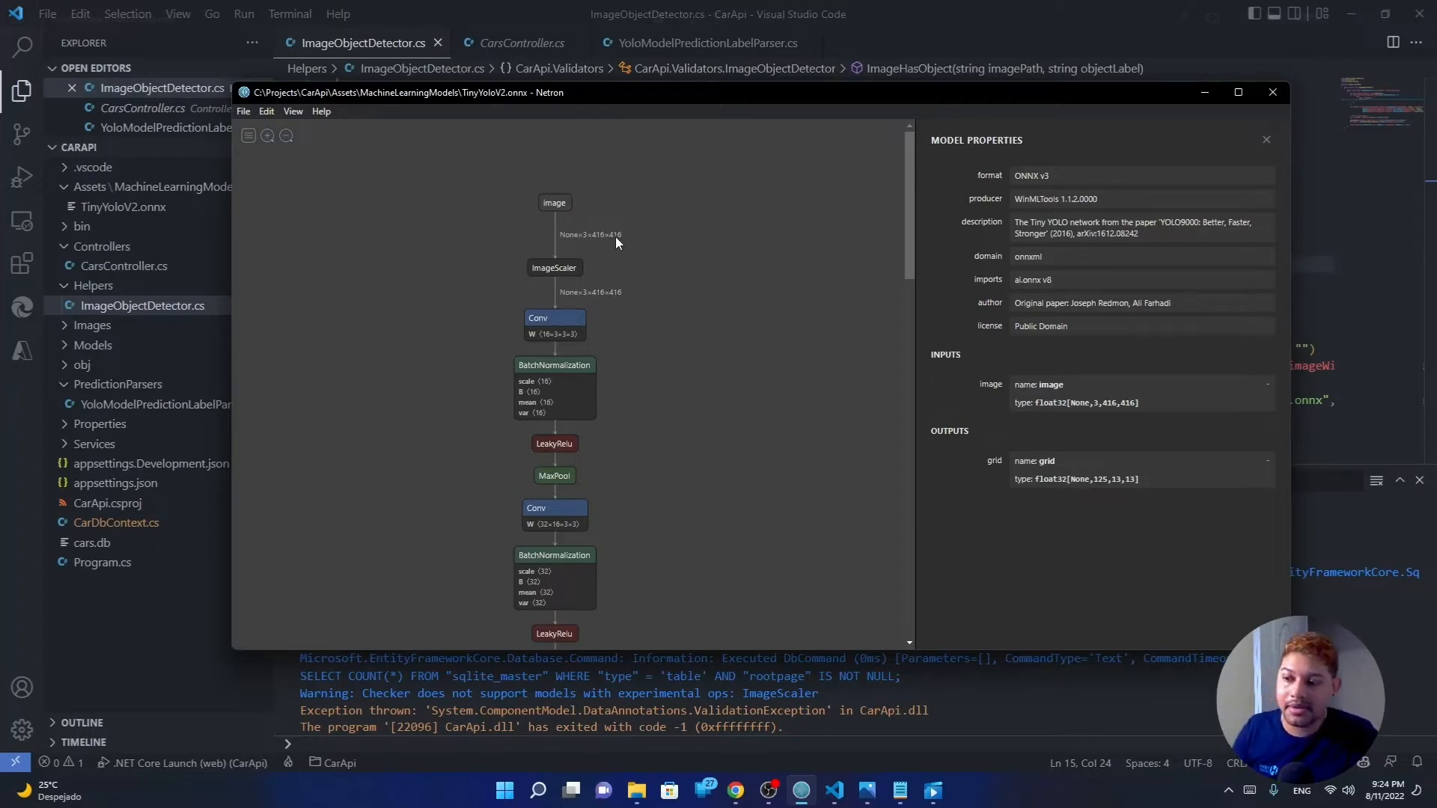
mouse_move(658, 542)
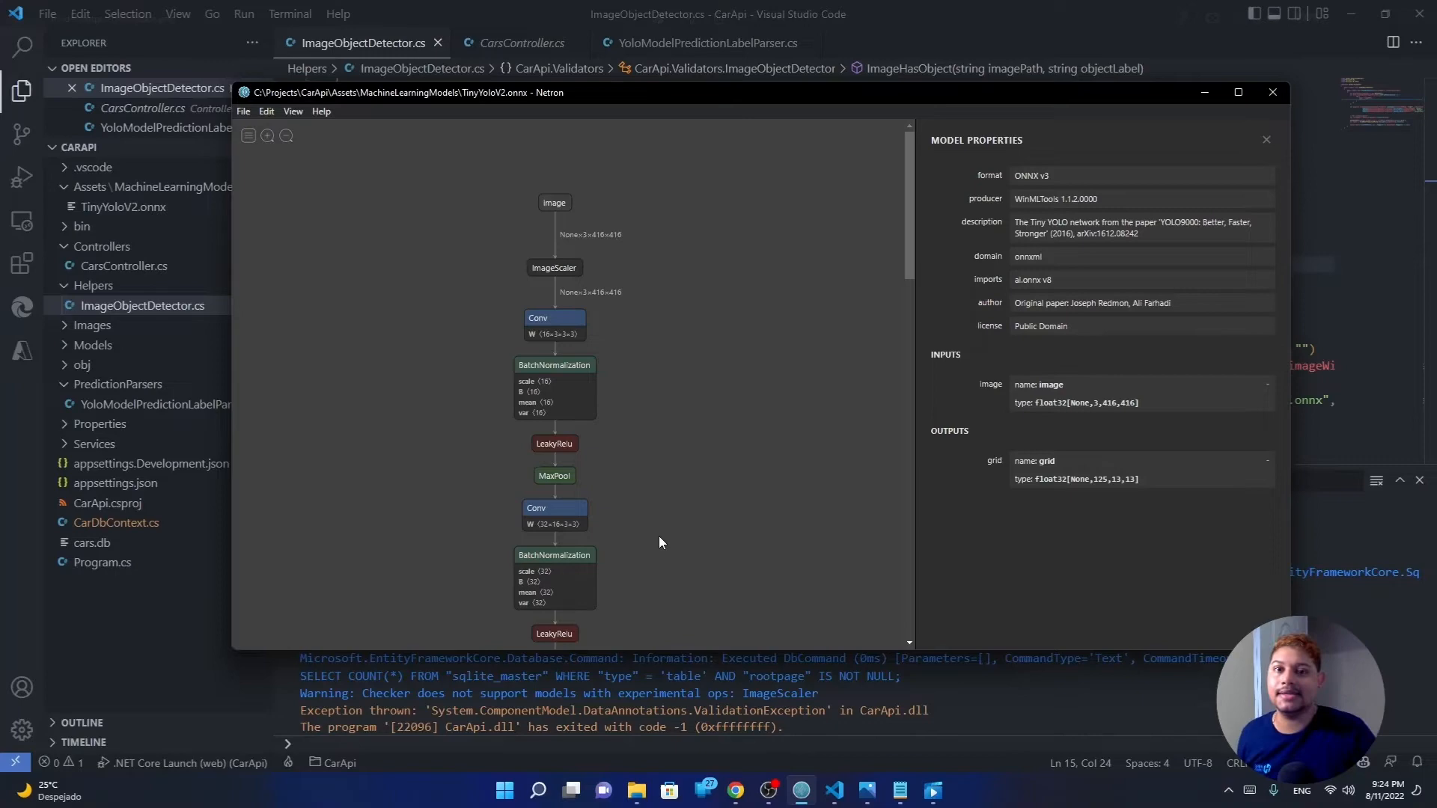
- Close the Netron TinyYoloV2 graph after checking the 3×416×416 image input
left_click(1272, 91)
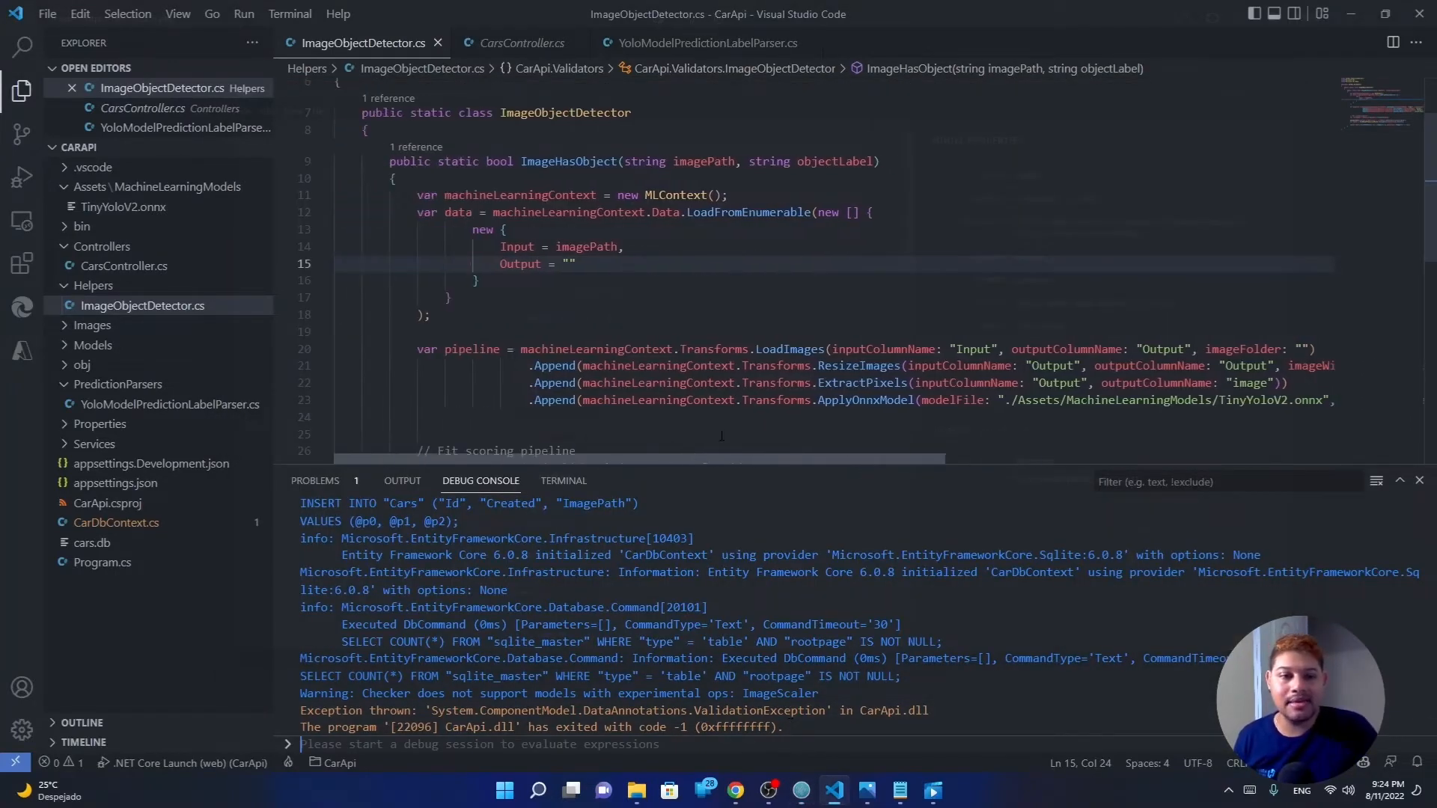
left_click(749, 349)
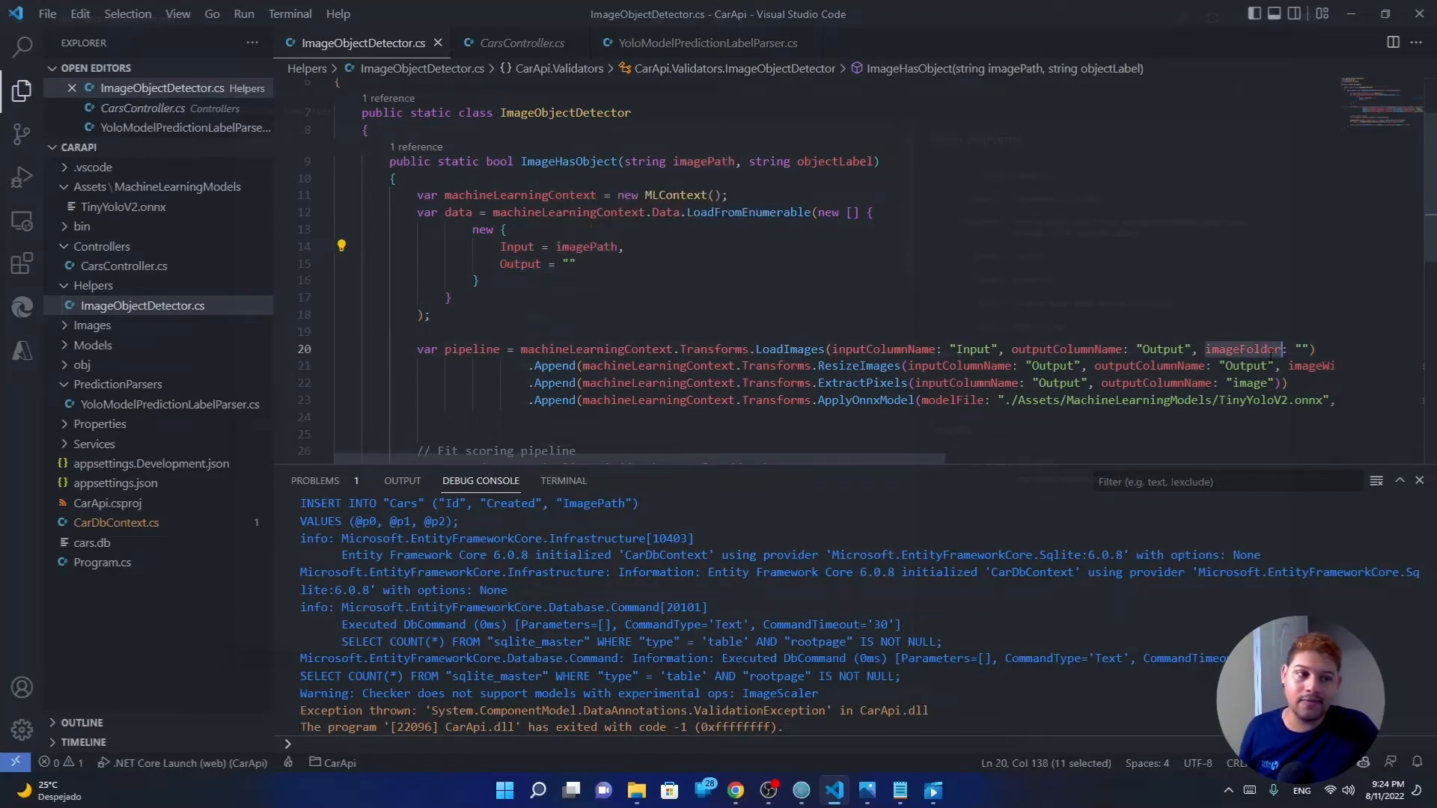
double_click(586, 247)
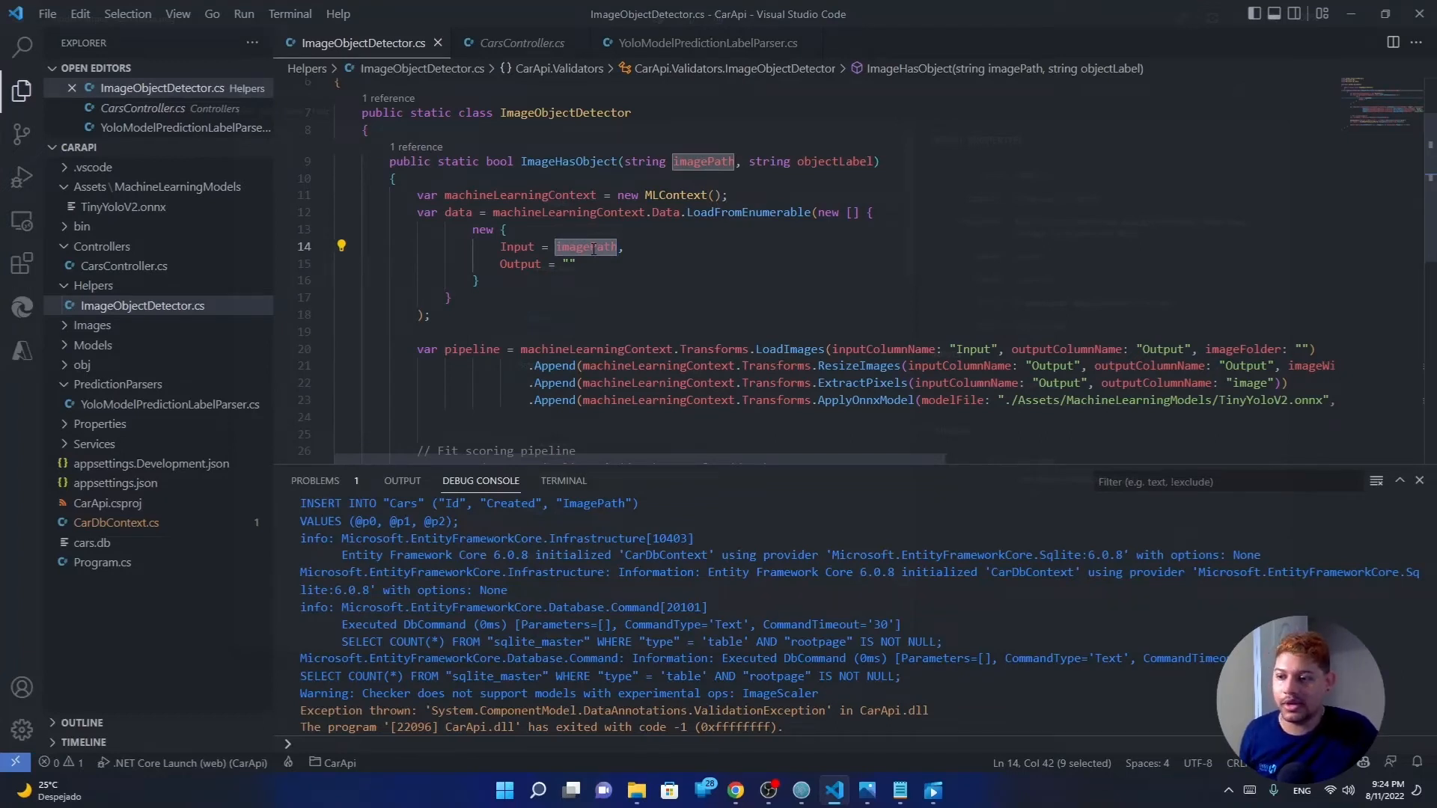
left_click(392, 178)
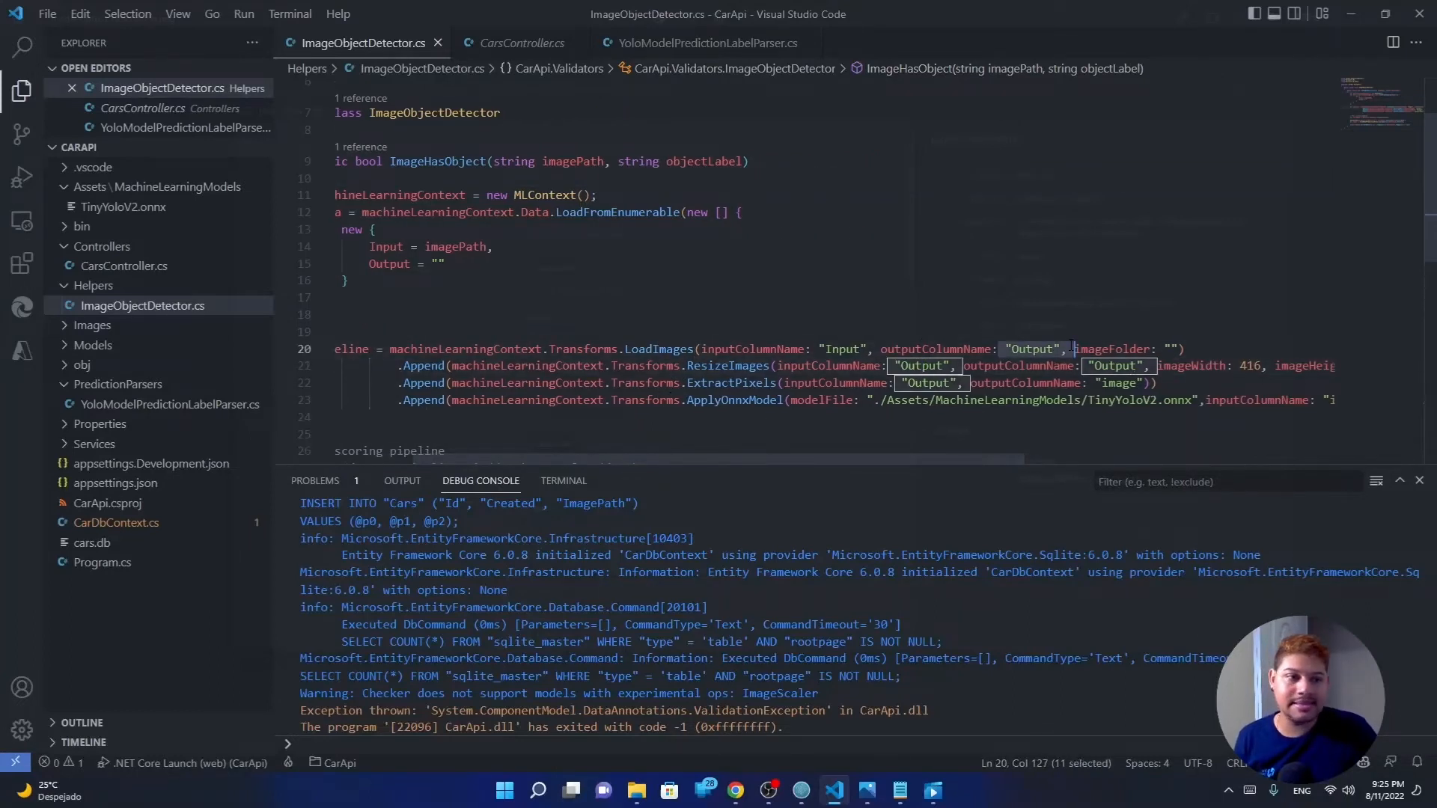
left_click(875, 365)
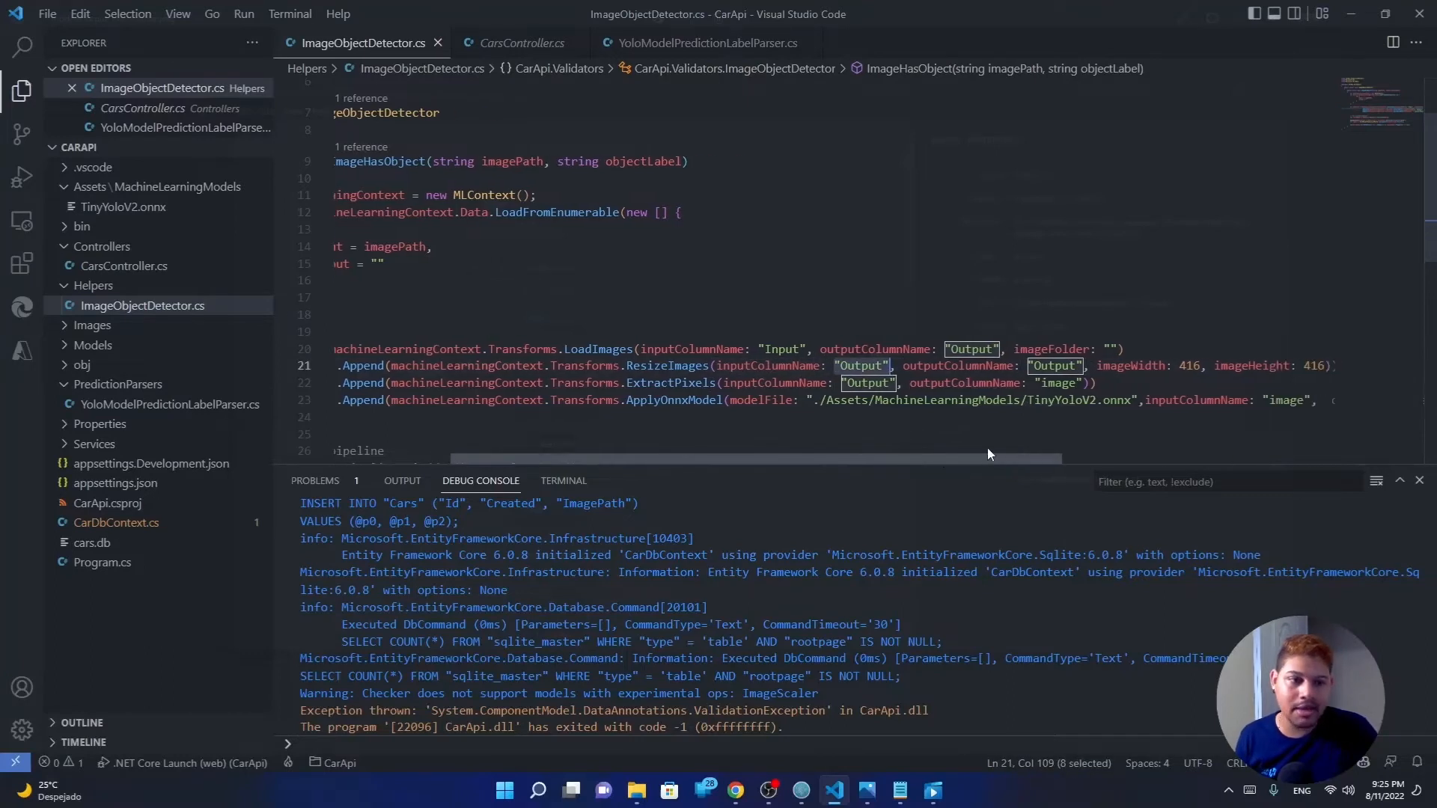
scroll("right", 3)
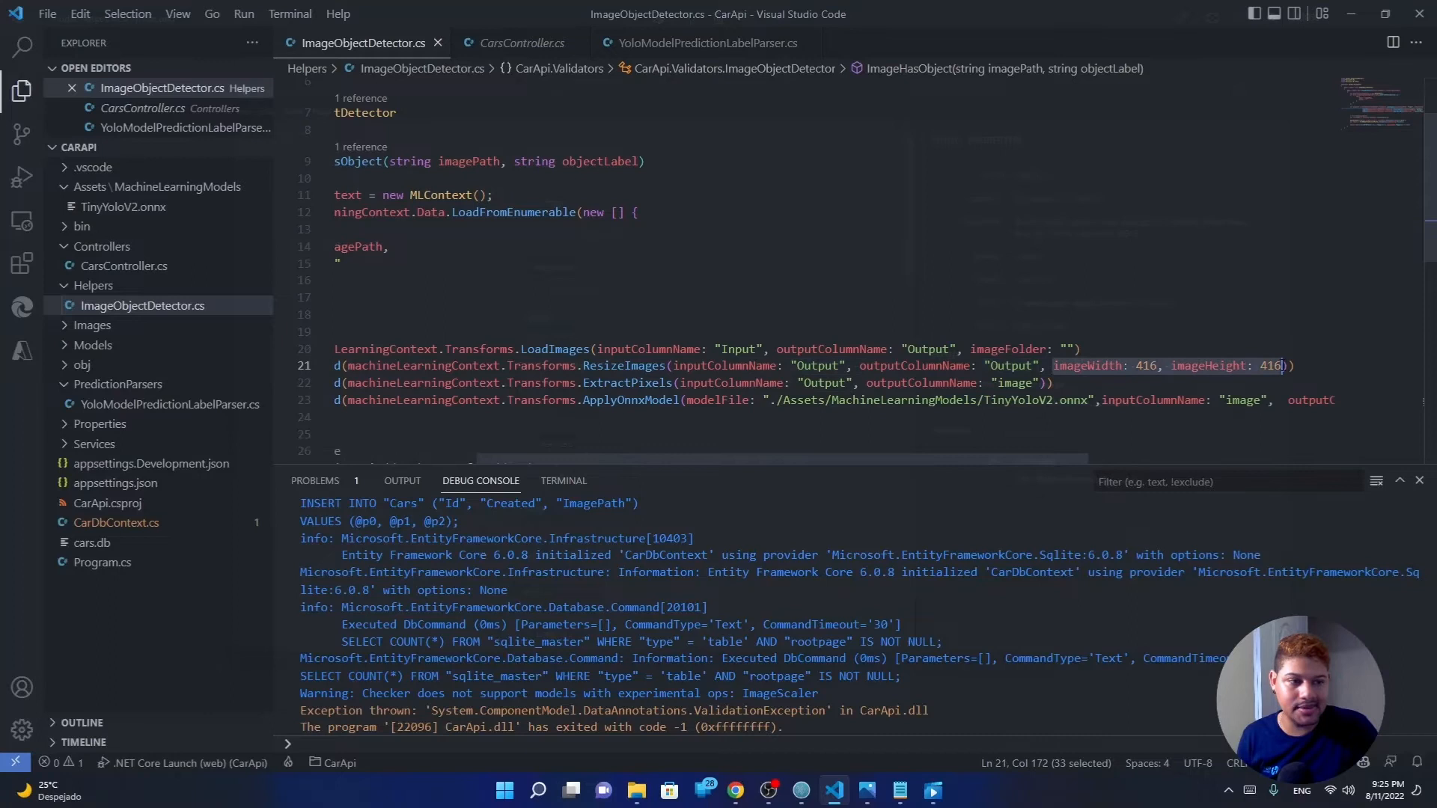
left_click(1085, 365)
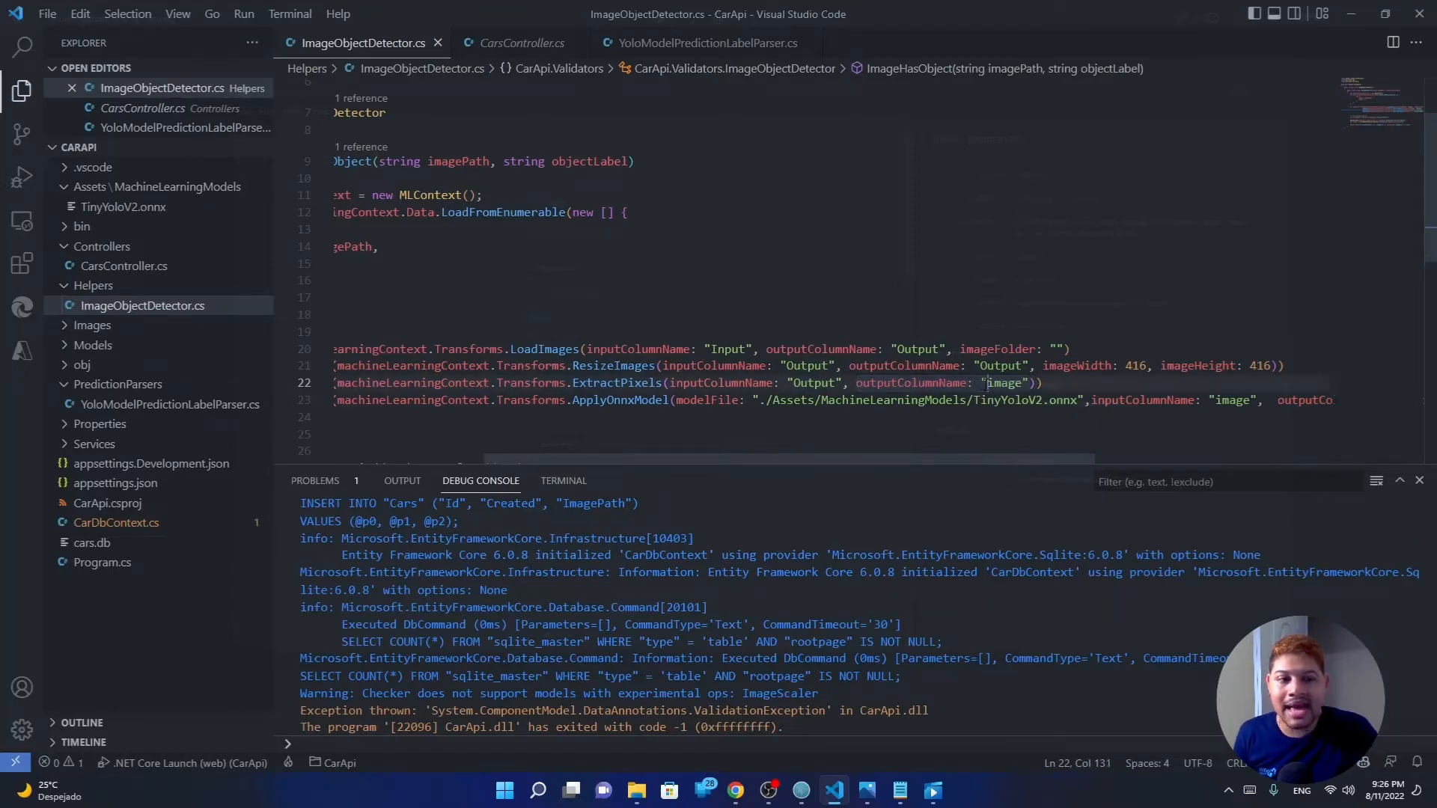
double_click(1230, 399)
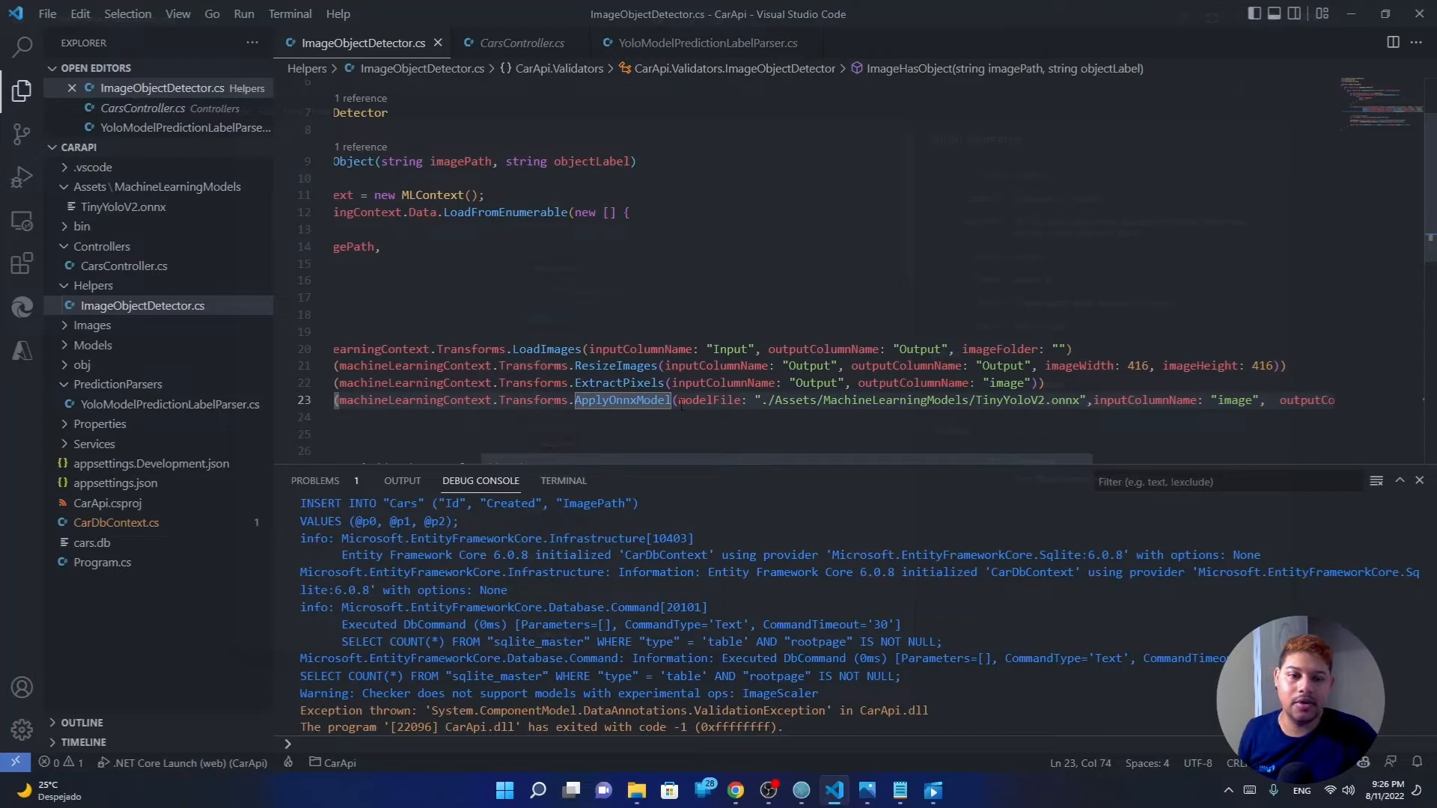
double_click(709, 401)
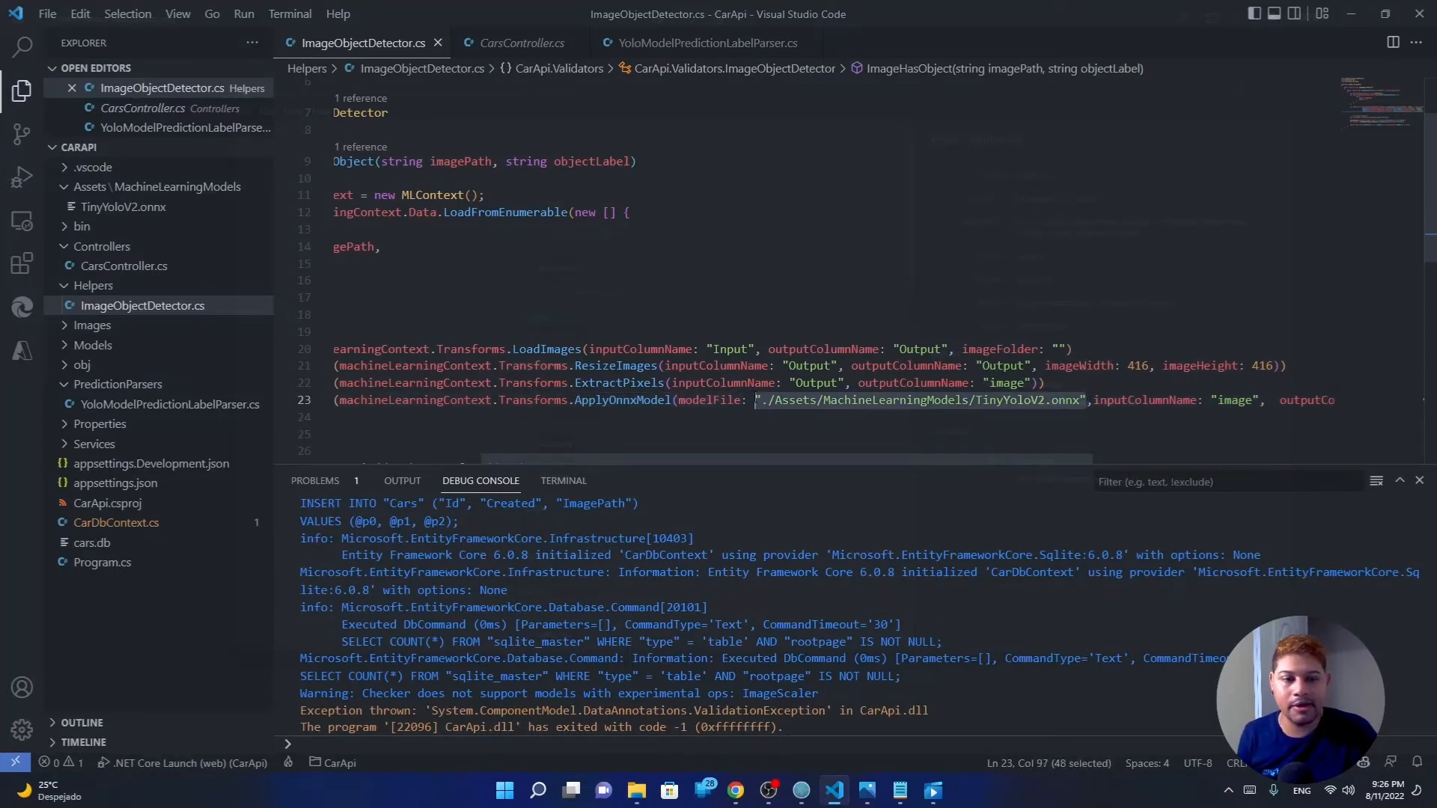
mouse_move(924, 348)
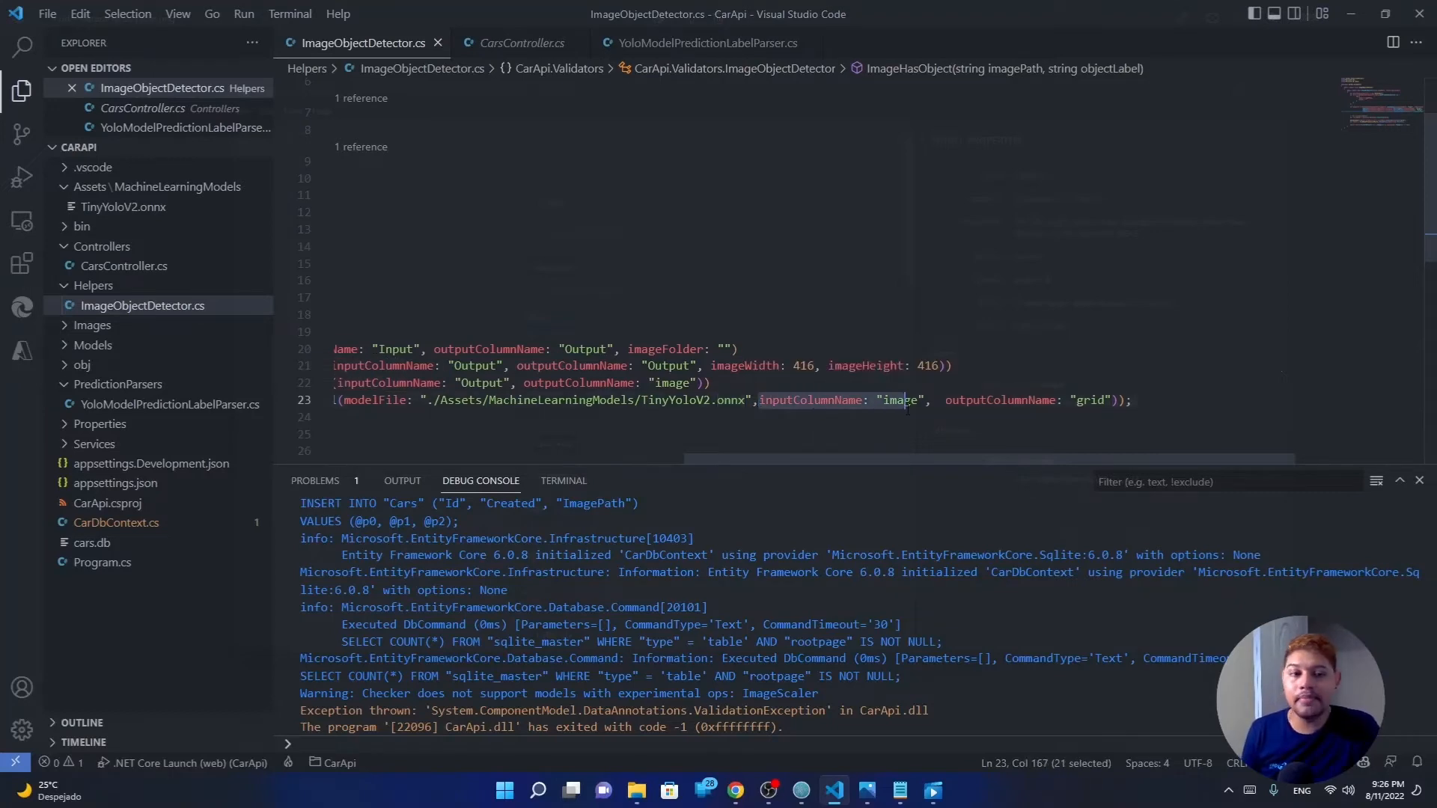
left_click(657, 381)
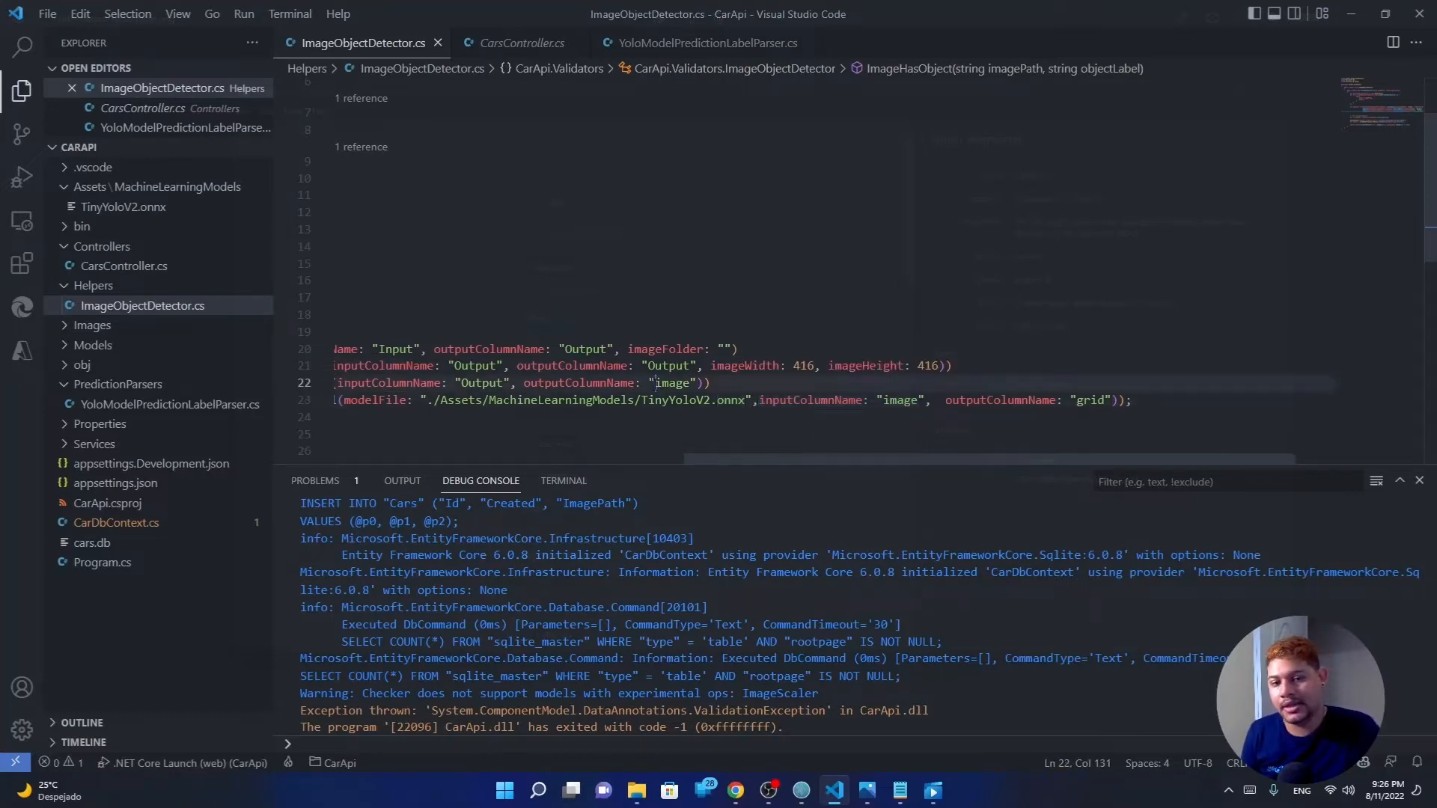
double_click(899, 401)
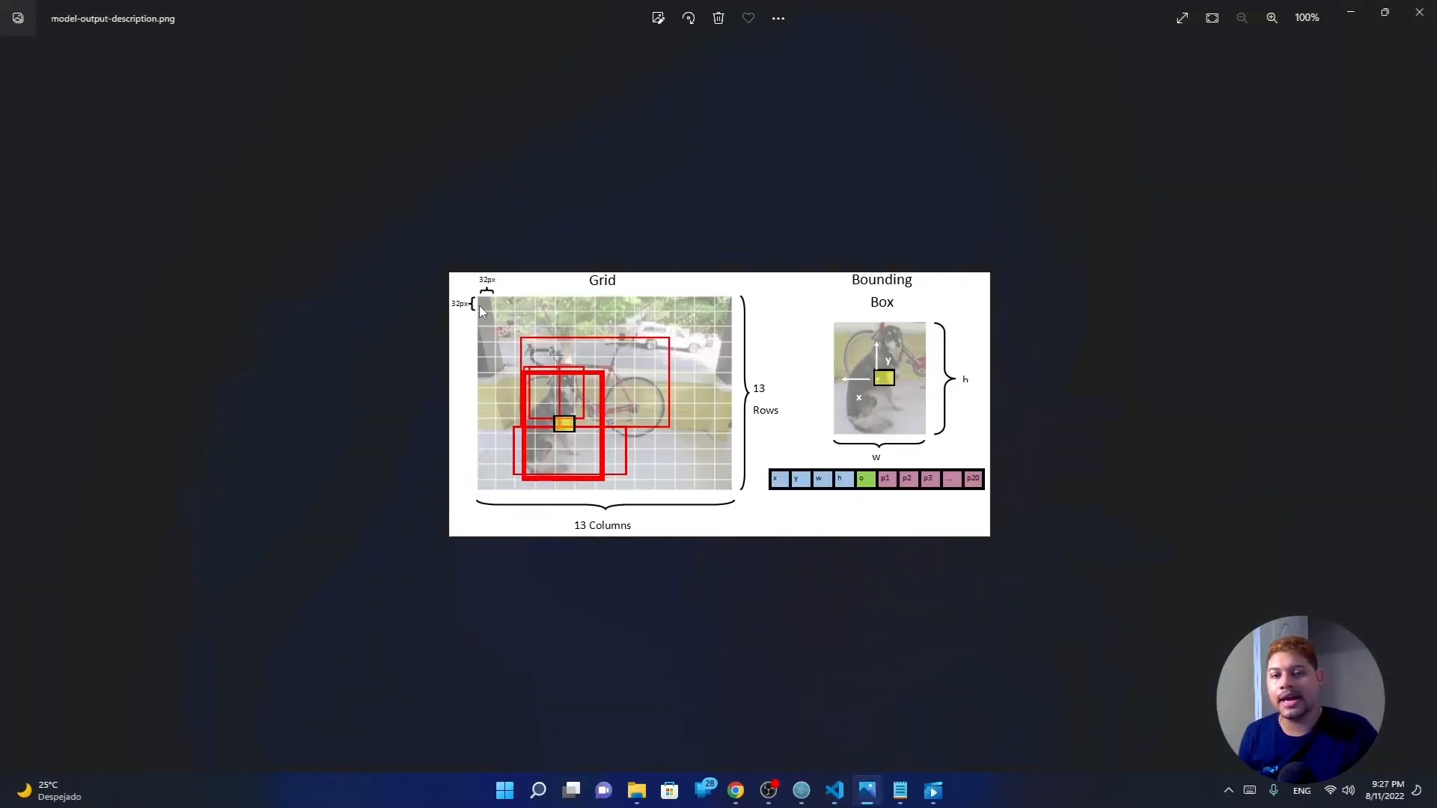
mouse_move(332, 463)
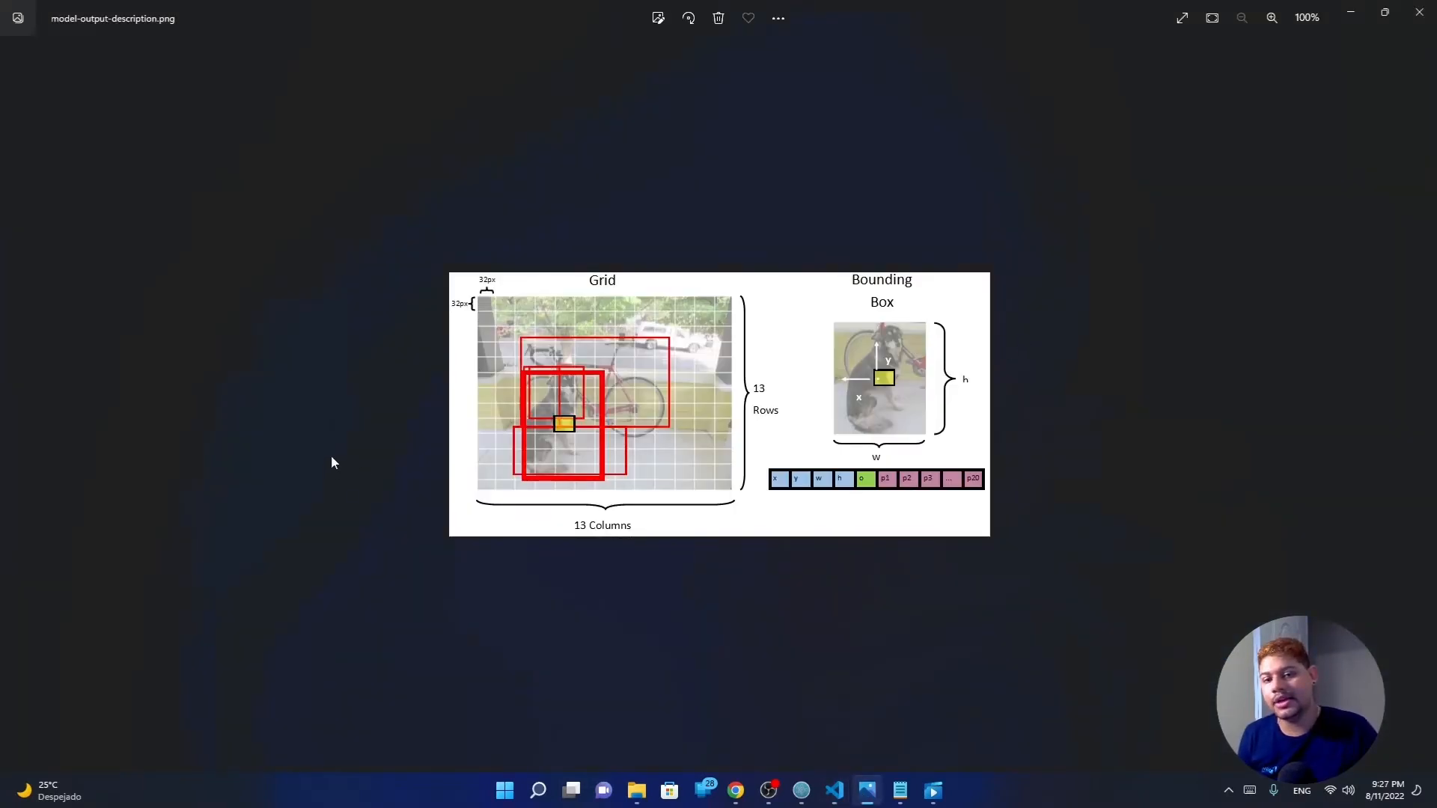
mouse_move(479, 305)
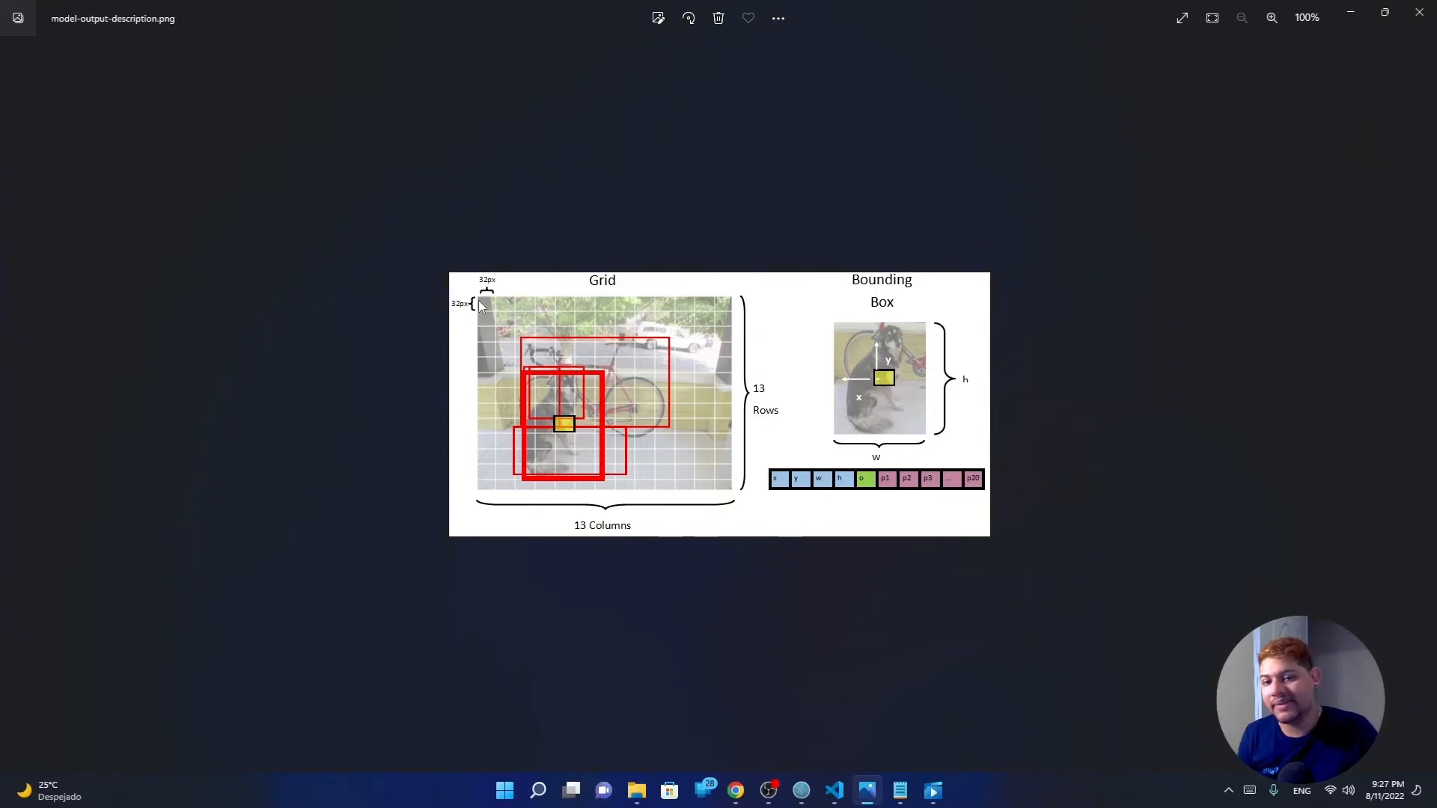
mouse_move(781, 465)
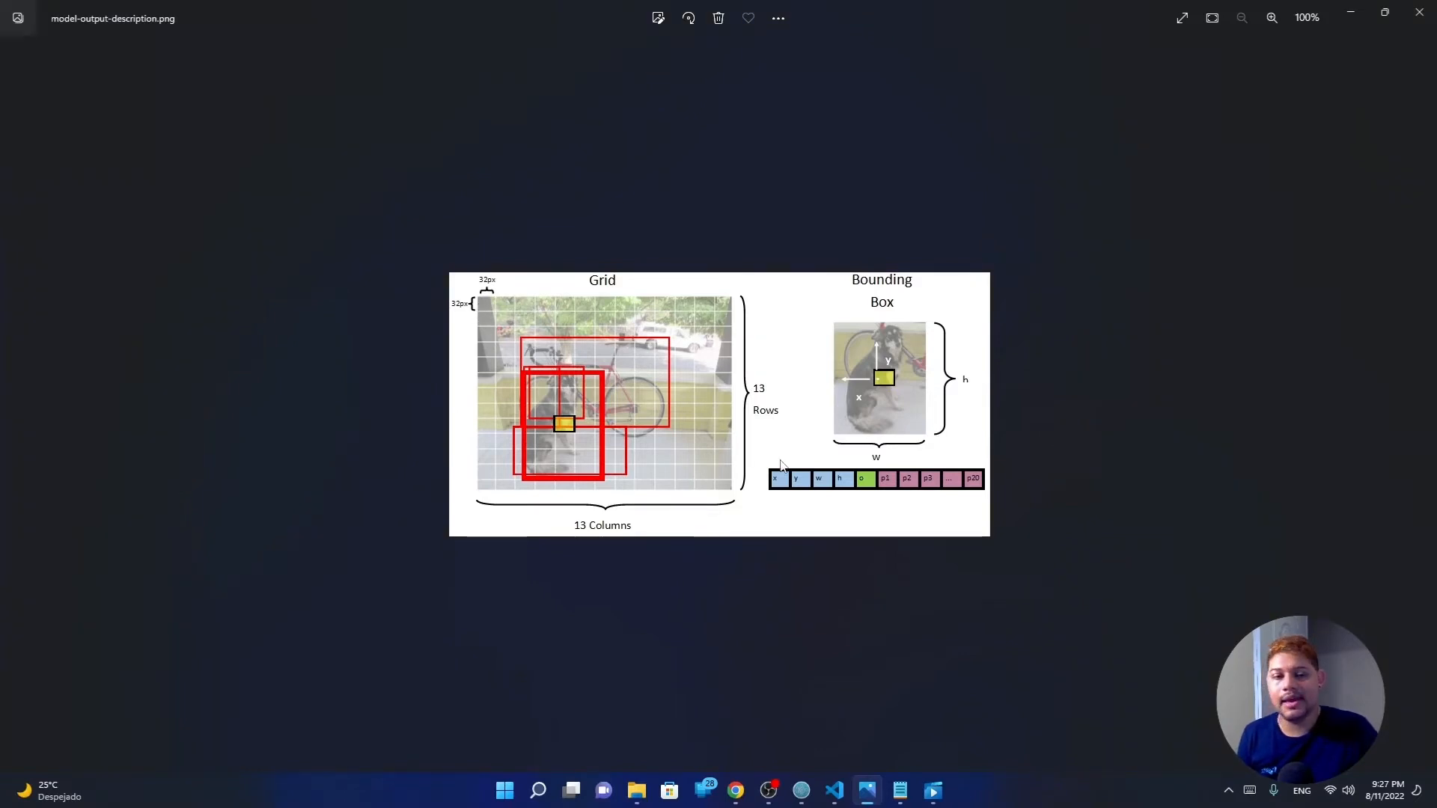
mouse_move(774, 491)
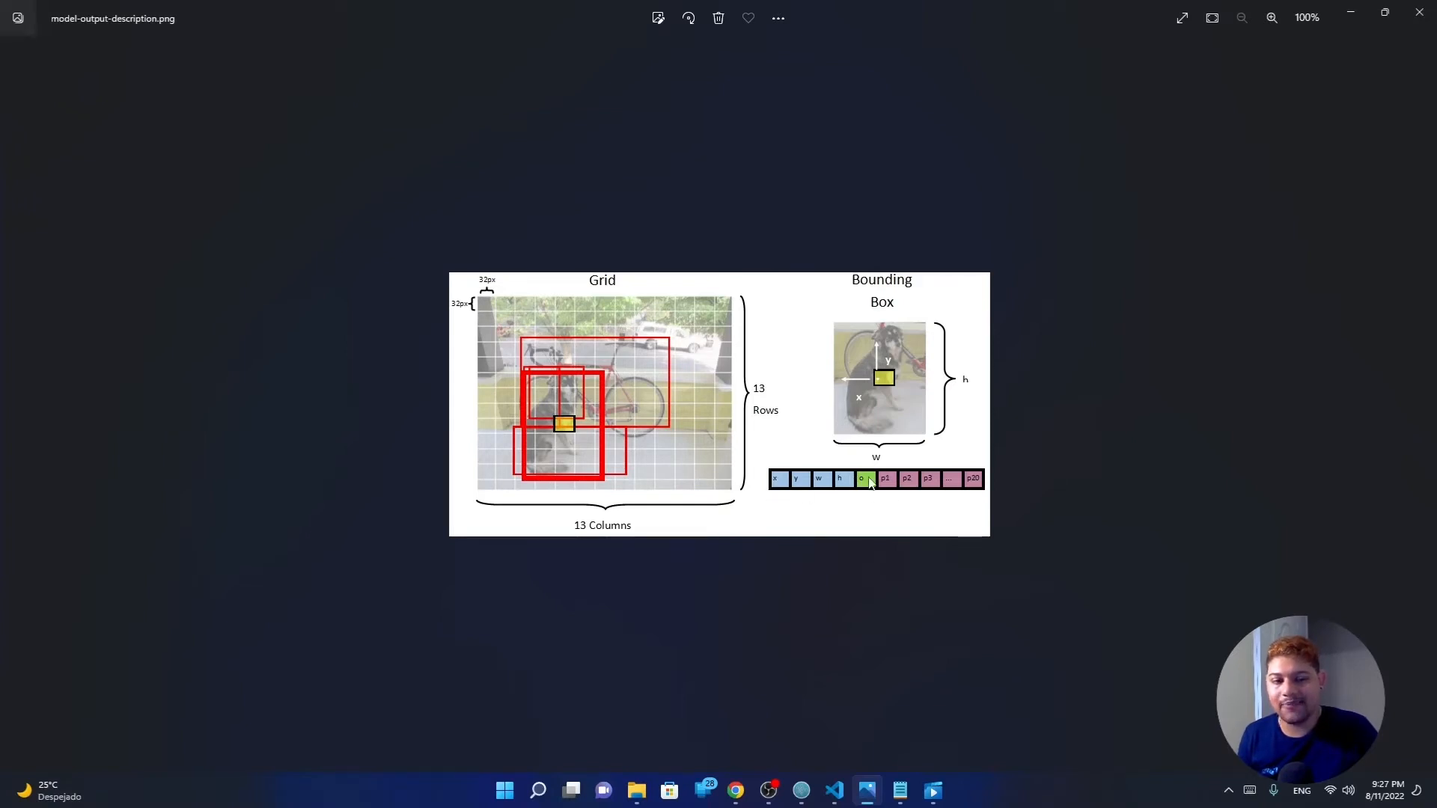
mouse_move(883, 484)
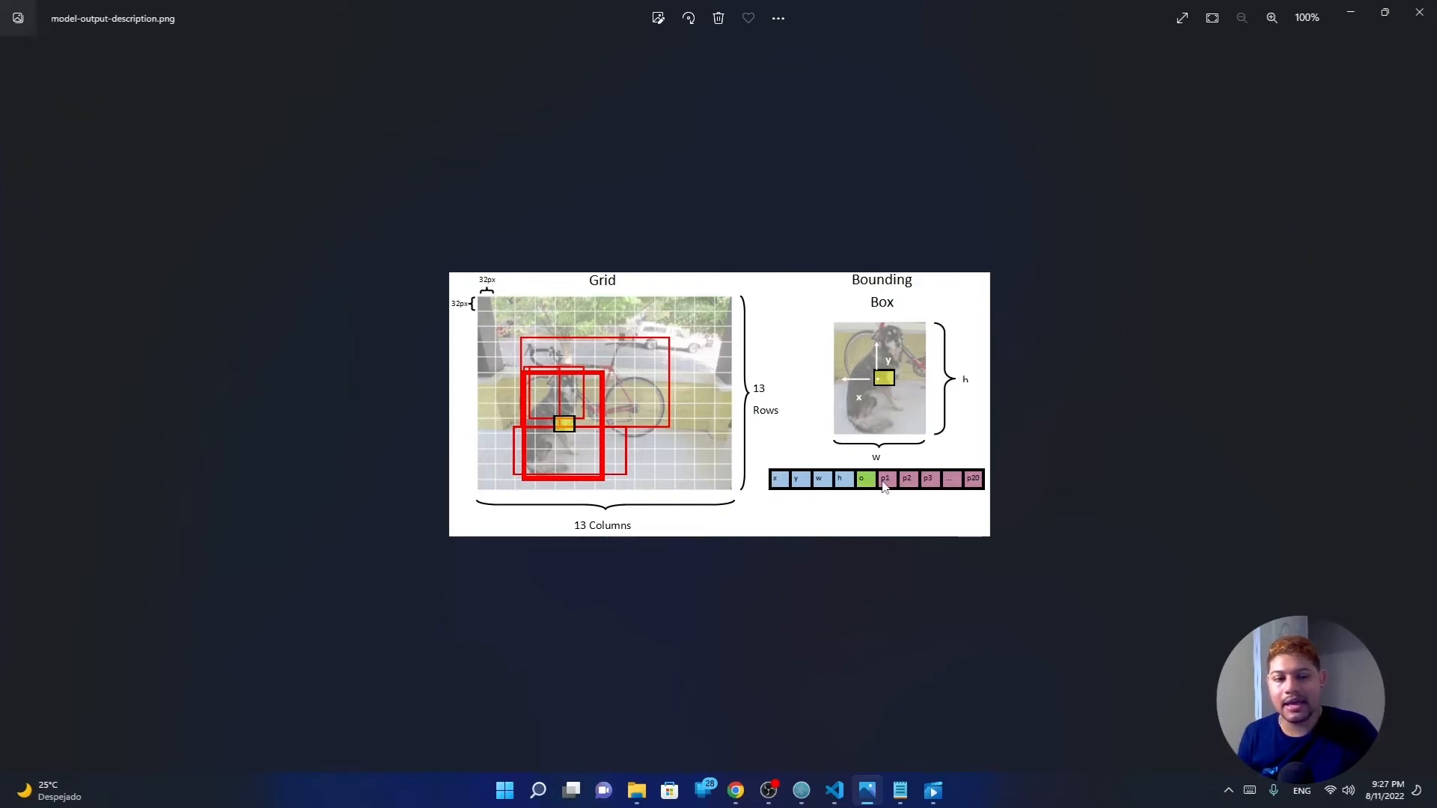
mouse_move(977, 485)
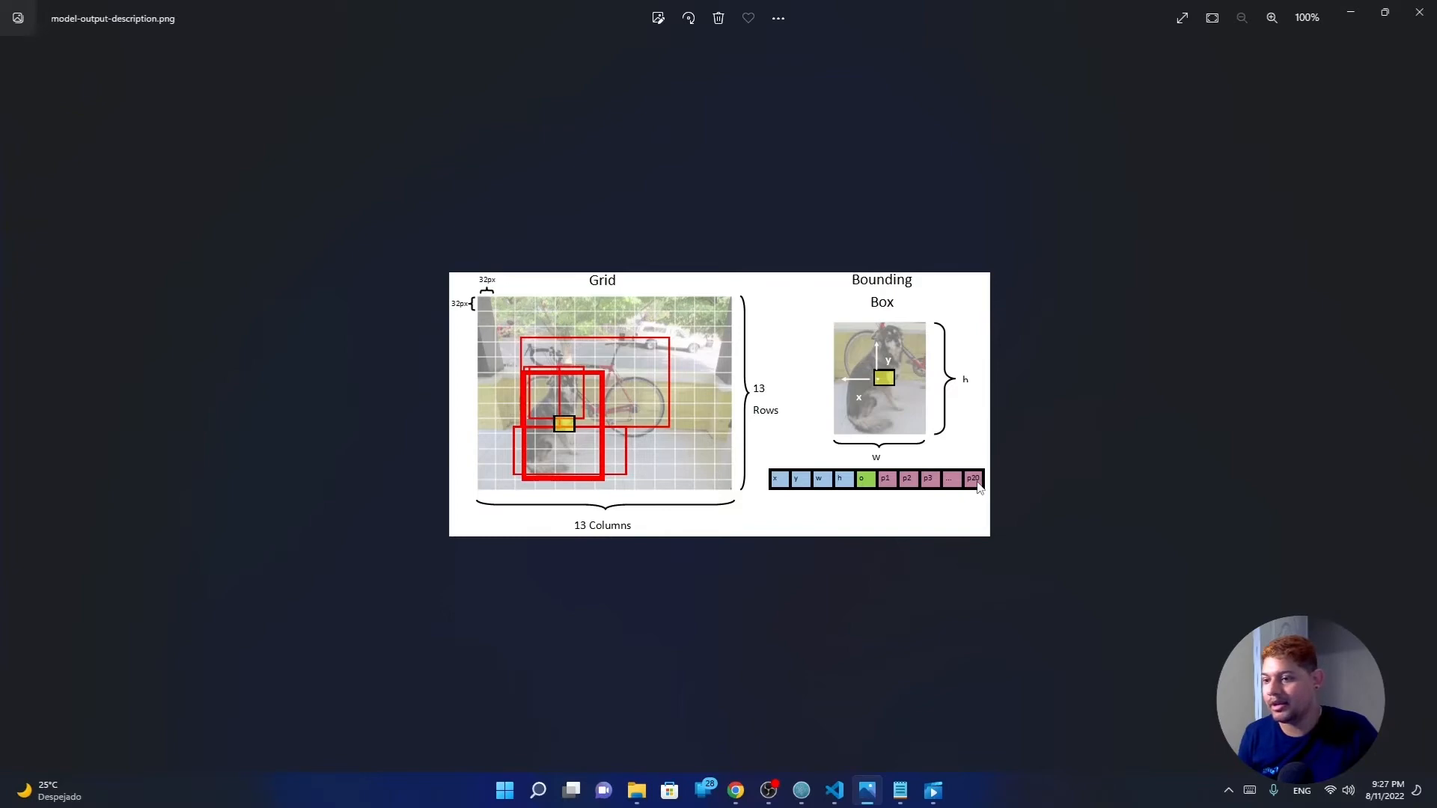
mouse_move(1308, 245)
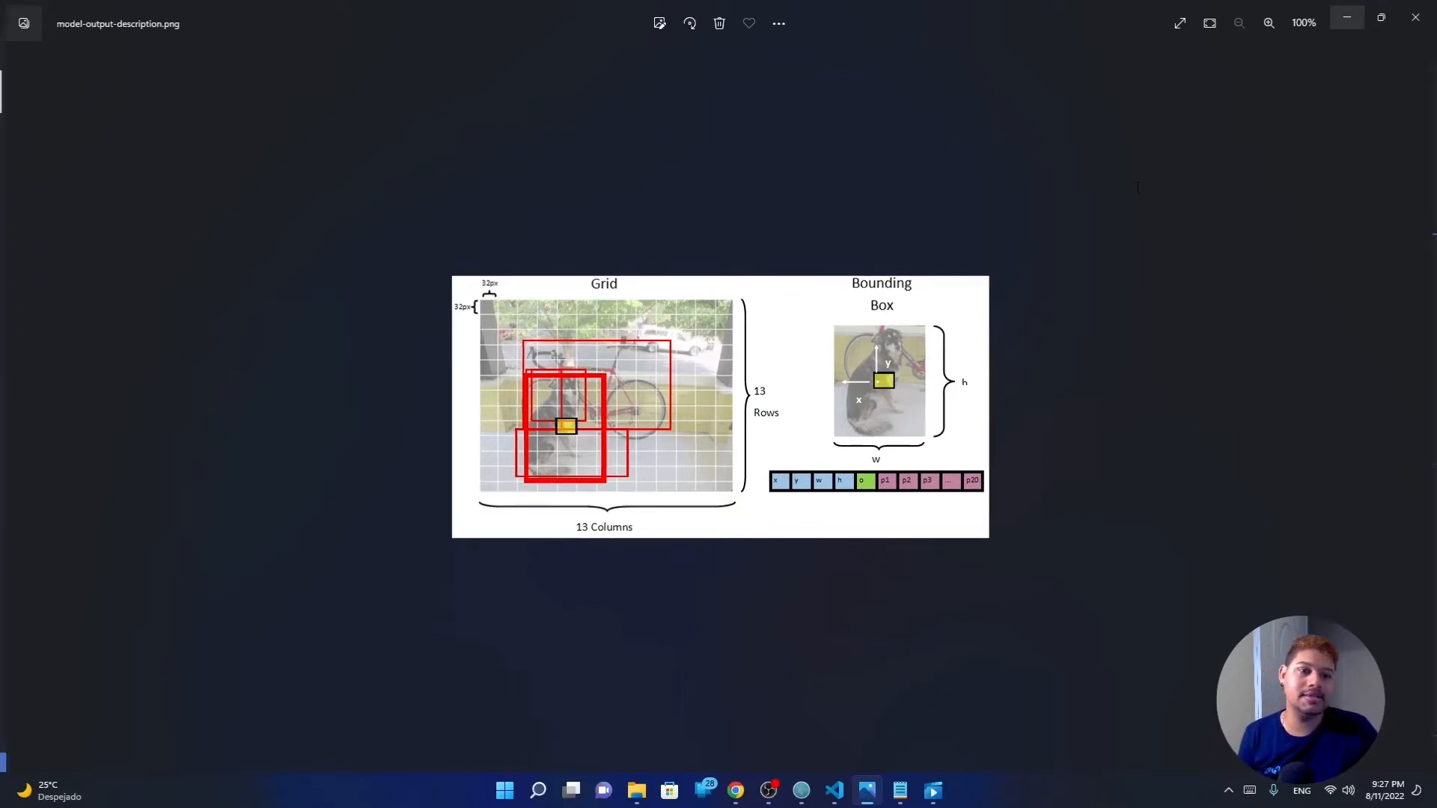
- Minimize the Photos diagram and return to ImageObjectDetector.cs
left_click(833, 790)
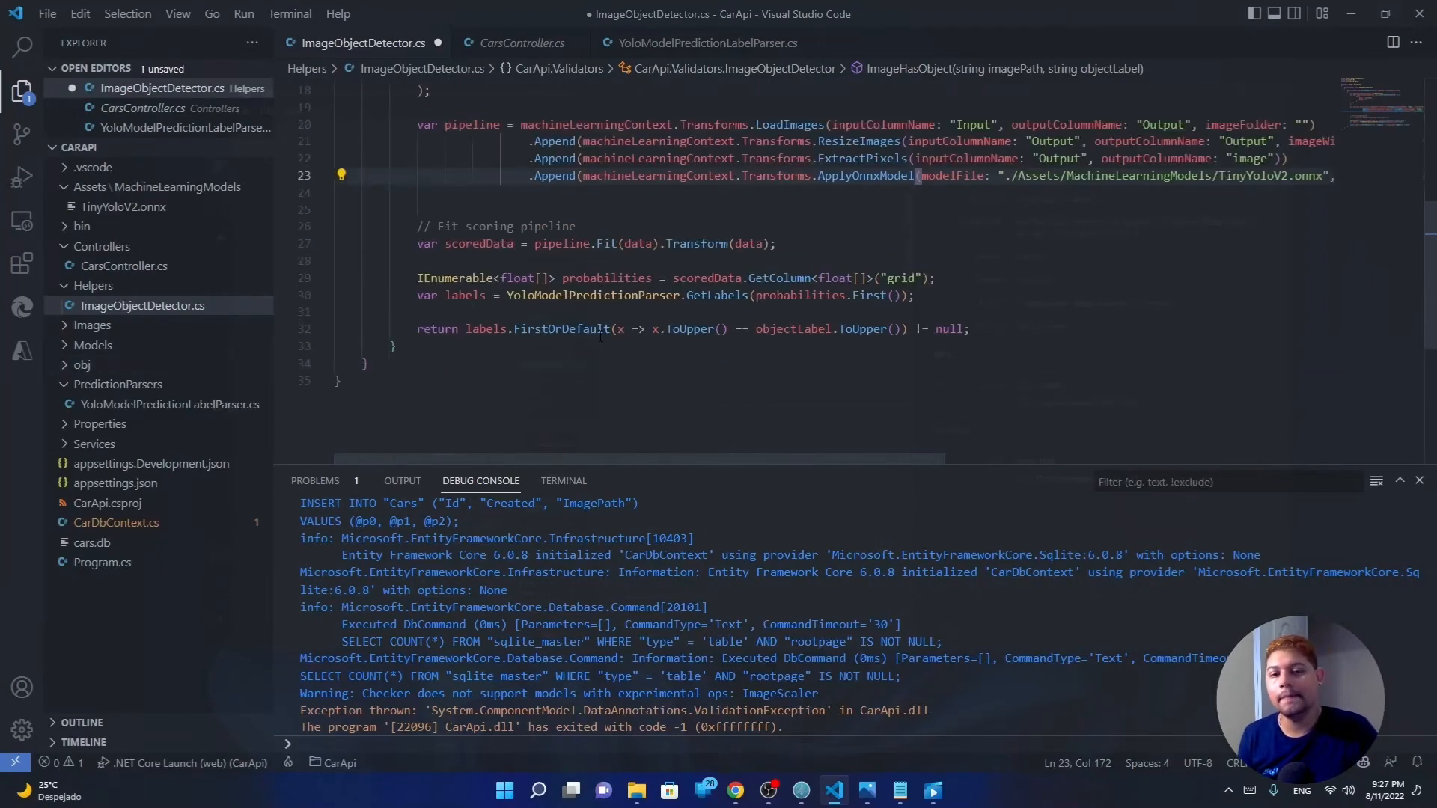
scroll("down", 3)
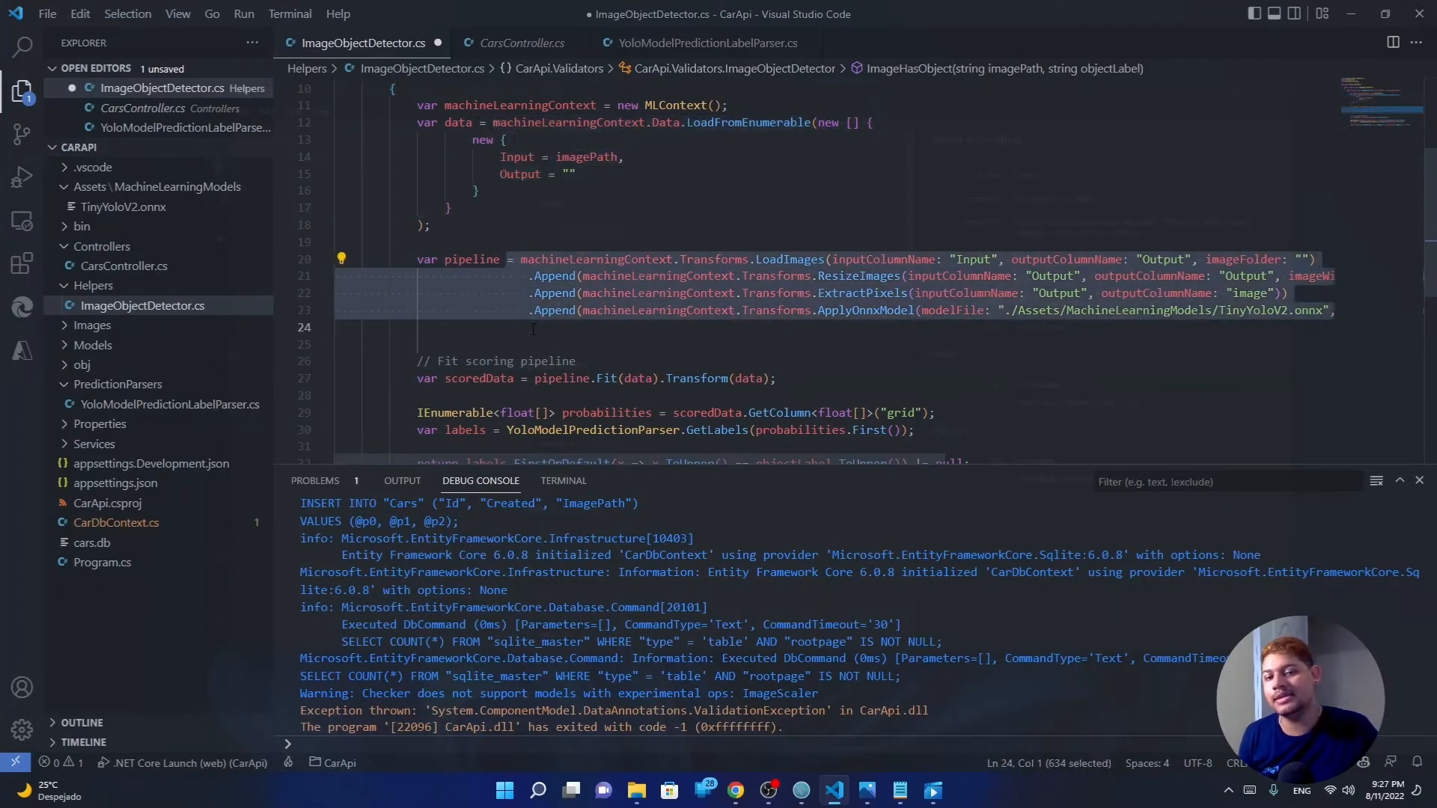
left_click(527, 345)
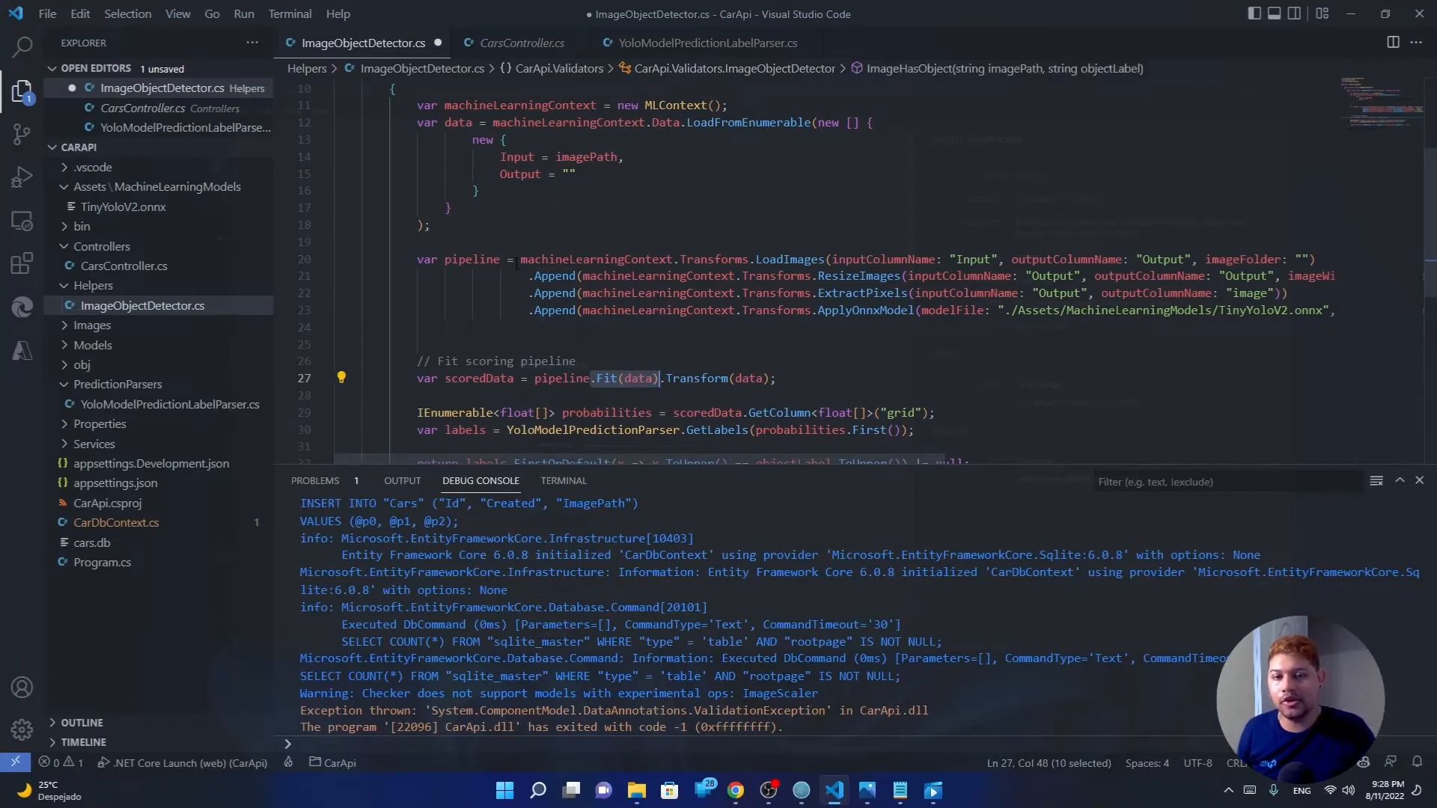
double_click(561, 377)
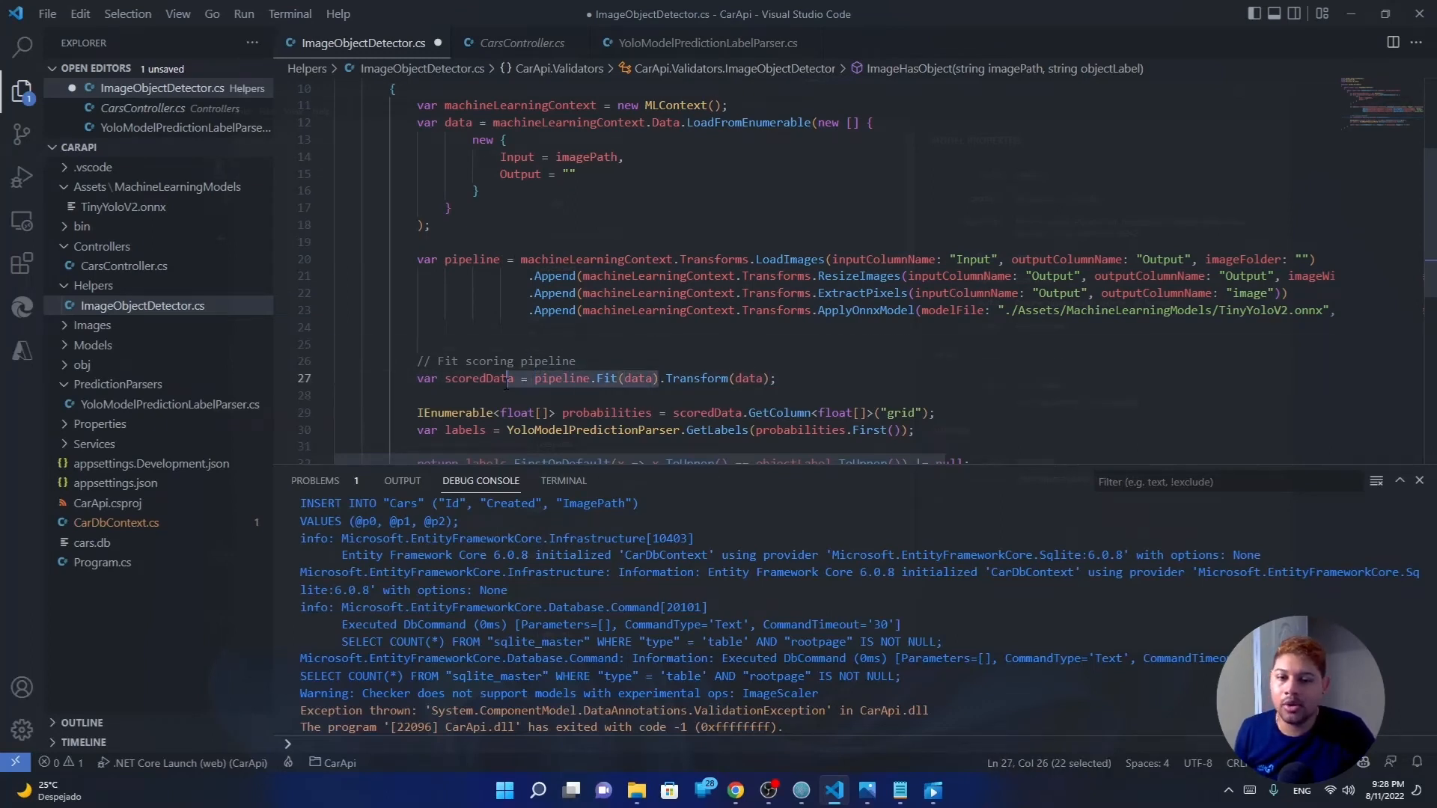
left_click(773, 379)
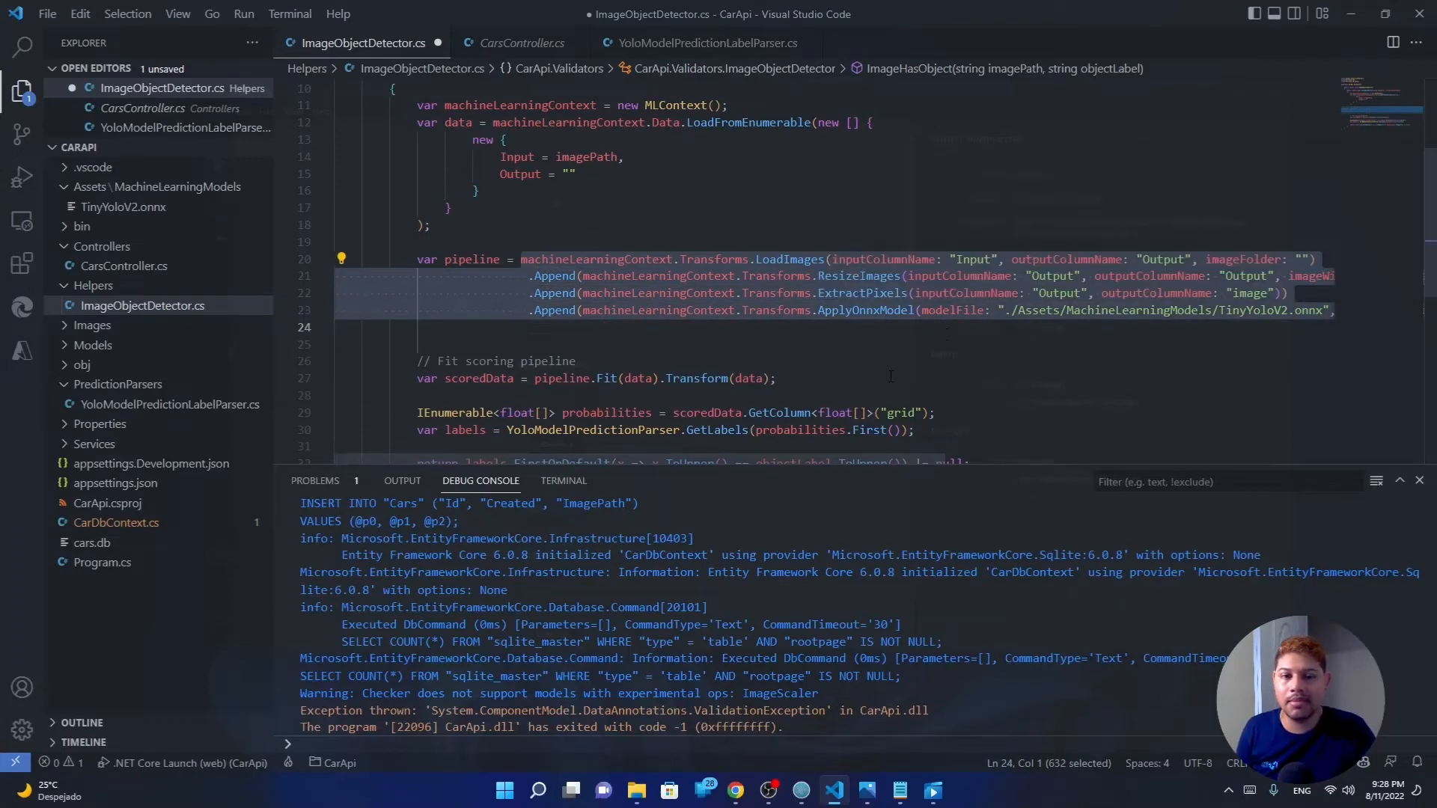
mouse_move(476, 379)
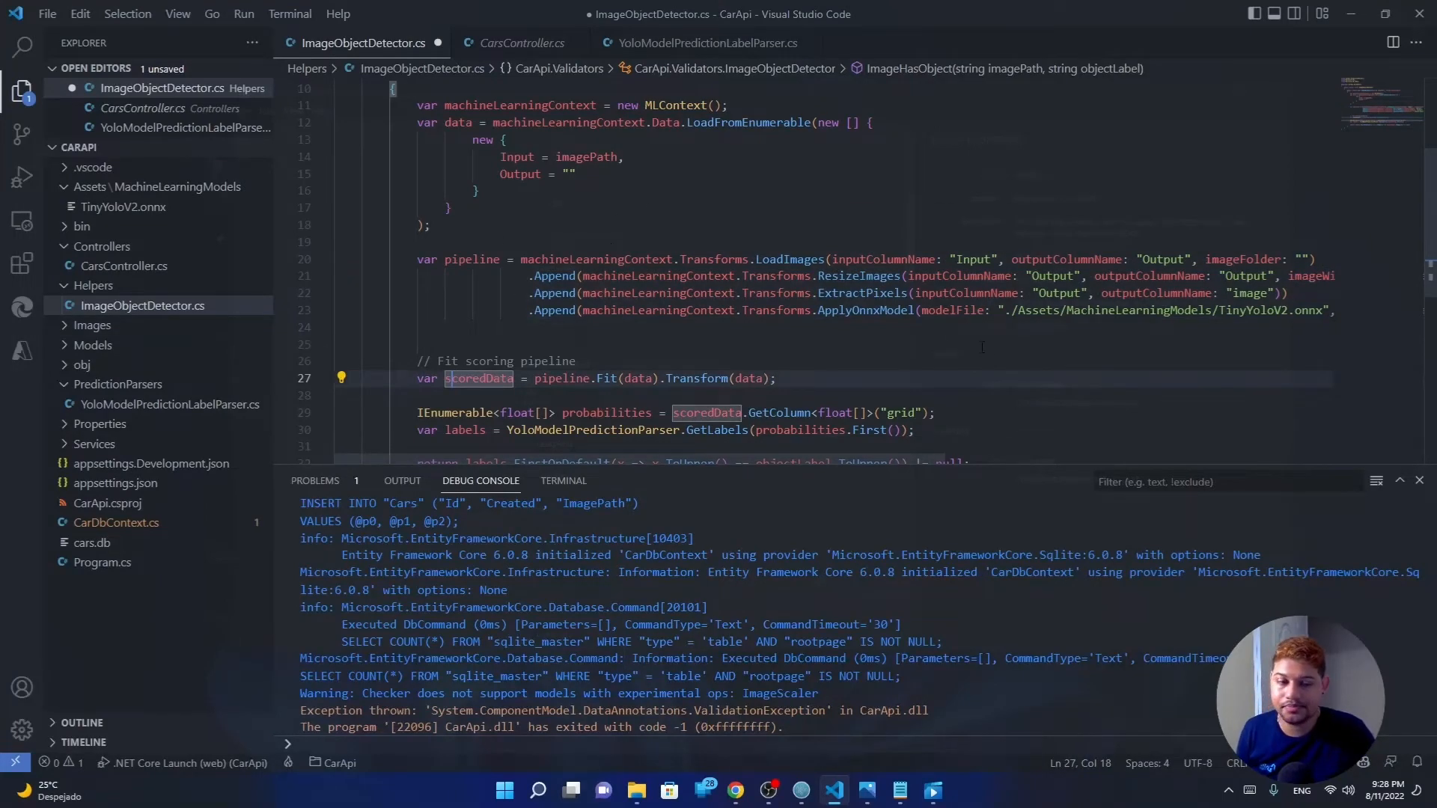
scroll("down", 3)
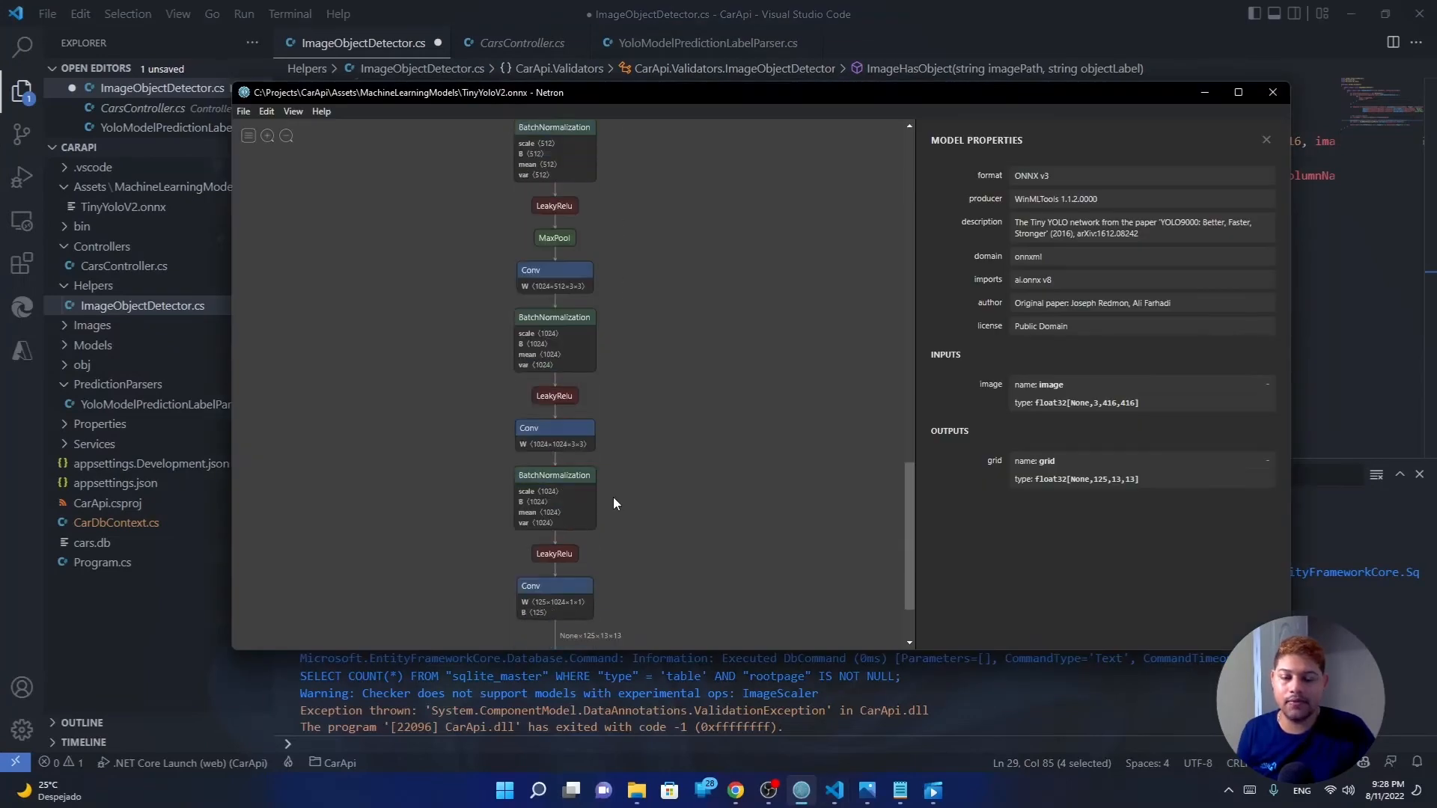
- Review the TinyYoloV2 image input and grid output shapes in Netron, then close it
scroll("down", 3)
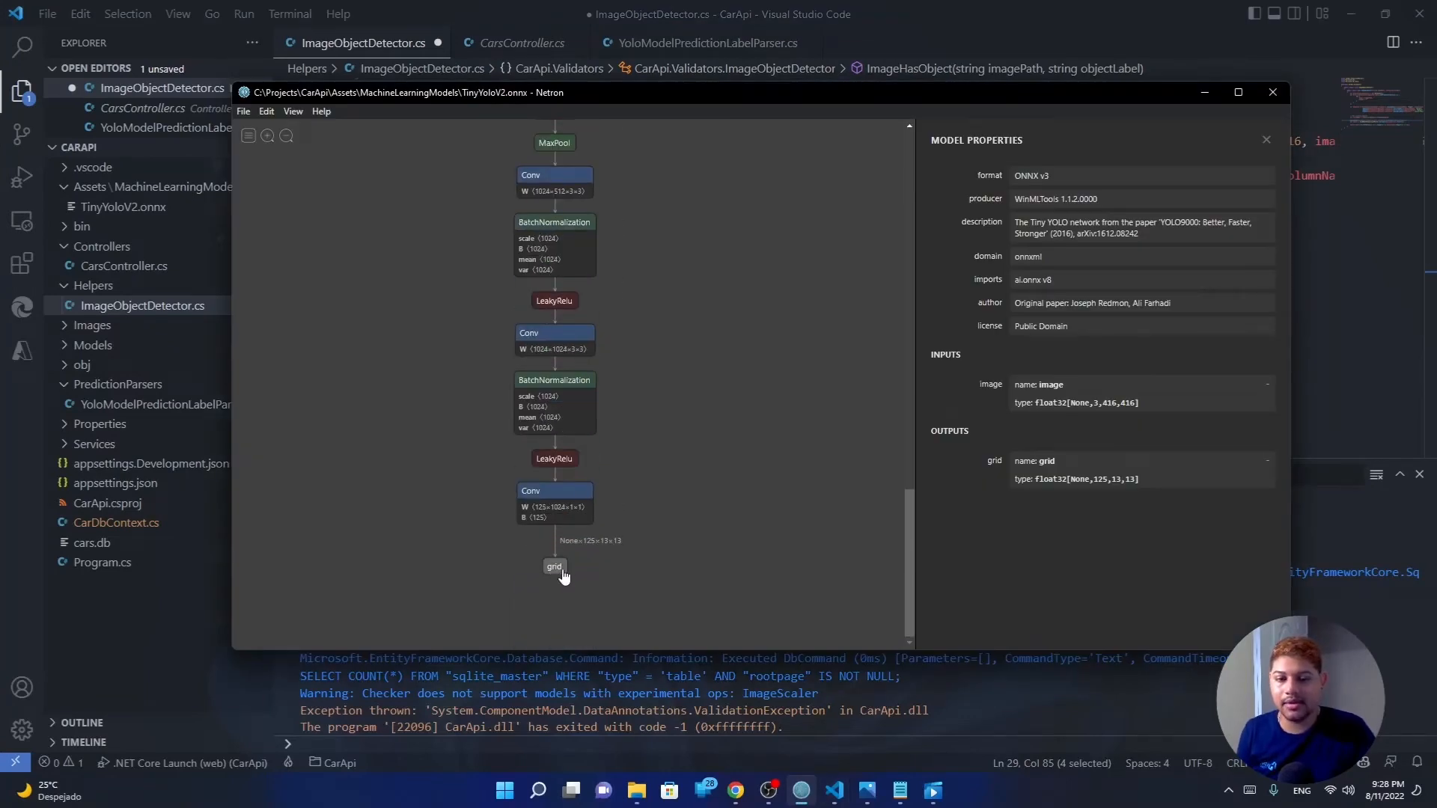
mouse_move(639, 536)
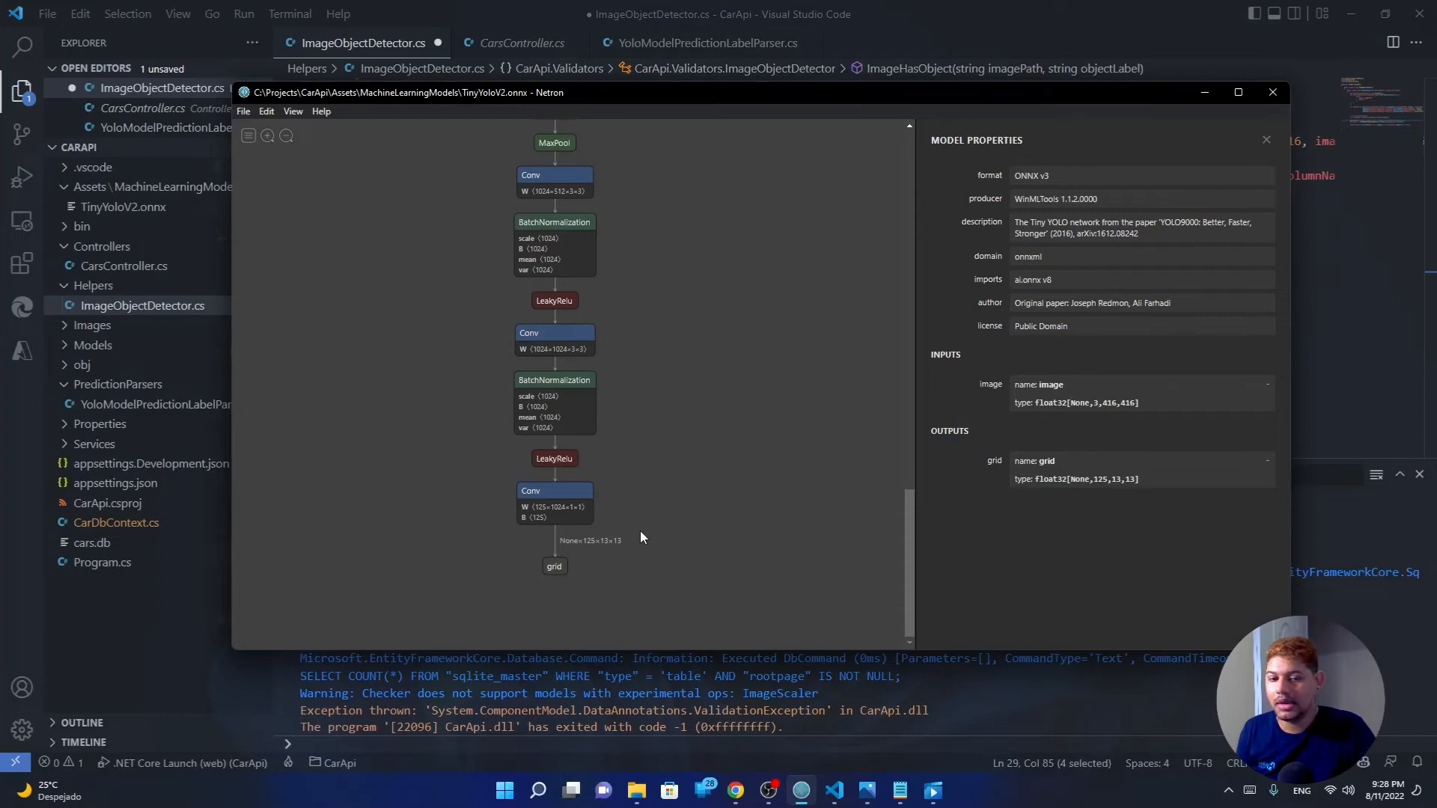
mouse_move(588, 549)
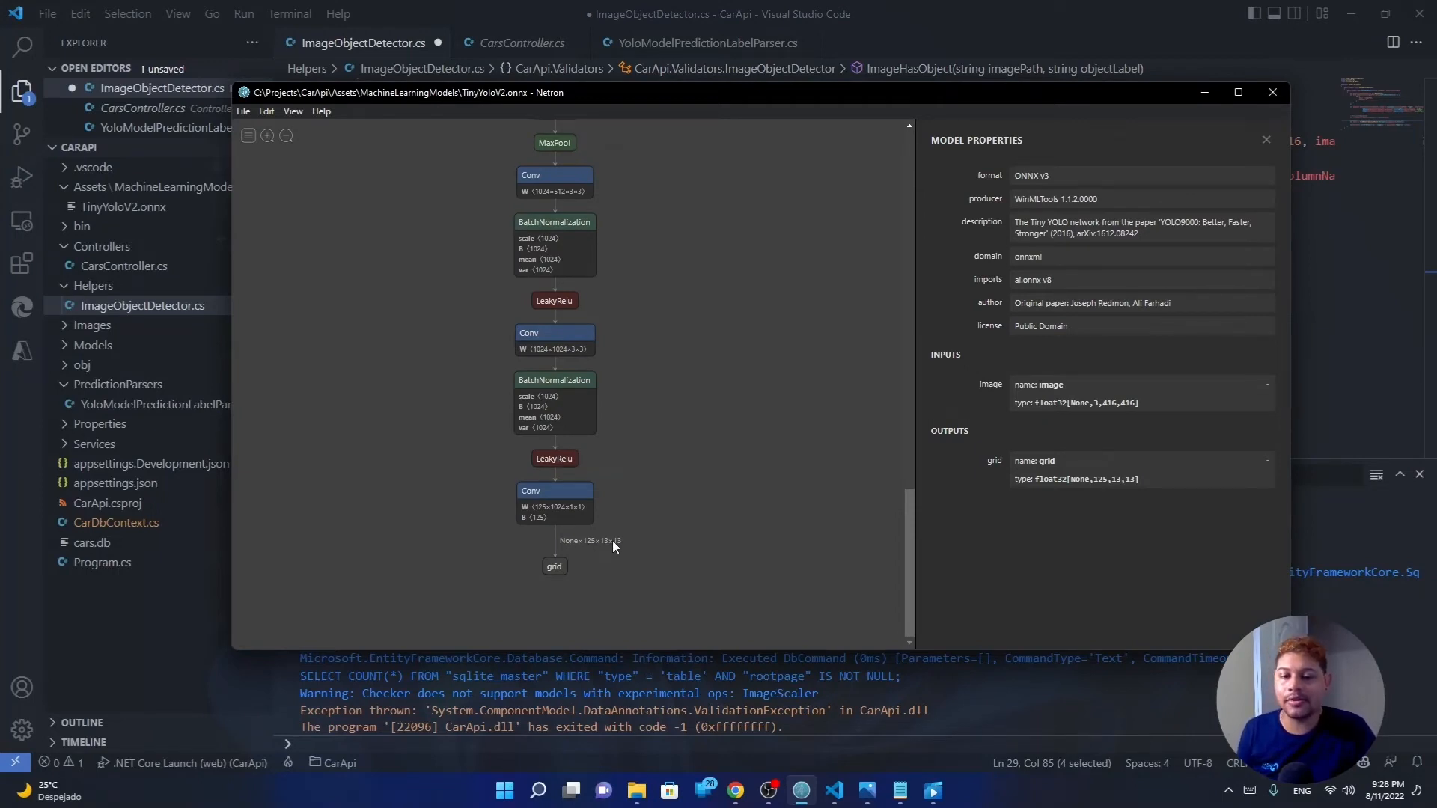
mouse_move(471, 548)
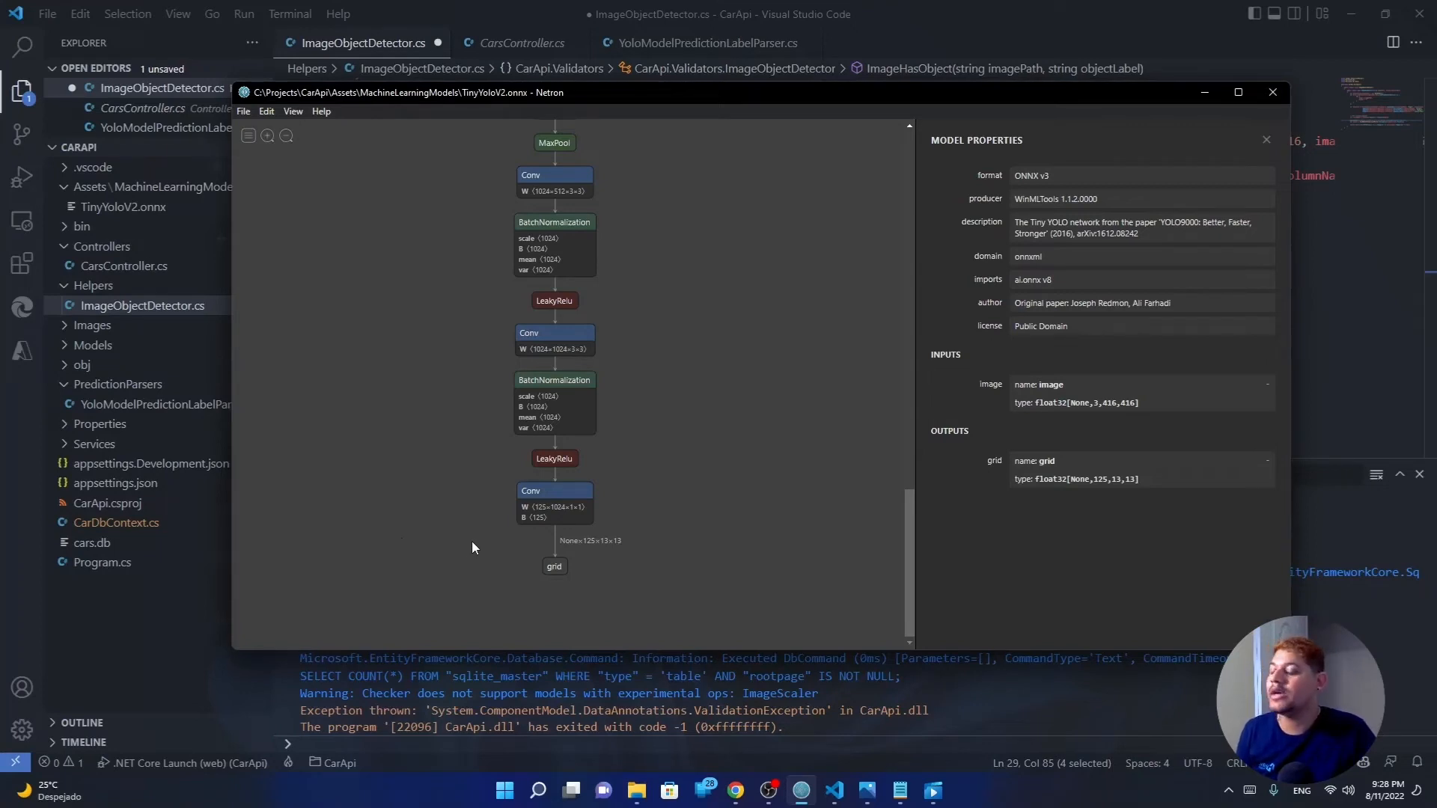
mouse_move(509, 488)
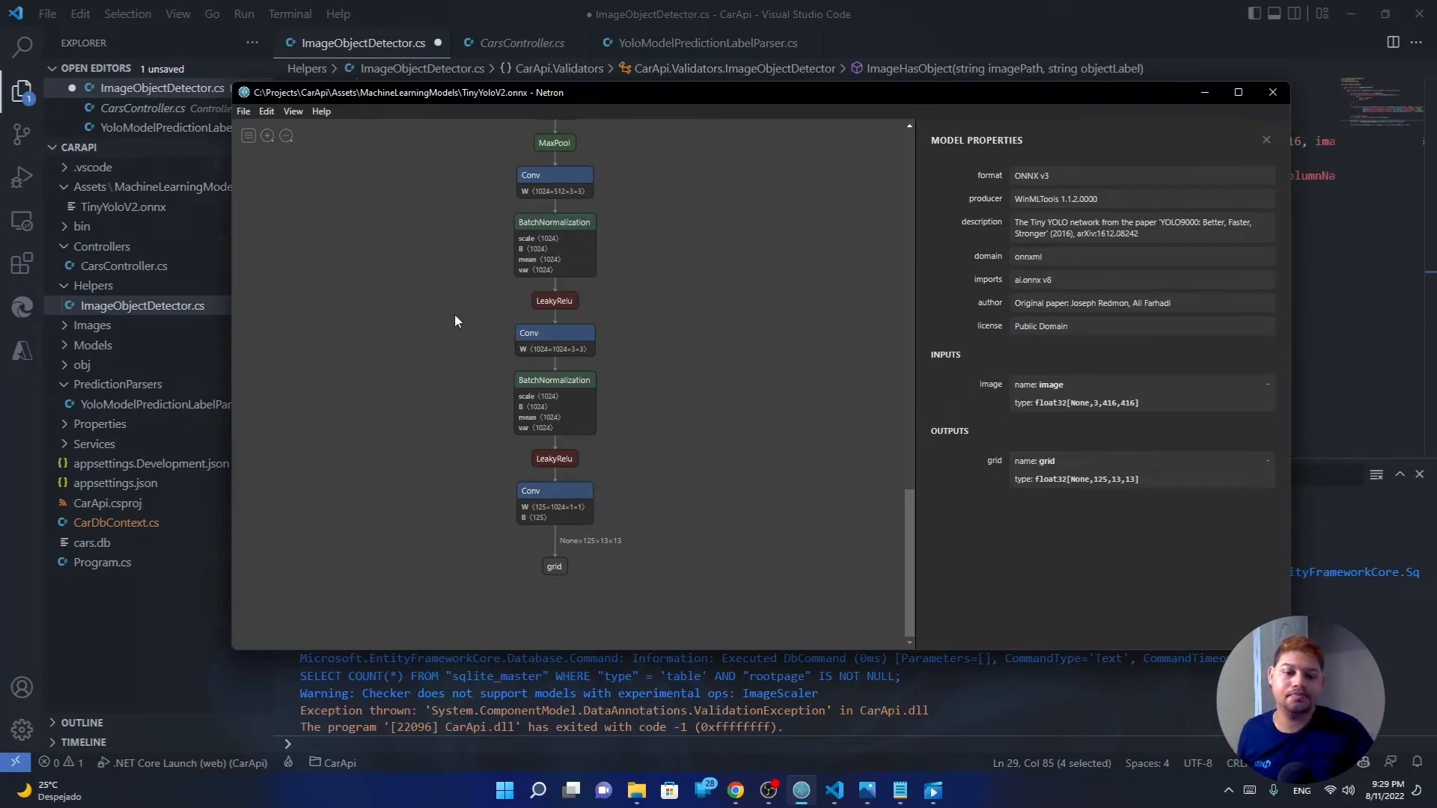
left_click(1272, 91)
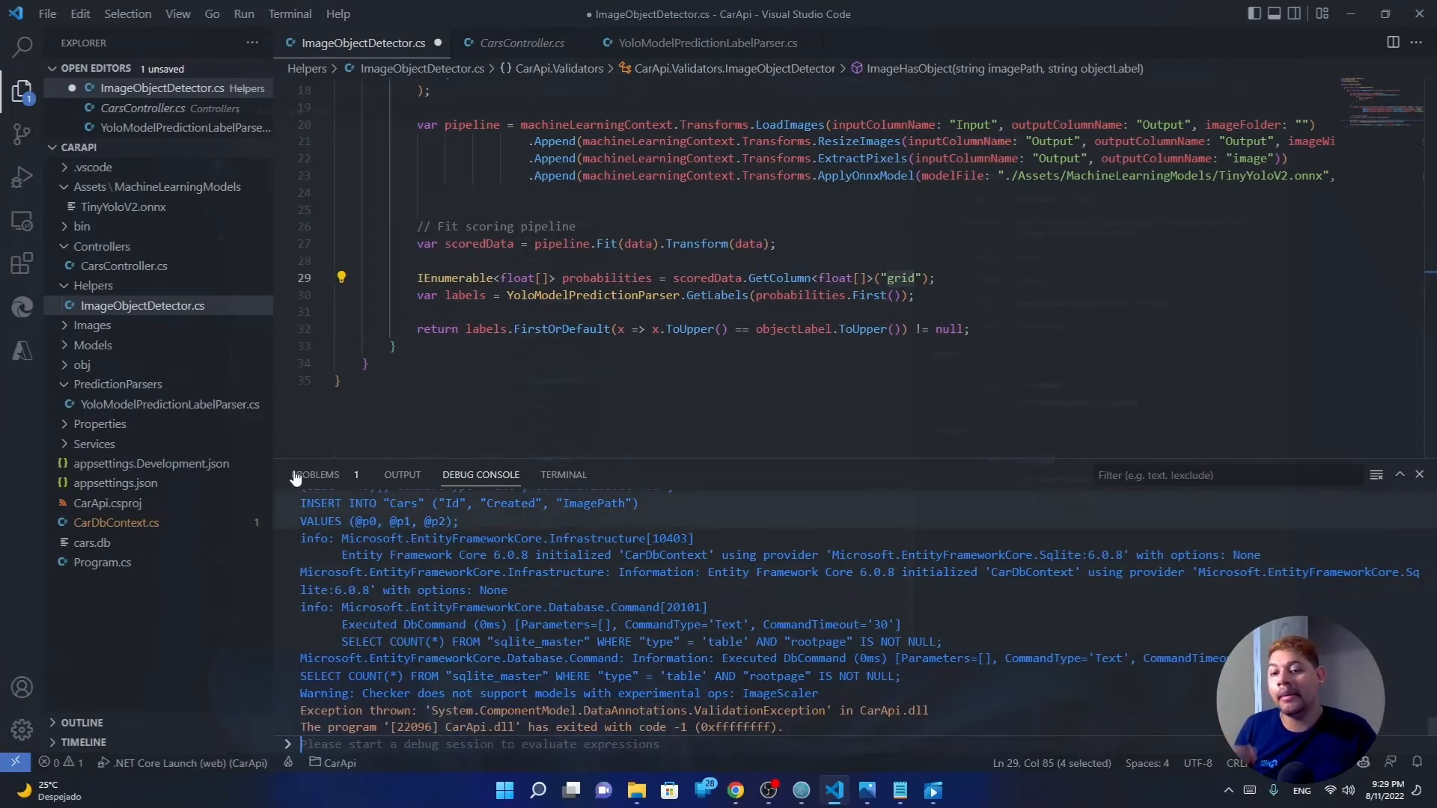
mouse_move(169, 404)
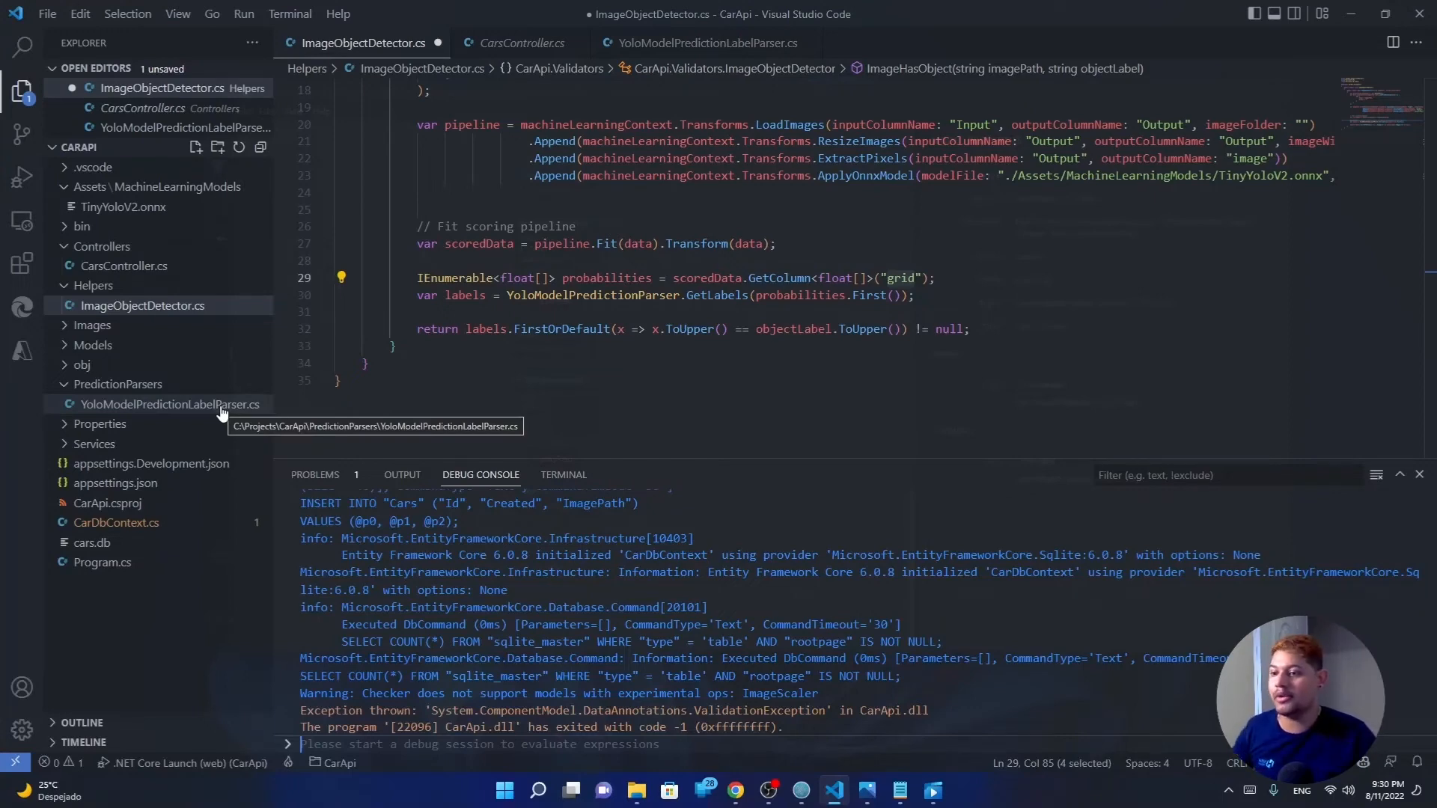
- In YoloModelPredictionLabelParser.cs, highlight the features list and the full labels array
left_click(170, 404)
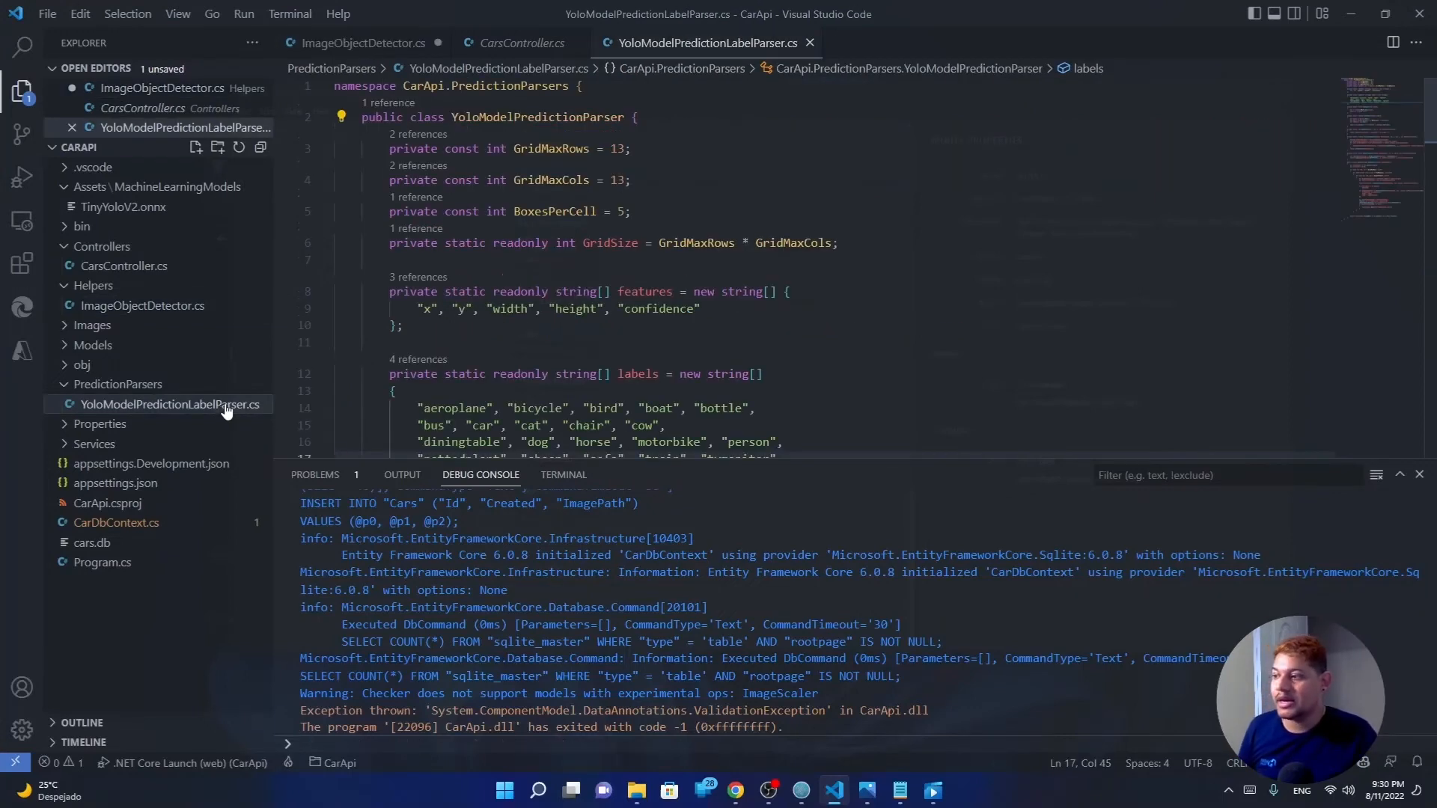
scroll("down", 3)
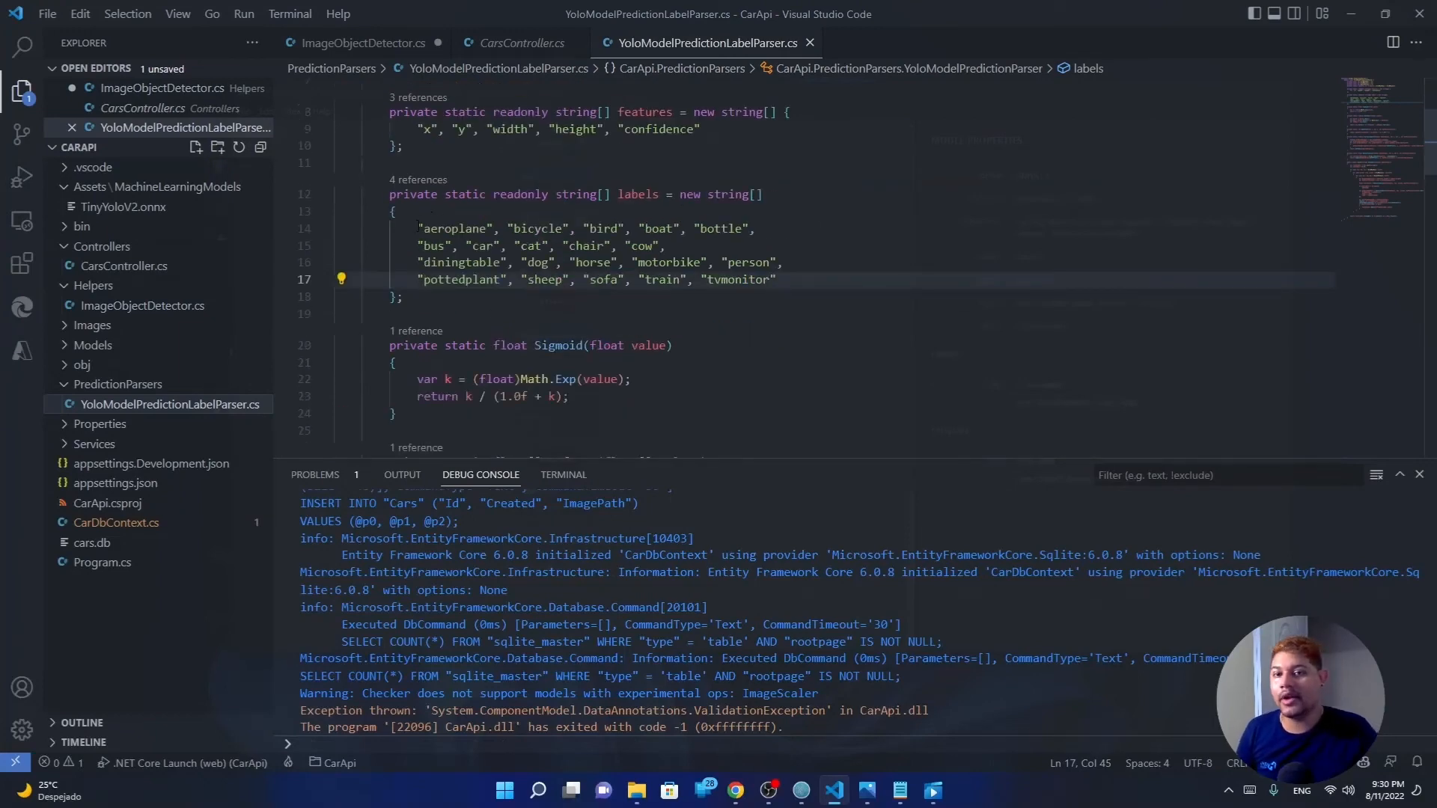
left_click(505, 228)
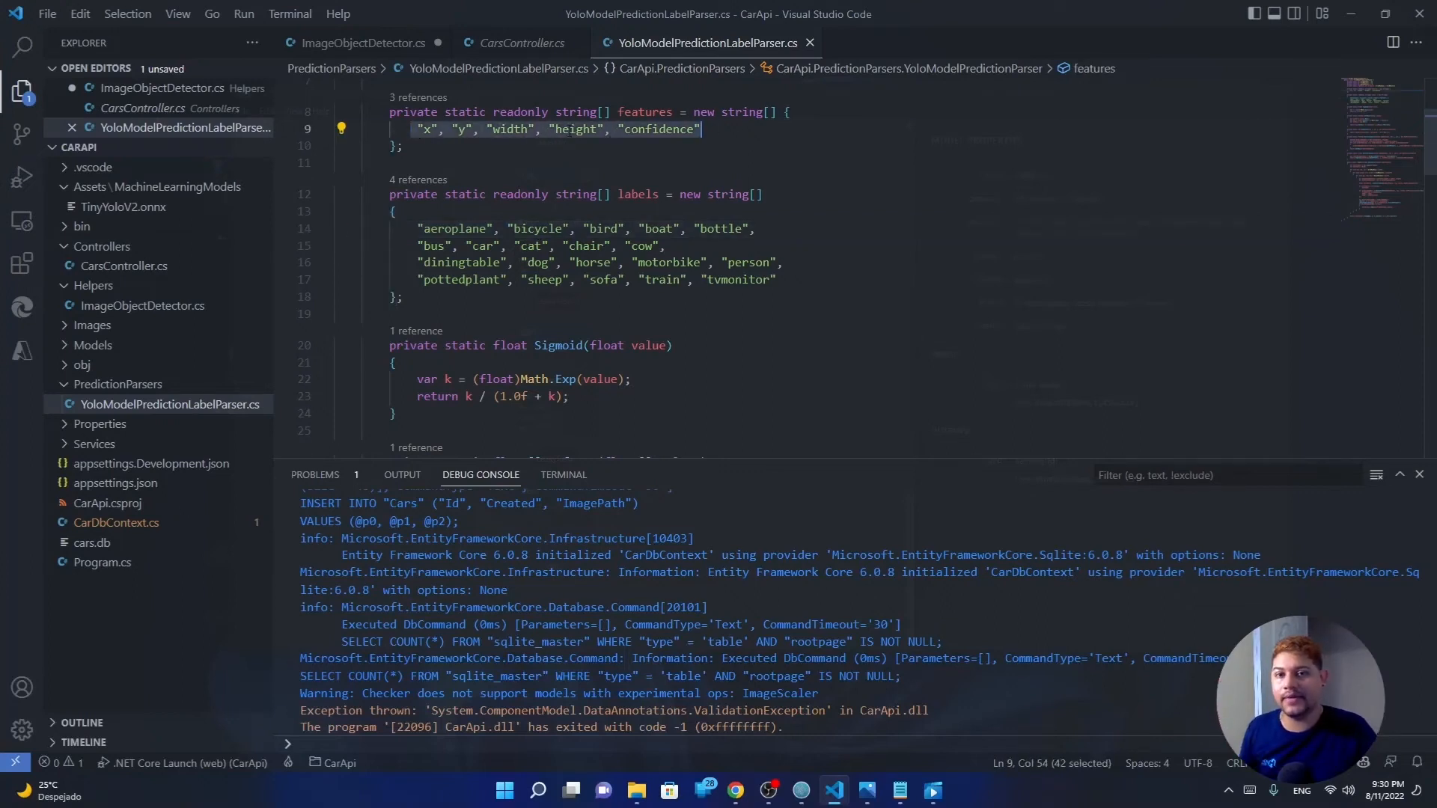
left_click(401, 146)
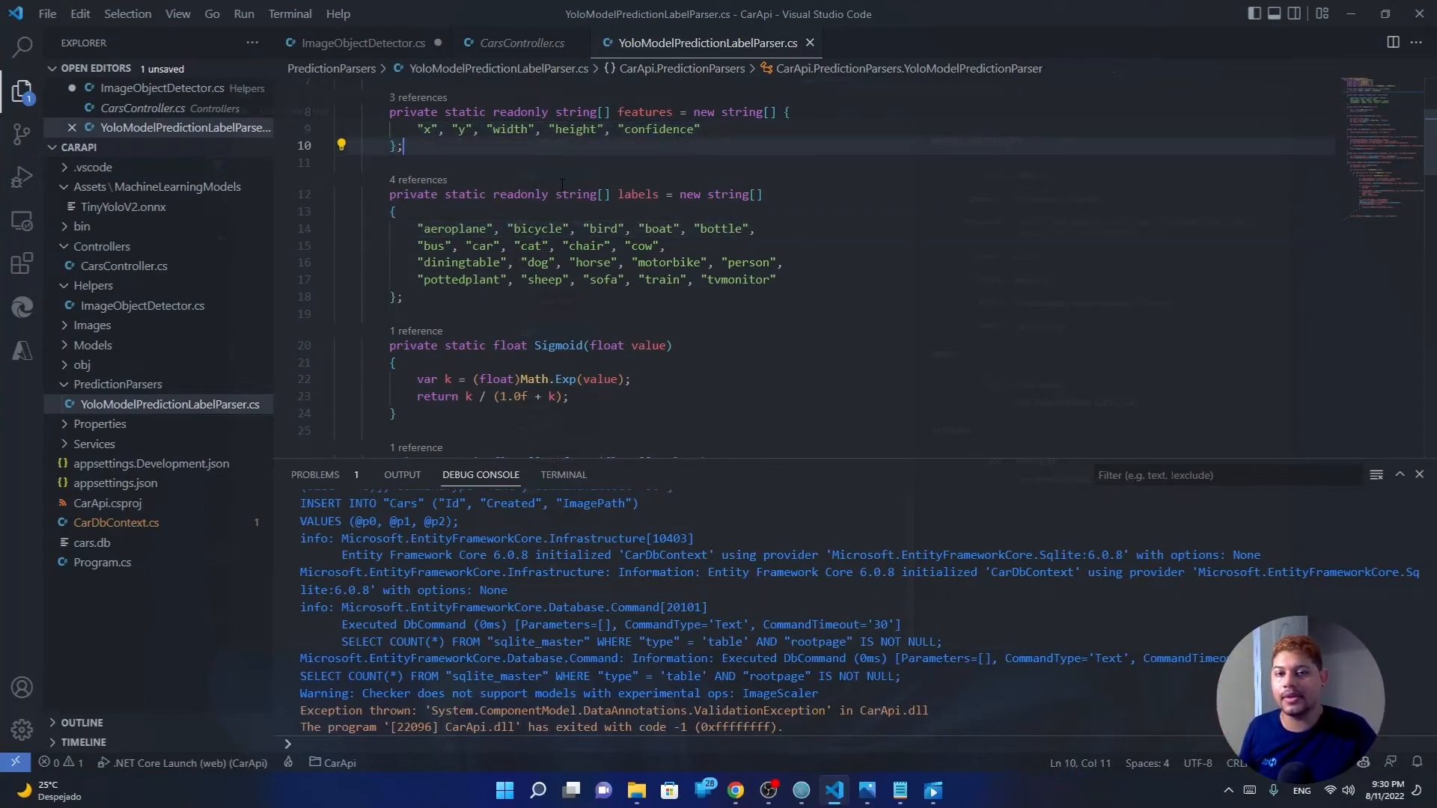
left_click_drag(419, 228, 401, 296)
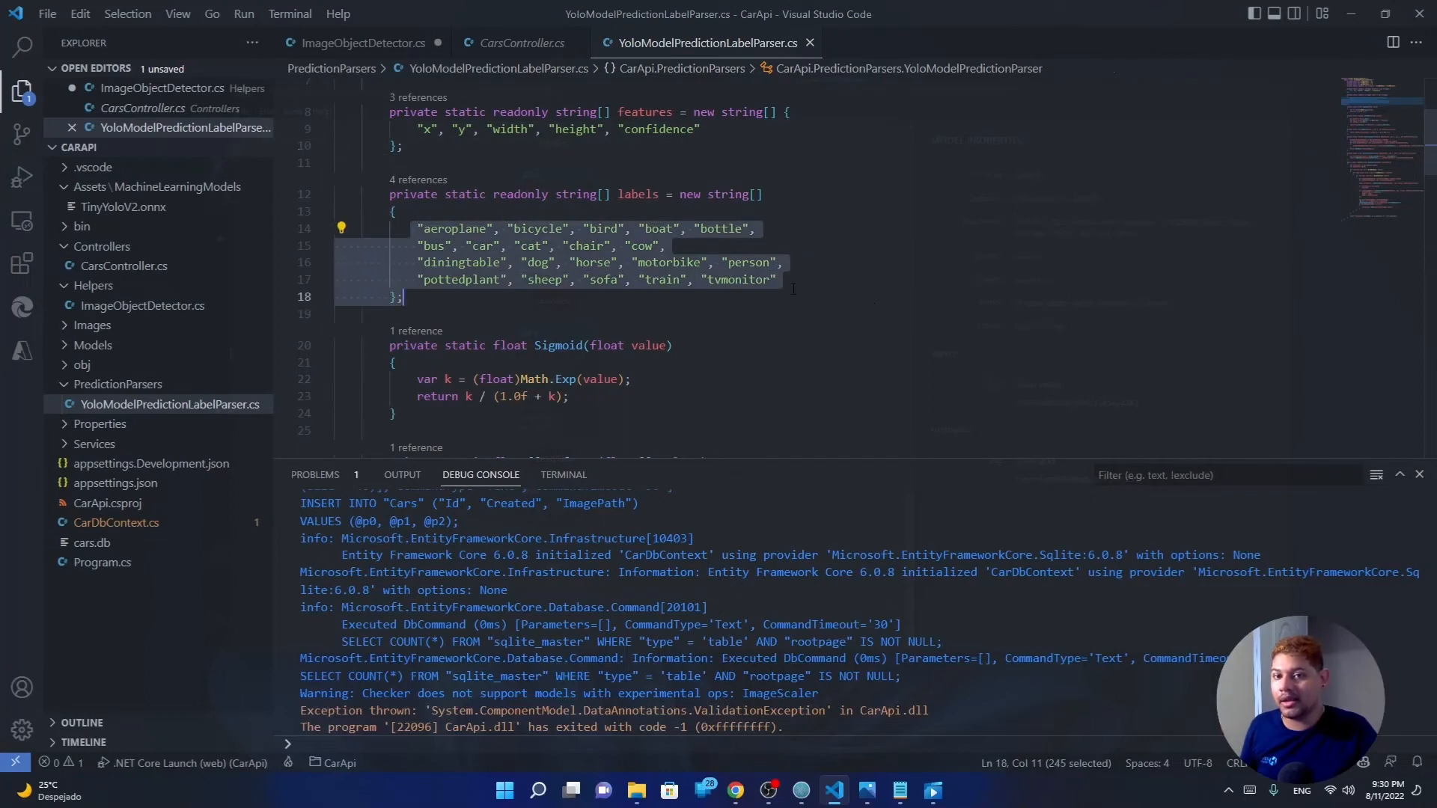
- Point out individual class labels: aeroplane, bird, tvmonitor, bottle and person
double_click(455, 228)
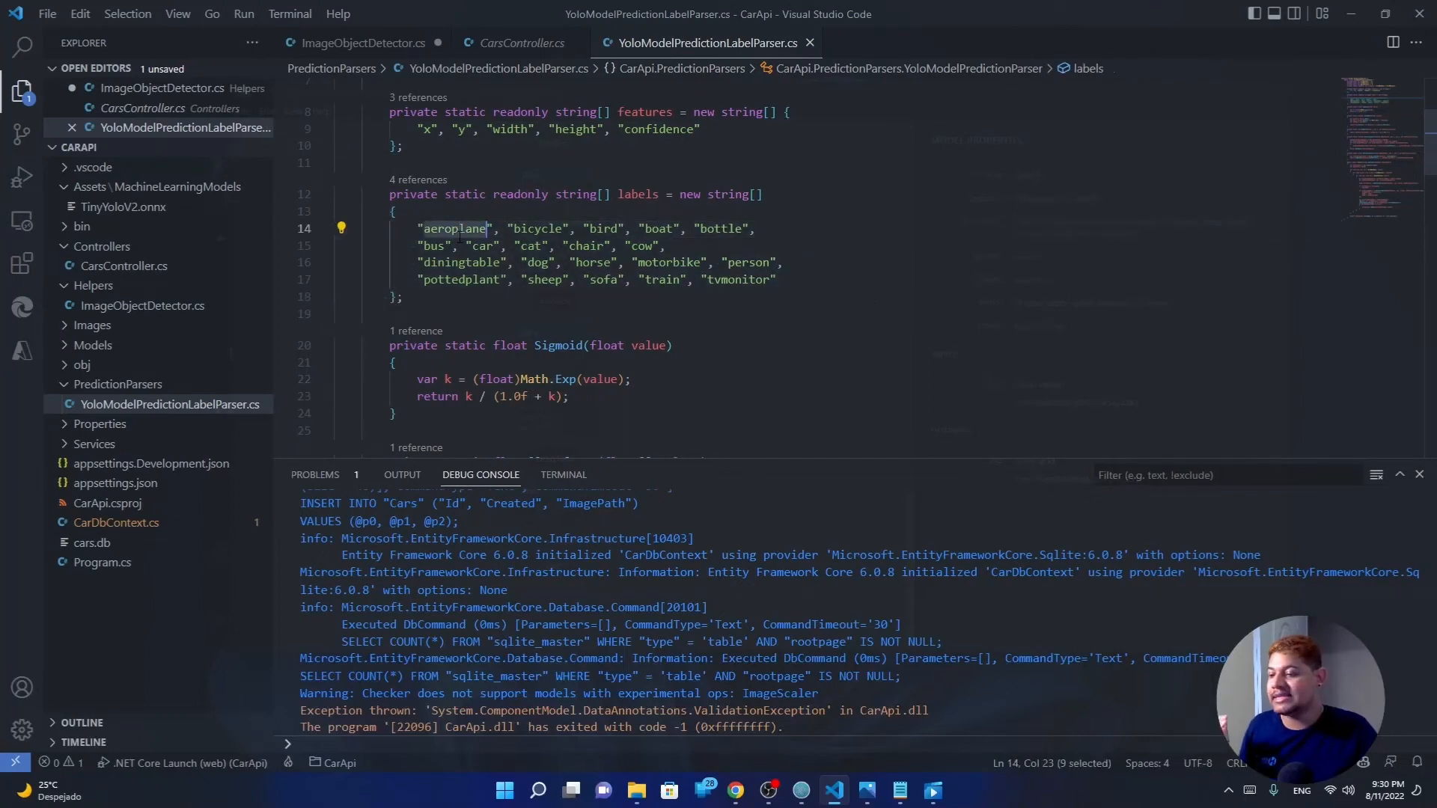
mouse_move(587, 194)
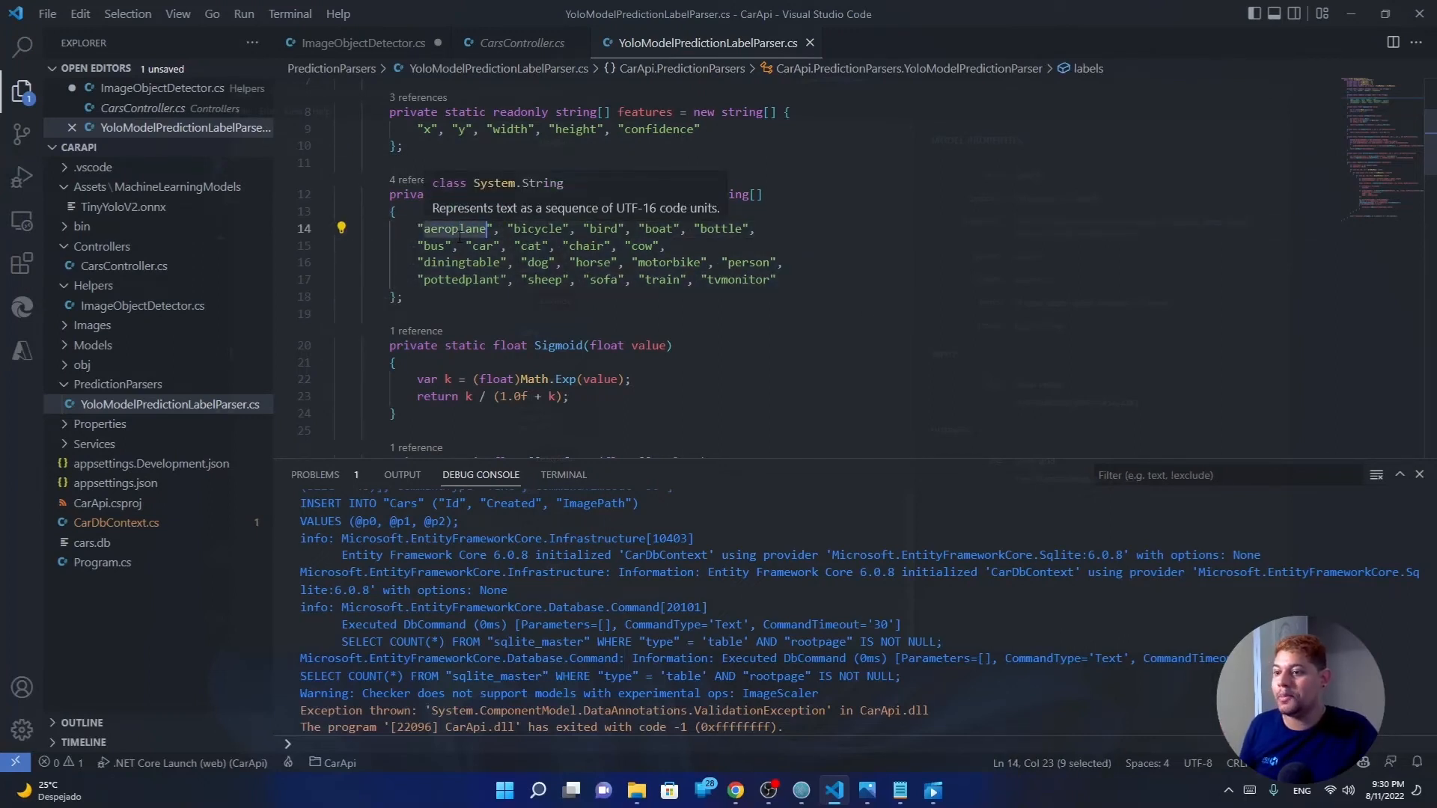
left_click(392, 211)
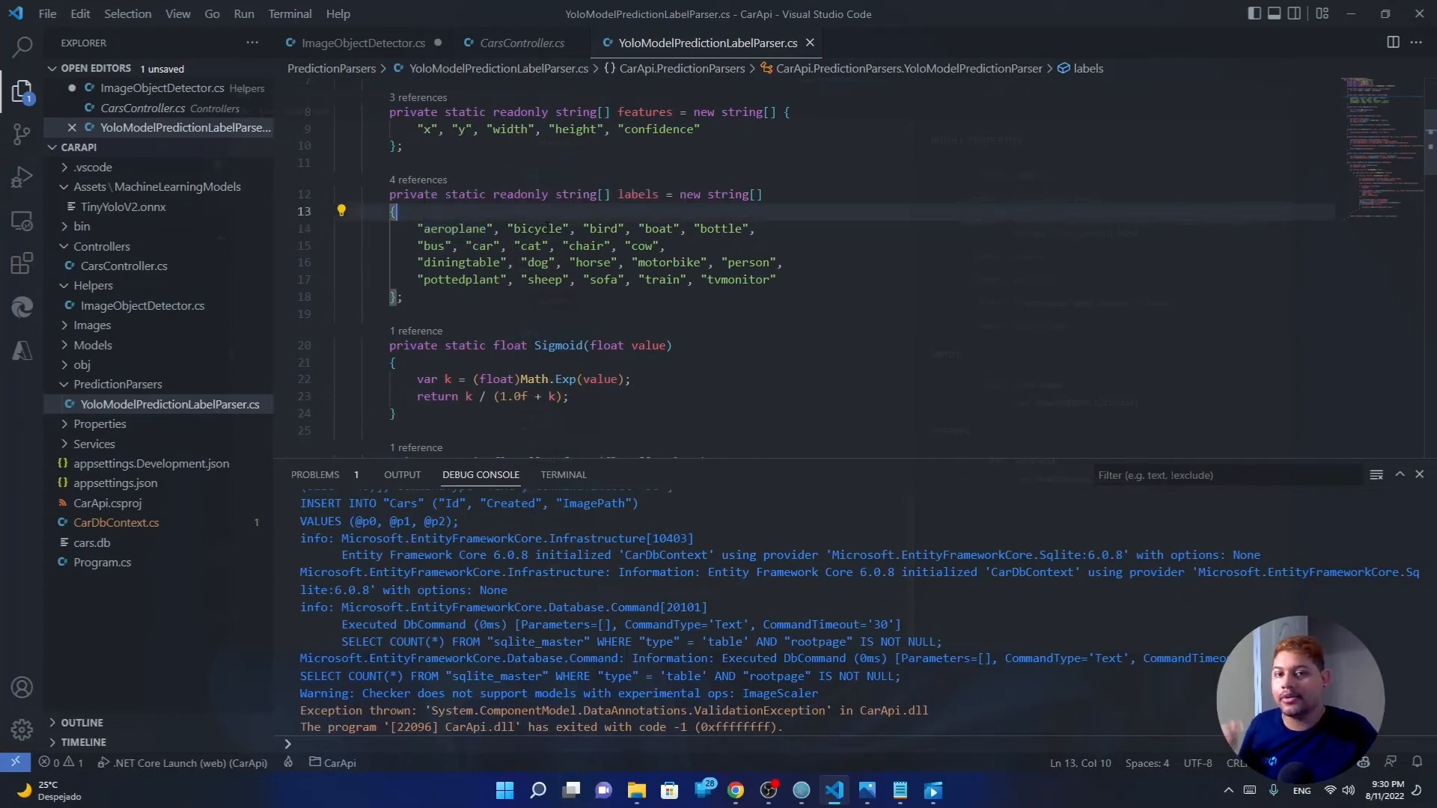
left_click(590, 228)
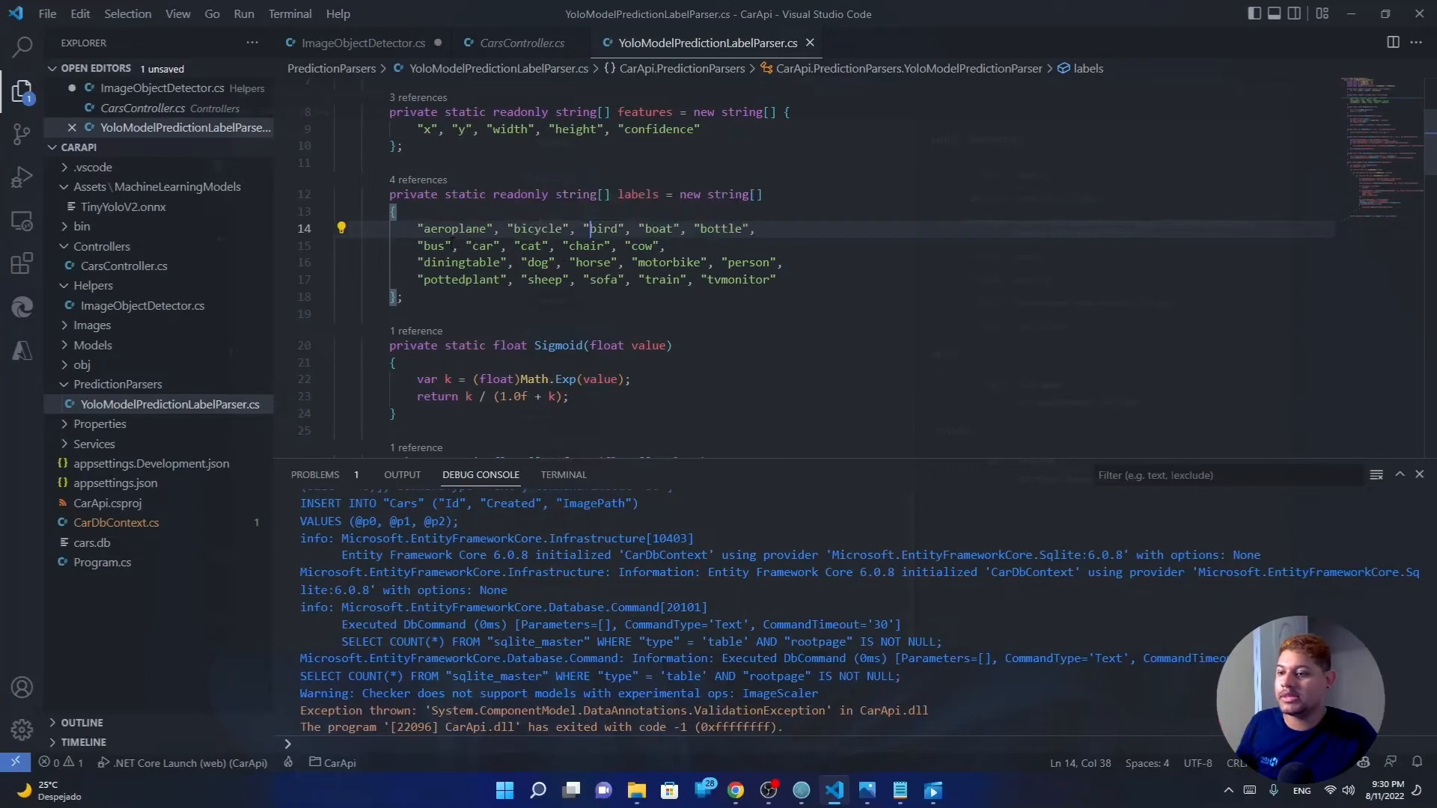
mouse_move(596, 228)
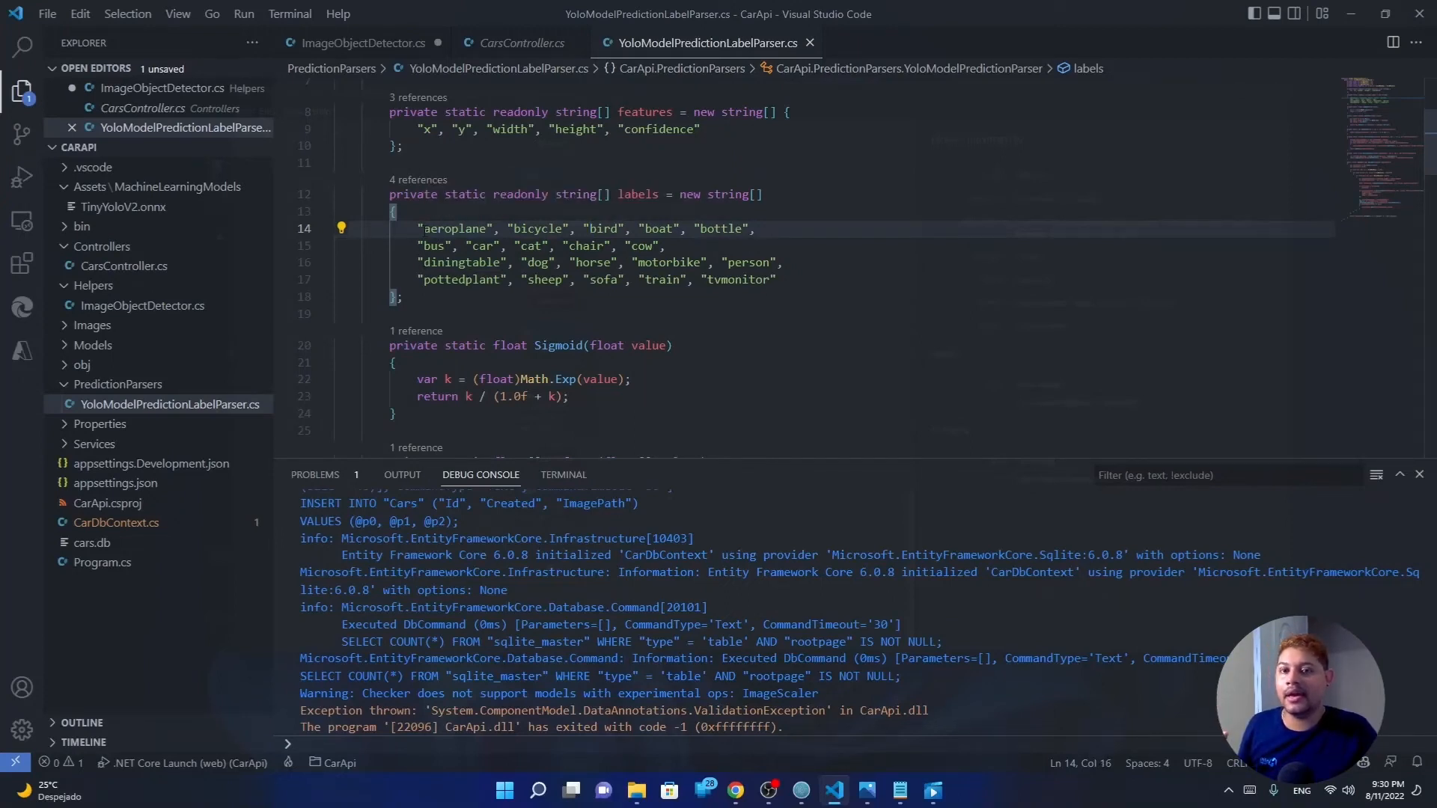
double_click(452, 227)
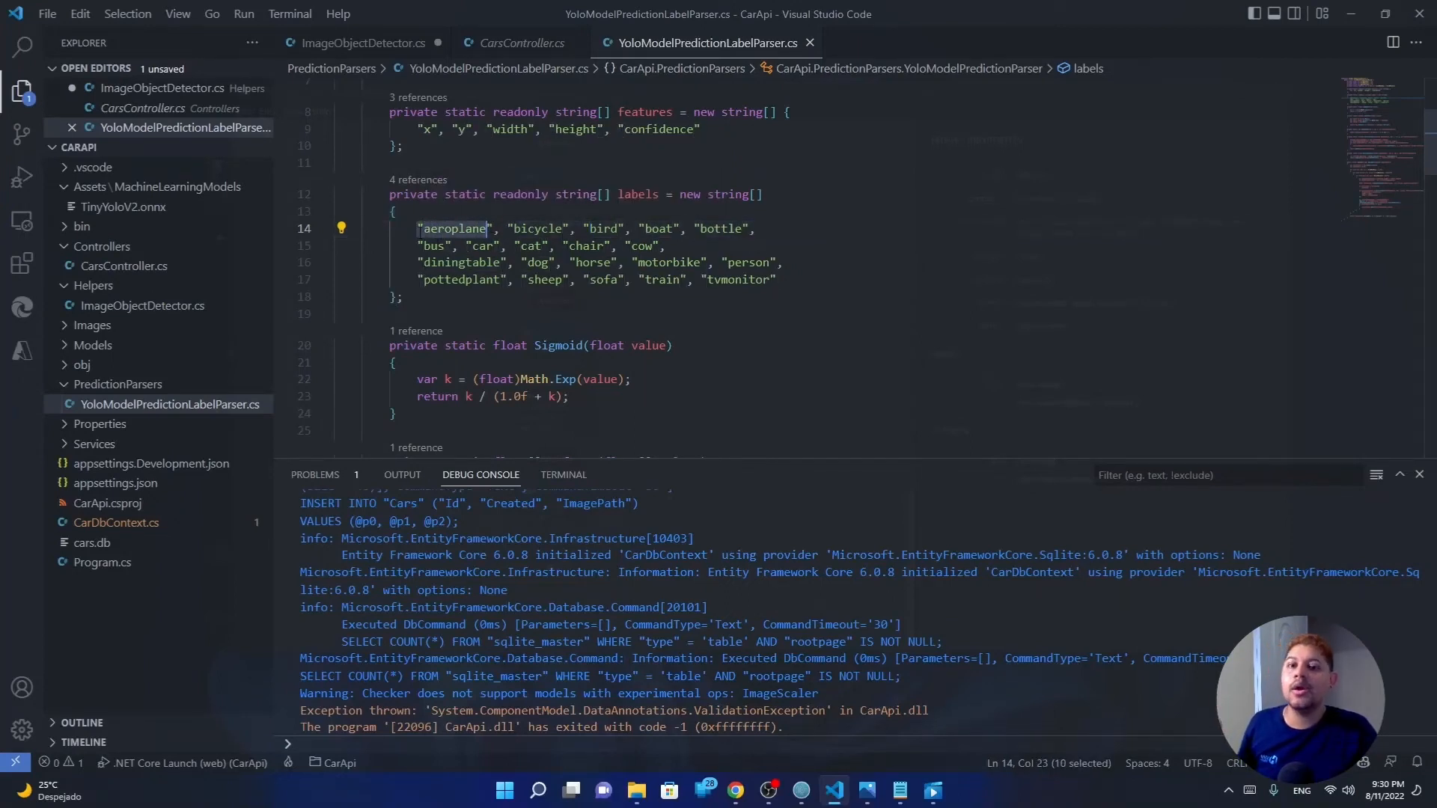
left_click(776, 280)
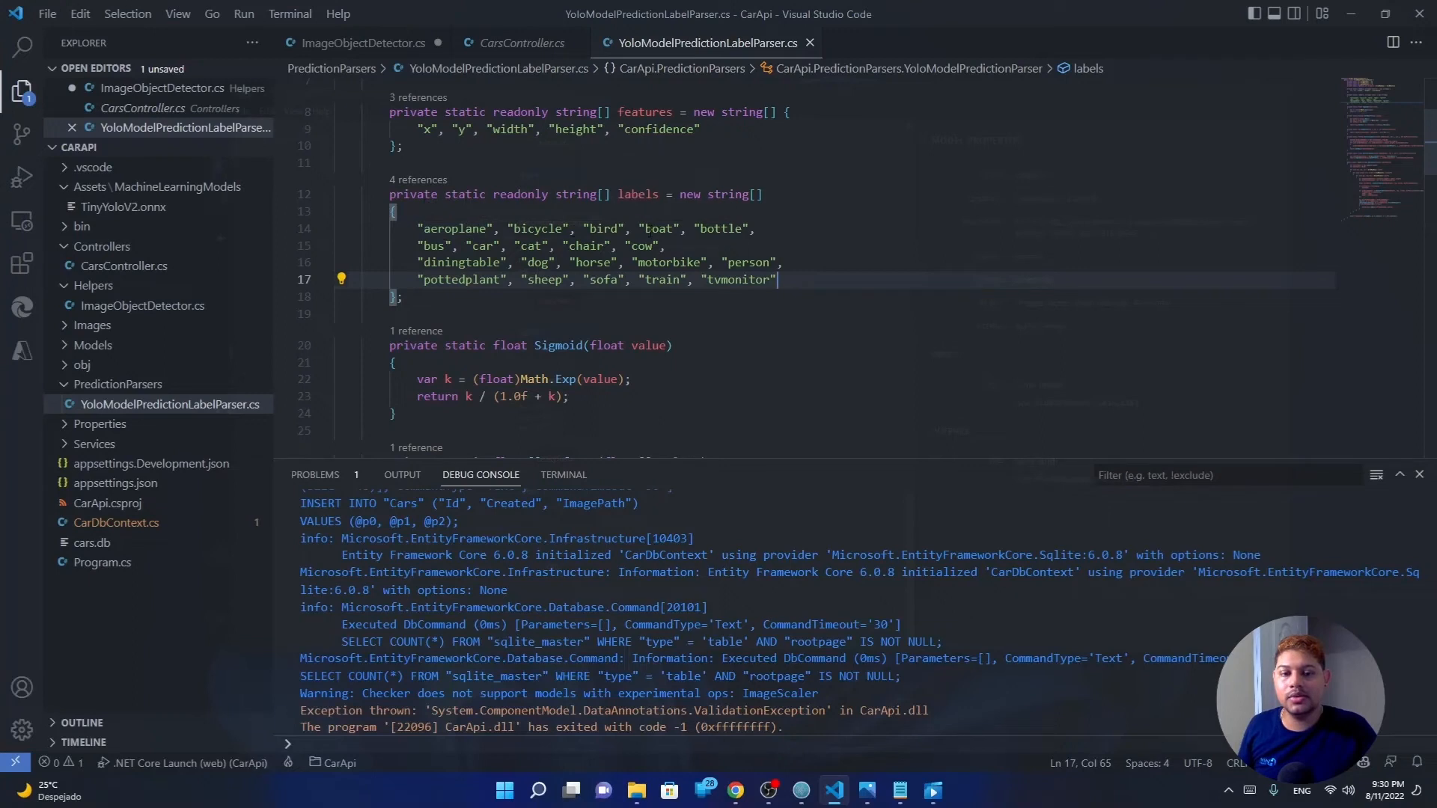
left_click(727, 227)
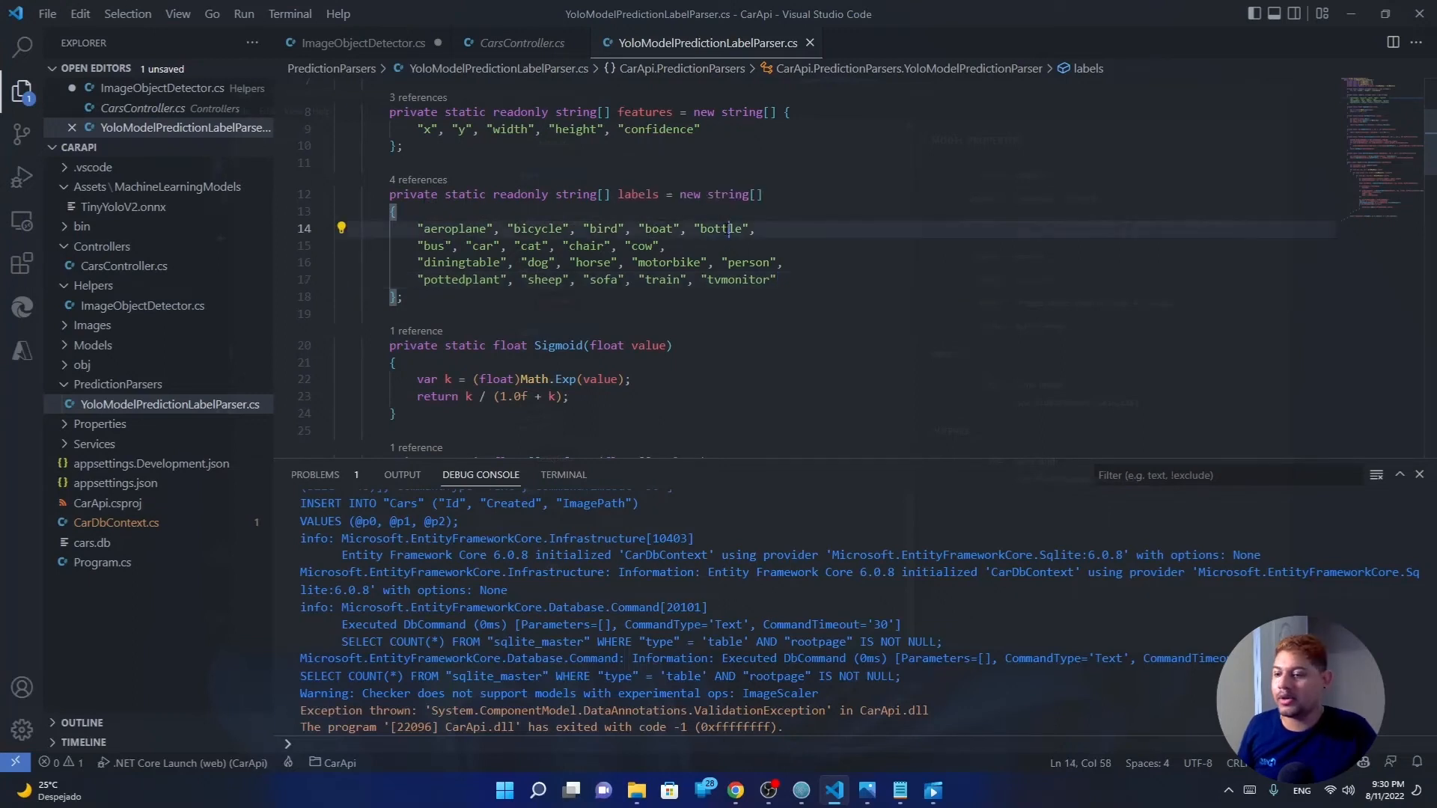
mouse_move(737, 195)
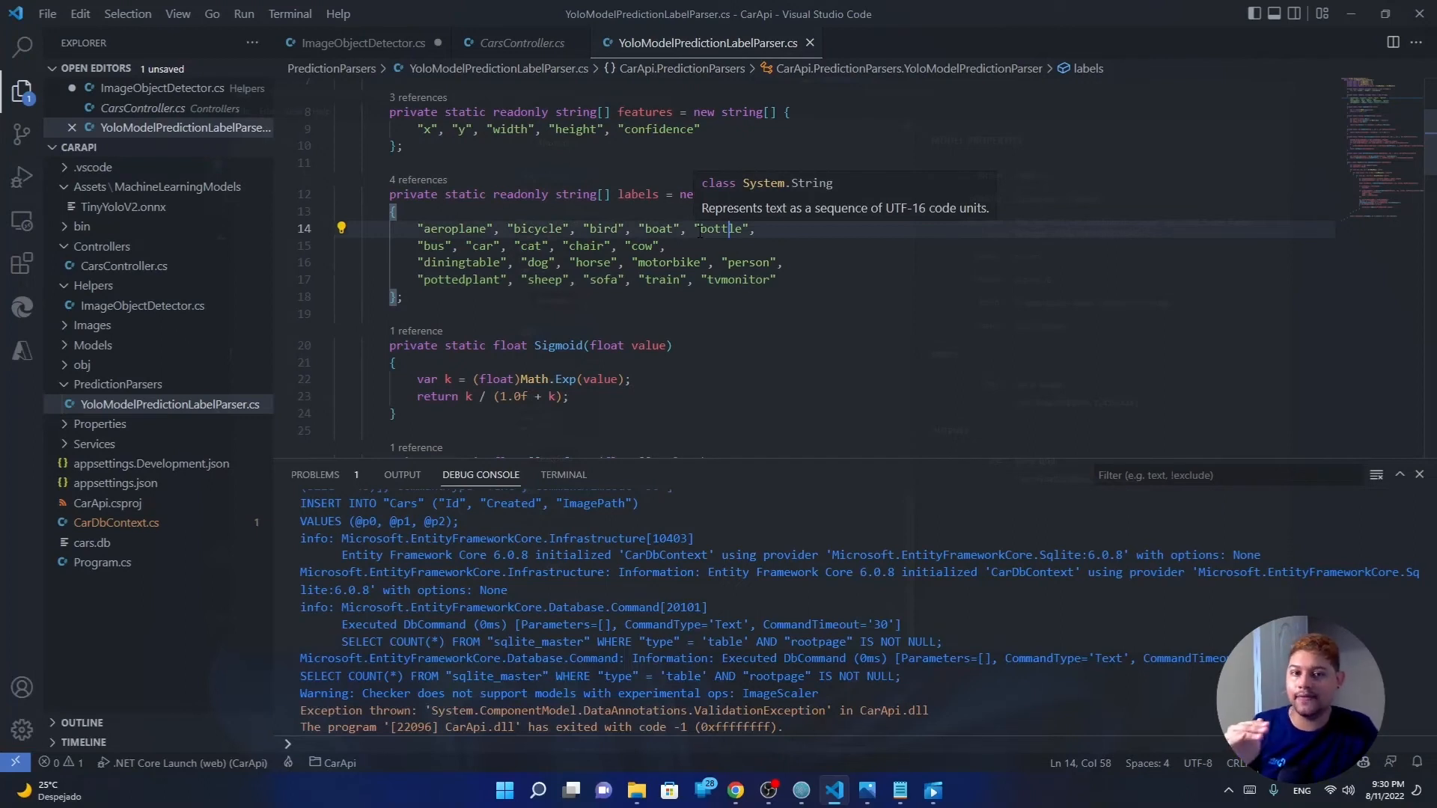
double_click(720, 227)
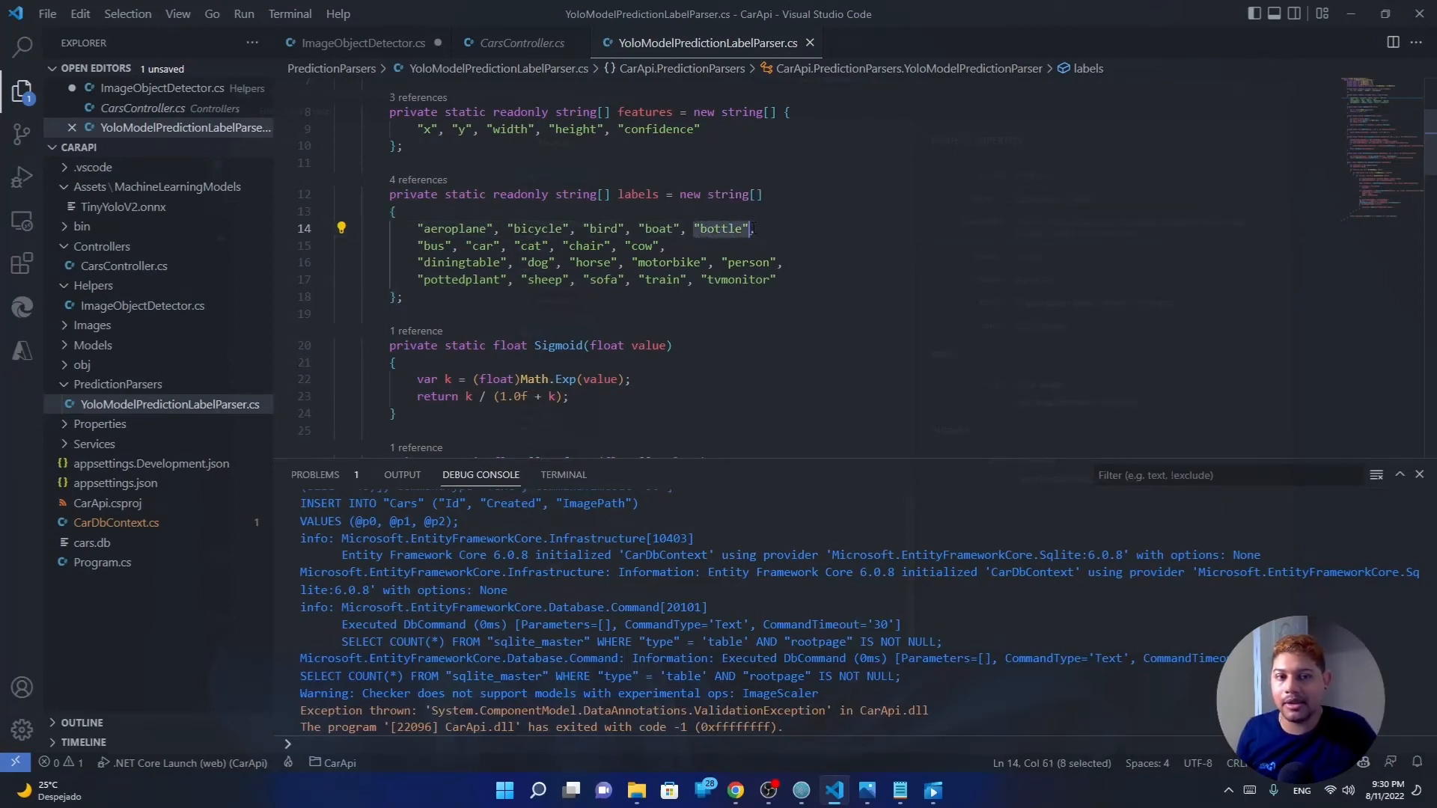
mouse_move(747, 193)
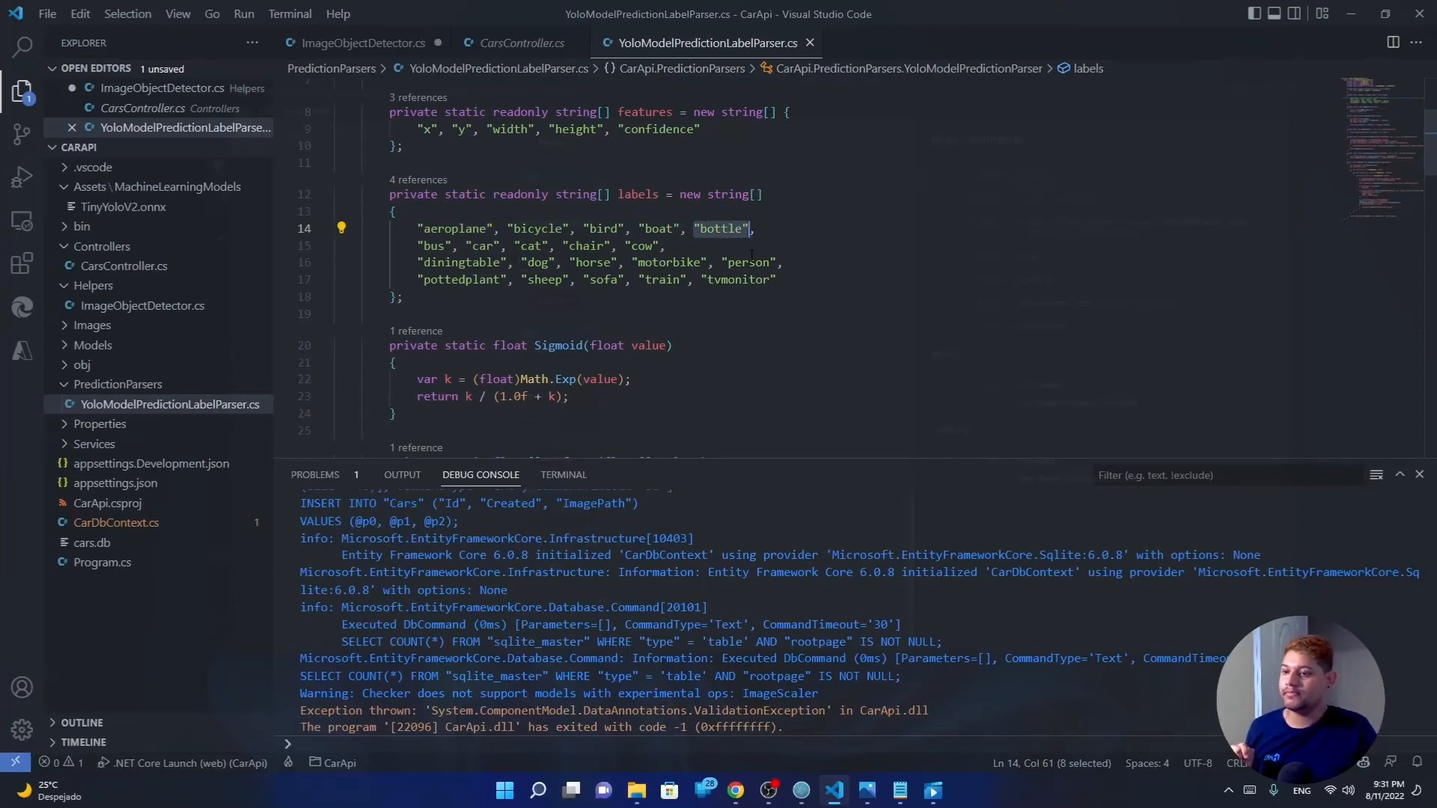
left_click(752, 262)
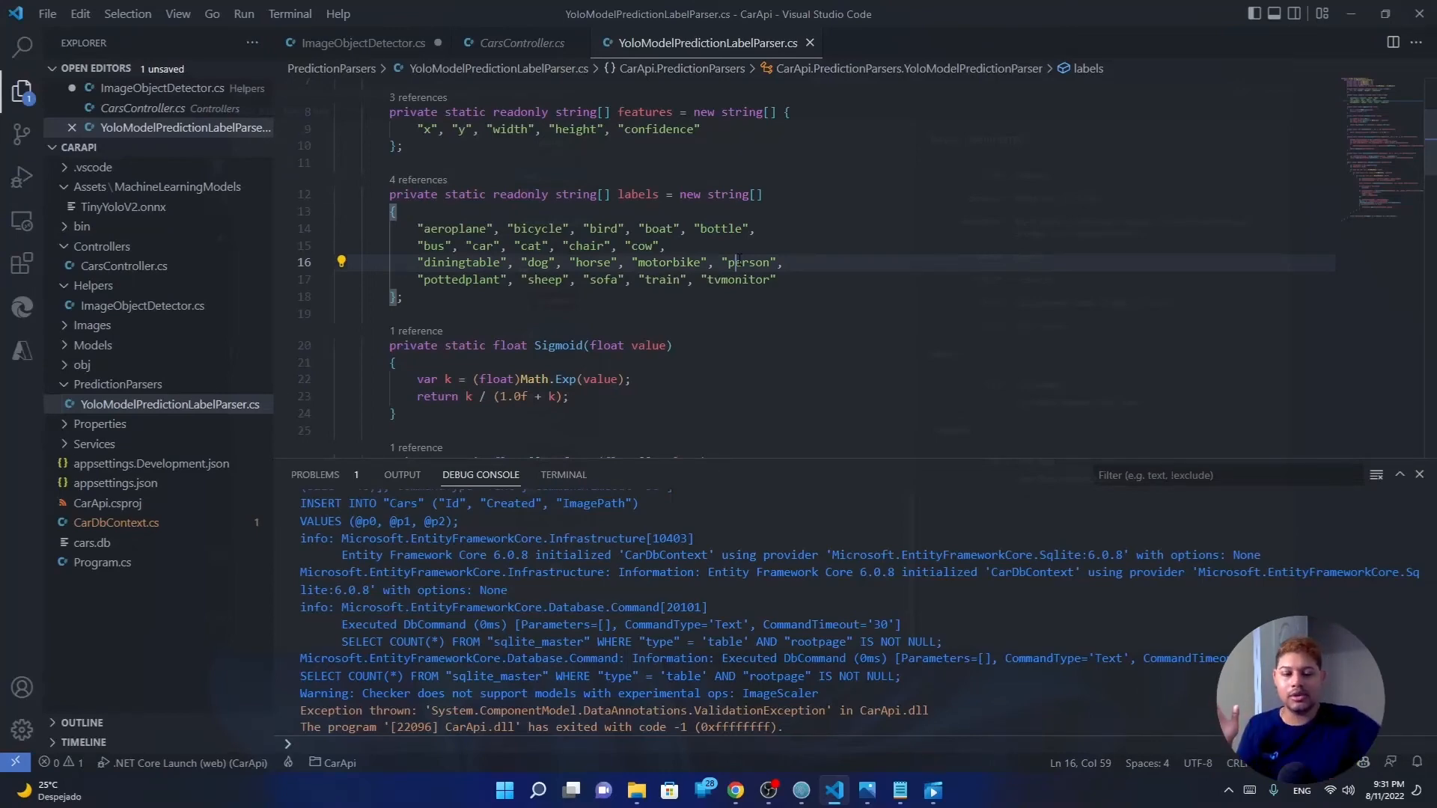
mouse_move(865, 790)
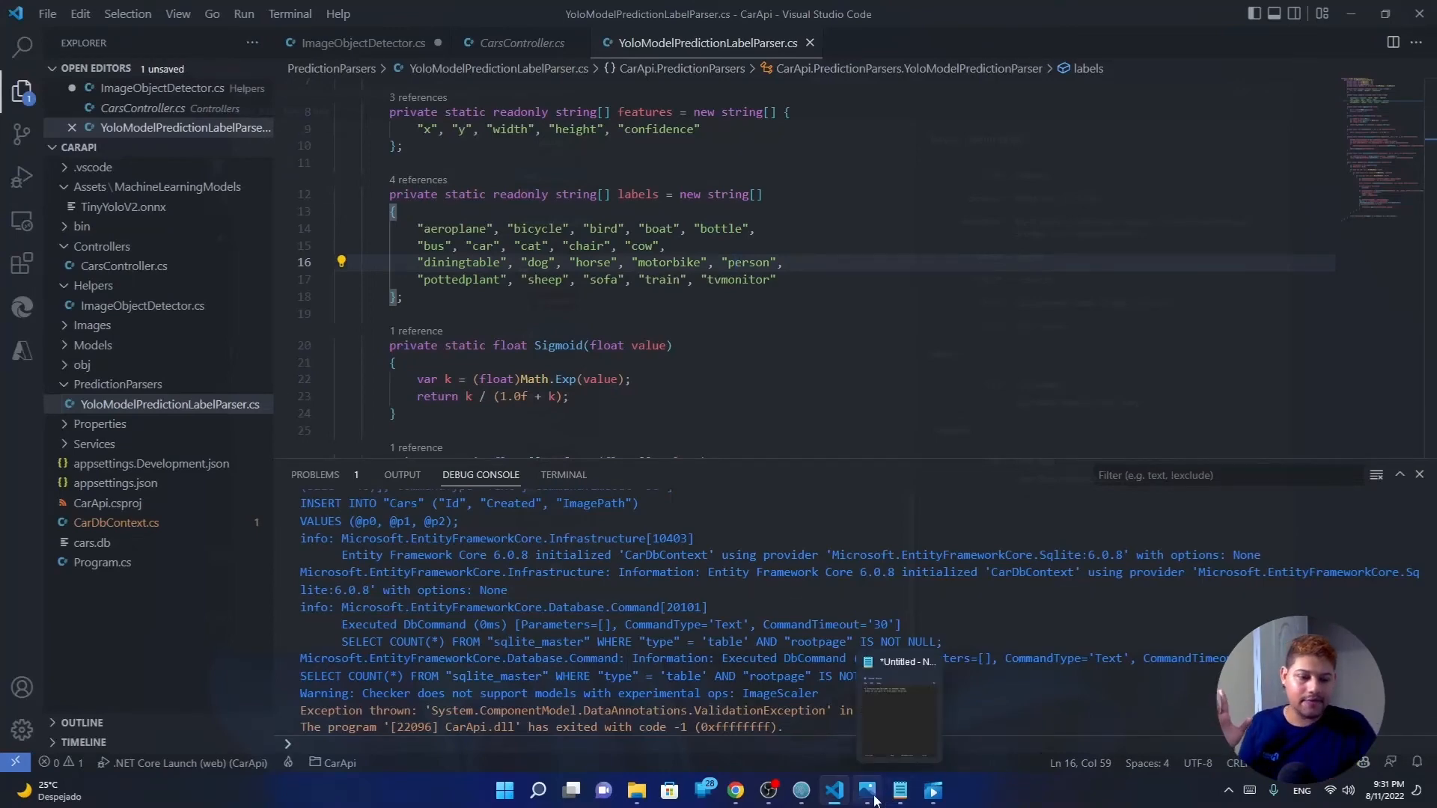
- Show the grid diagram in Photos alongside the labels, then bring up VS Code's taskbar menu
left_click(865, 790)
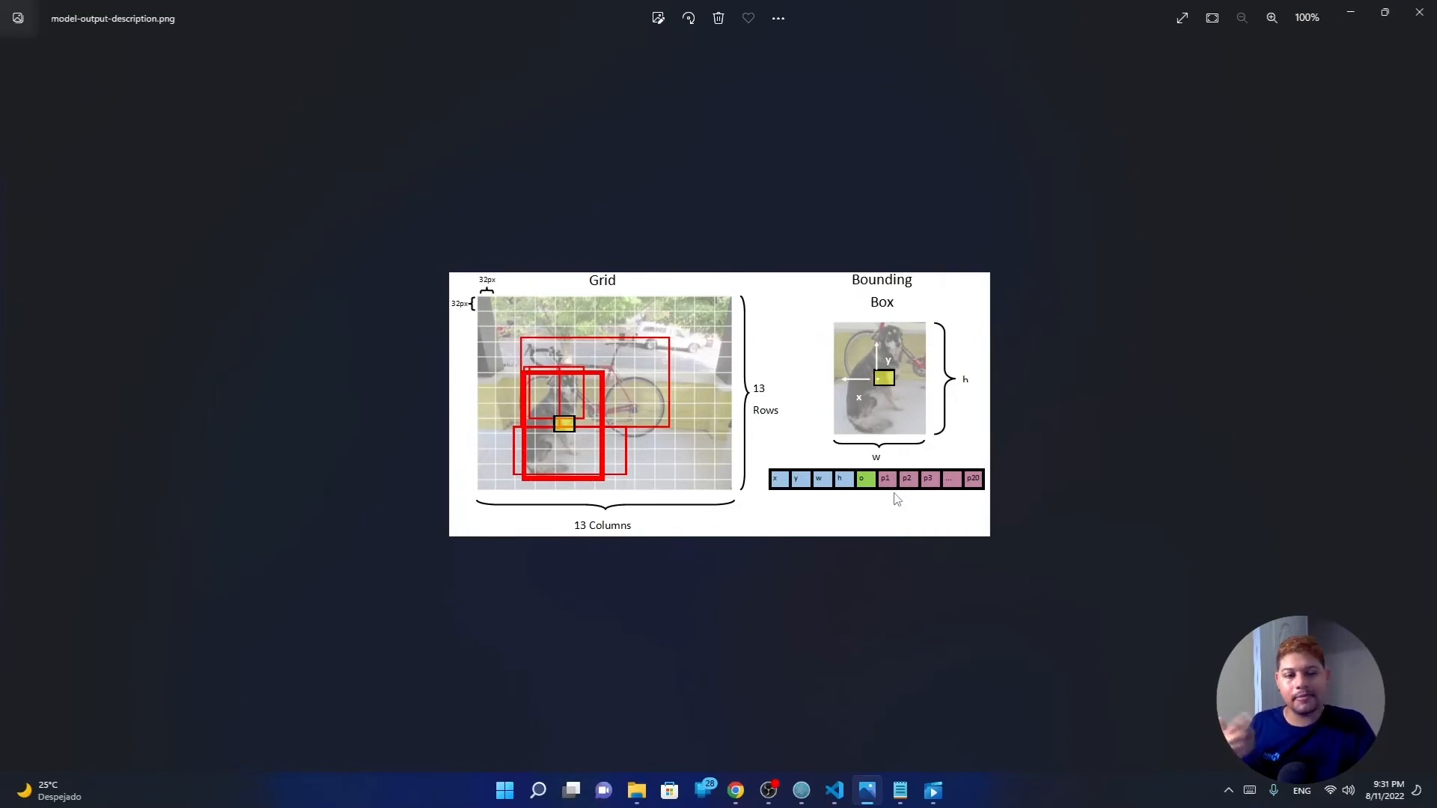
mouse_move(891, 492)
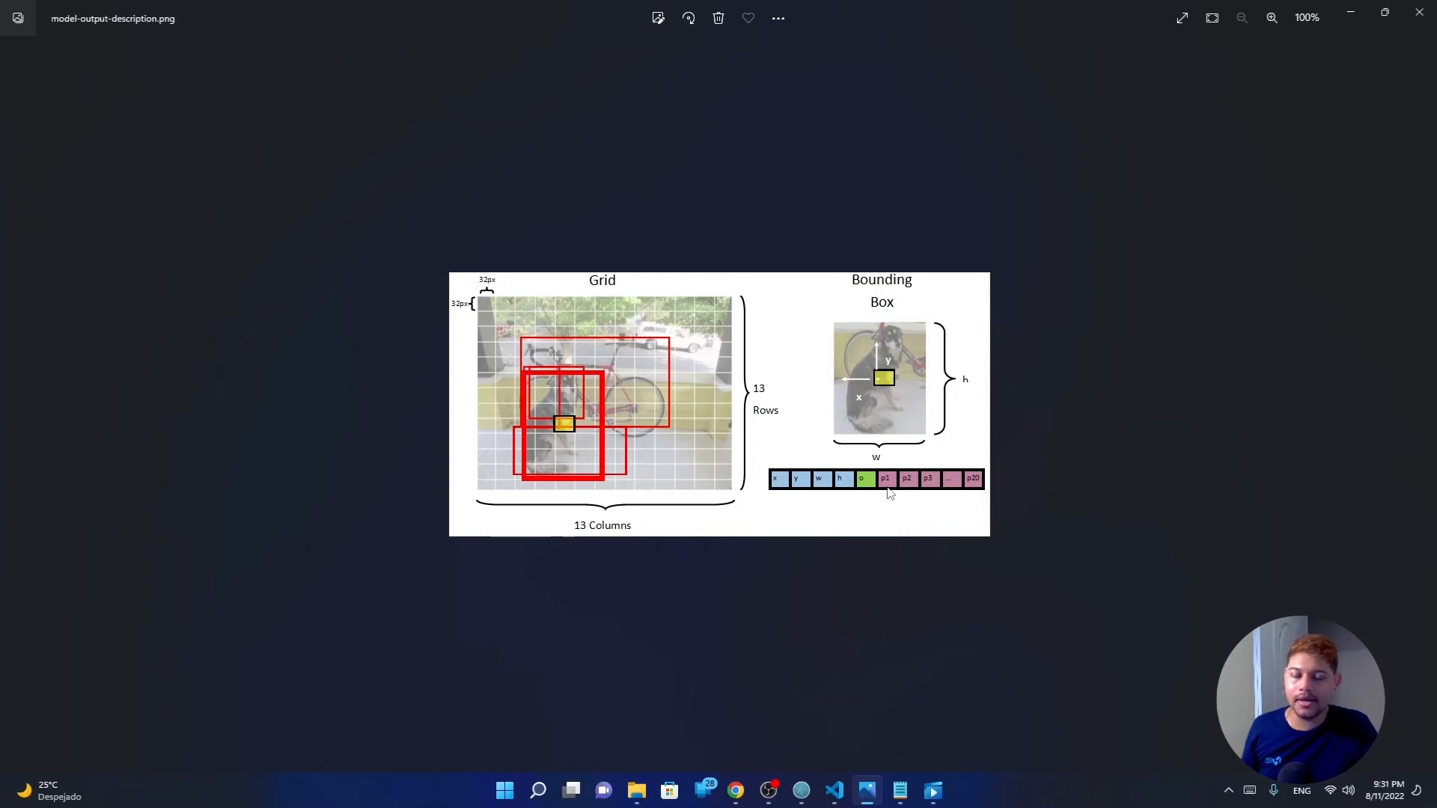
mouse_move(871, 493)
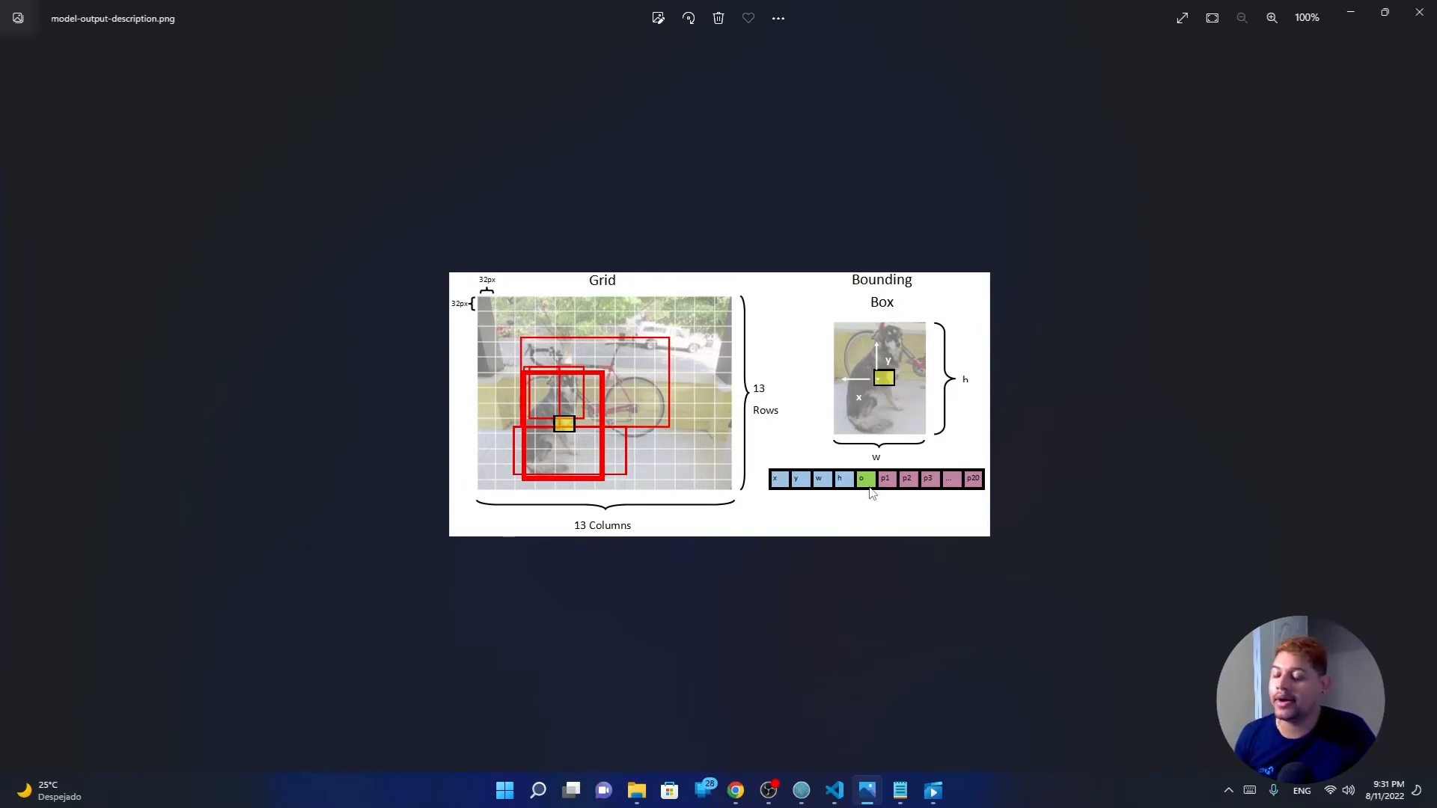
right_click(834, 791)
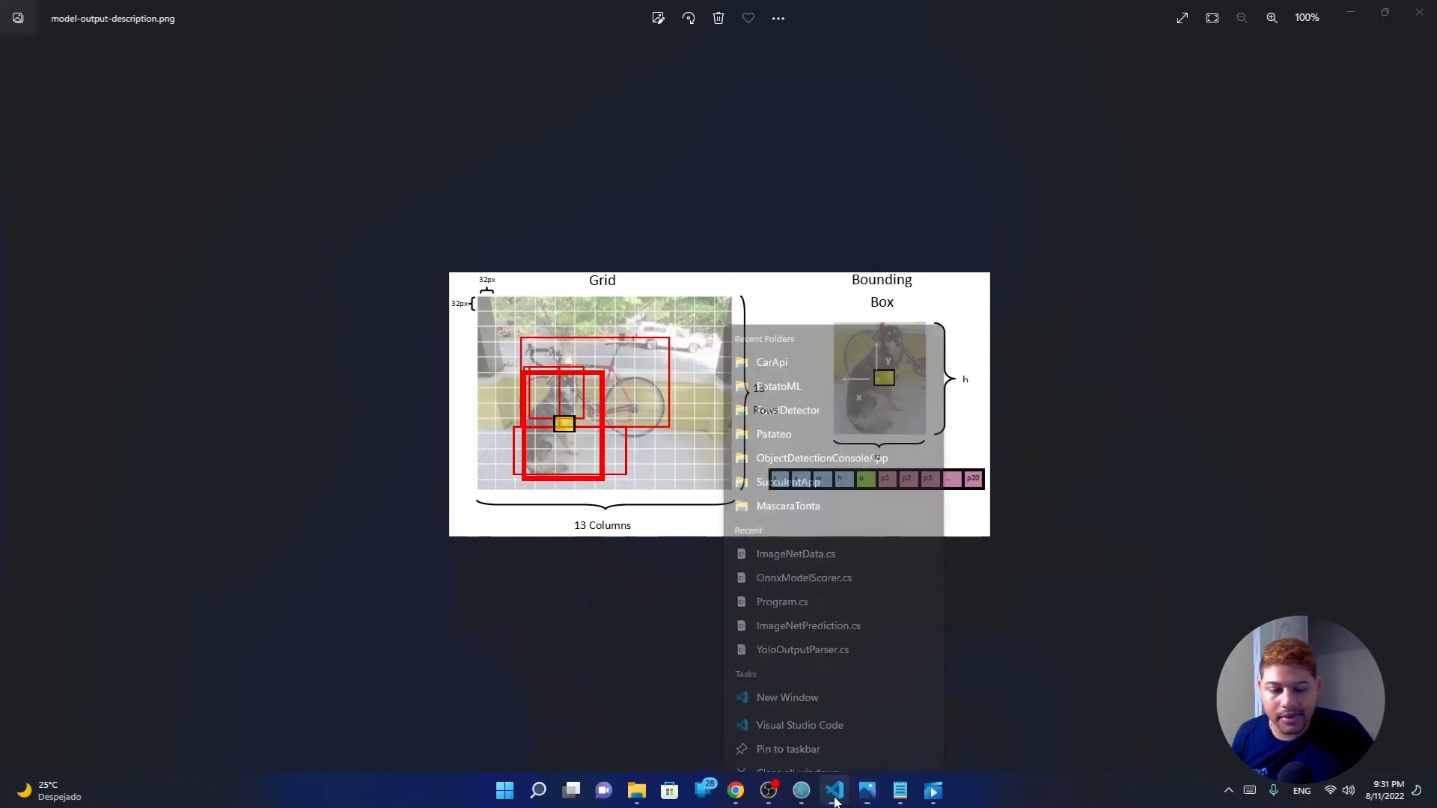
left_click(834, 790)
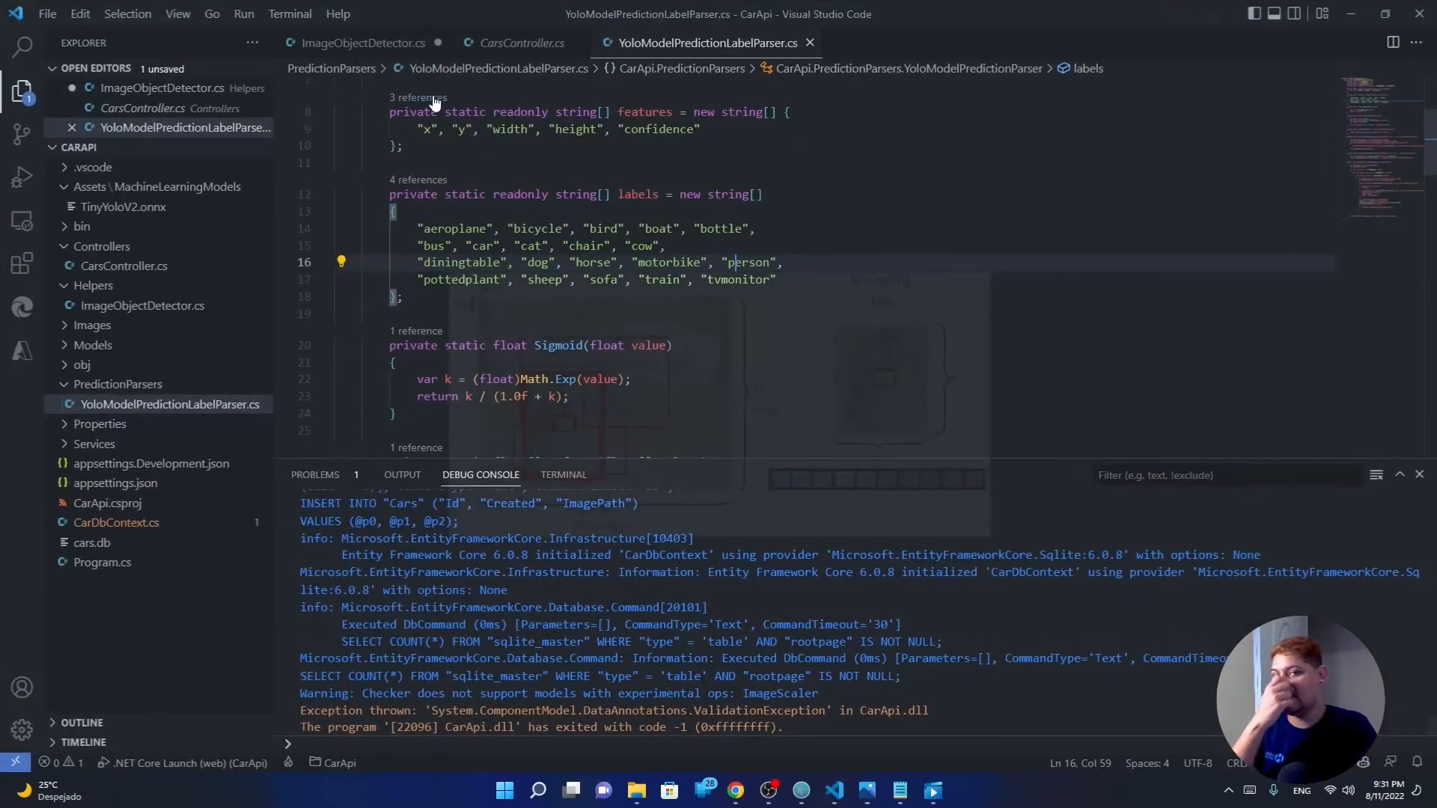
left_click(360, 42)
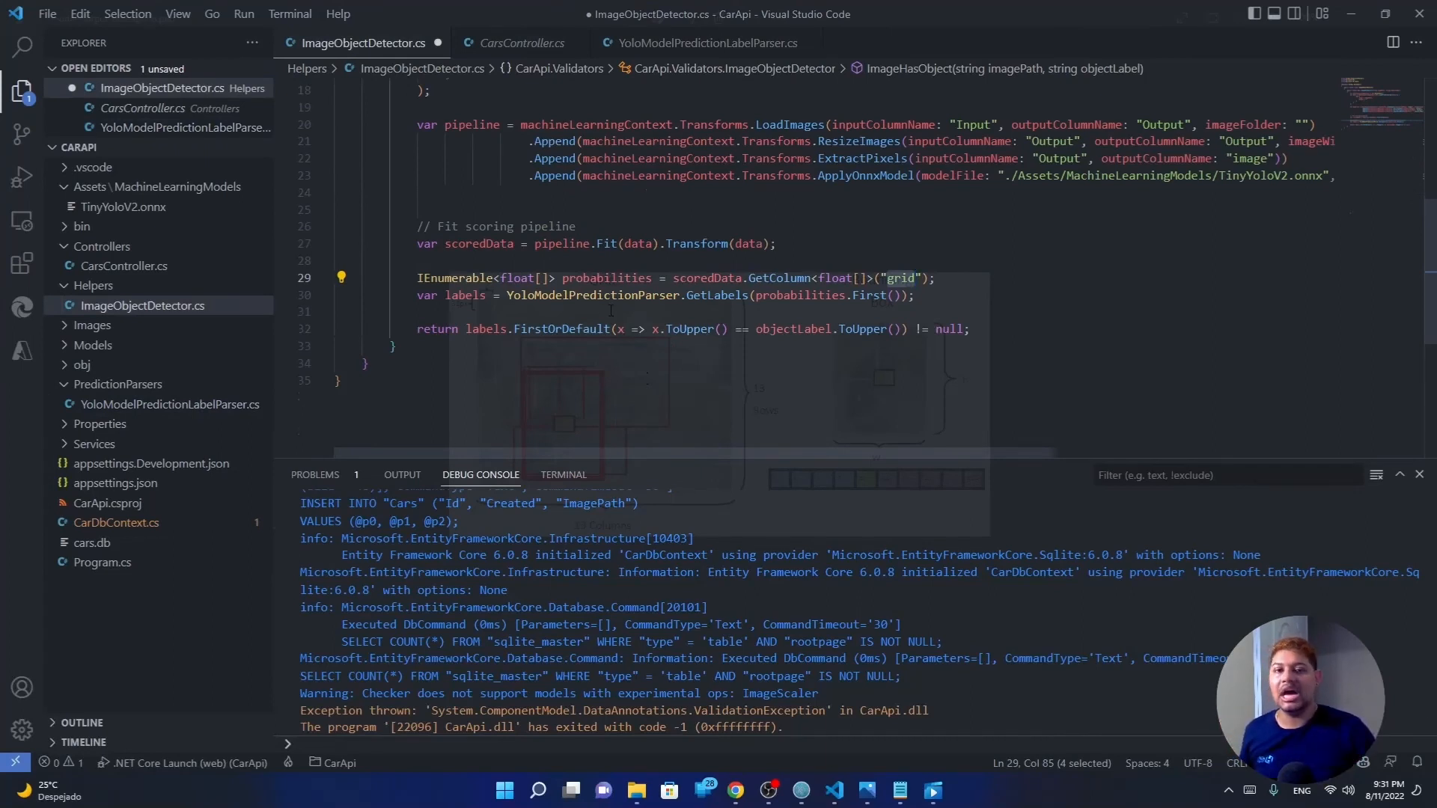
double_click(594, 295)
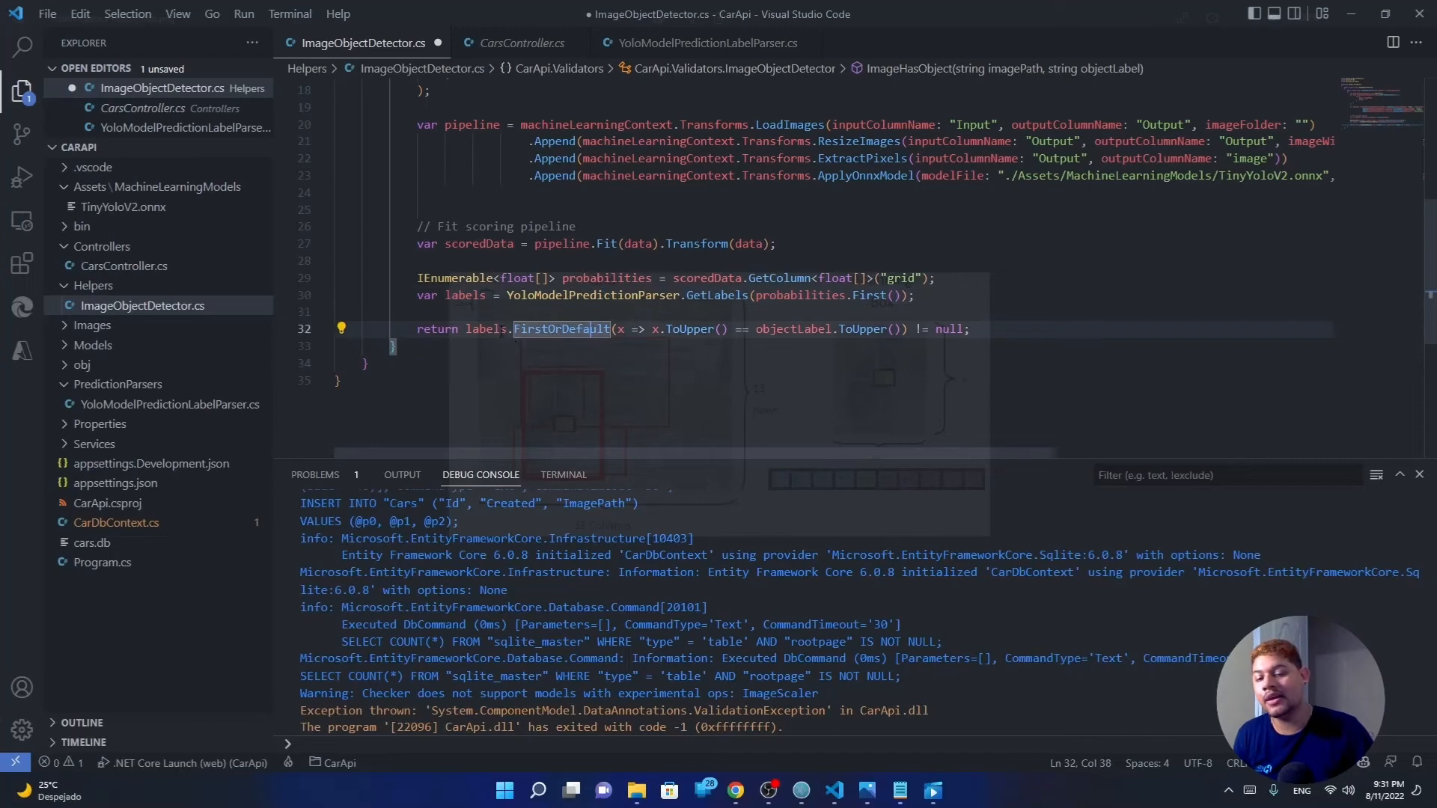
double_click(464, 295)
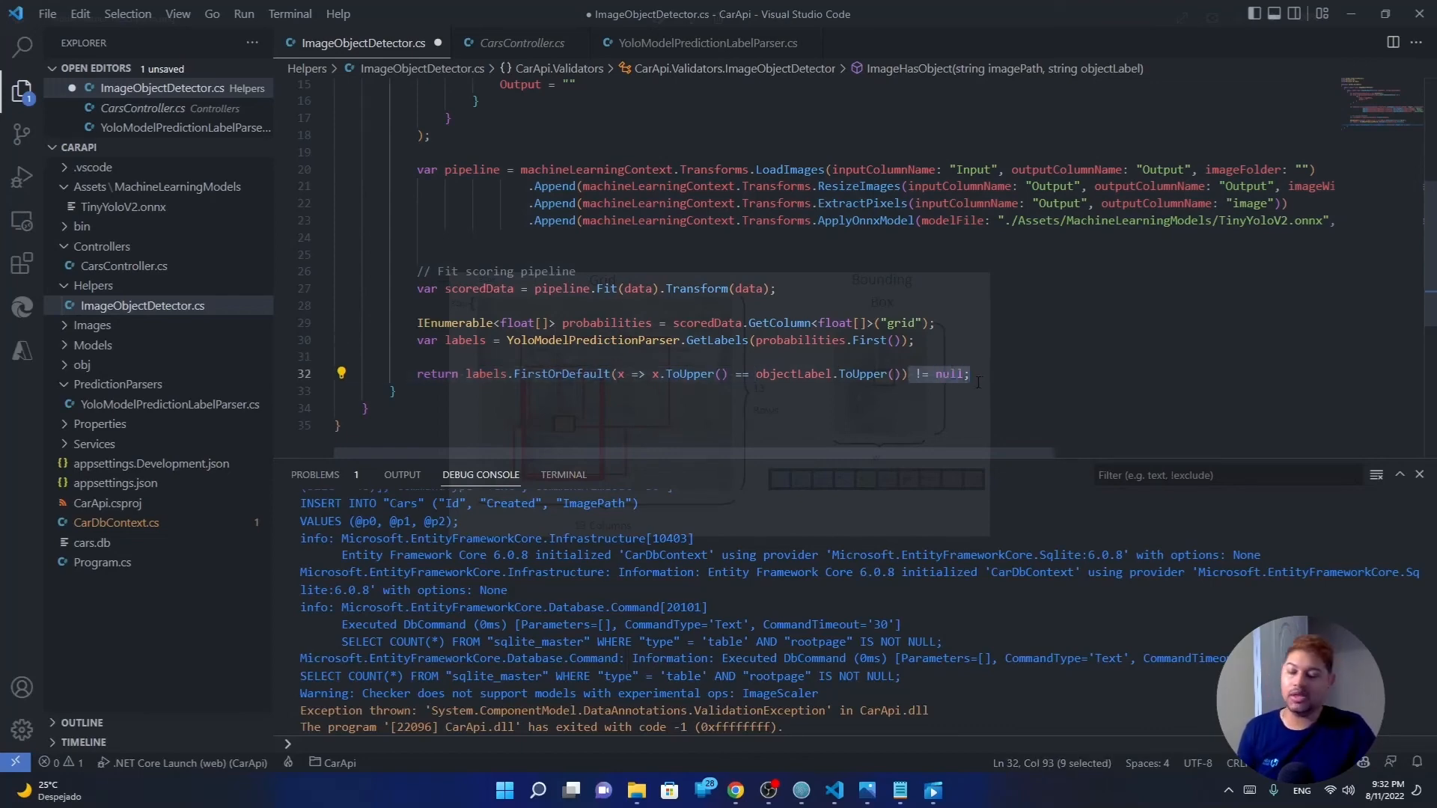
scroll("up", 3)
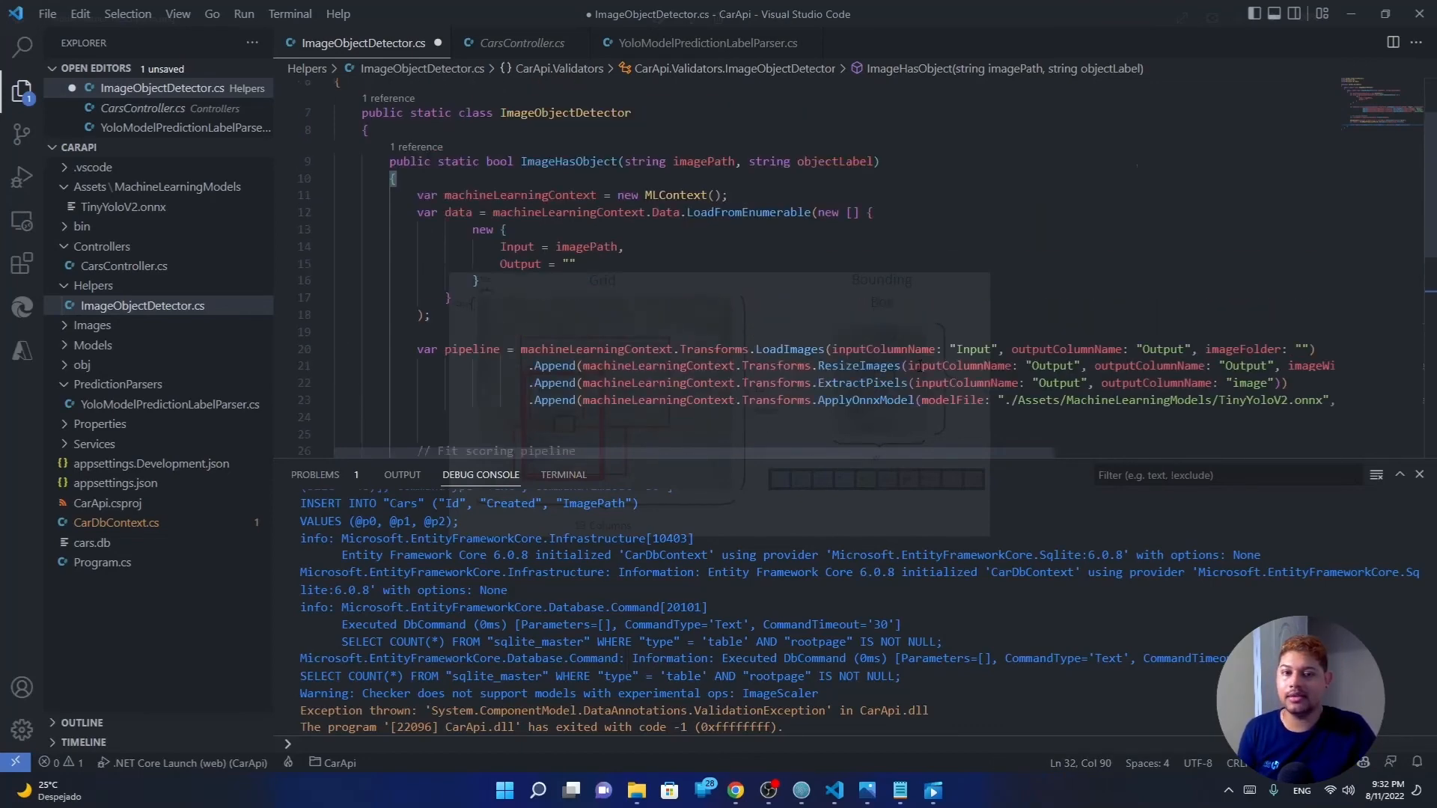
scroll("up", 3)
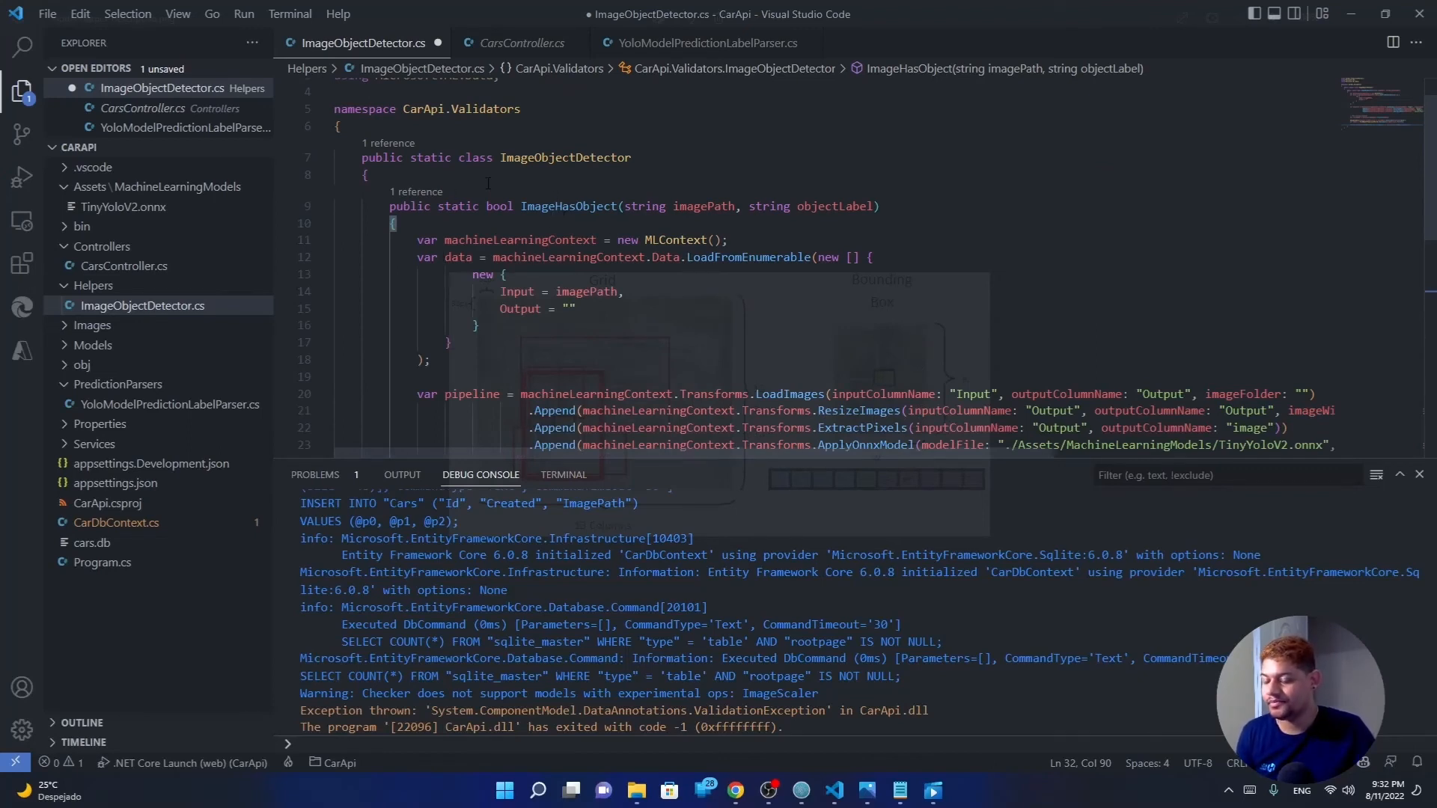
- In CarsController.cs, show the Create action calling ImageHasObject with temporaryImagePath and "car"
left_click(518, 42)
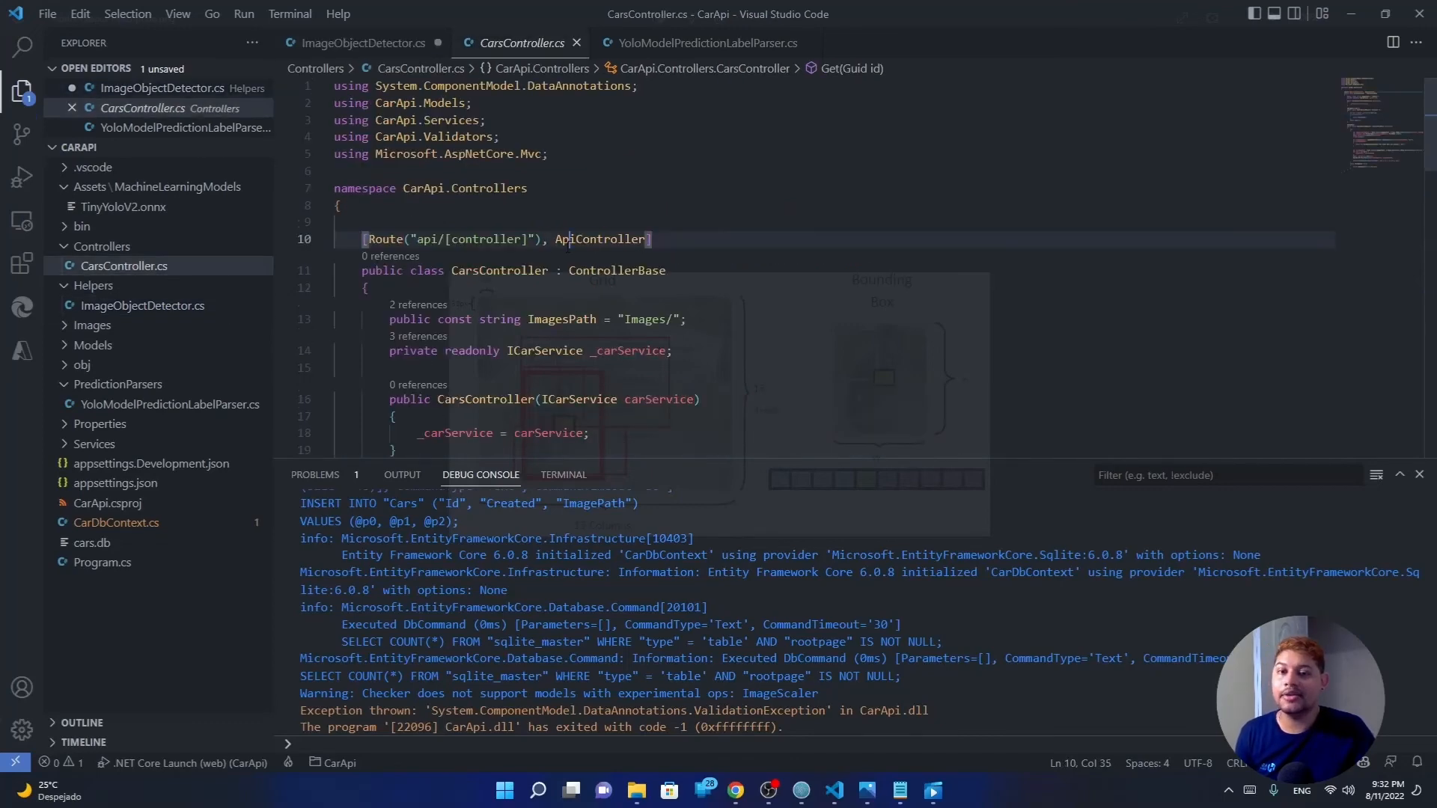
scroll("down", 3)
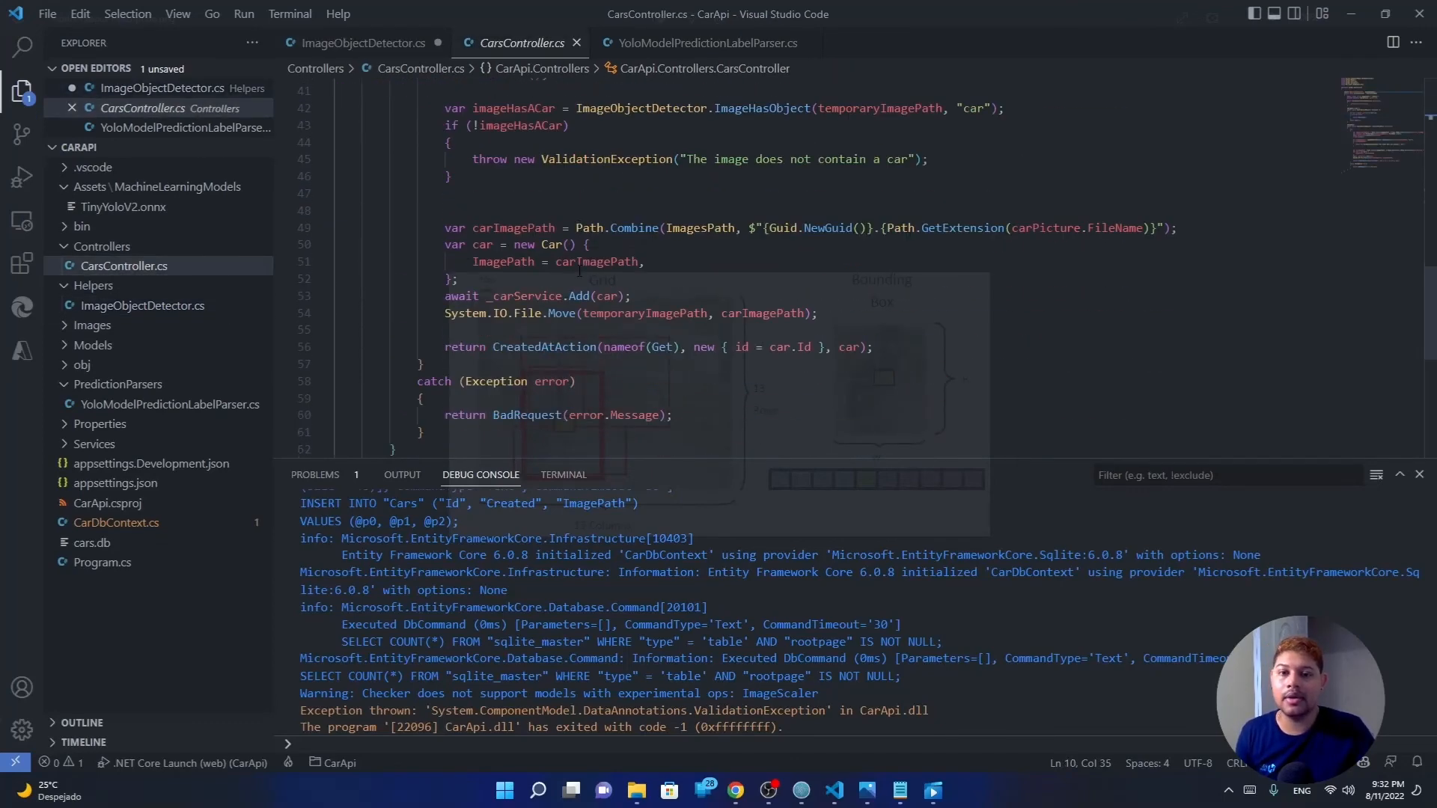
scroll("up", 3)
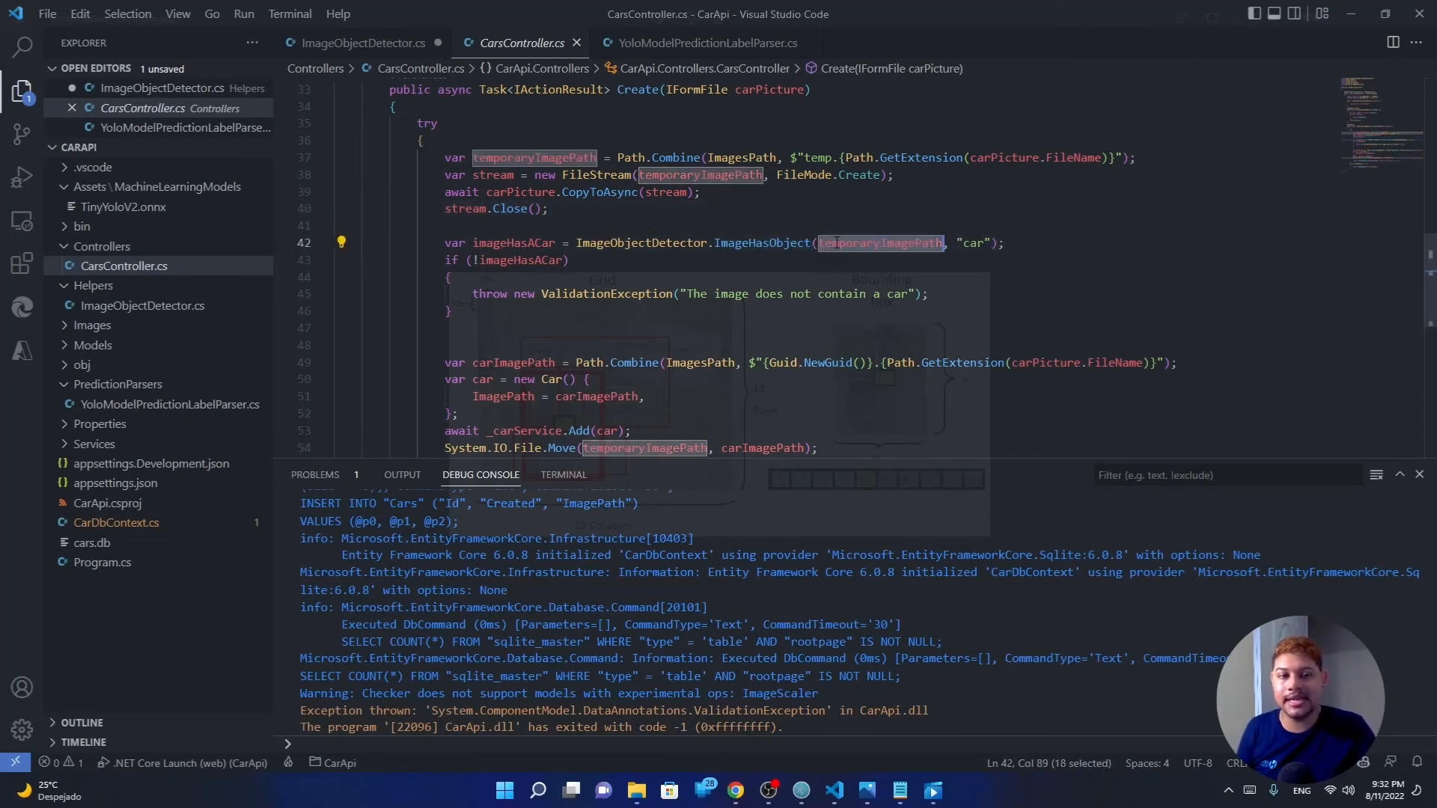
double_click(971, 242)
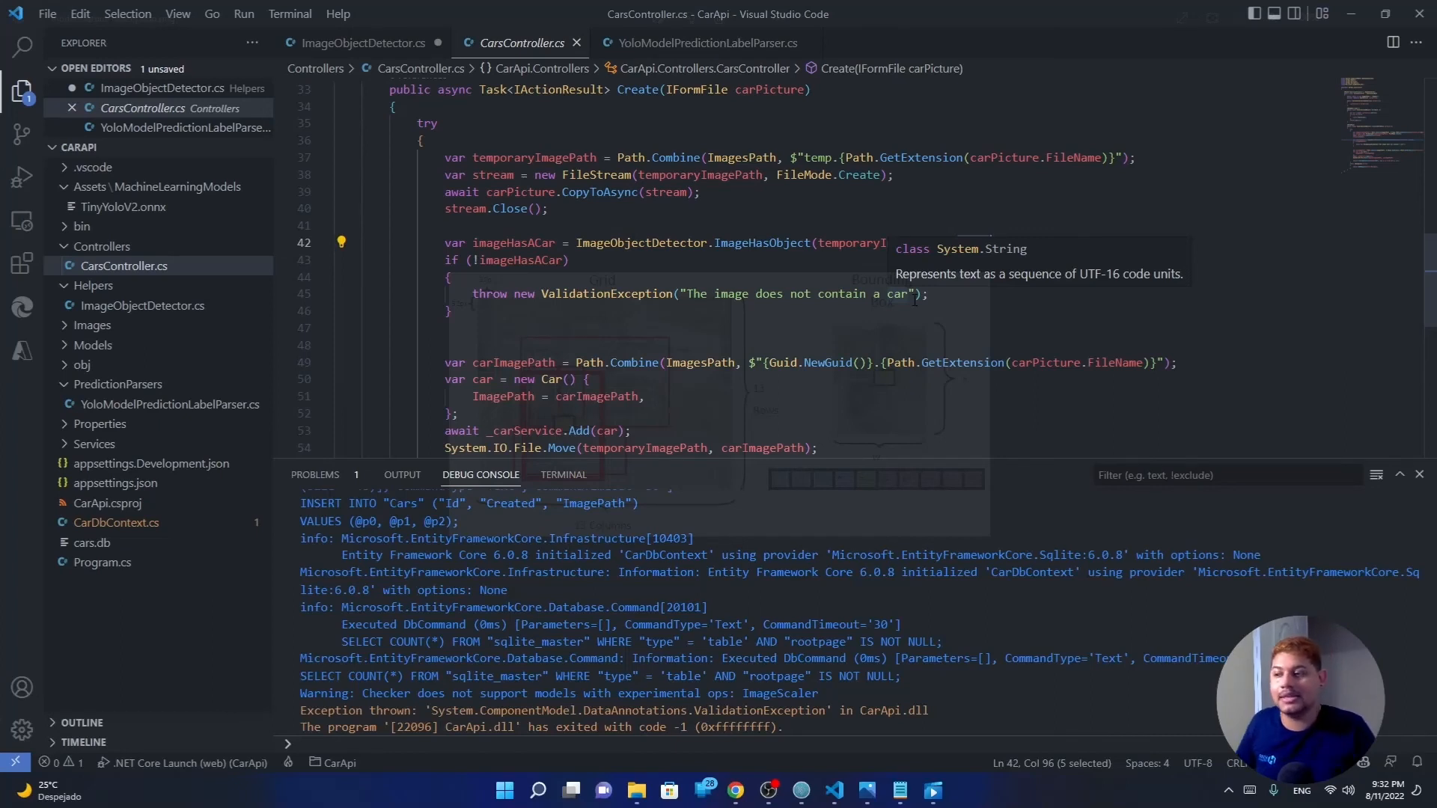
mouse_move(203, 193)
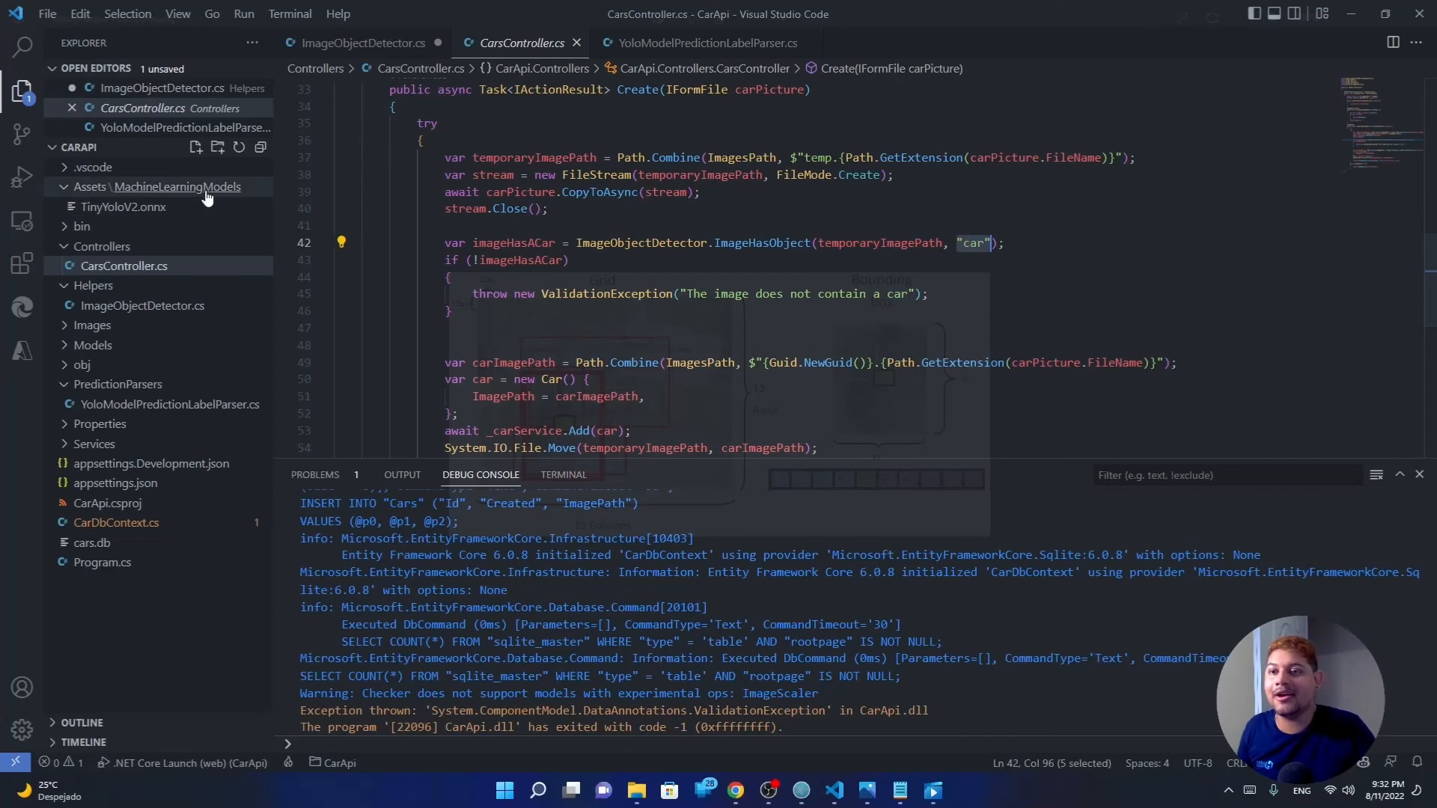
left_click(635, 226)
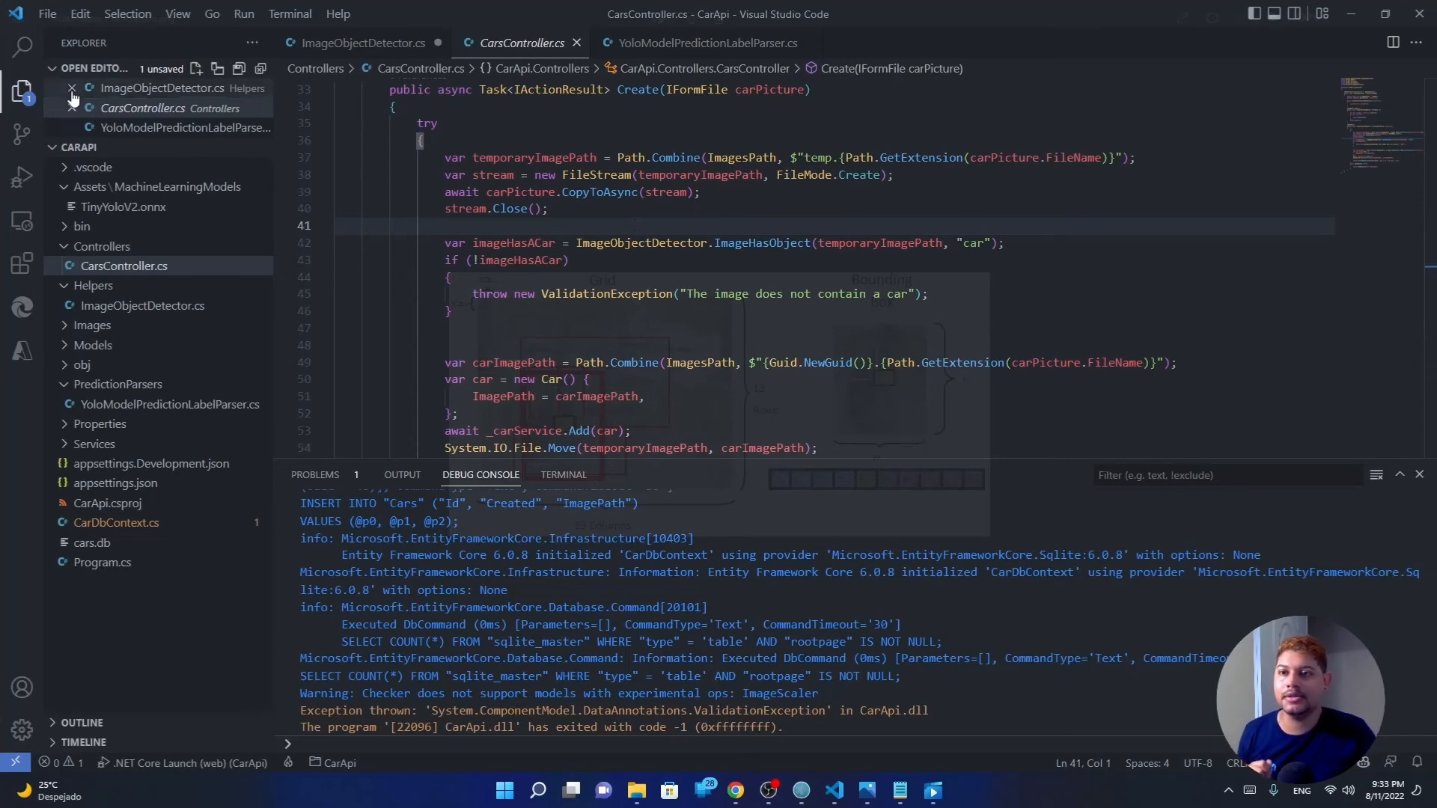
- Start the .NET Core Launch (web) debug run to build and launch the CarApi
left_click(23, 177)
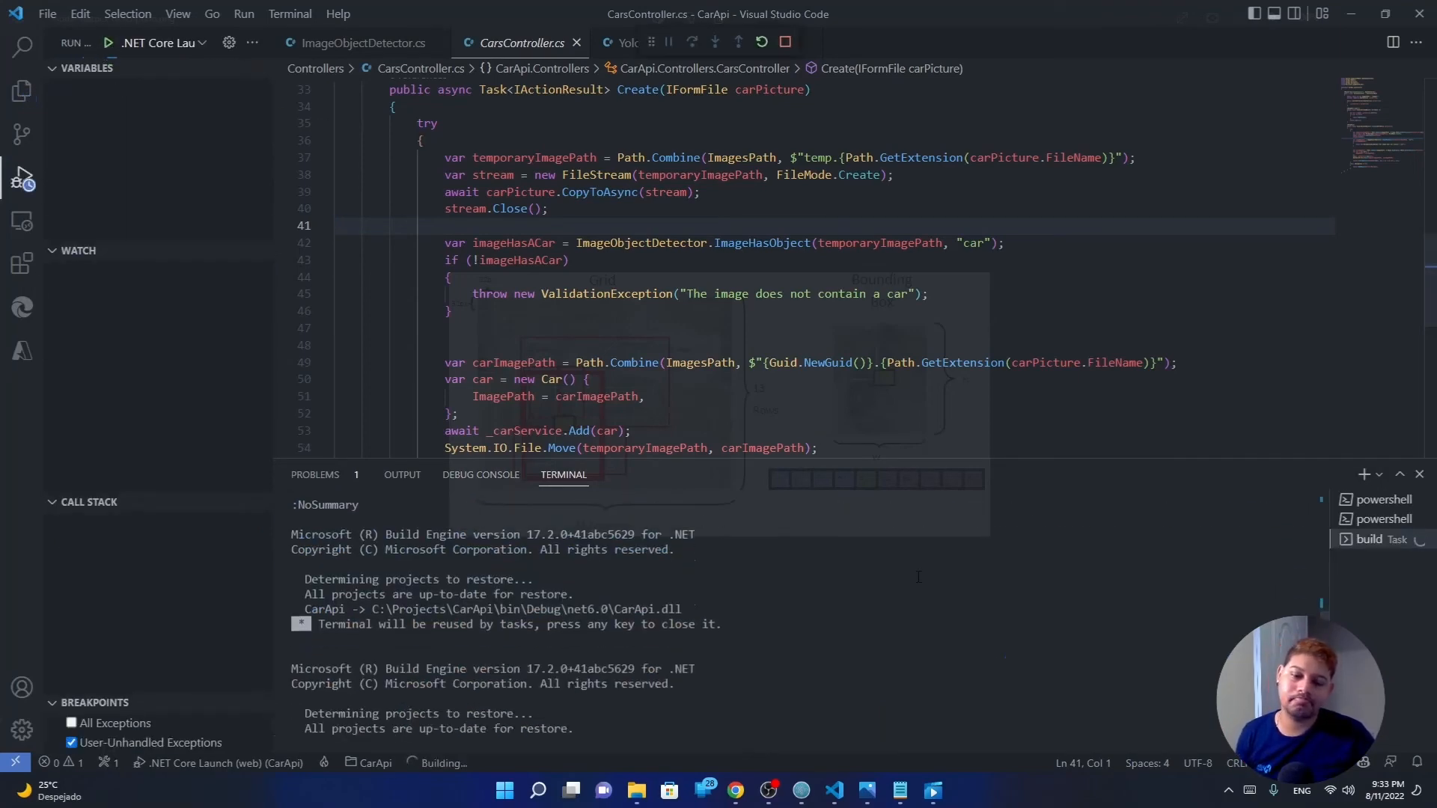
scroll("down", 3)
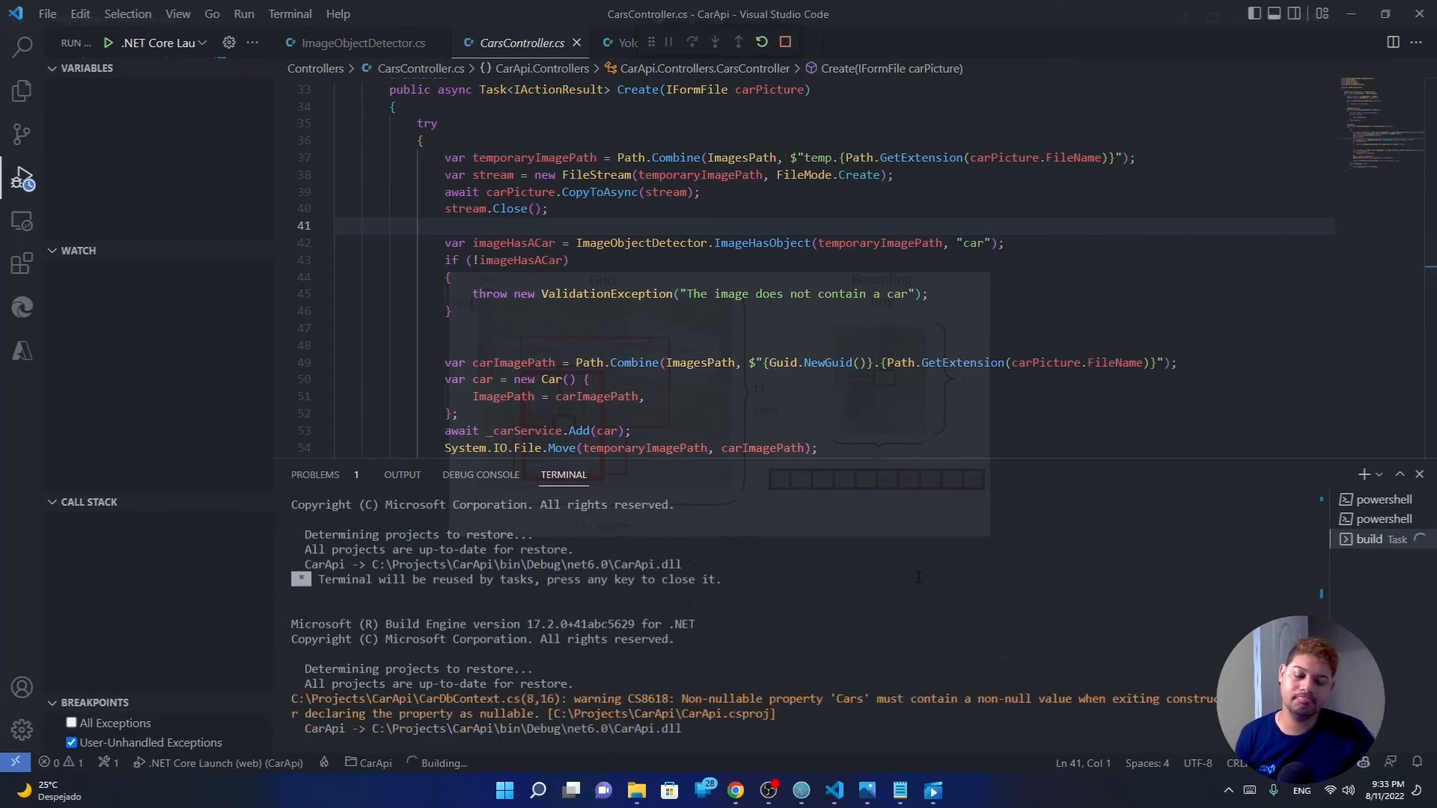
left_click(107, 42)
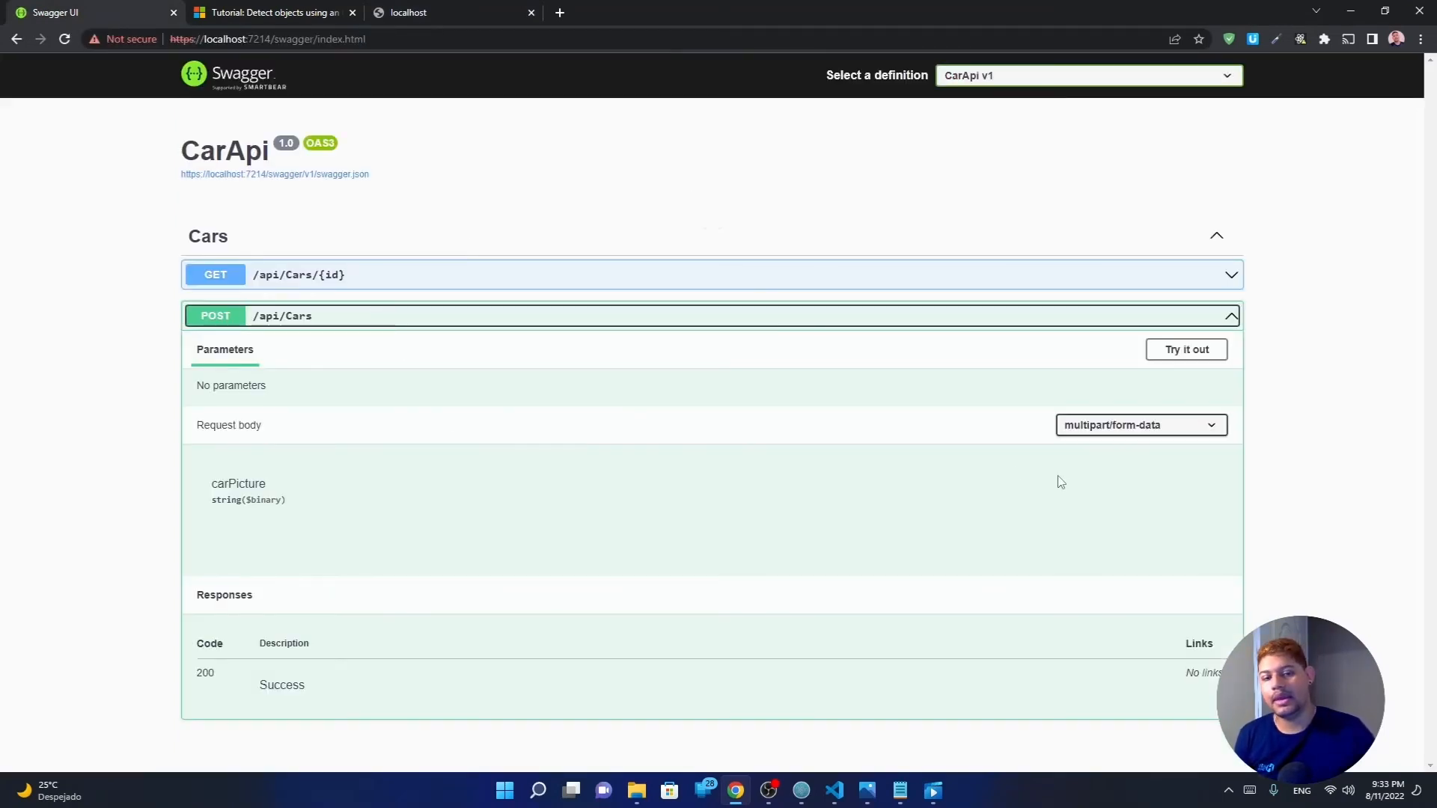
- Execute POST /api/Cars via Try it out with 2.jpg as the carPicture file
left_click(1185, 348)
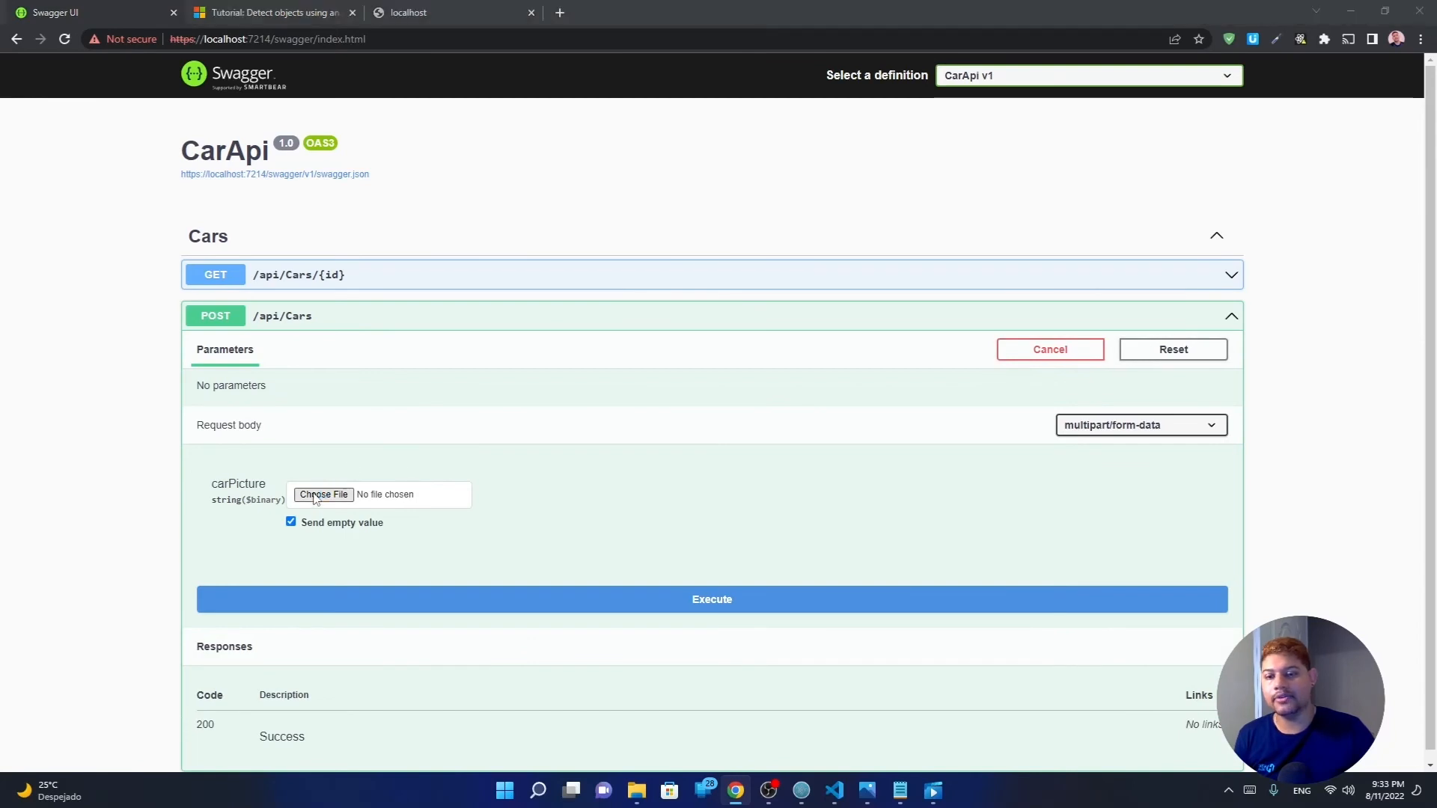
left_click(323, 495)
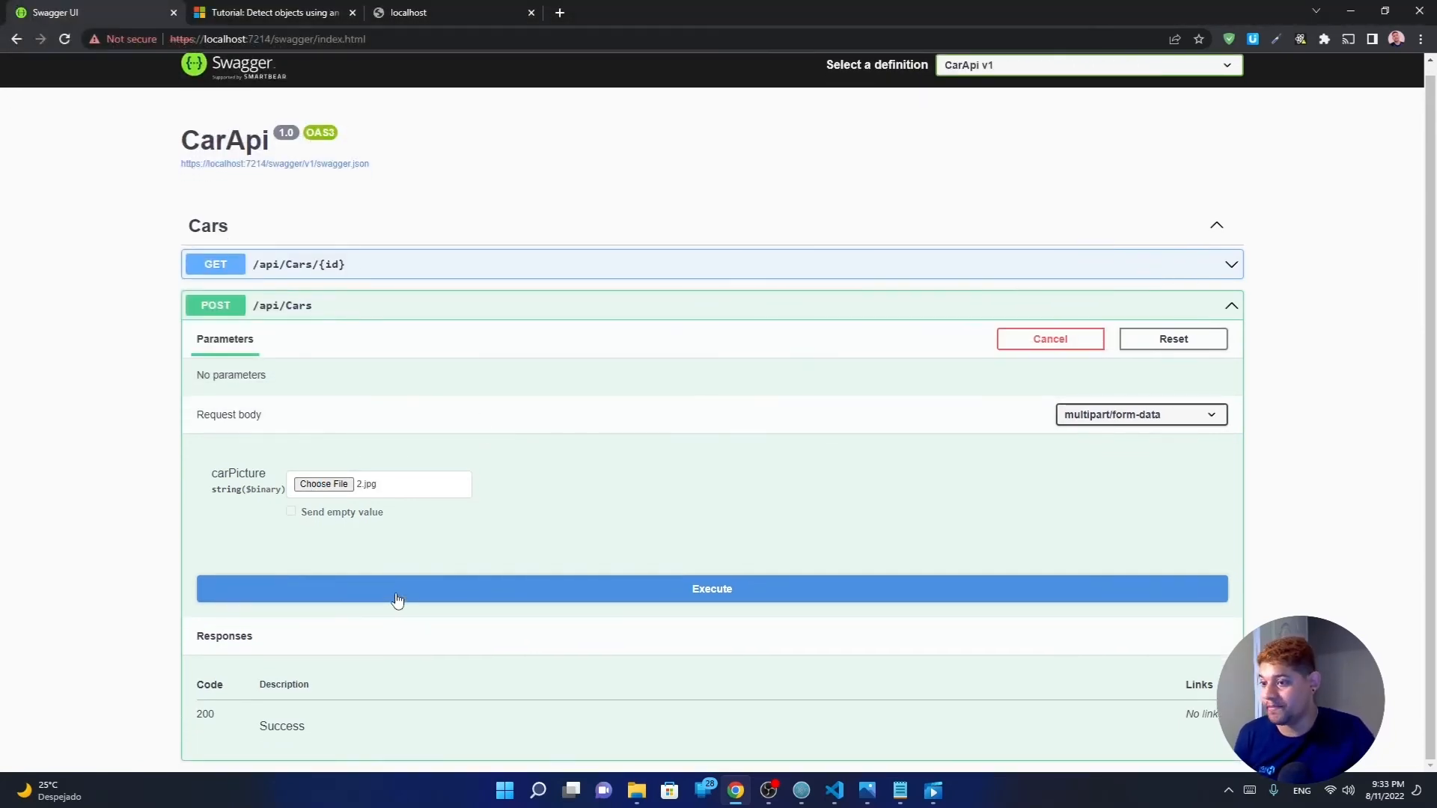
mouse_move(428, 593)
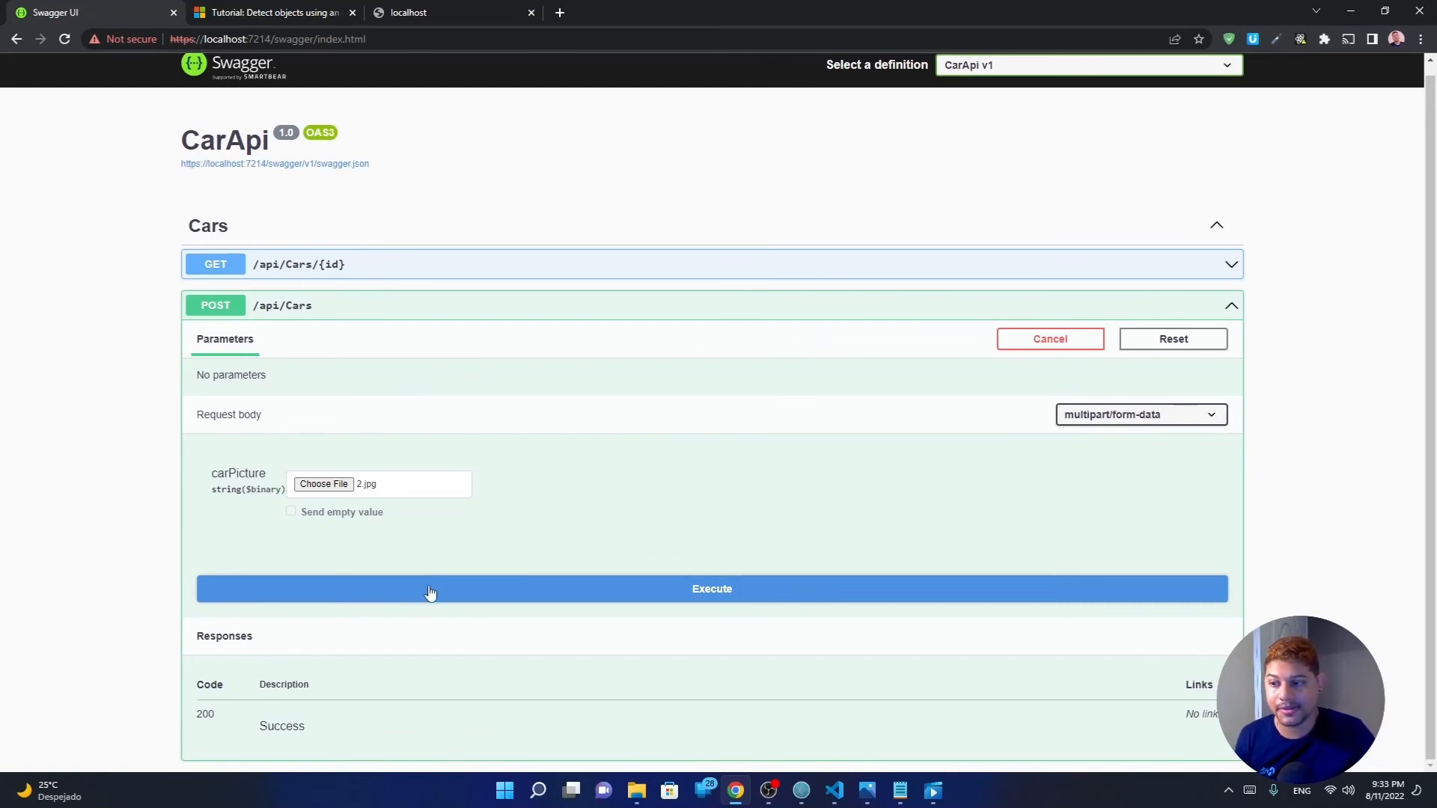
left_click(711, 588)
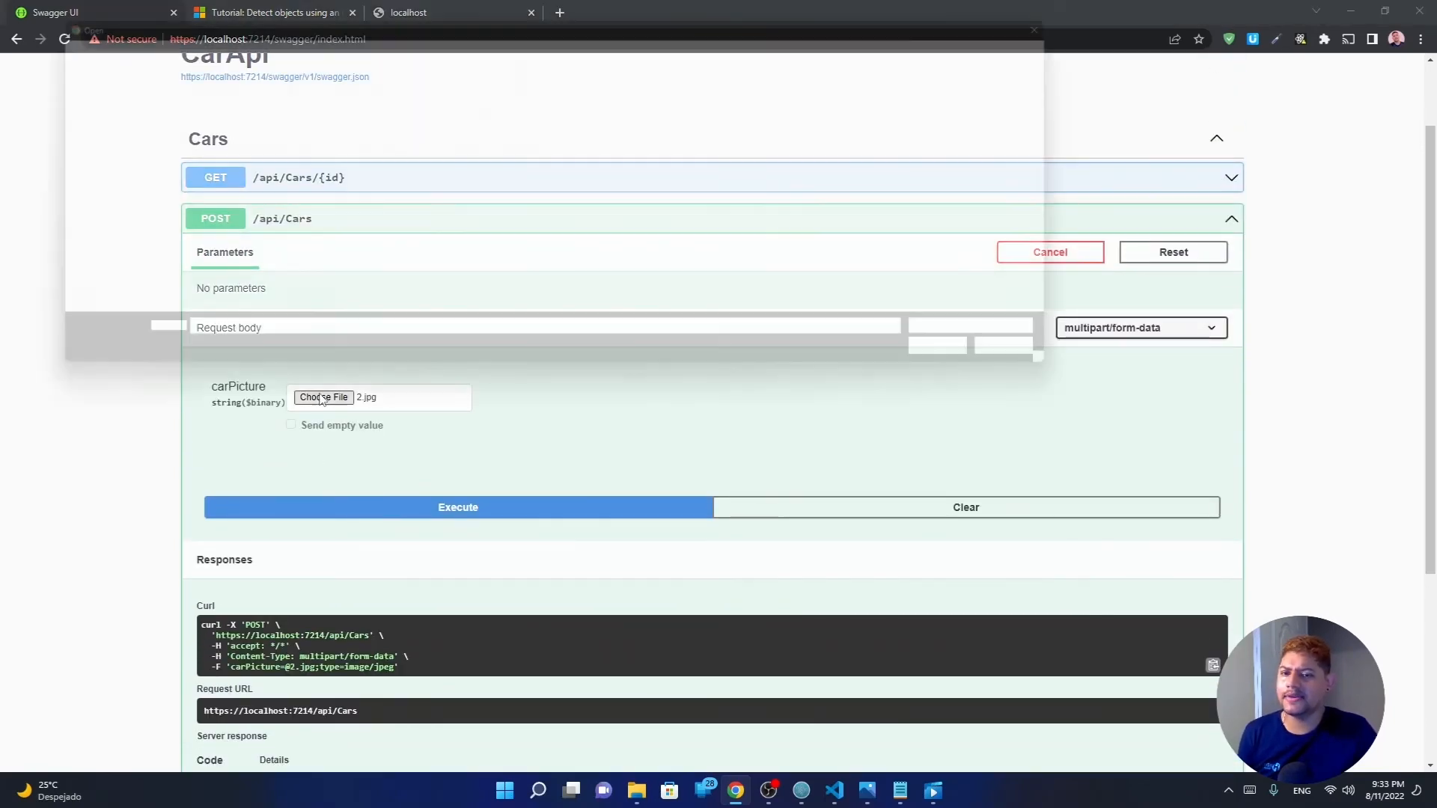
- Post the cherry picture download.jfif to /api/Cars and get the 400 'image does not contain a car' response
left_click(324, 397)
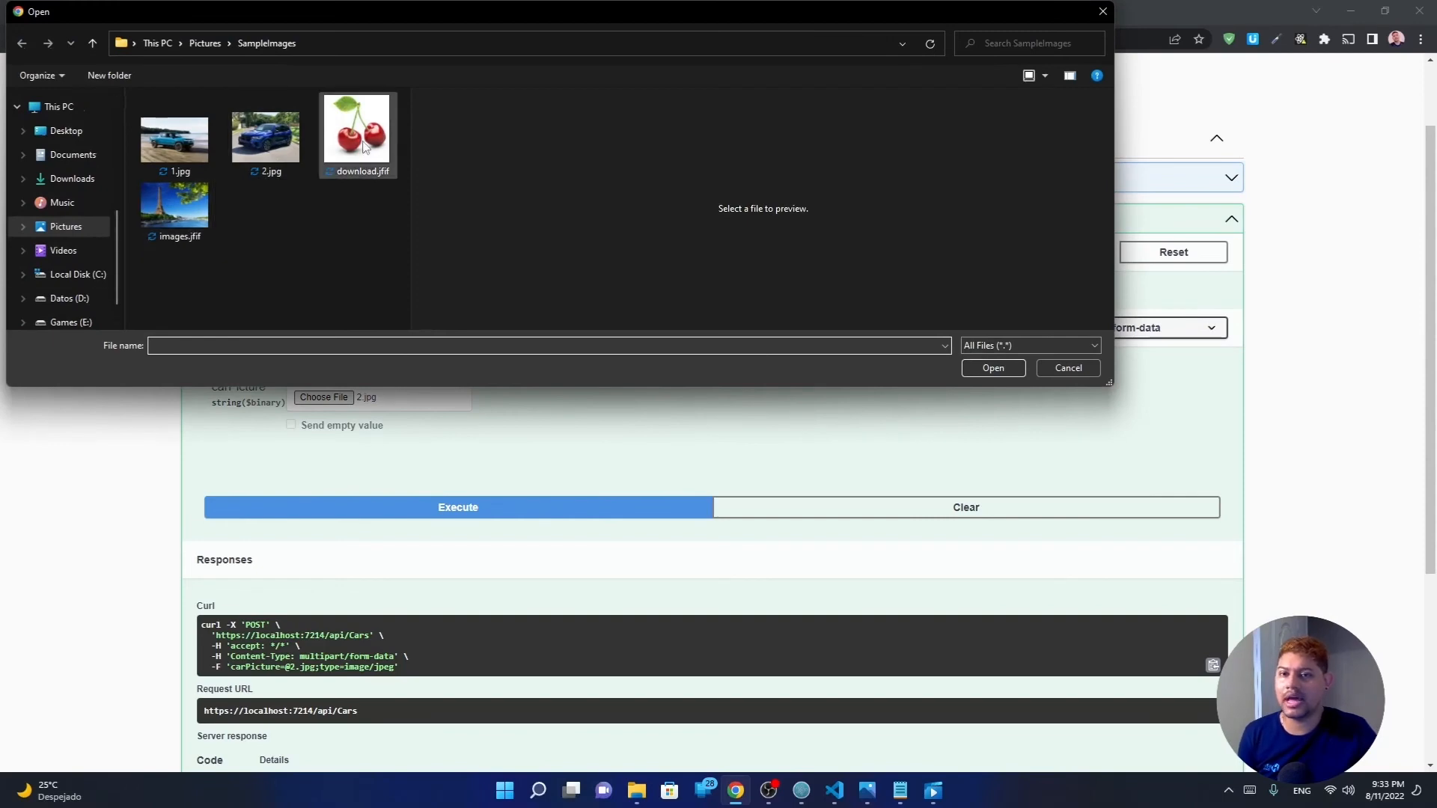
left_click(993, 368)
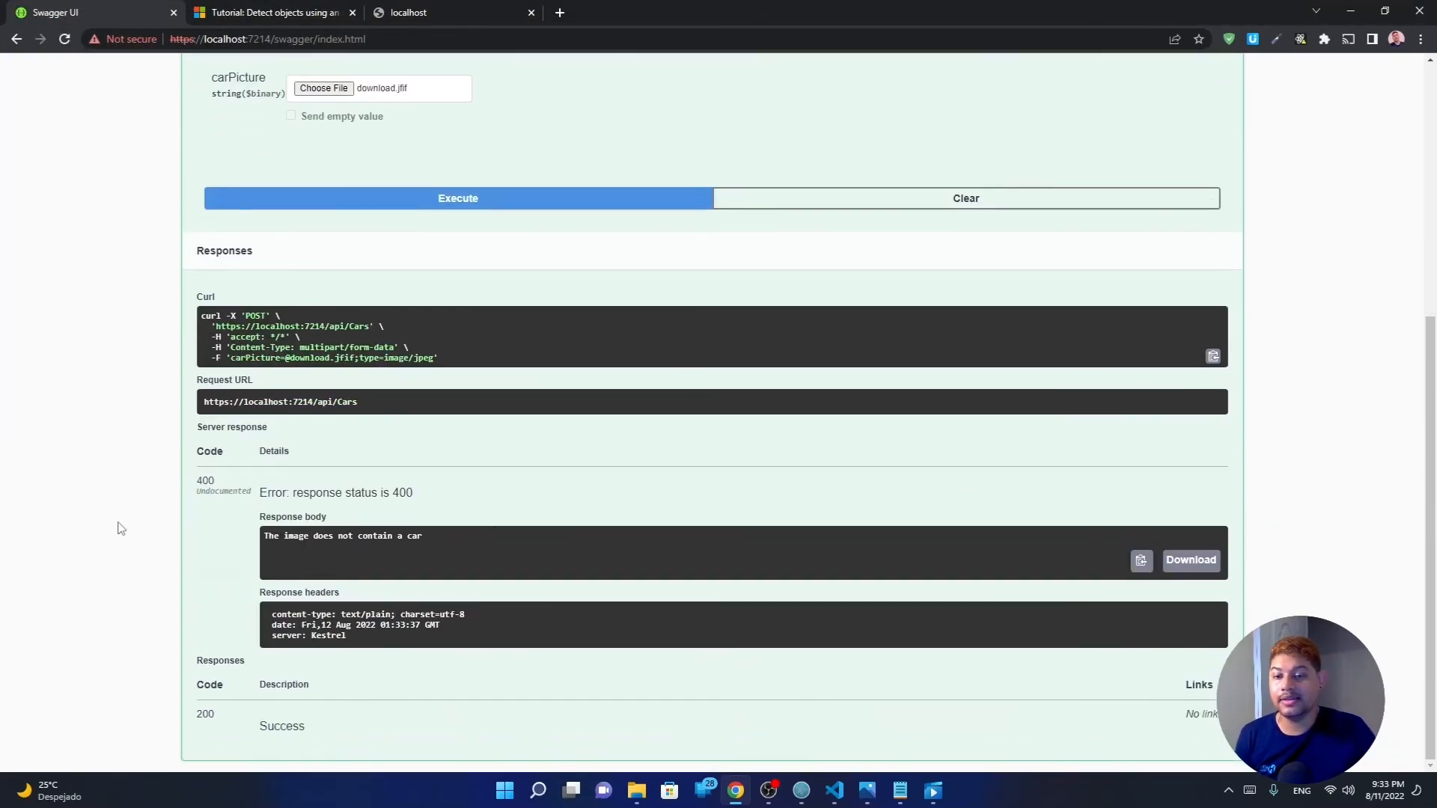
mouse_move(365, 549)
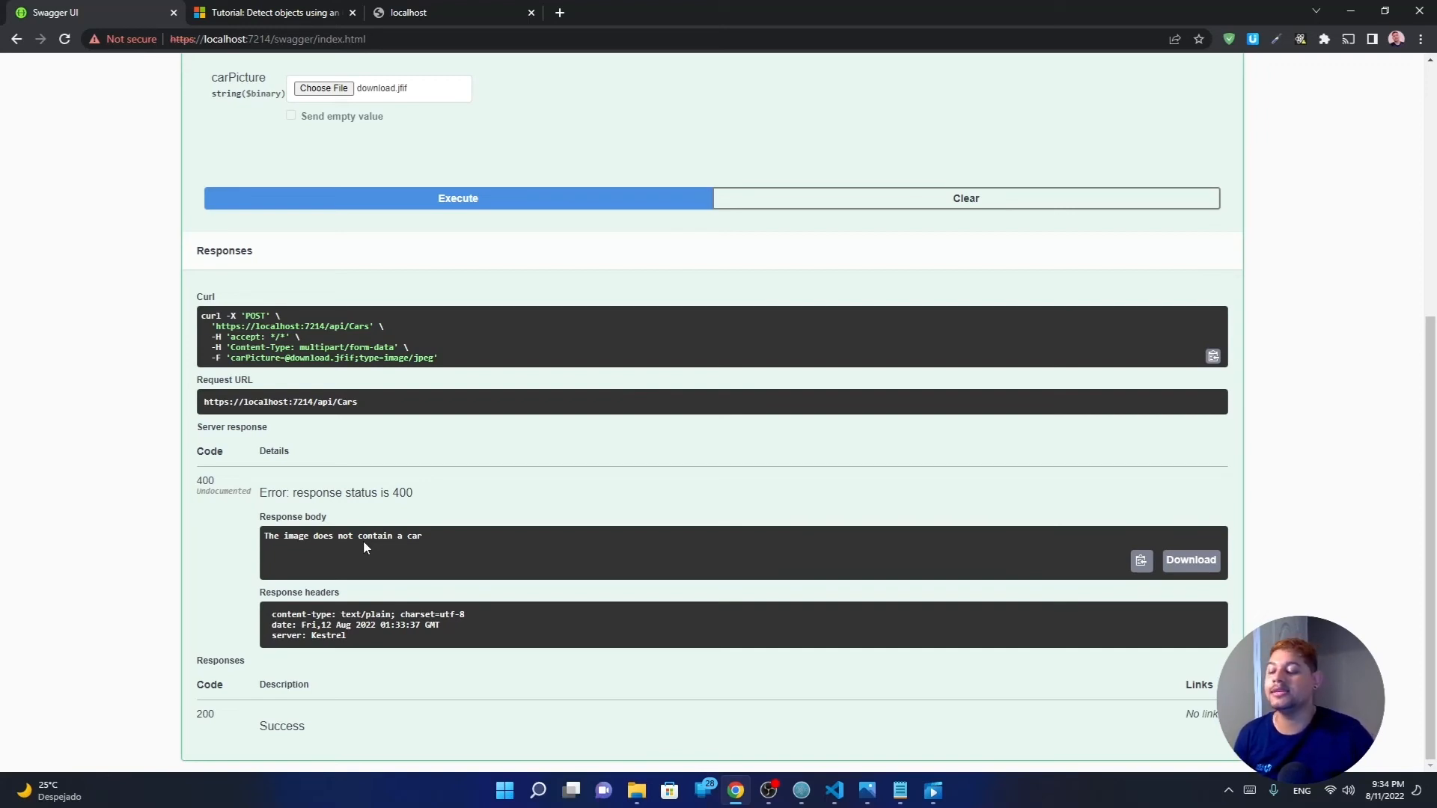
mouse_move(409, 423)
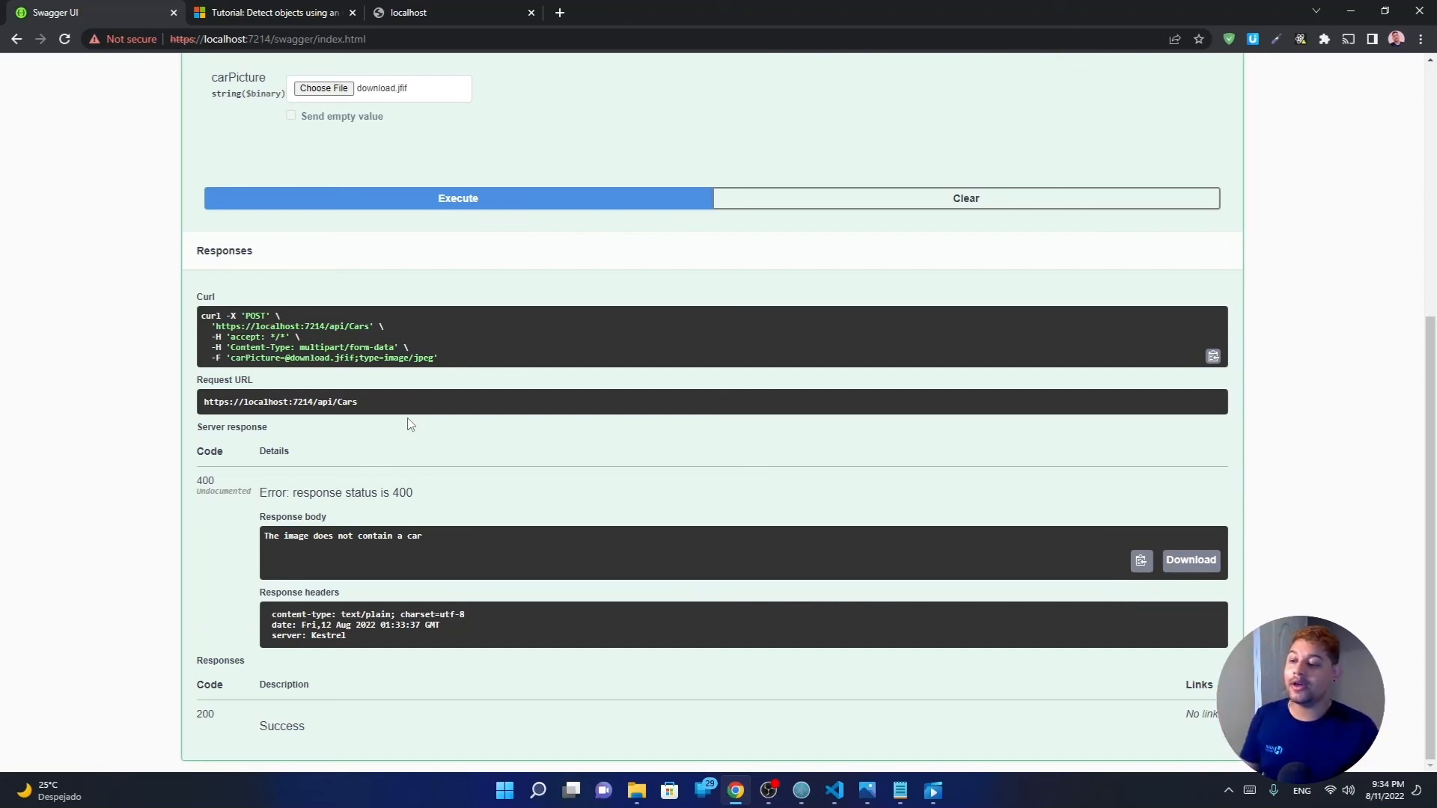
mouse_move(461, 394)
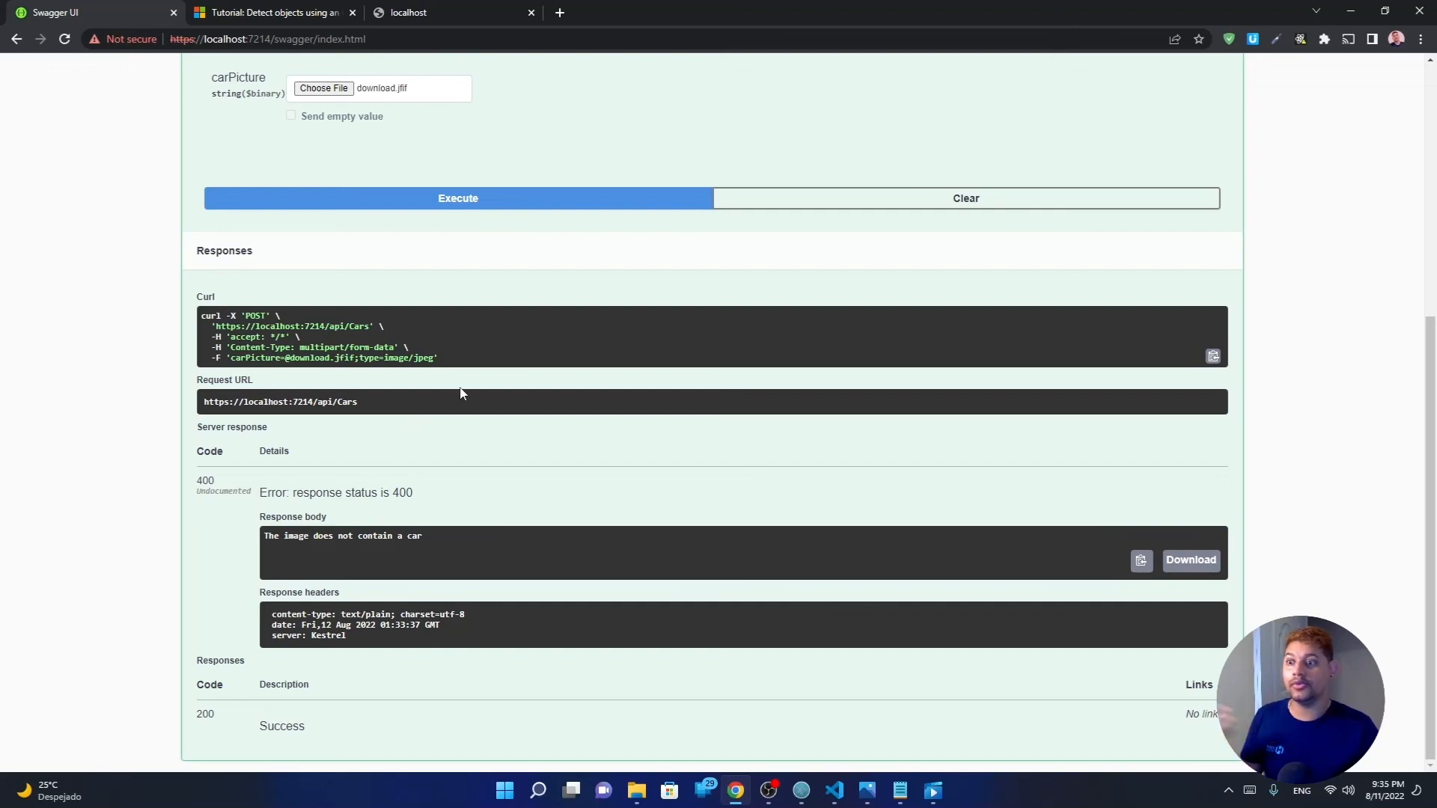
mouse_move(451, 389)
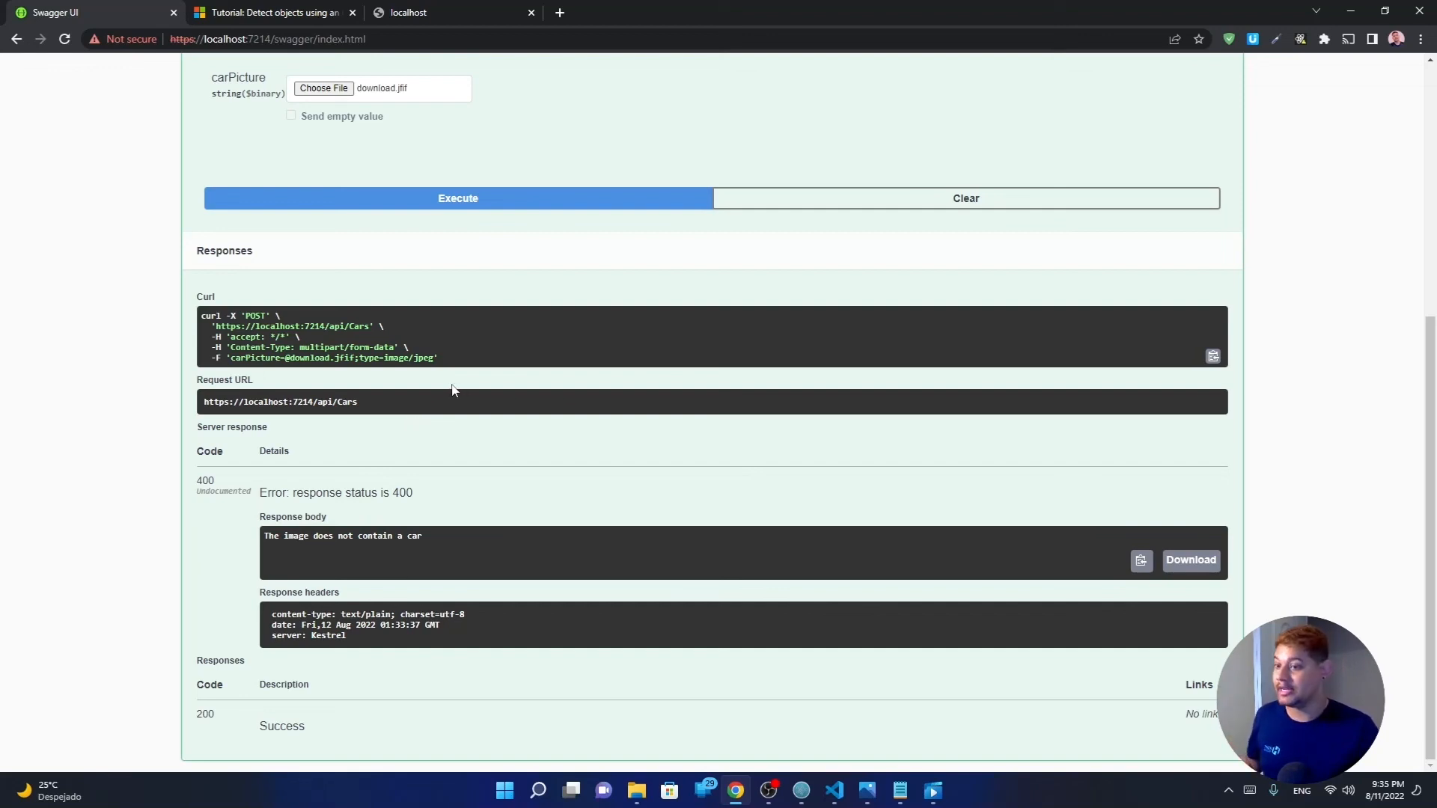
mouse_move(449, 375)
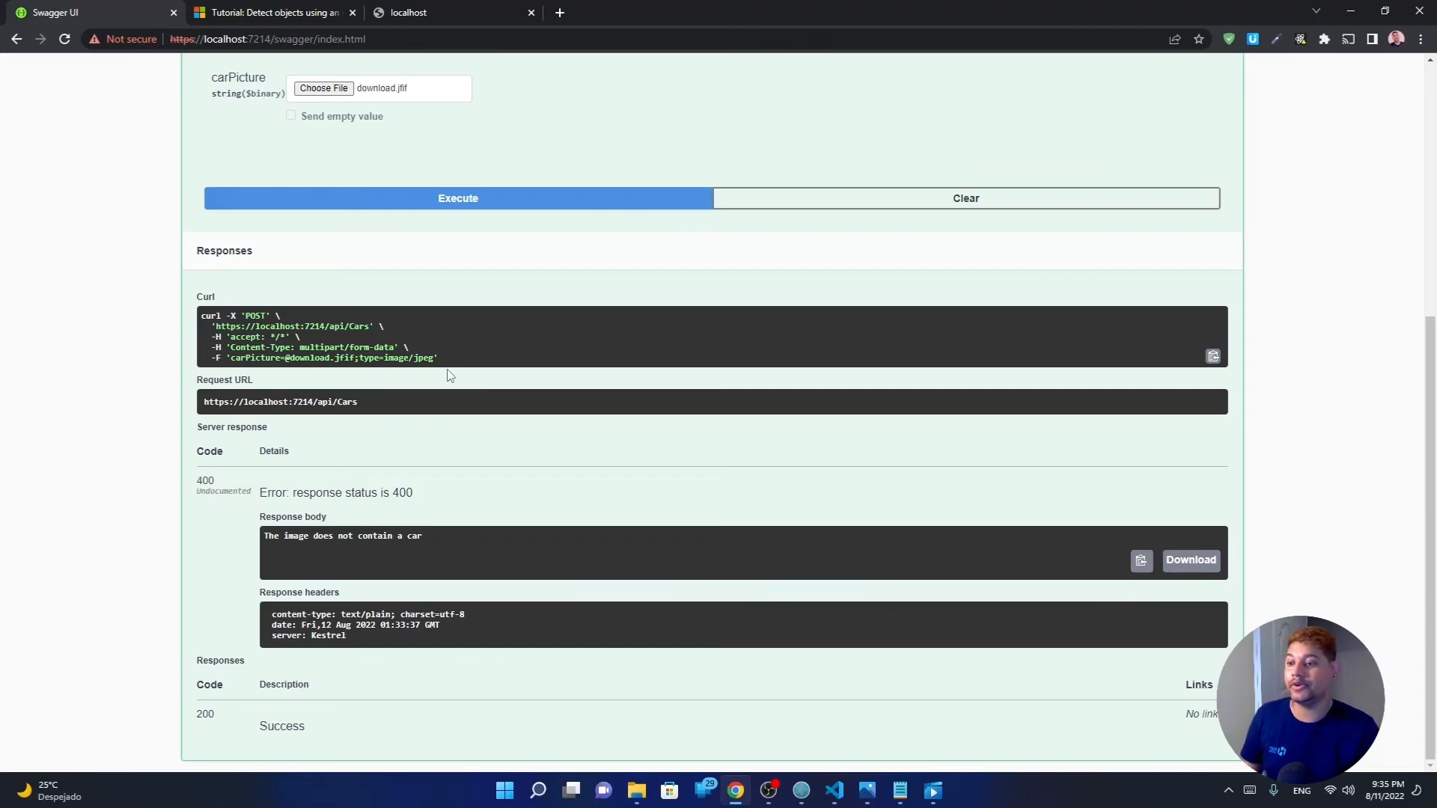